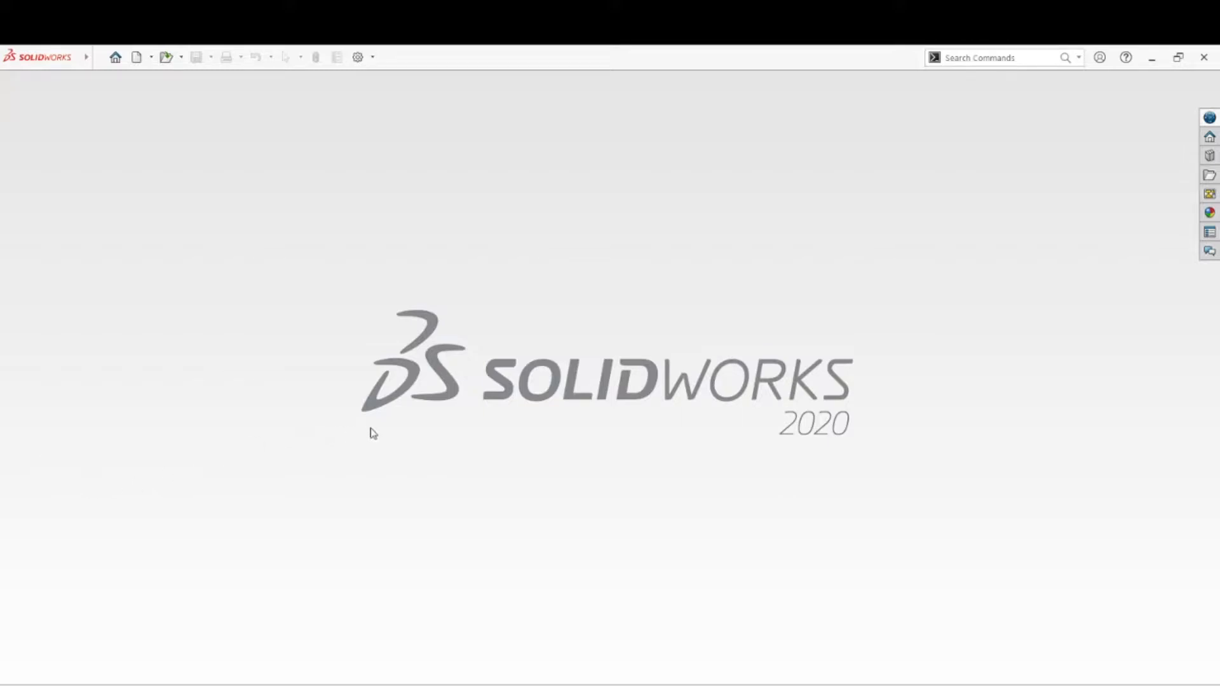
pyautogui.moveTo(818, 416)
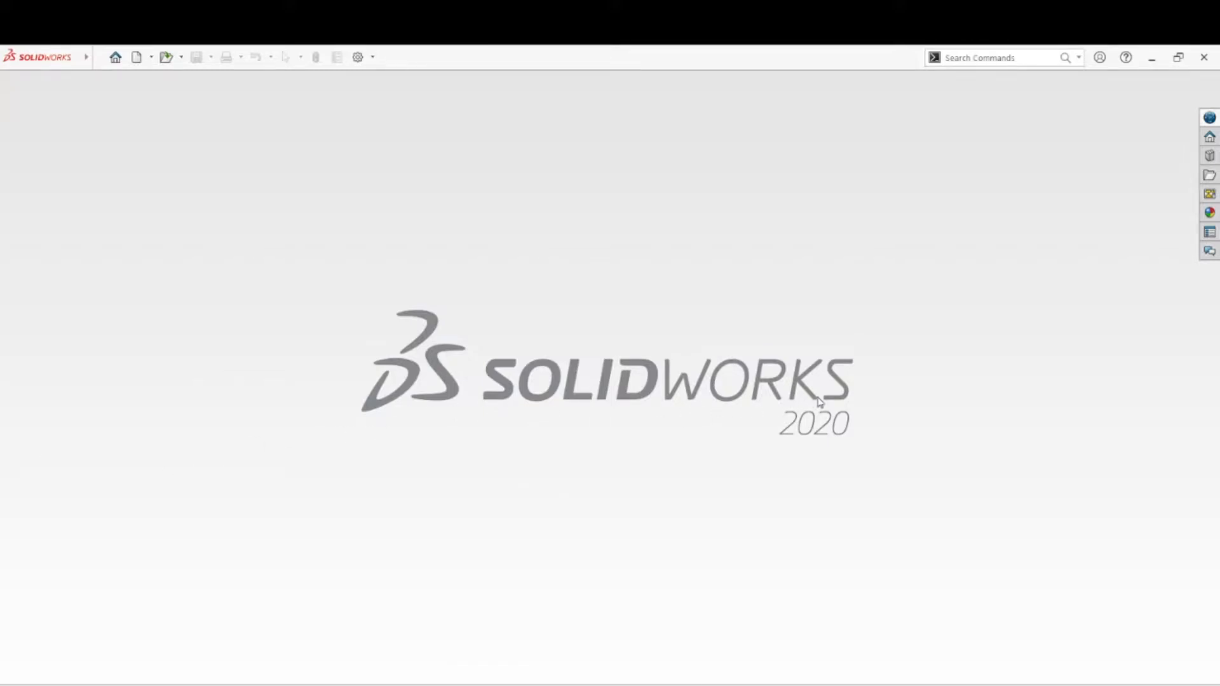
pyautogui.moveTo(822, 396)
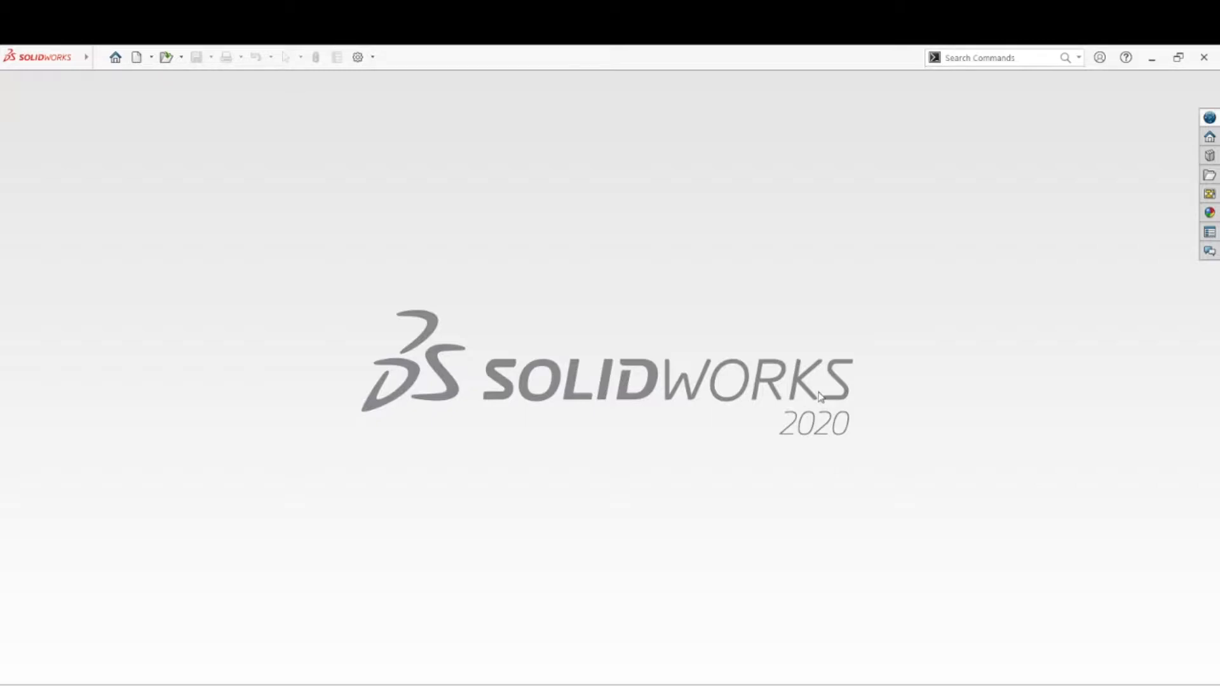
pyautogui.moveTo(798, 391)
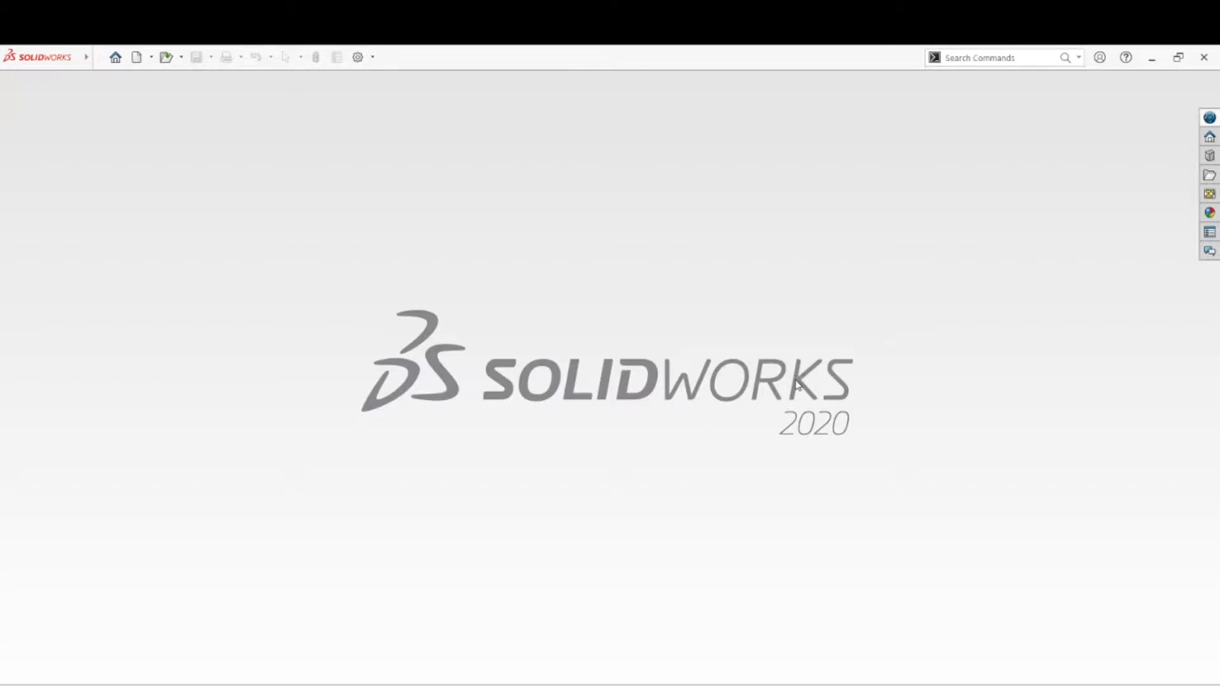
pyautogui.moveTo(756, 434)
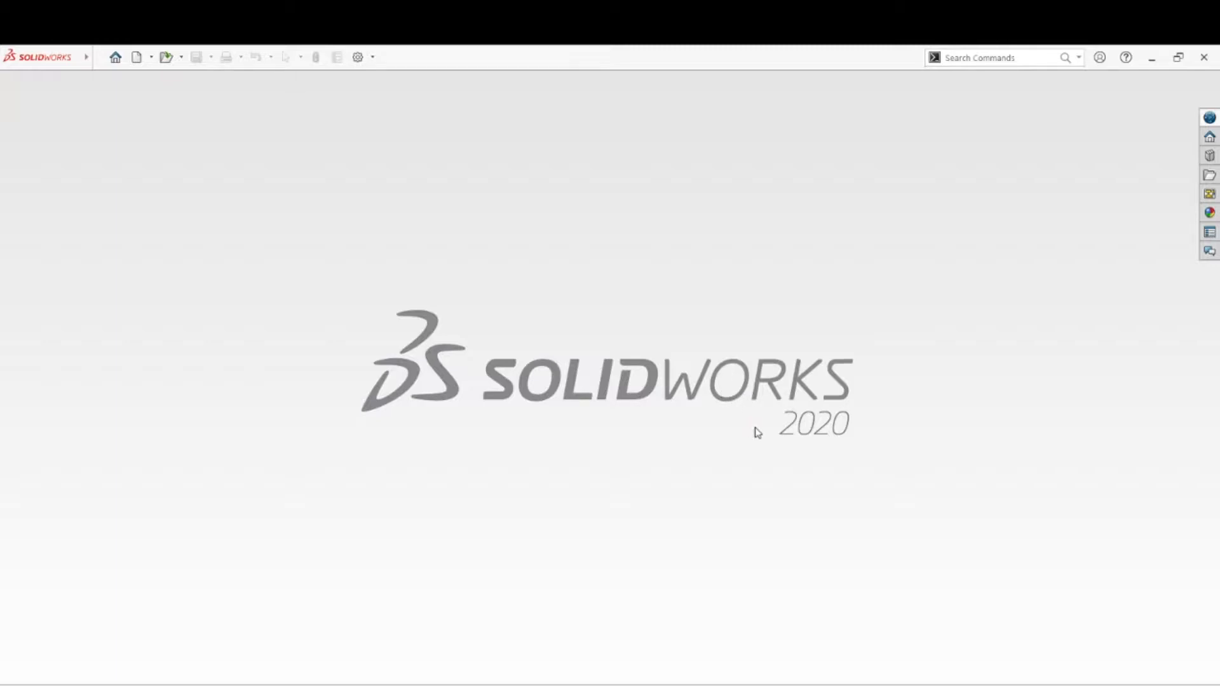
pyautogui.moveTo(728, 481)
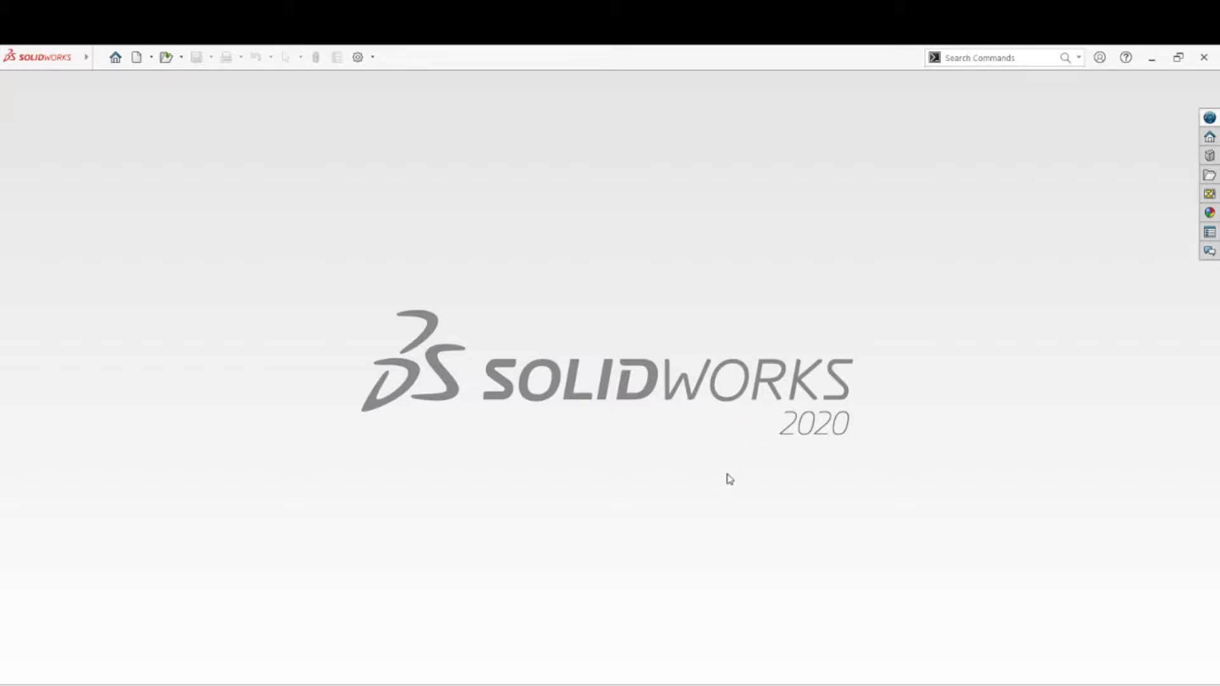
pyautogui.moveTo(717, 467)
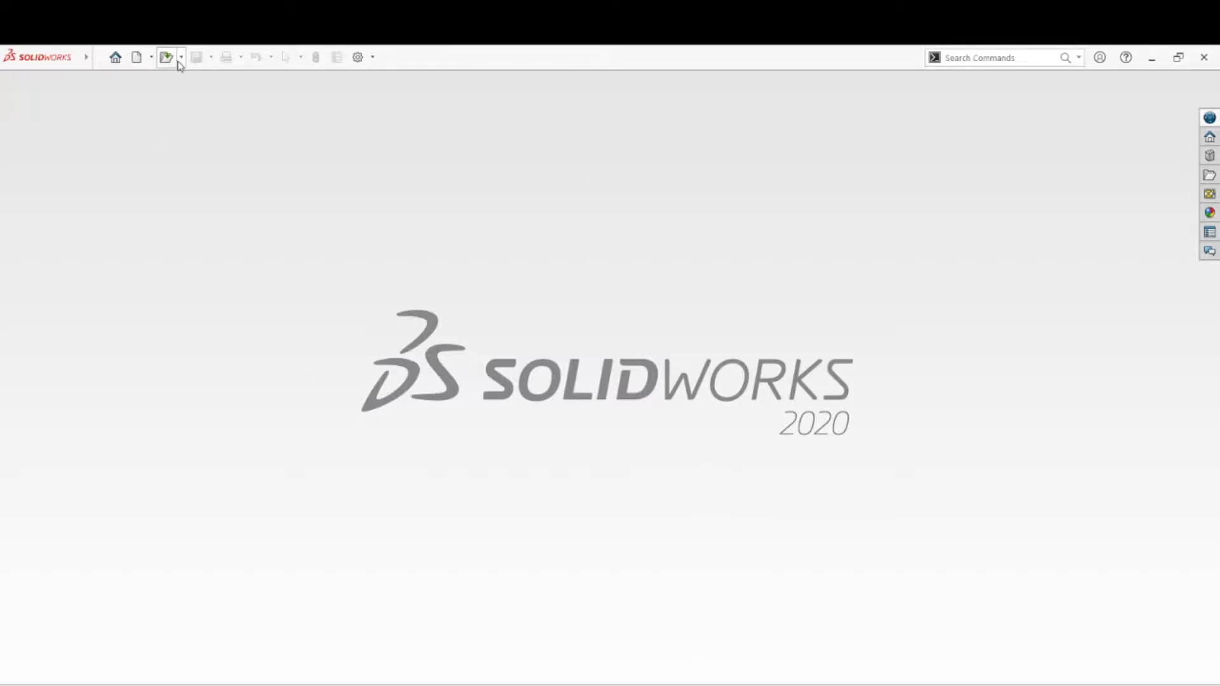
# - Create a new blank Part document and select the Top and Front planes in the tree
pyautogui.click(181, 57)
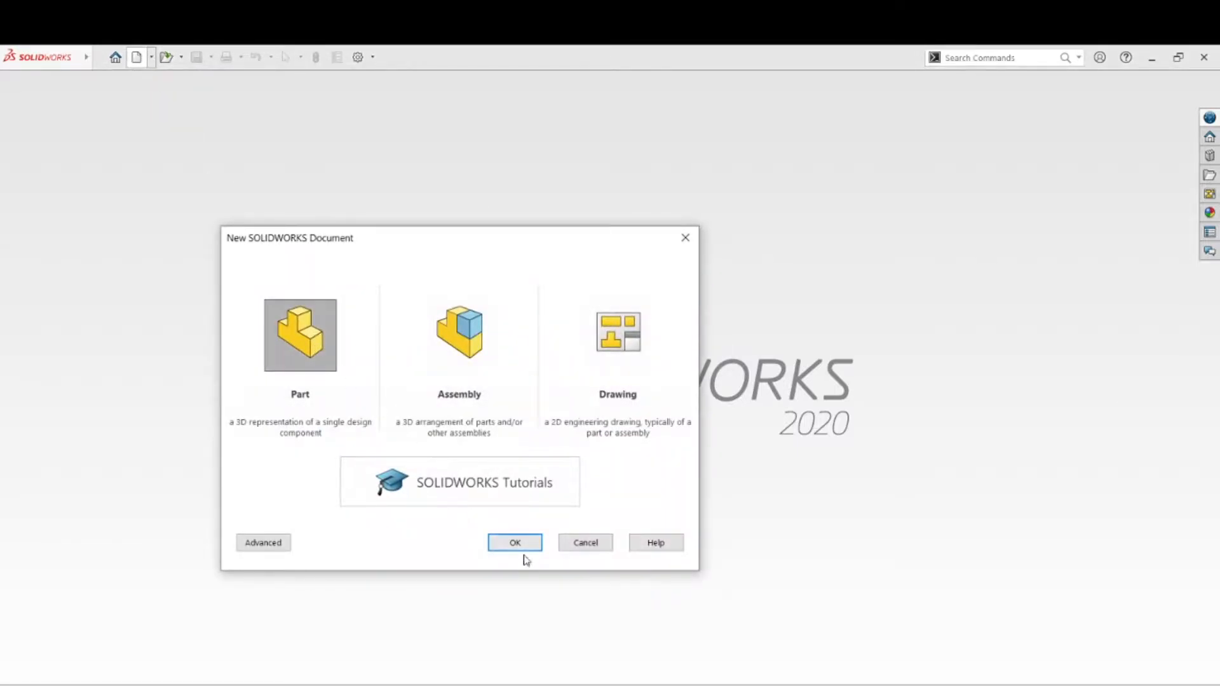
pyautogui.click(513, 543)
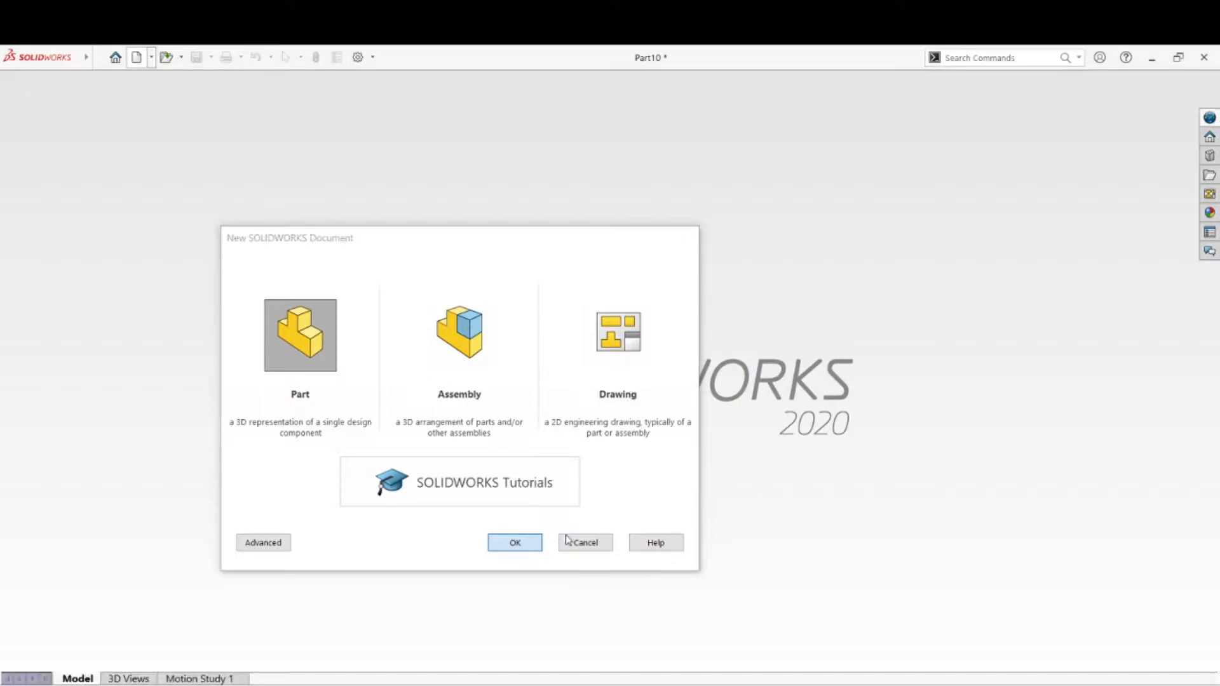
pyautogui.click(514, 543)
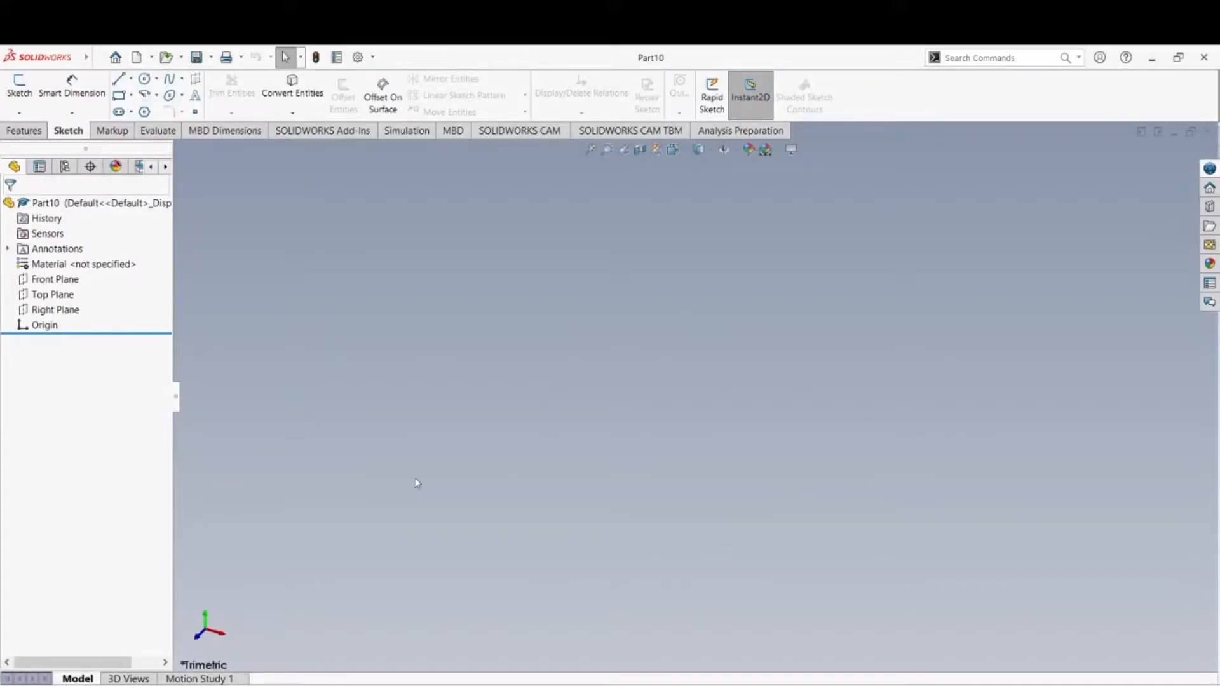
pyautogui.click(53, 294)
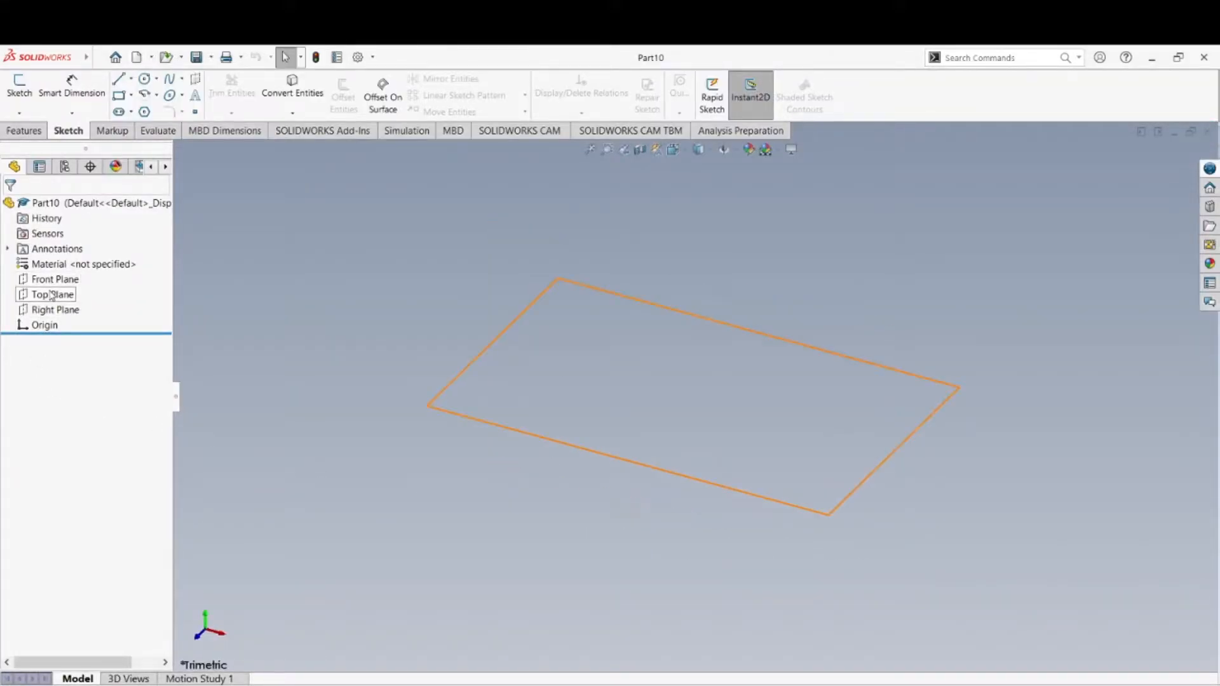
pyautogui.click(53, 278)
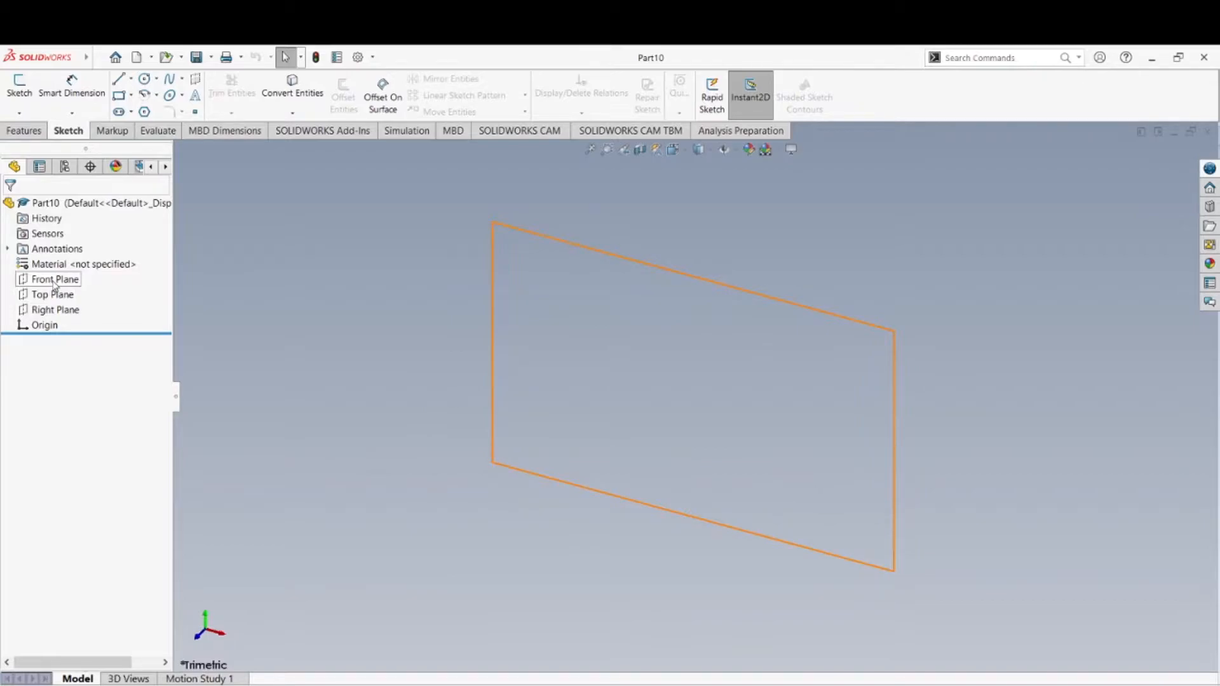
# - Start Sketch1 on the Front Plane for the two circles
pyautogui.click(48, 278)
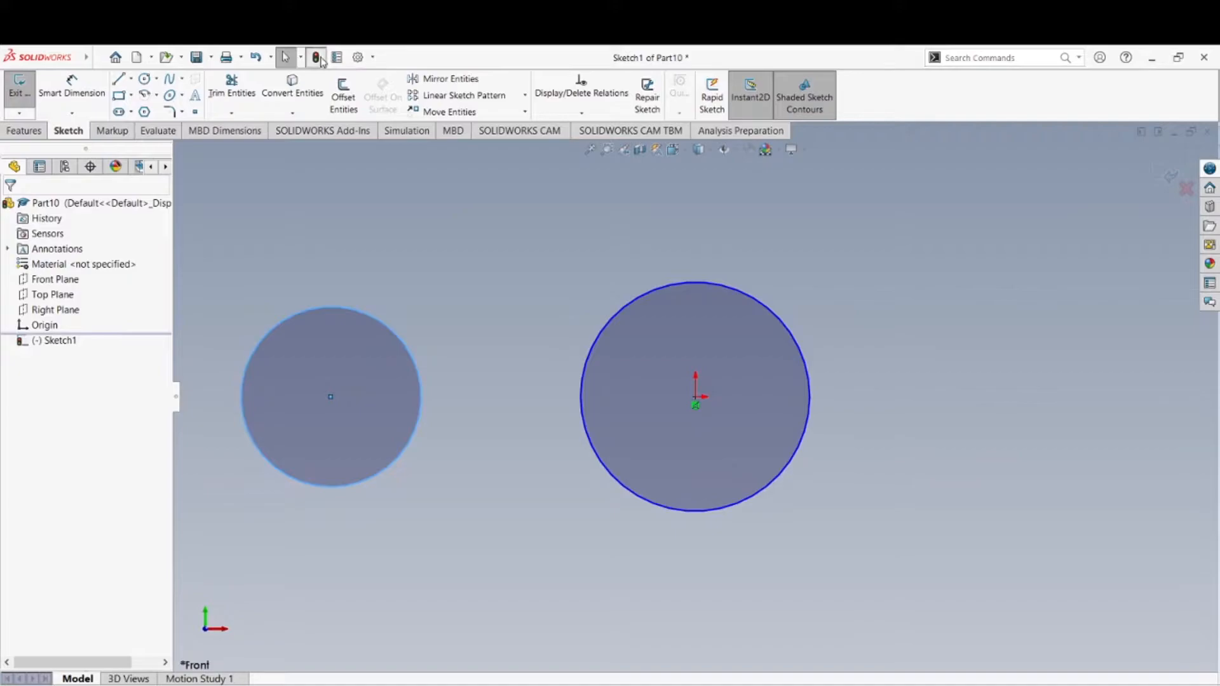
# - Reopen Sketch1 for editing from the FeatureManager tree
pyautogui.rightClick(57, 341)
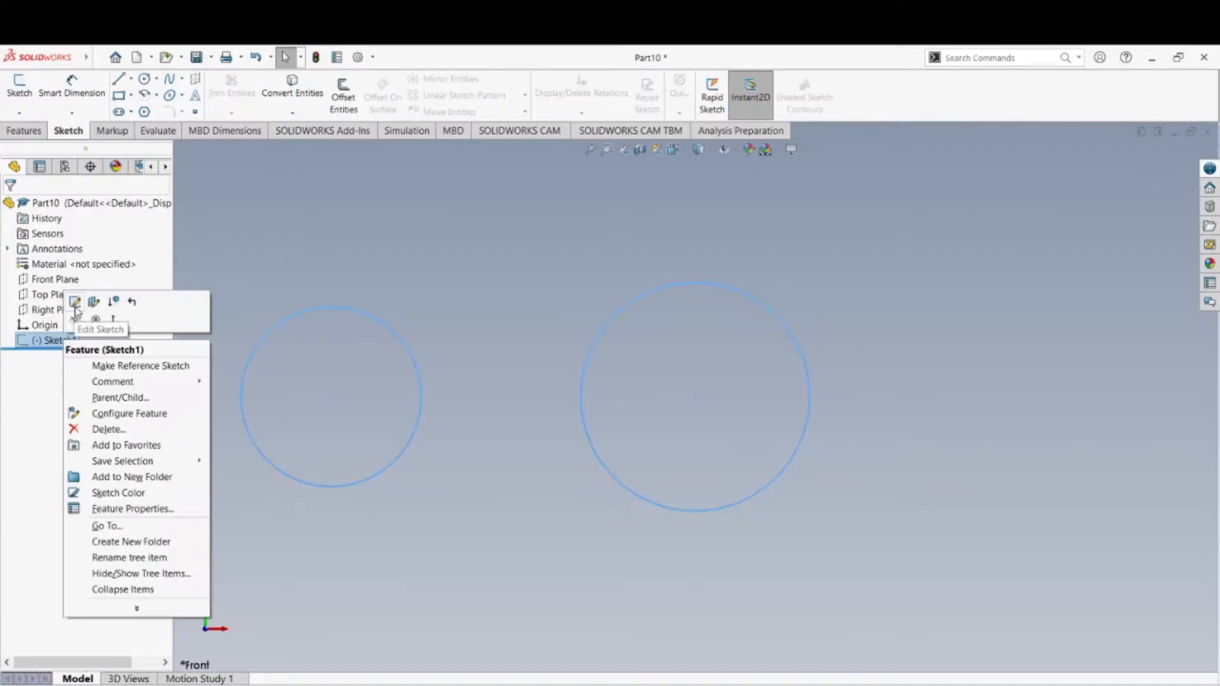
pyautogui.click(74, 303)
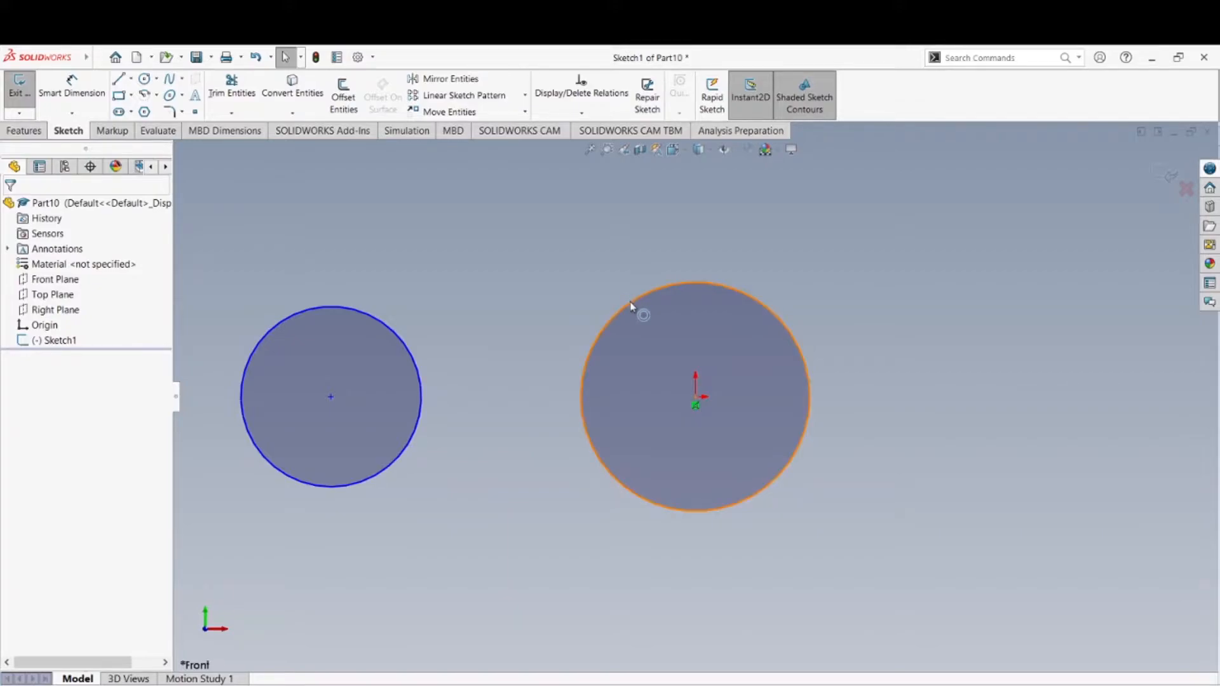
# - List the right circle's relations via Display/Delete Relations, find none, and close the listing
pyautogui.rightClick(637, 306)
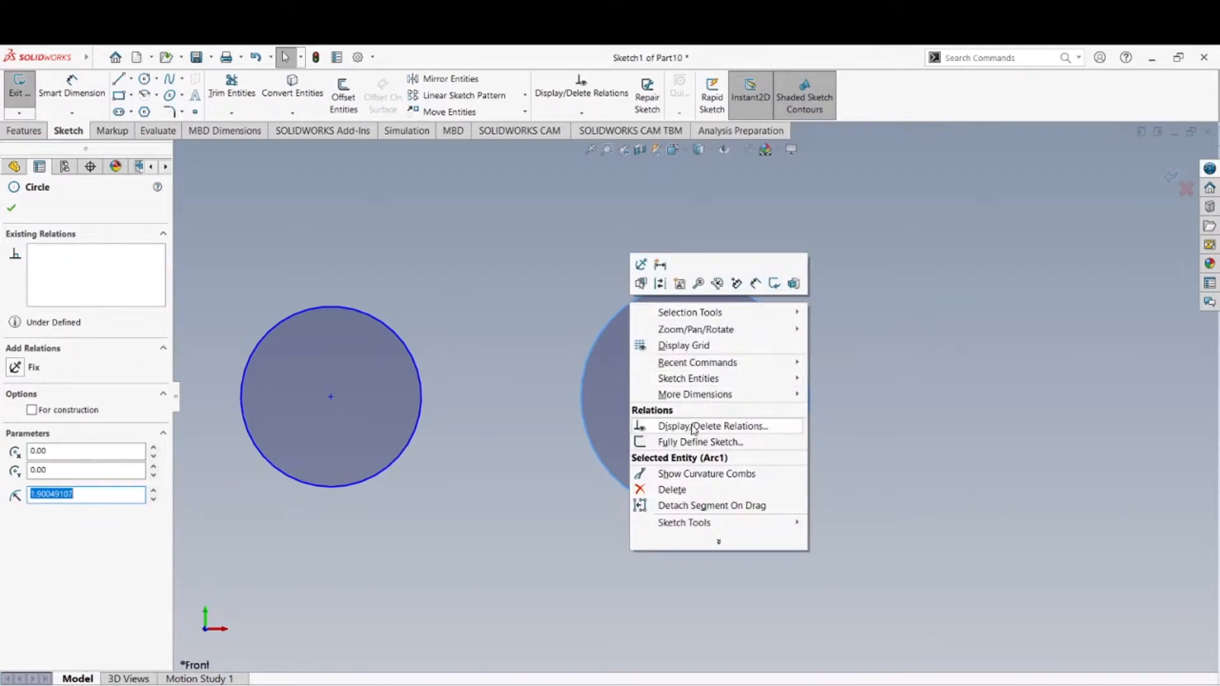
pyautogui.click(701, 427)
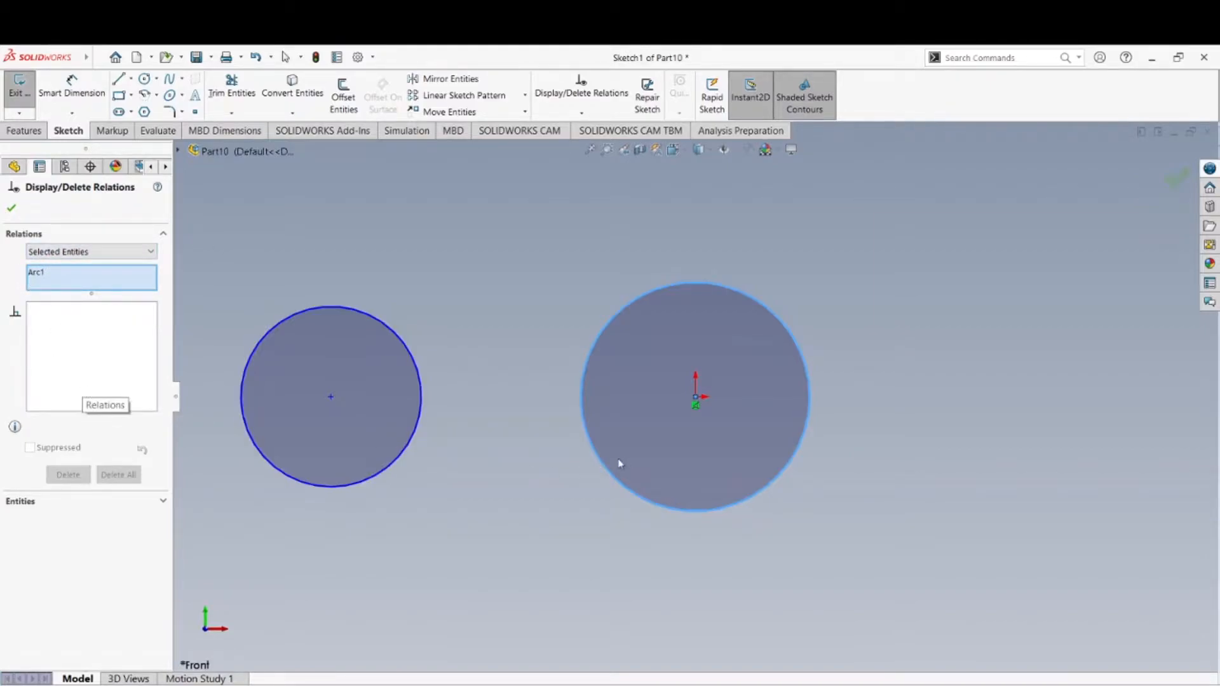
pyautogui.rightClick(694, 402)
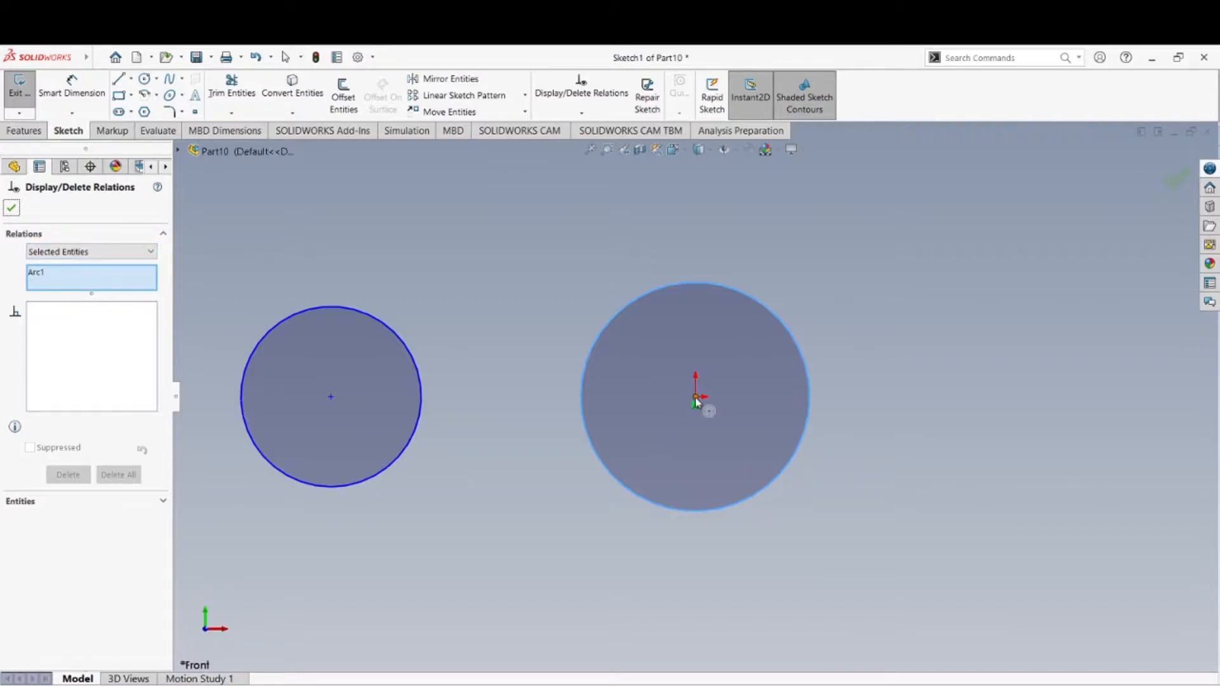
pyautogui.rightClick(694, 409)
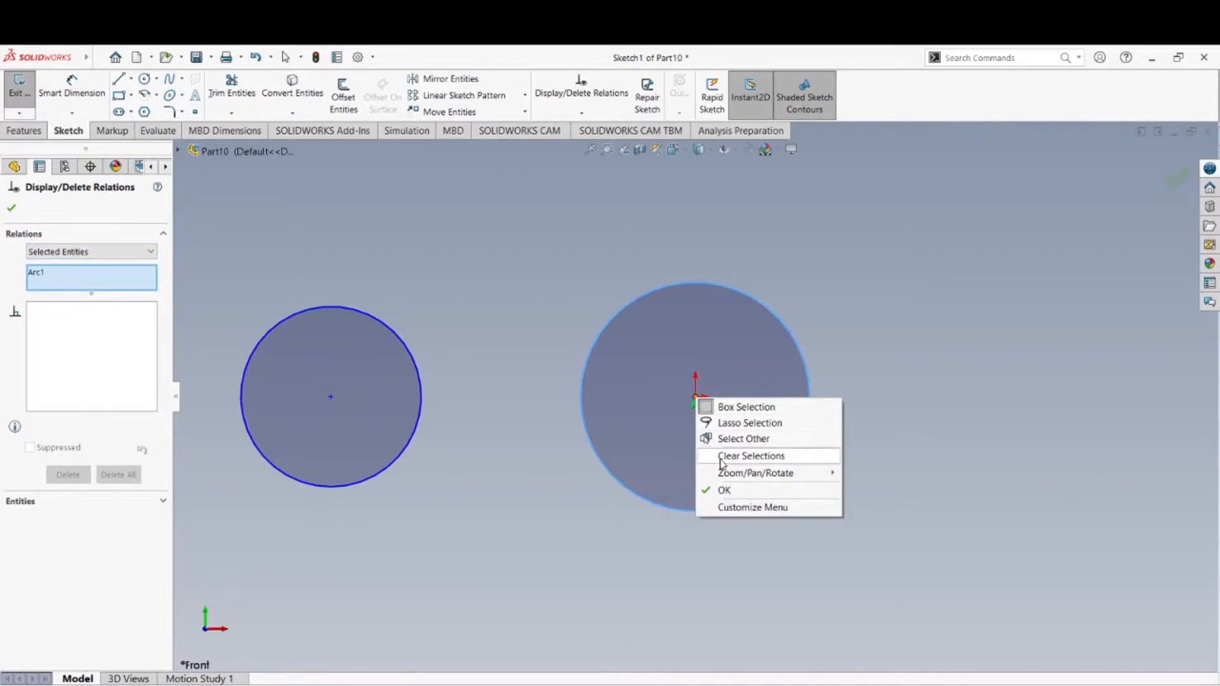
pyautogui.click(751, 456)
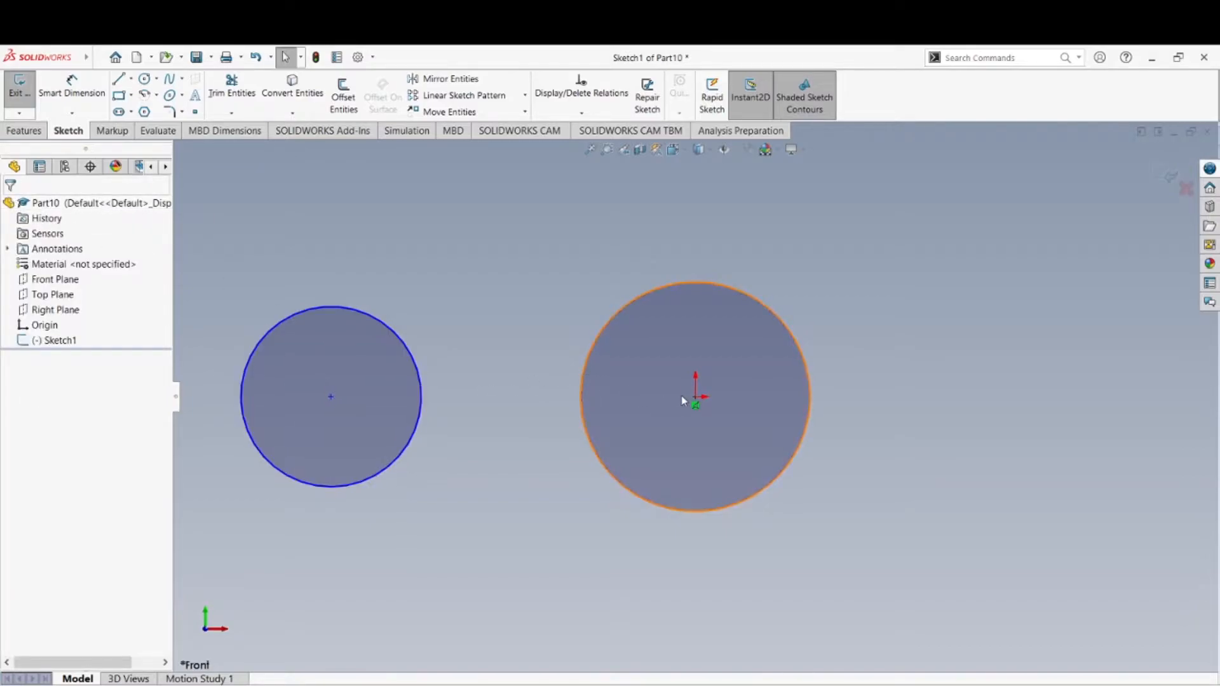
pyautogui.rightClick(694, 401)
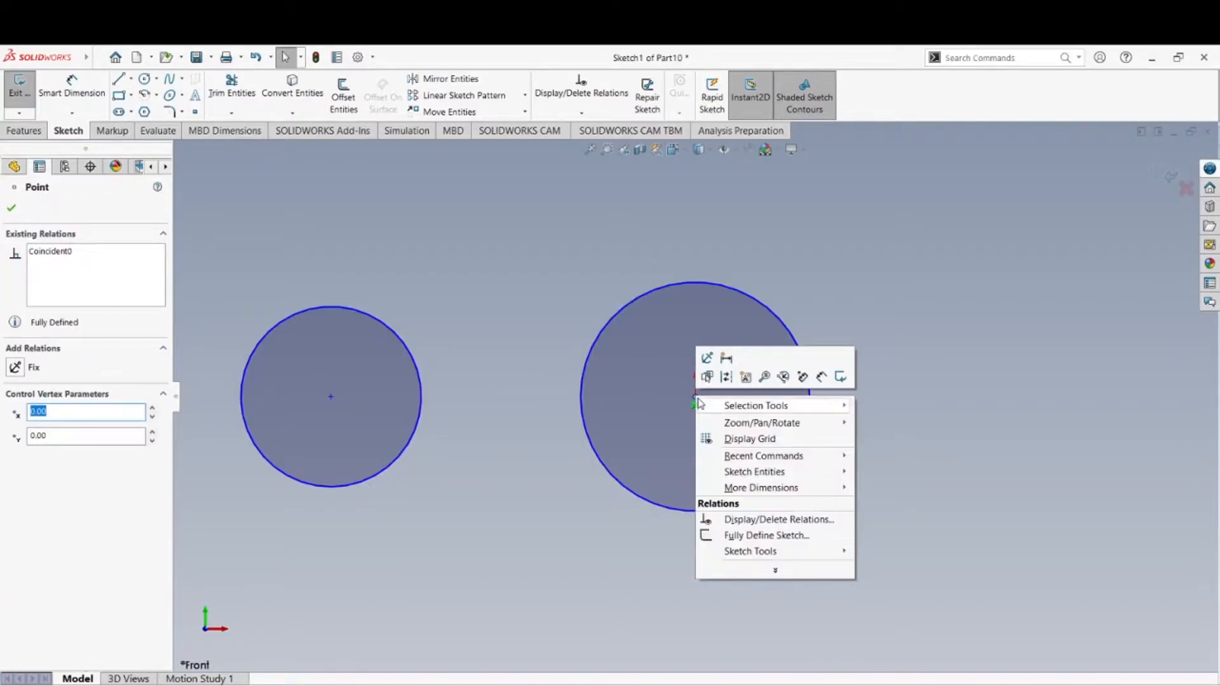
pyautogui.moveTo(773, 406)
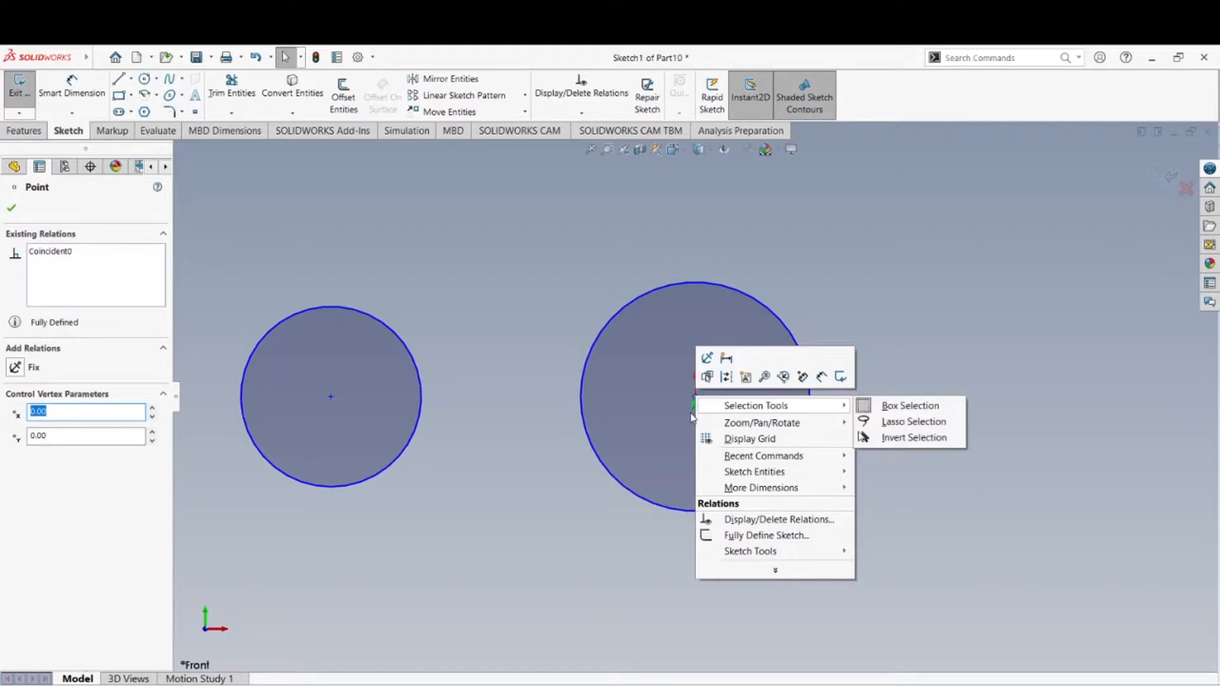
pyautogui.moveTo(62, 241)
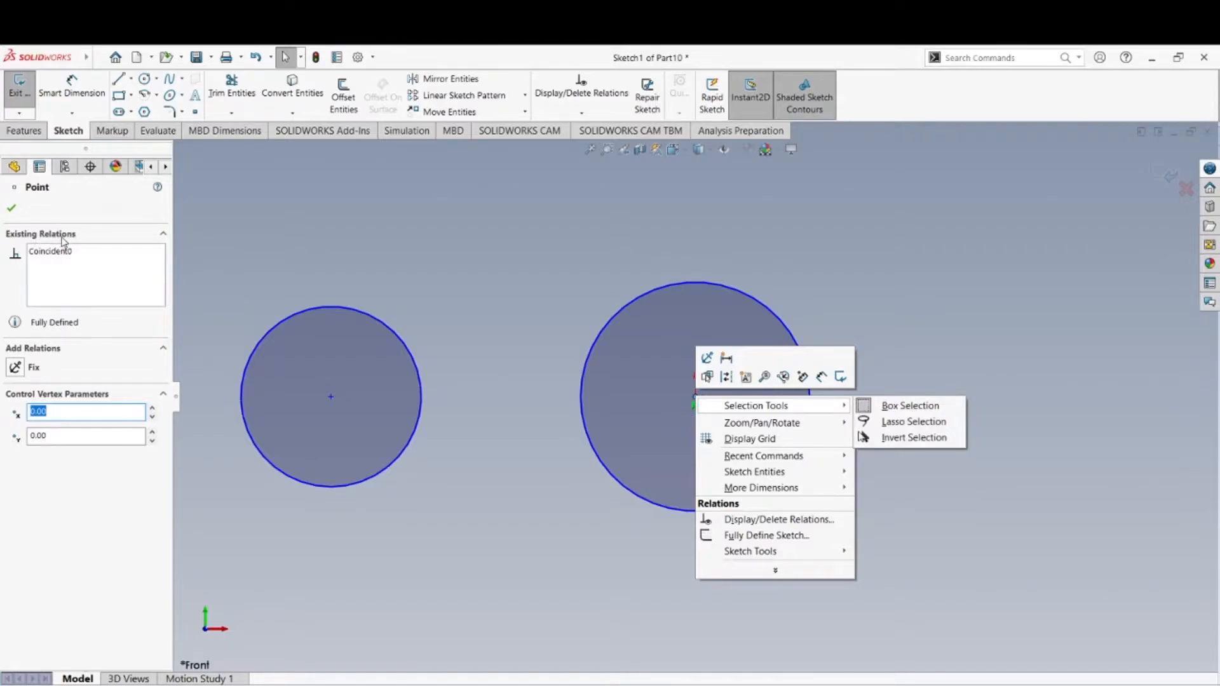
pyautogui.moveTo(70, 261)
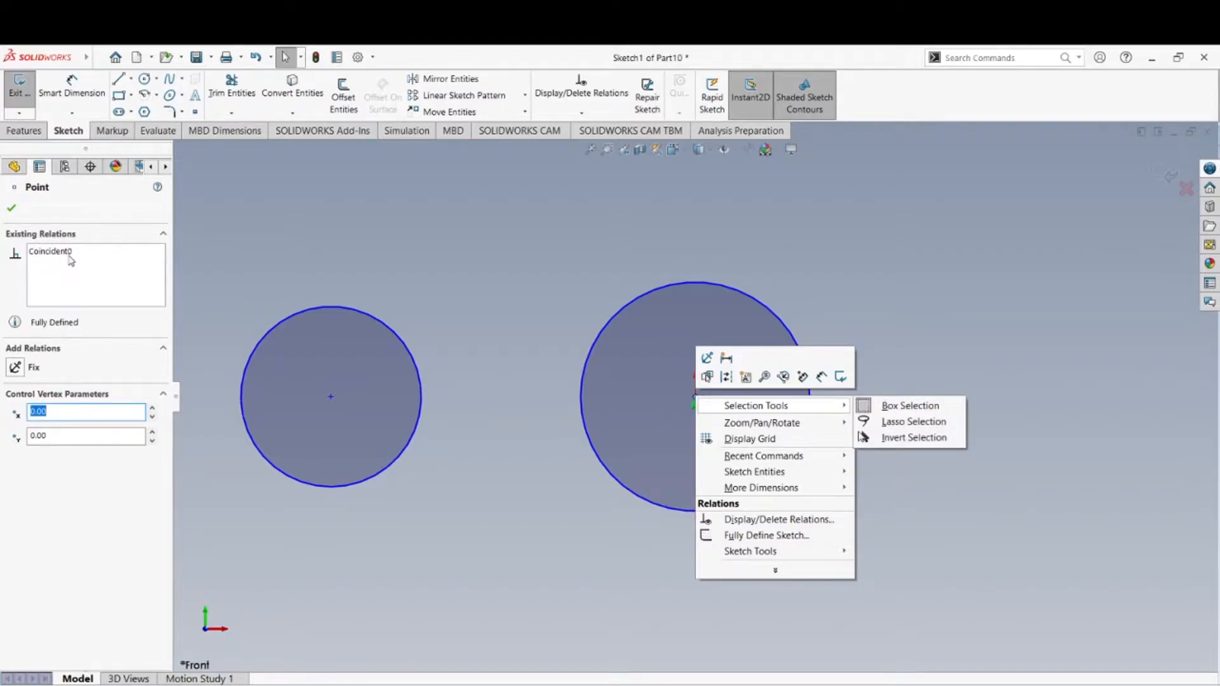
pyautogui.moveTo(406, 385)
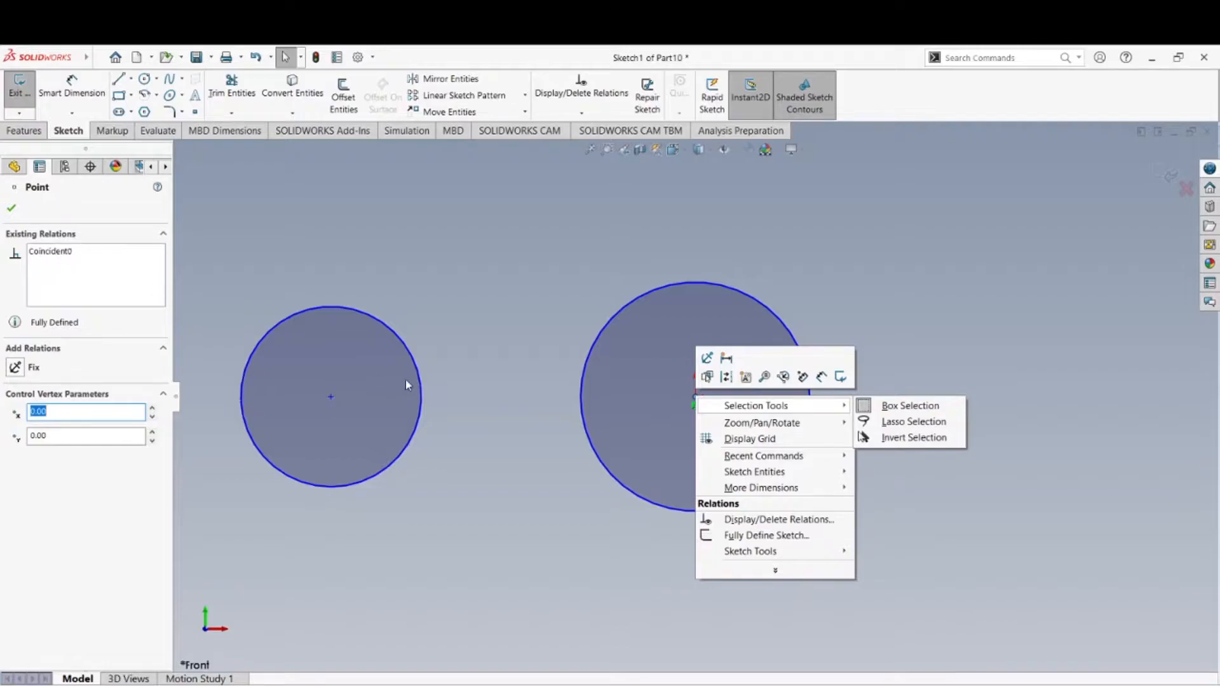
pyautogui.moveTo(692, 395)
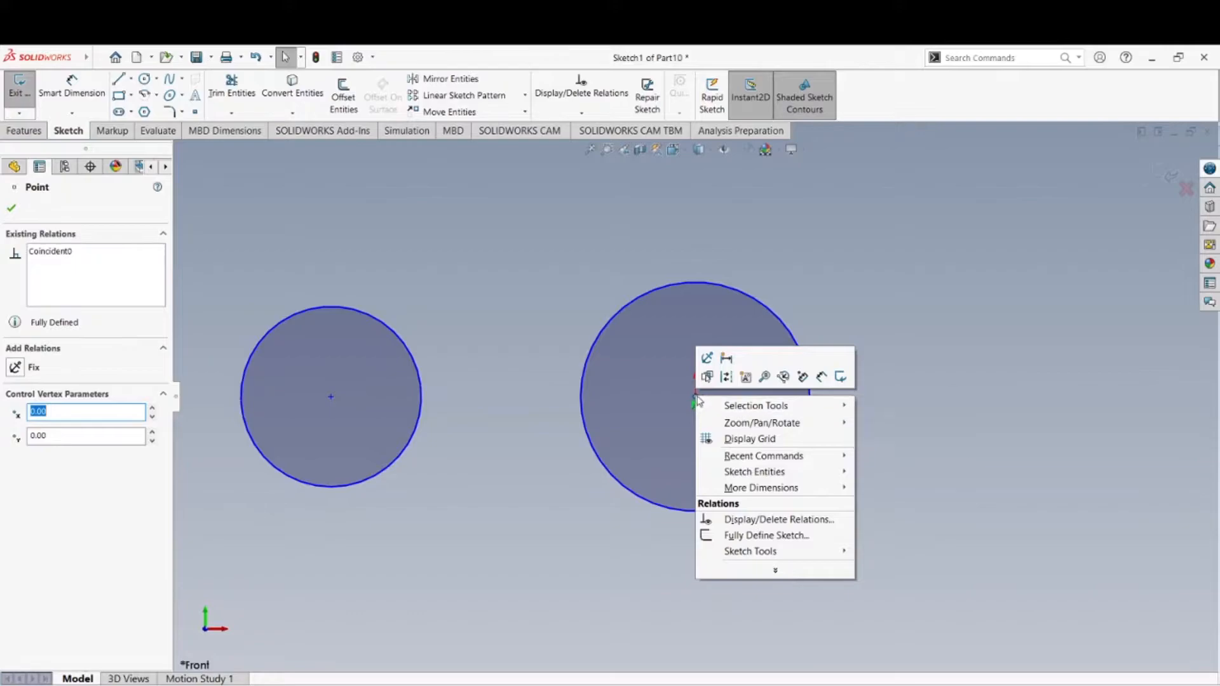
pyautogui.moveTo(700, 620)
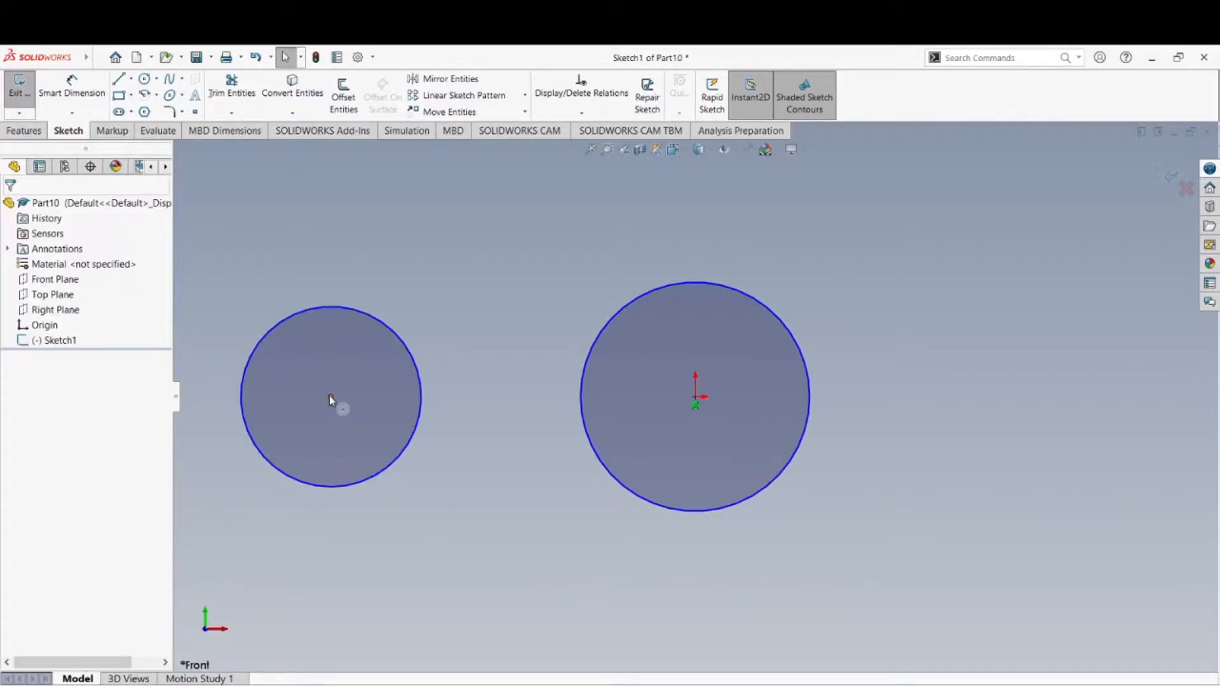
pyautogui.click(330, 396)
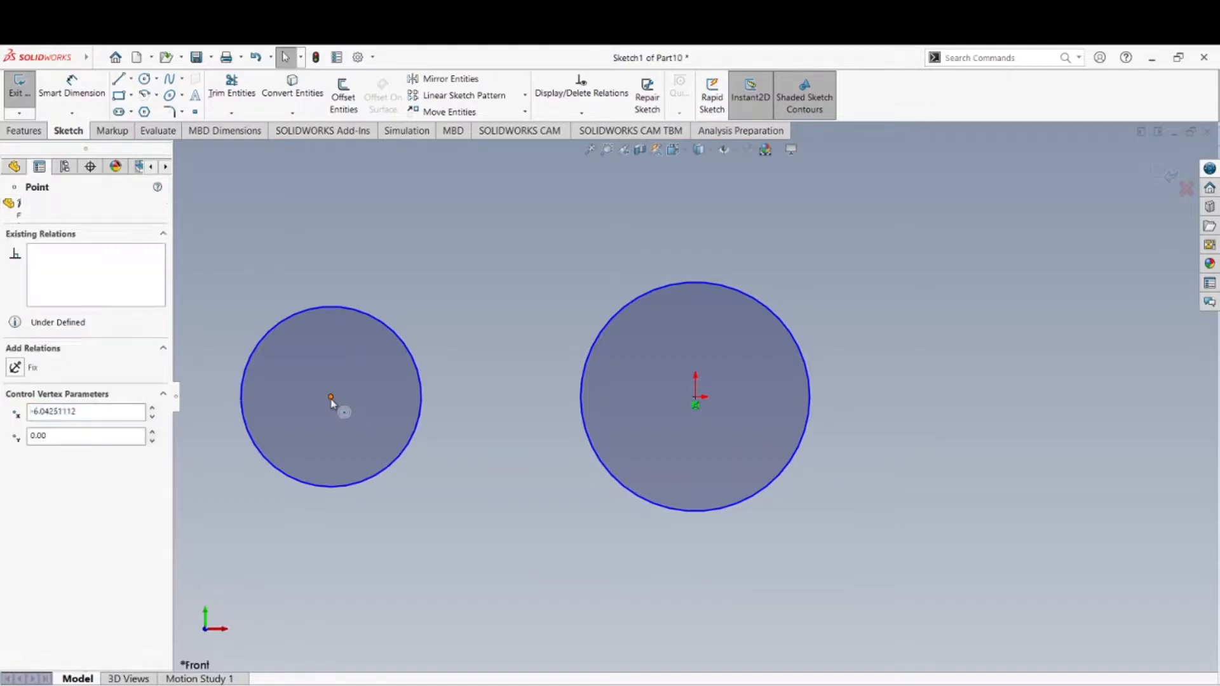
pyautogui.rightClick(330, 396)
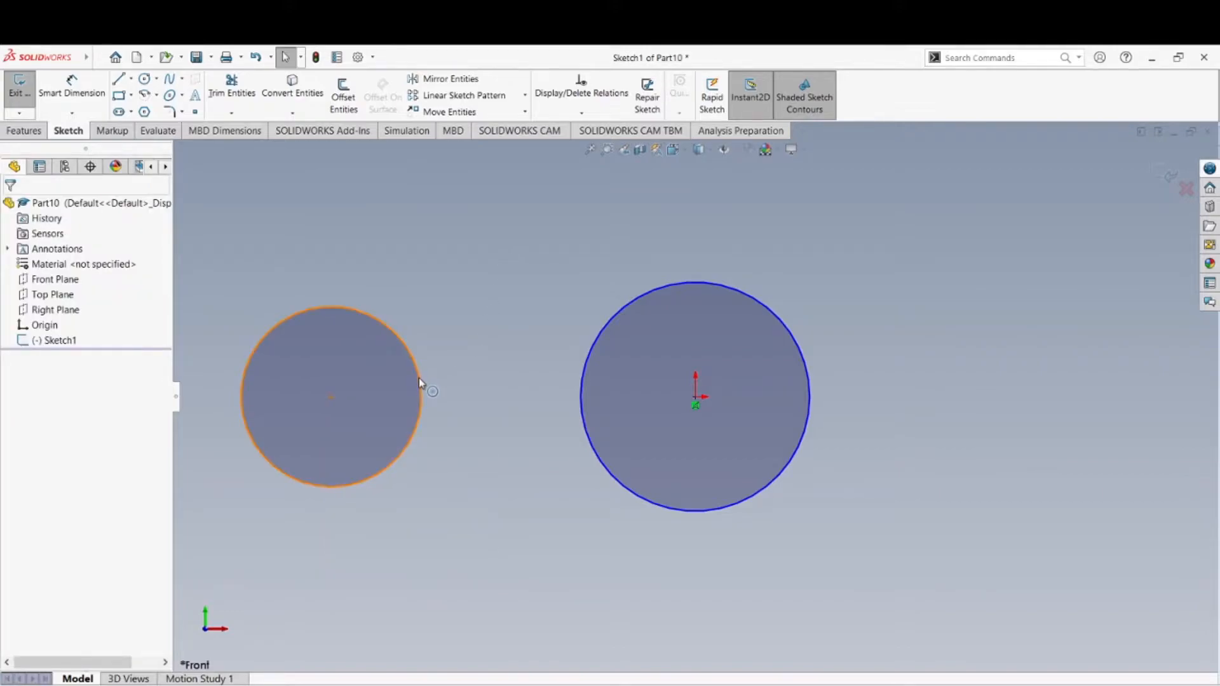
pyautogui.rightClick(421, 383)
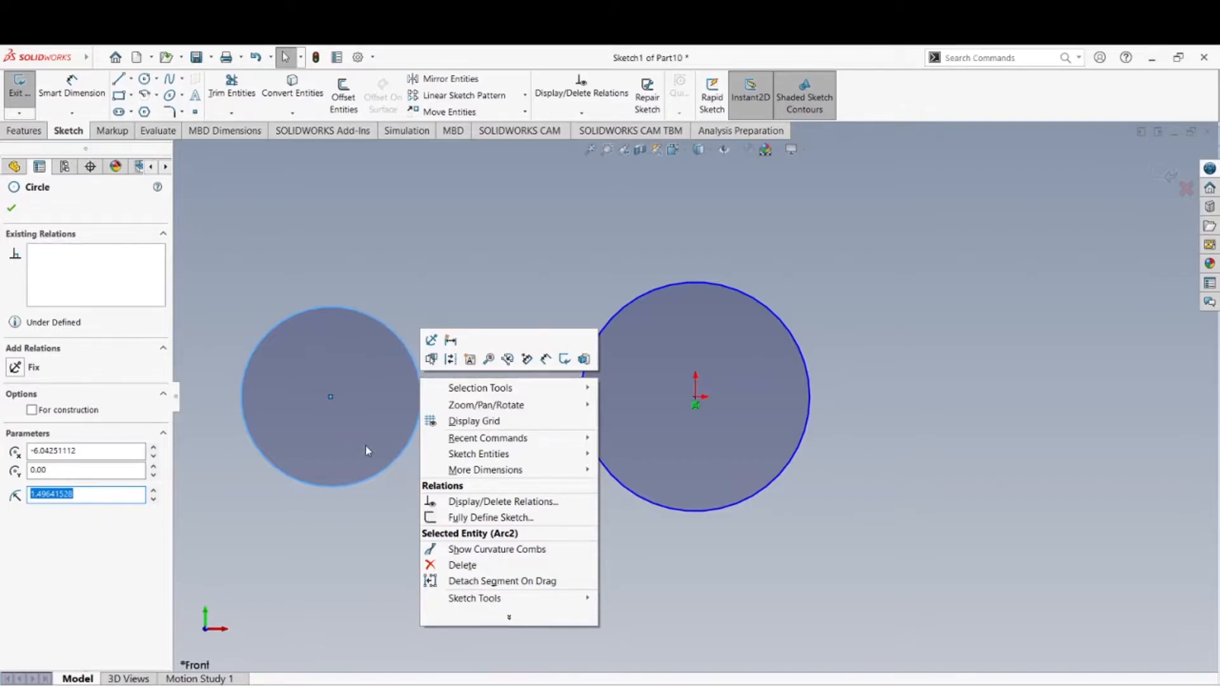
pyautogui.moveTo(91, 296)
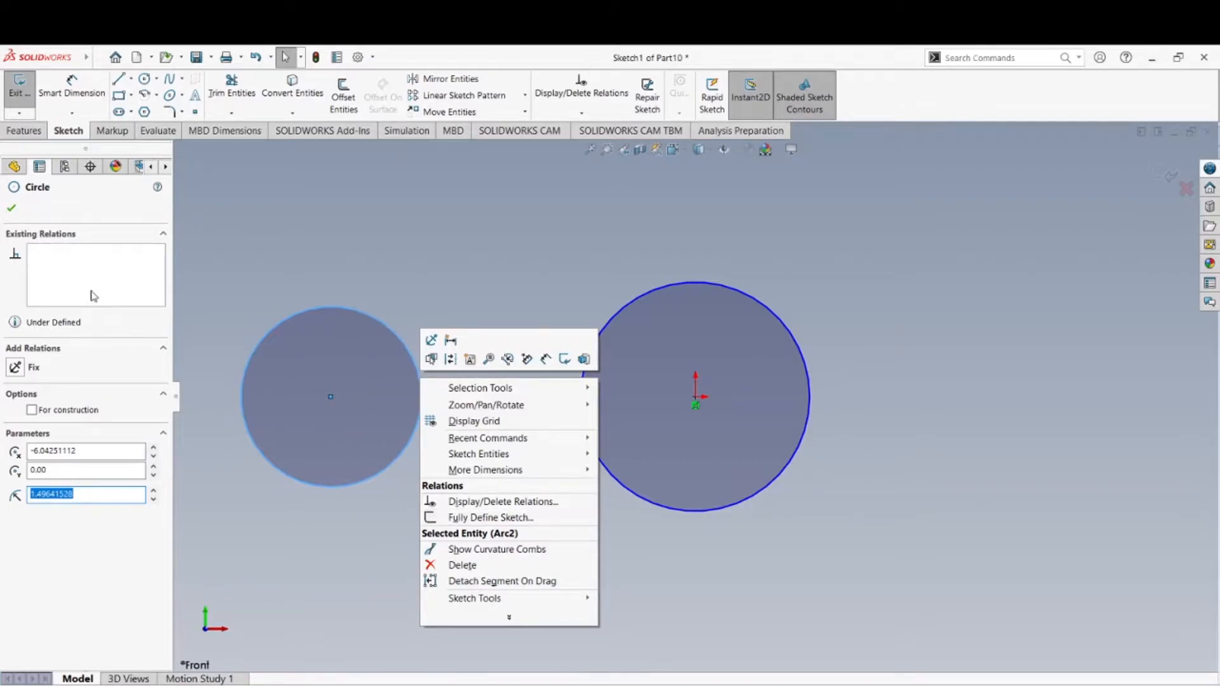
pyautogui.click(501, 502)
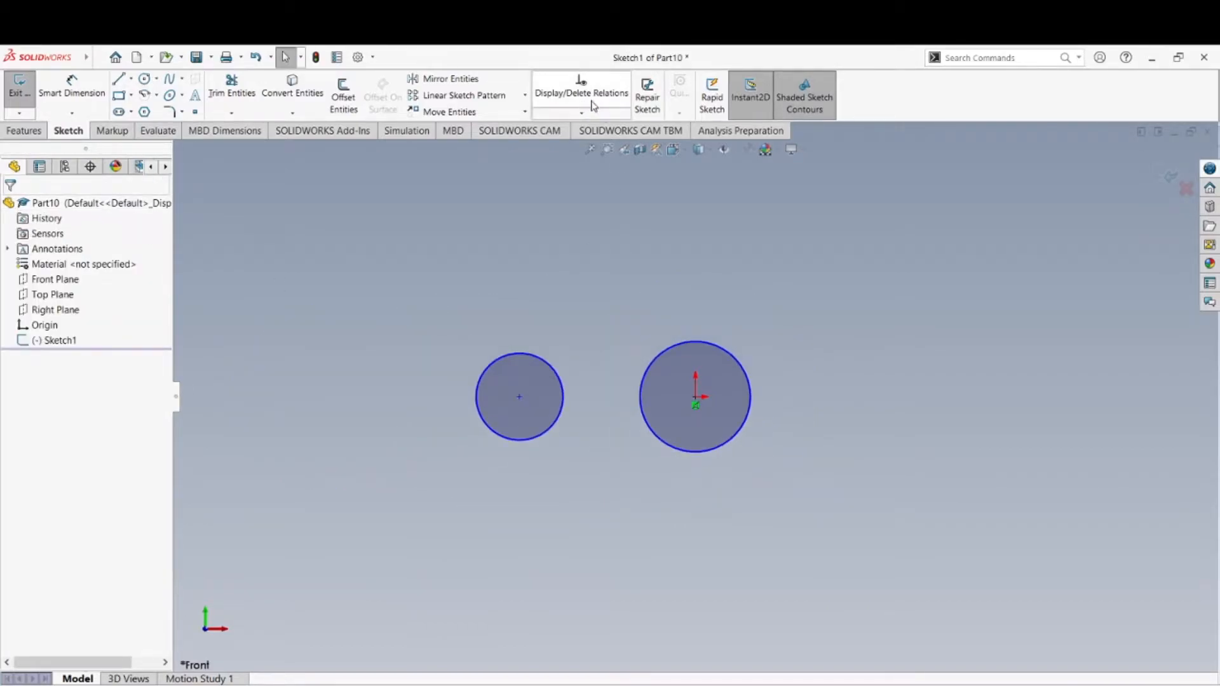
pyautogui.click(581, 112)
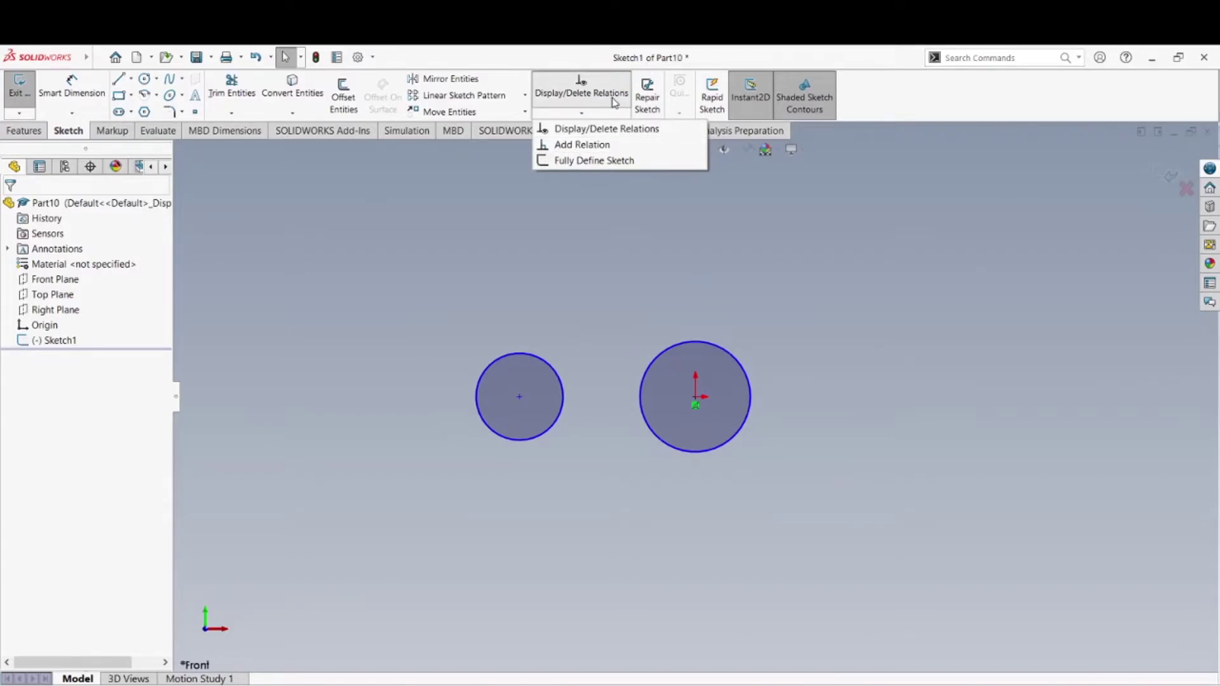
pyautogui.moveTo(568, 164)
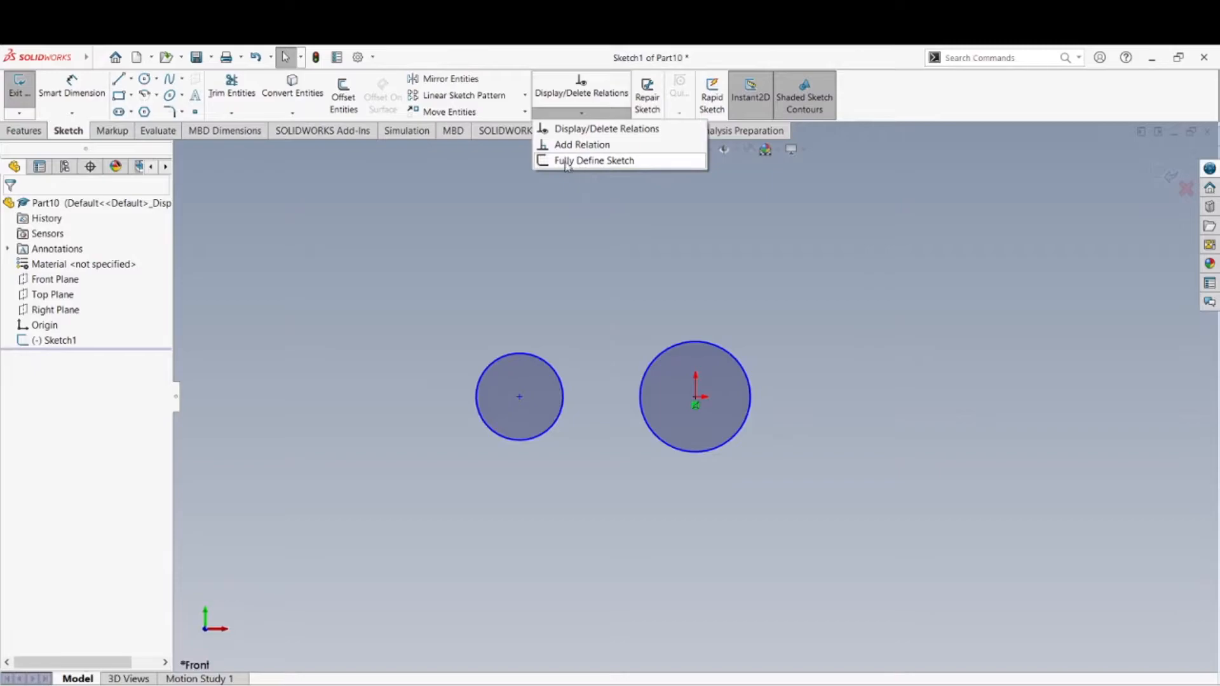
pyautogui.moveTo(656, 254)
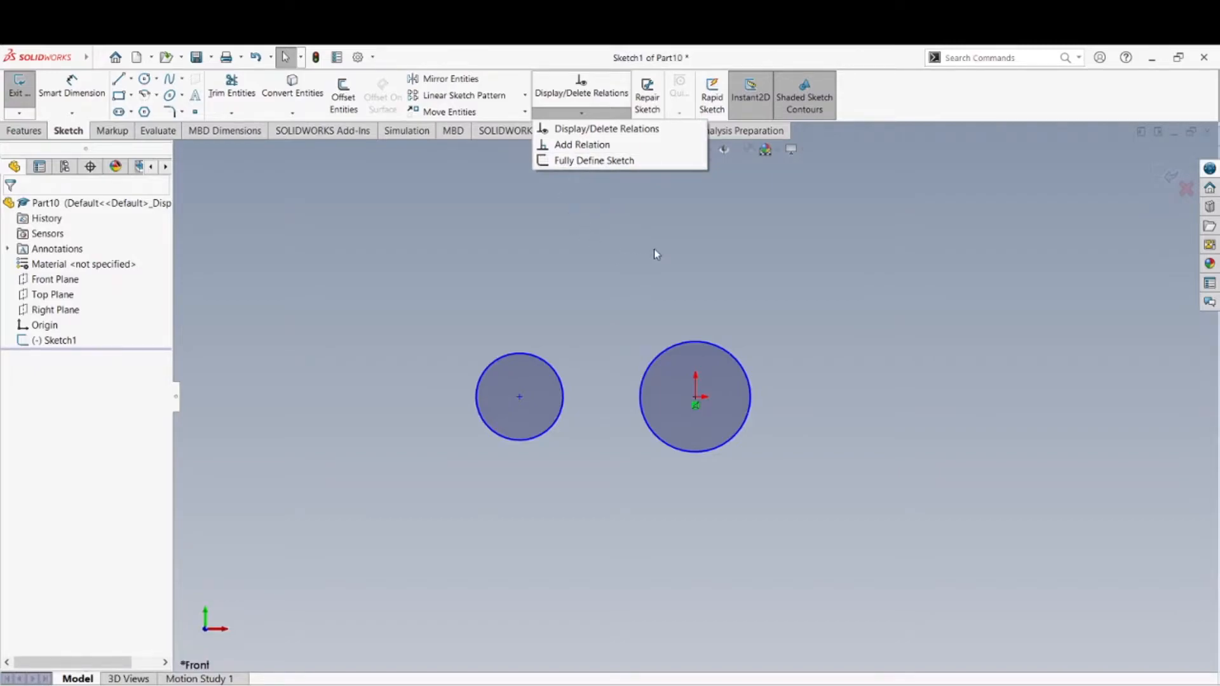
pyautogui.moveTo(627, 381)
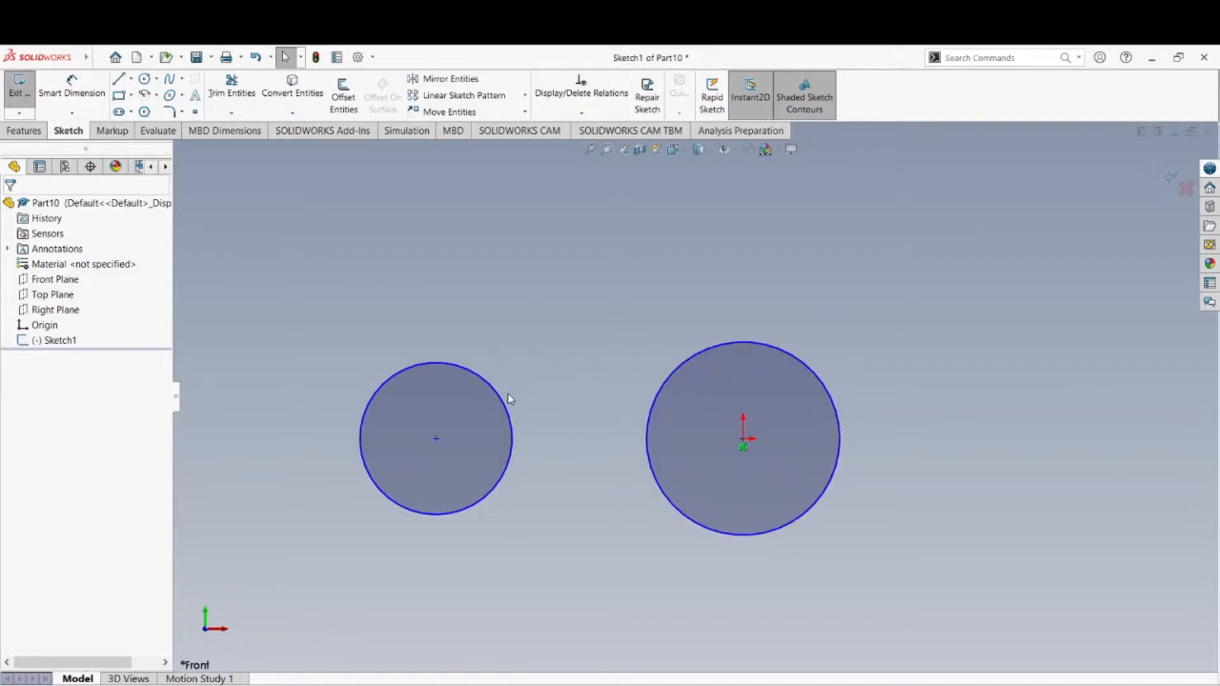
pyautogui.moveTo(619, 369)
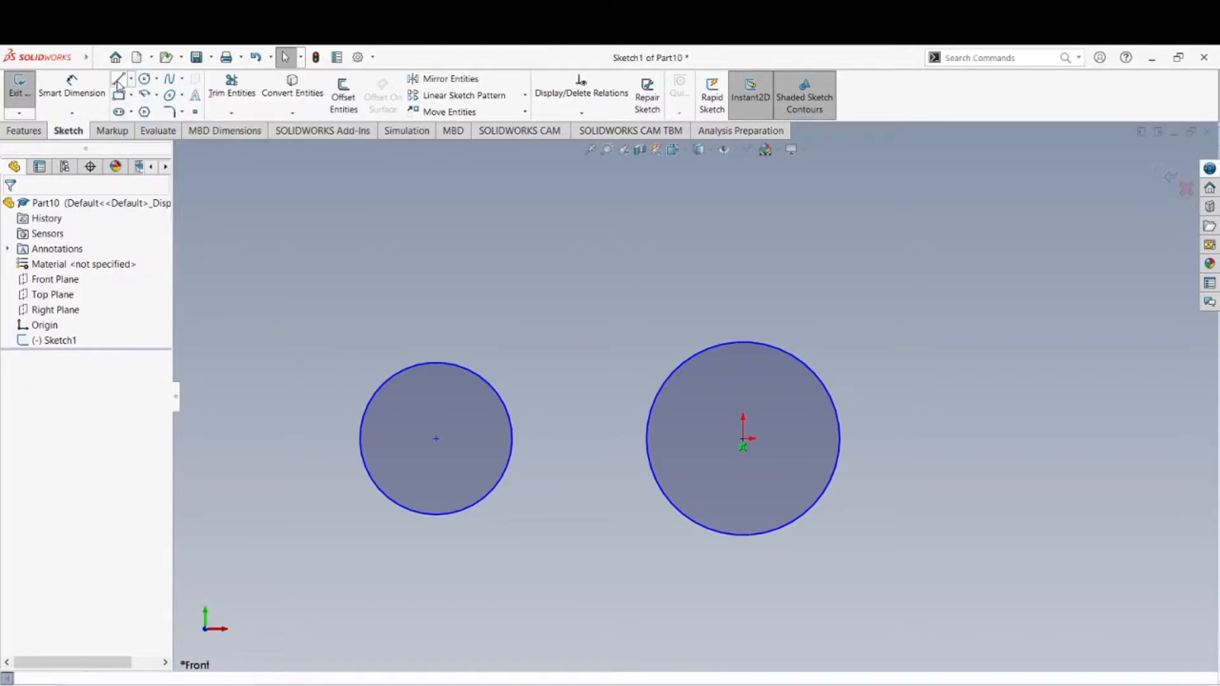
# - Draw a slanted line across the sketch above the circles and finish the Line command
pyautogui.moveTo(283, 318); pyautogui.dragTo(888, 276)
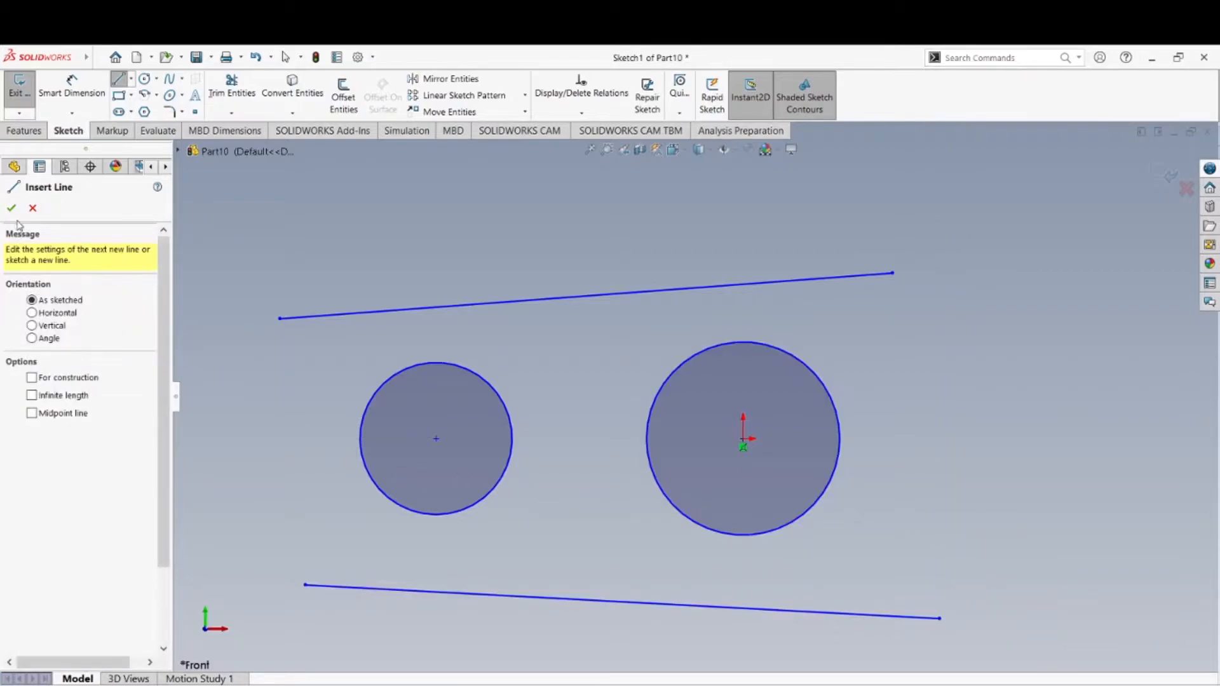
pyautogui.click(284, 58)
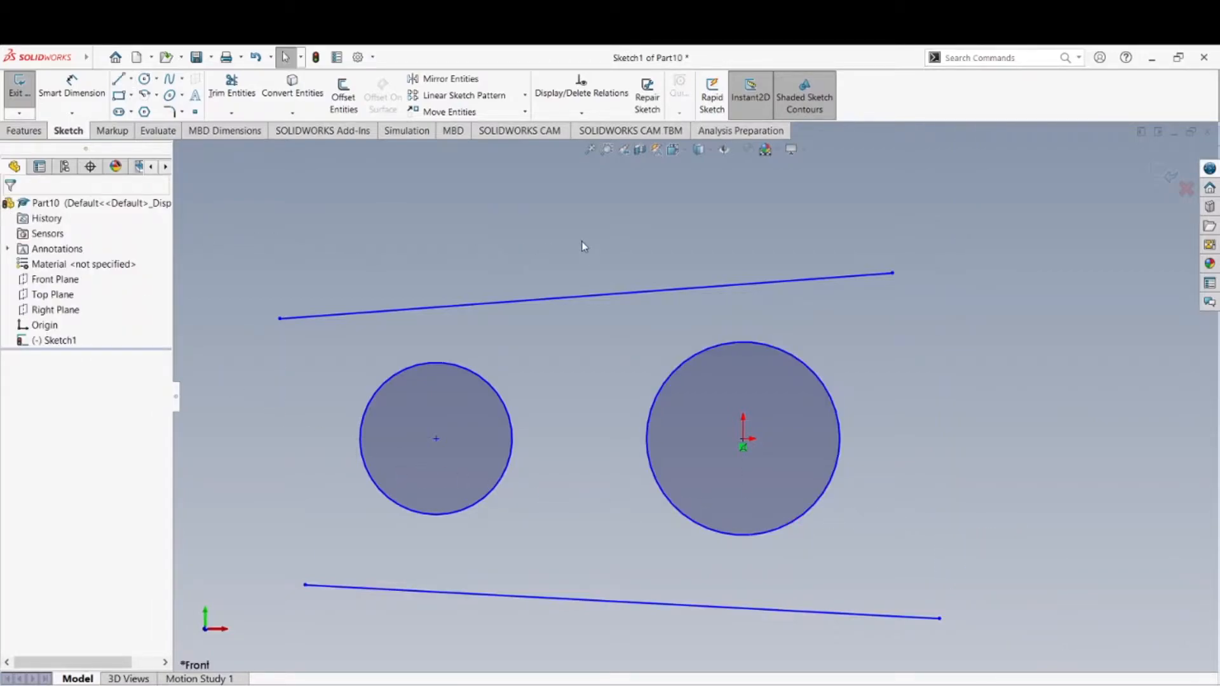
pyautogui.moveTo(711, 246)
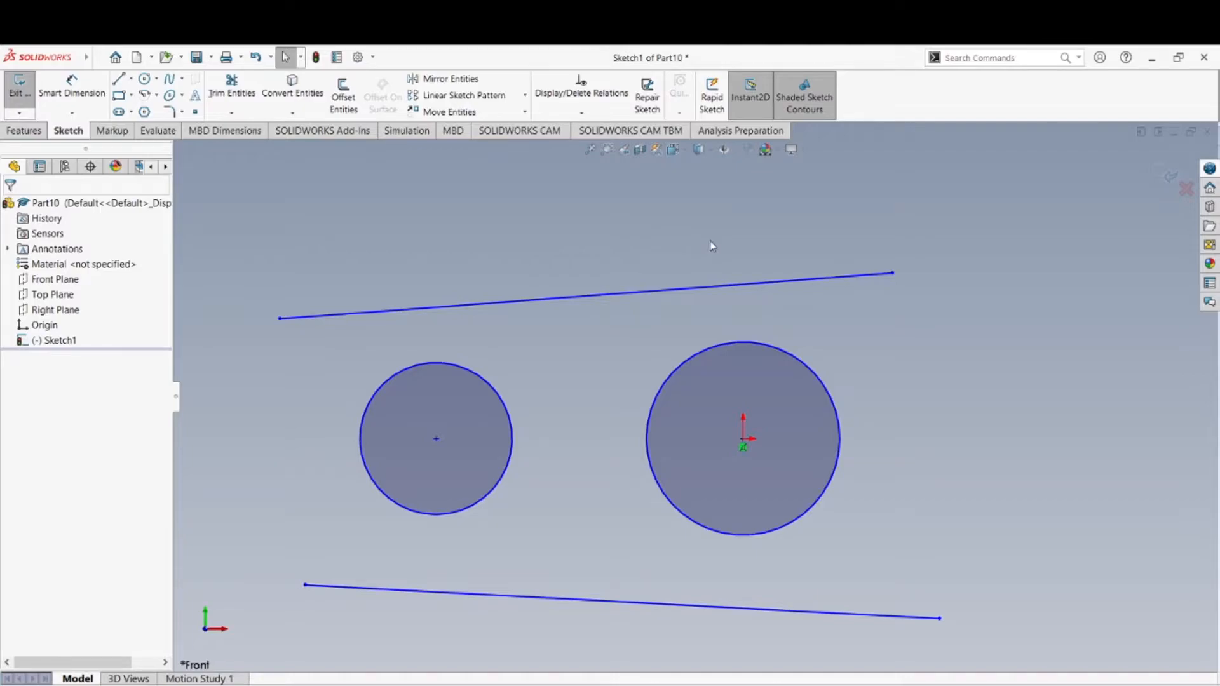
pyautogui.moveTo(696, 243)
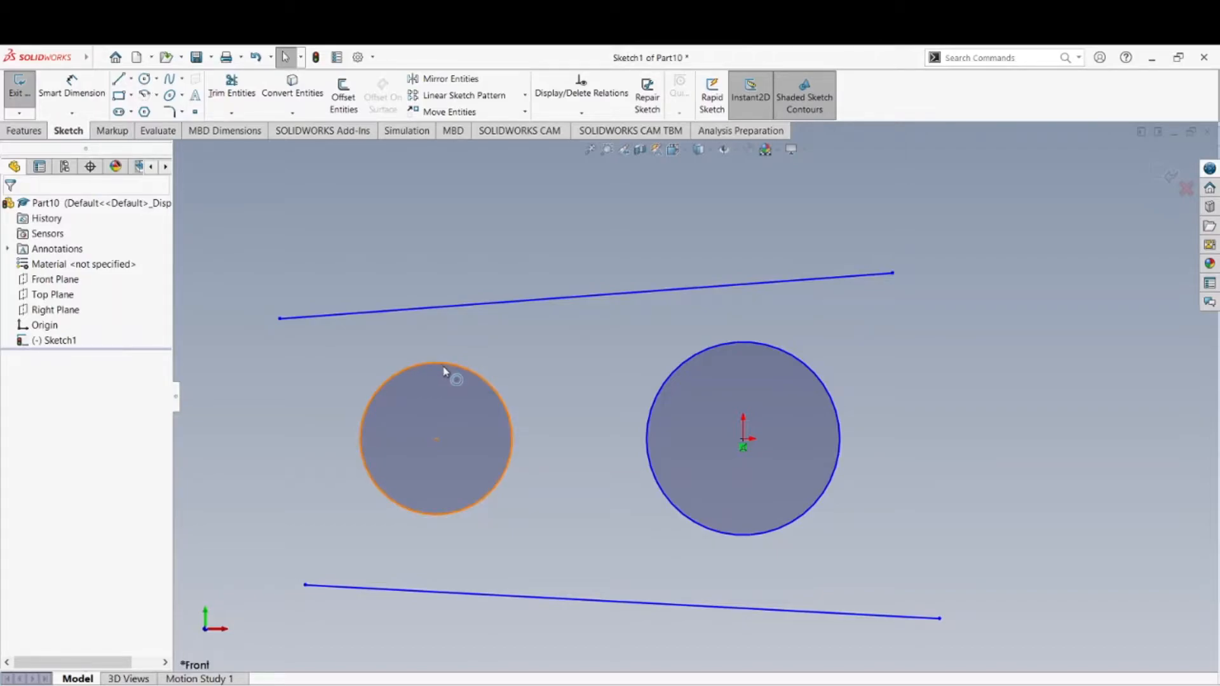
pyautogui.moveTo(493, 442)
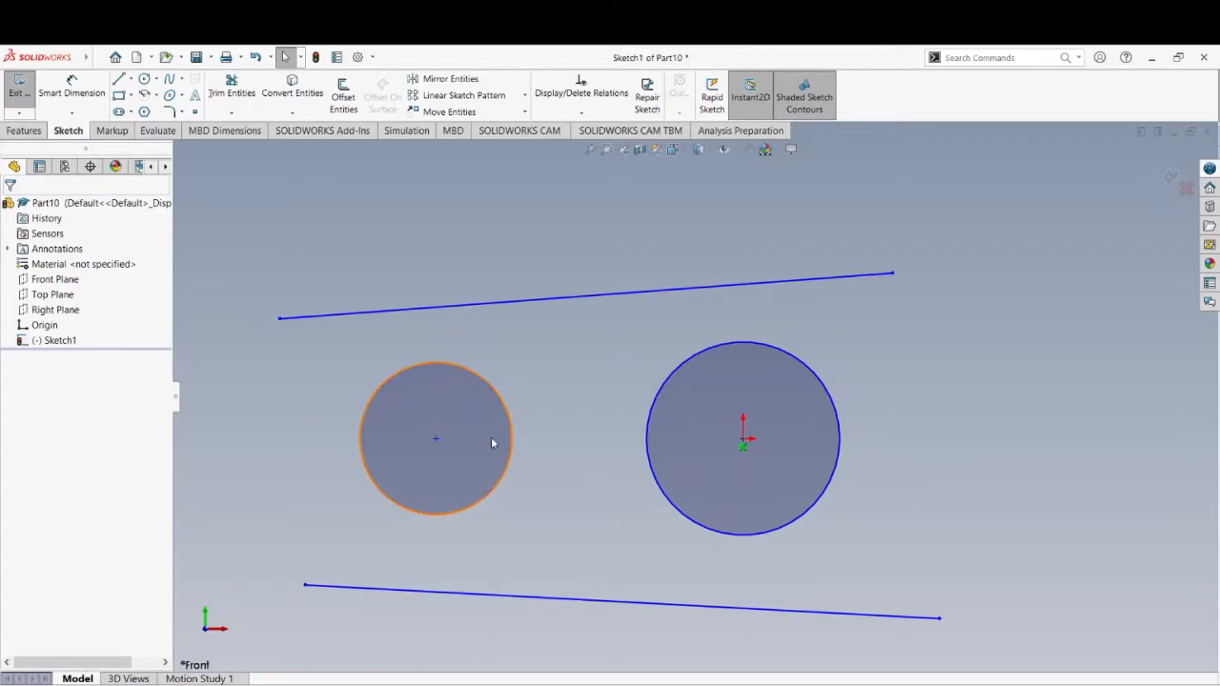
pyautogui.click(580, 196)
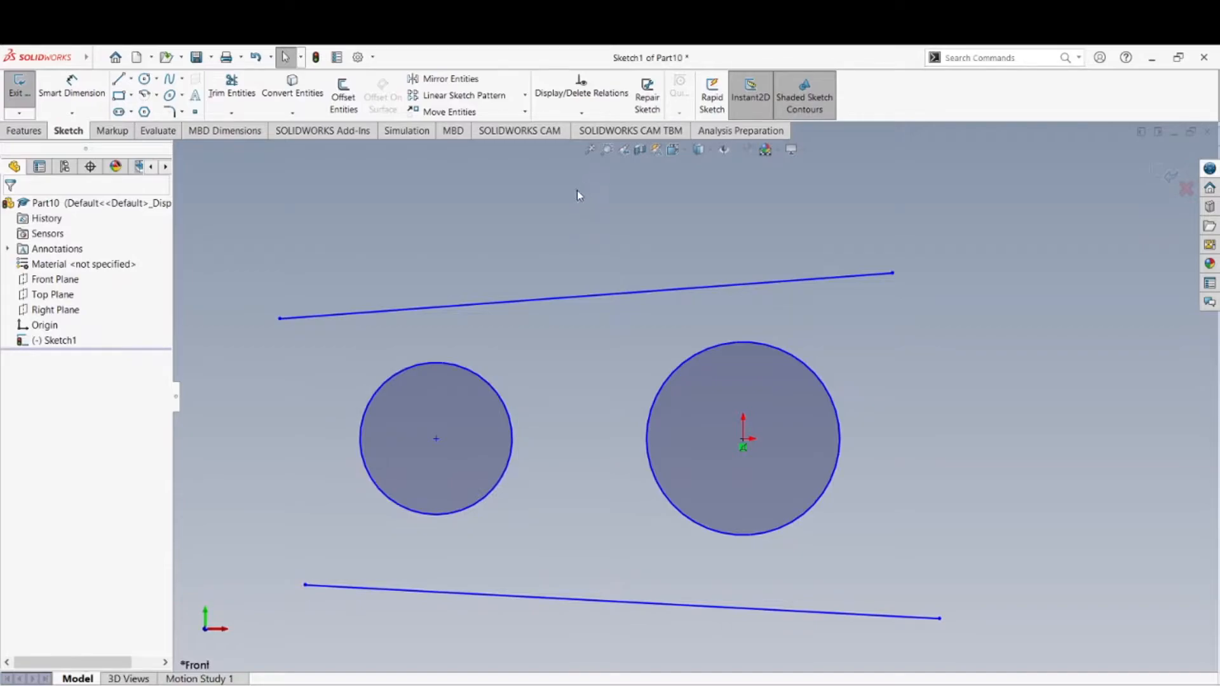
pyautogui.moveTo(468, 333)
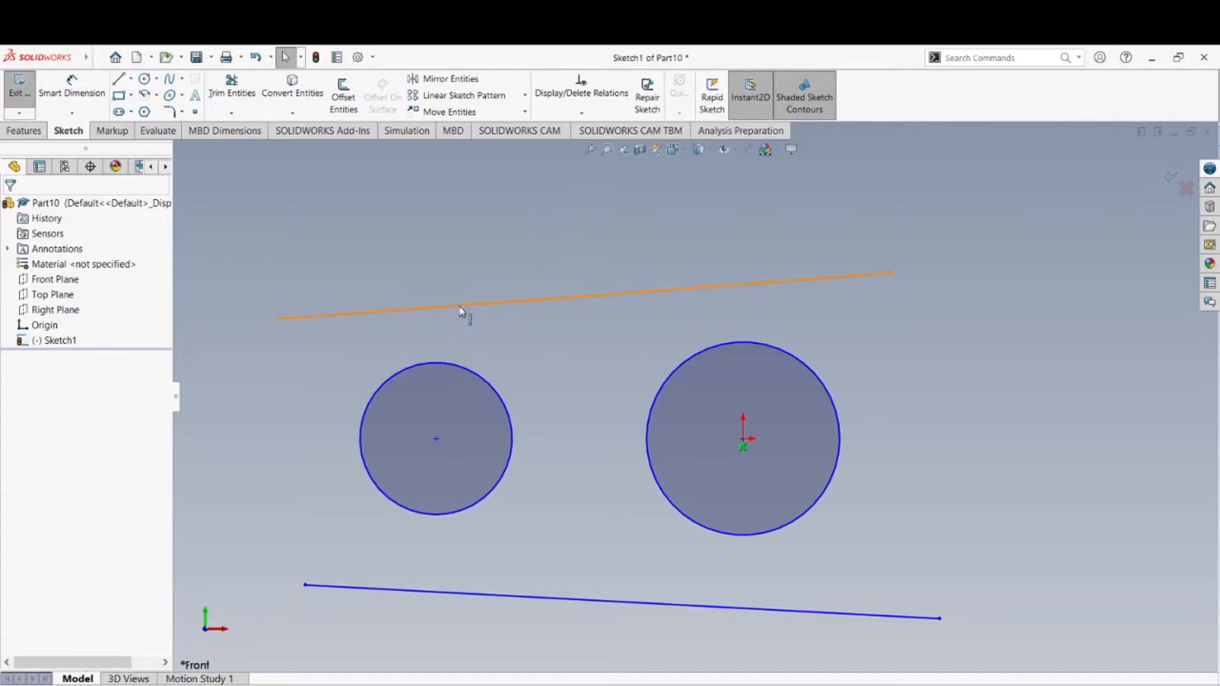
pyautogui.moveTo(573, 96)
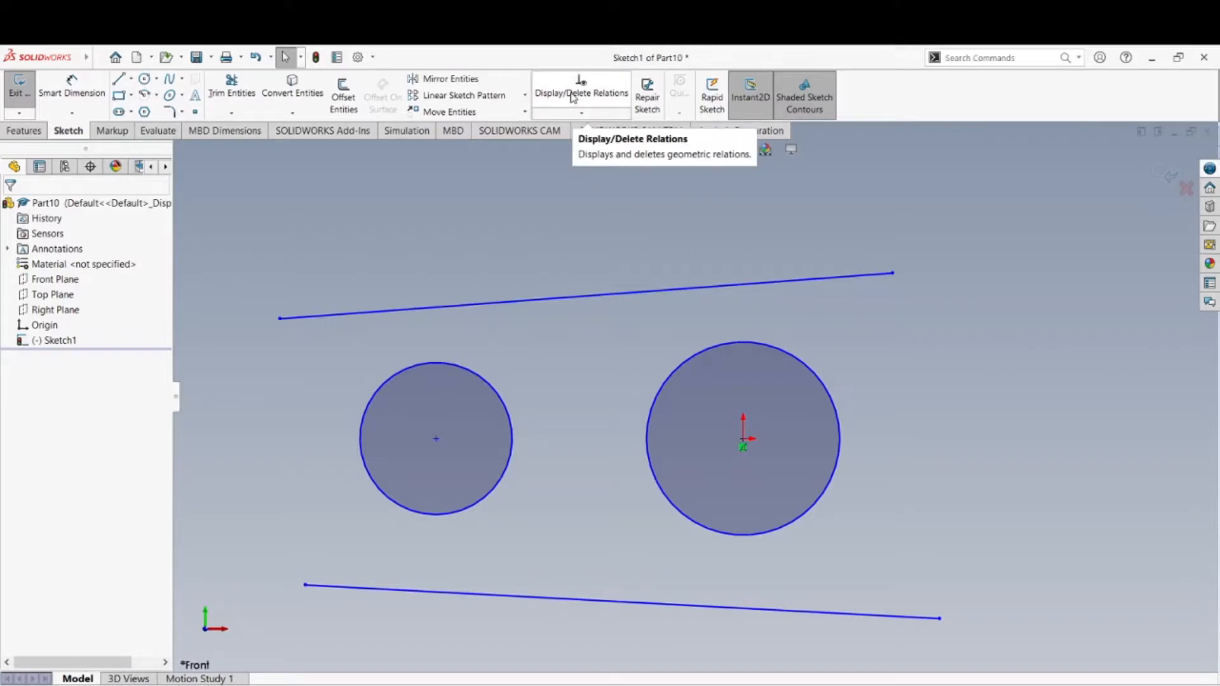
# - Add a Tangent relation between the left circle and the upper slanted line
pyautogui.click(581, 113)
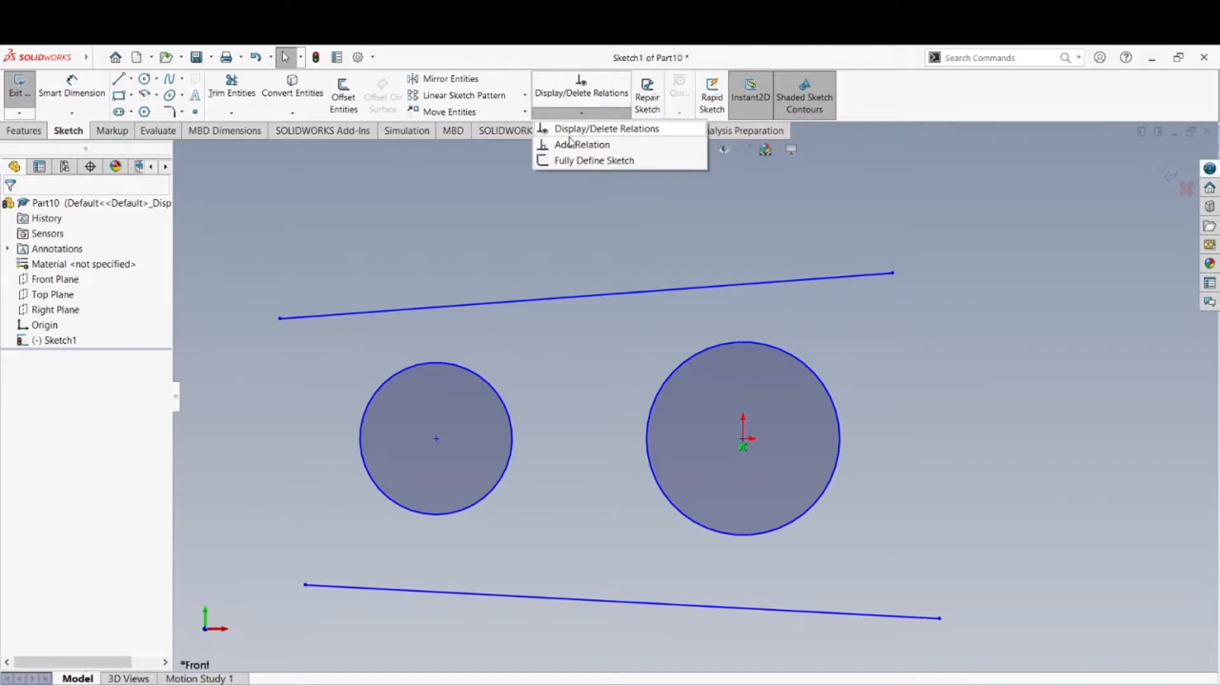
pyautogui.moveTo(592, 144)
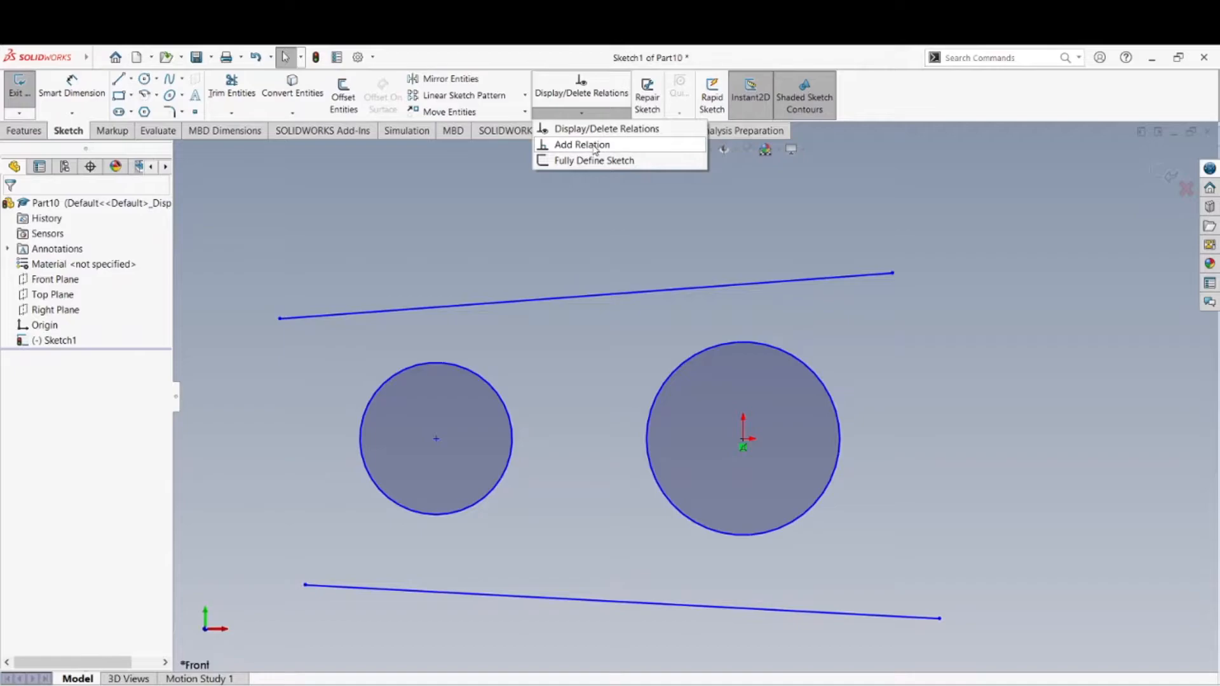
pyautogui.click(582, 144)
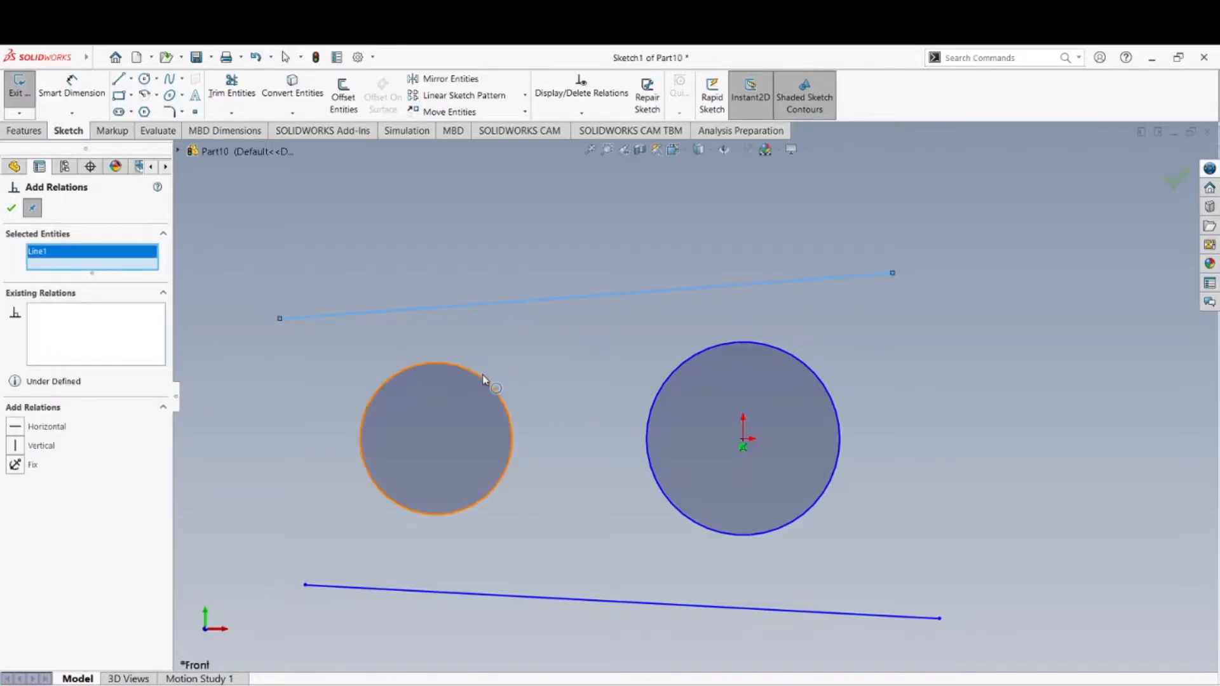
pyautogui.click(485, 383)
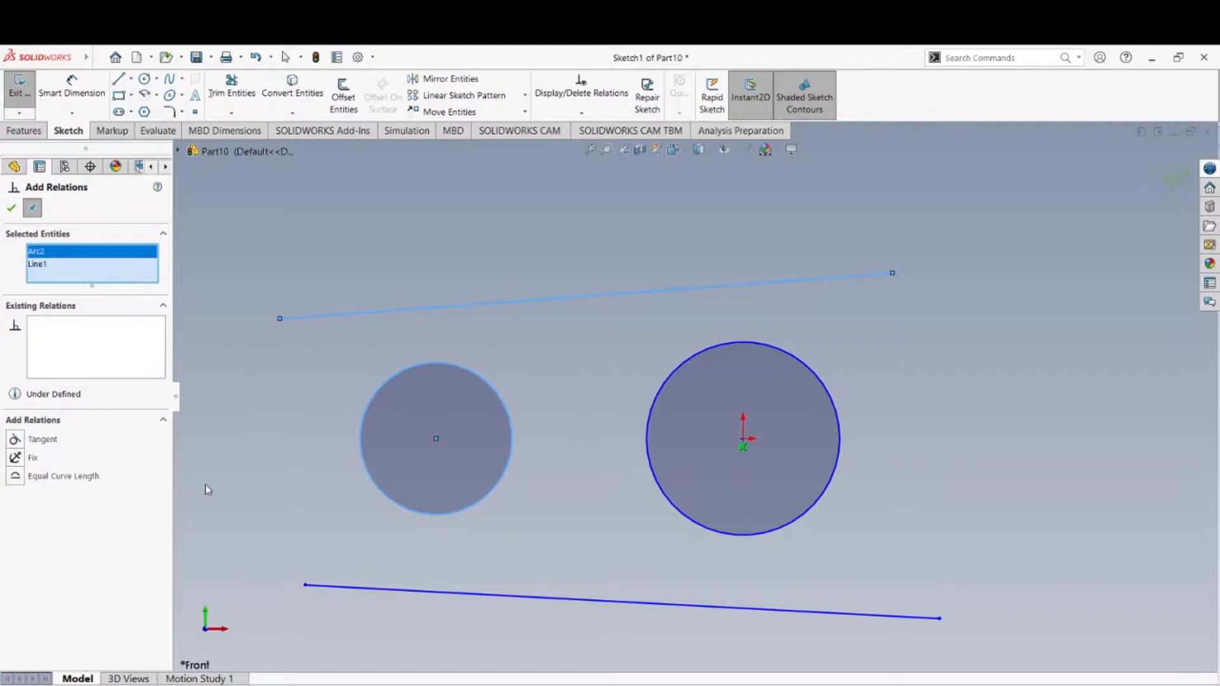
pyautogui.moveTo(30, 455)
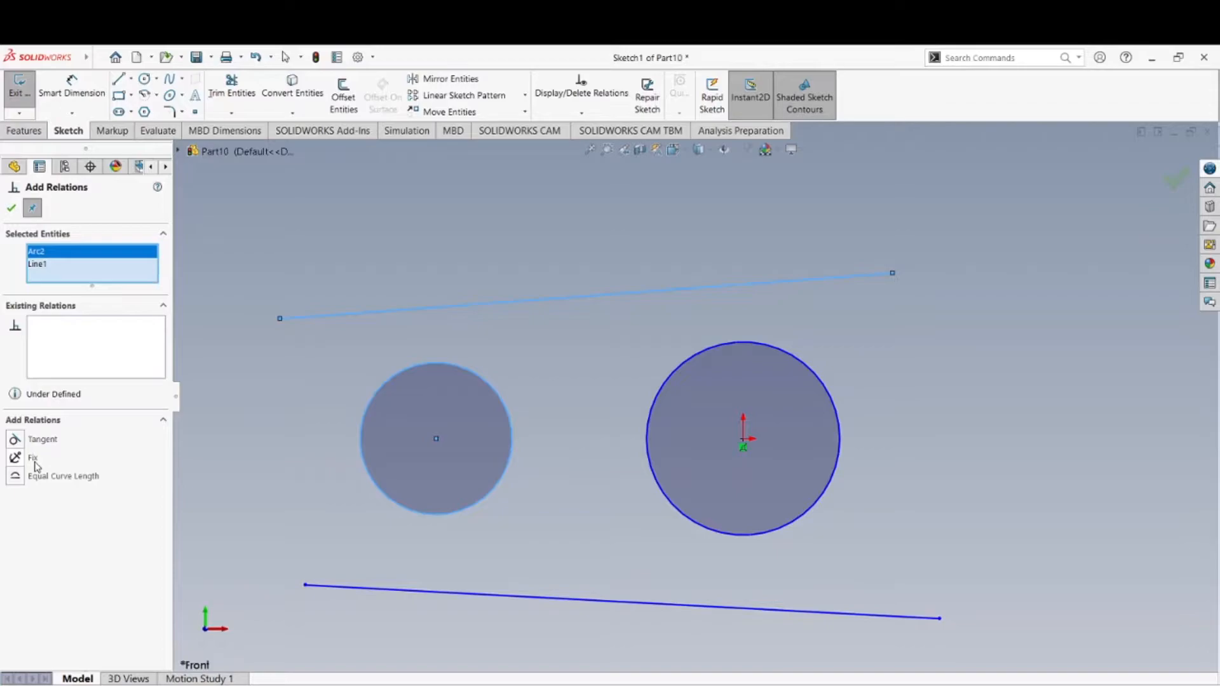
pyautogui.moveTo(55, 485)
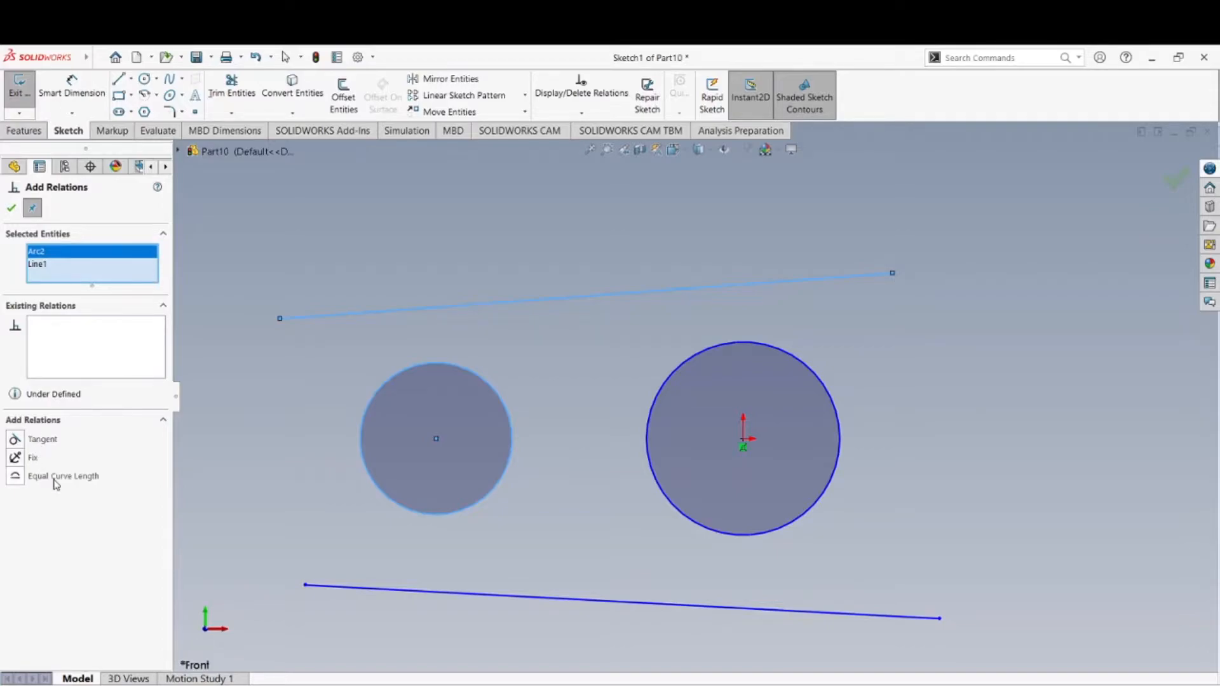
pyautogui.moveTo(25, 488)
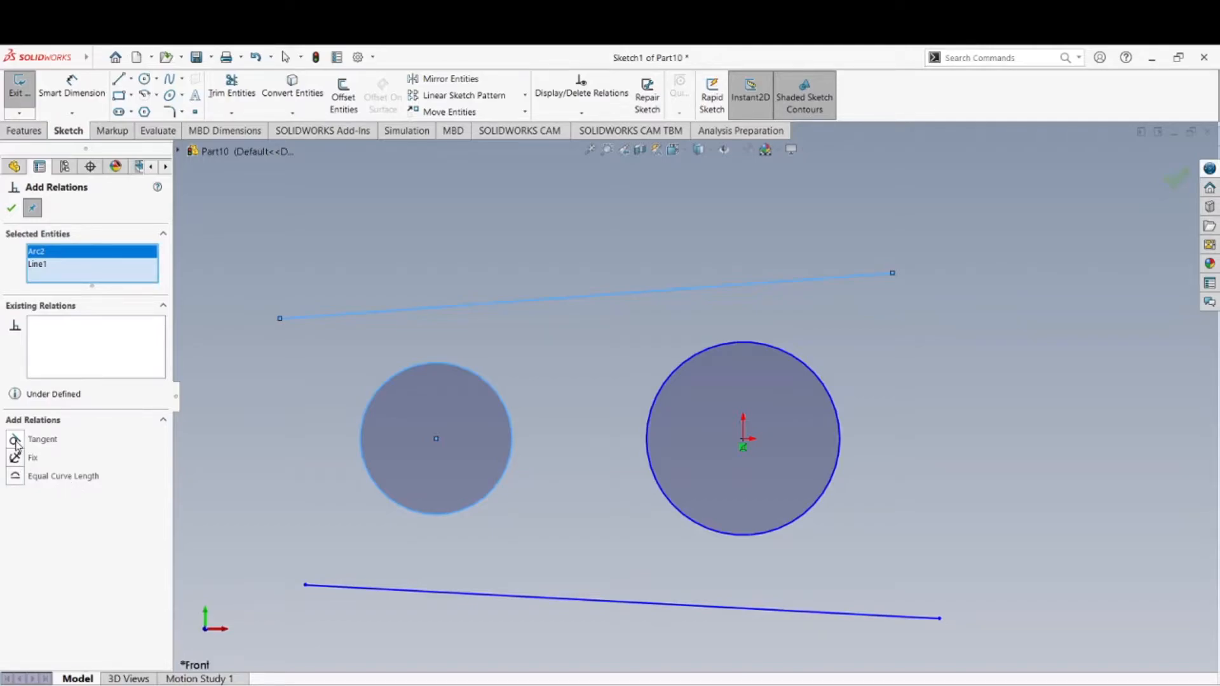
pyautogui.click(14, 438)
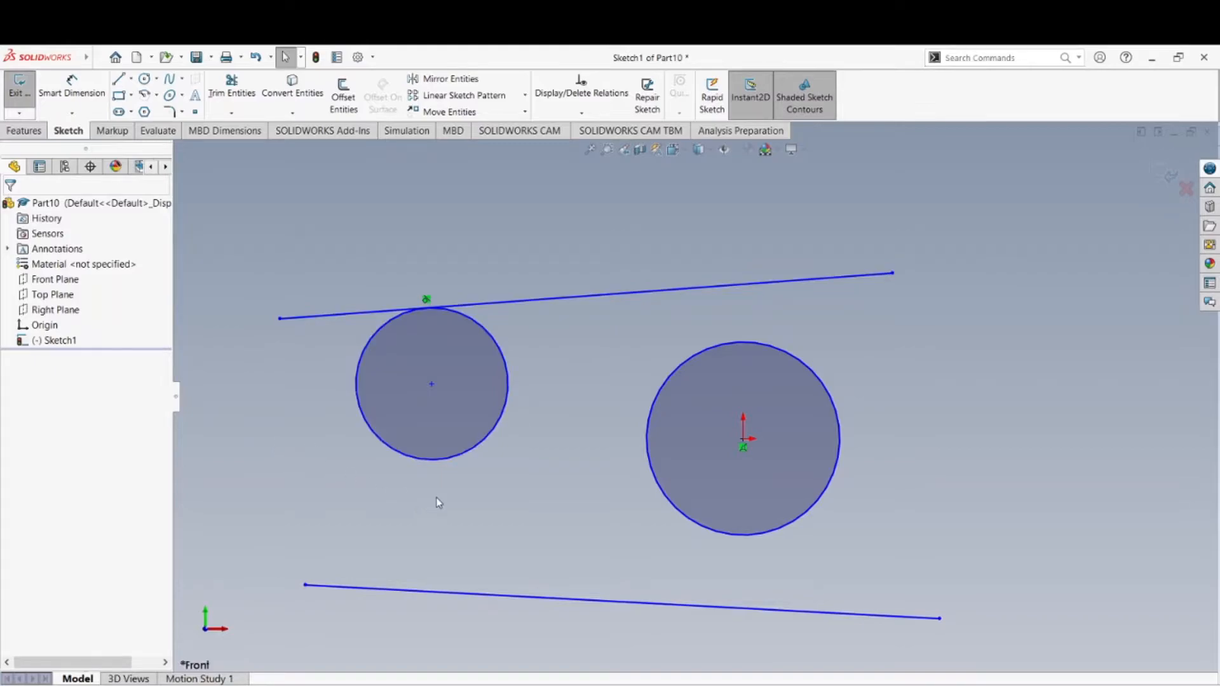
pyautogui.moveTo(574, 306)
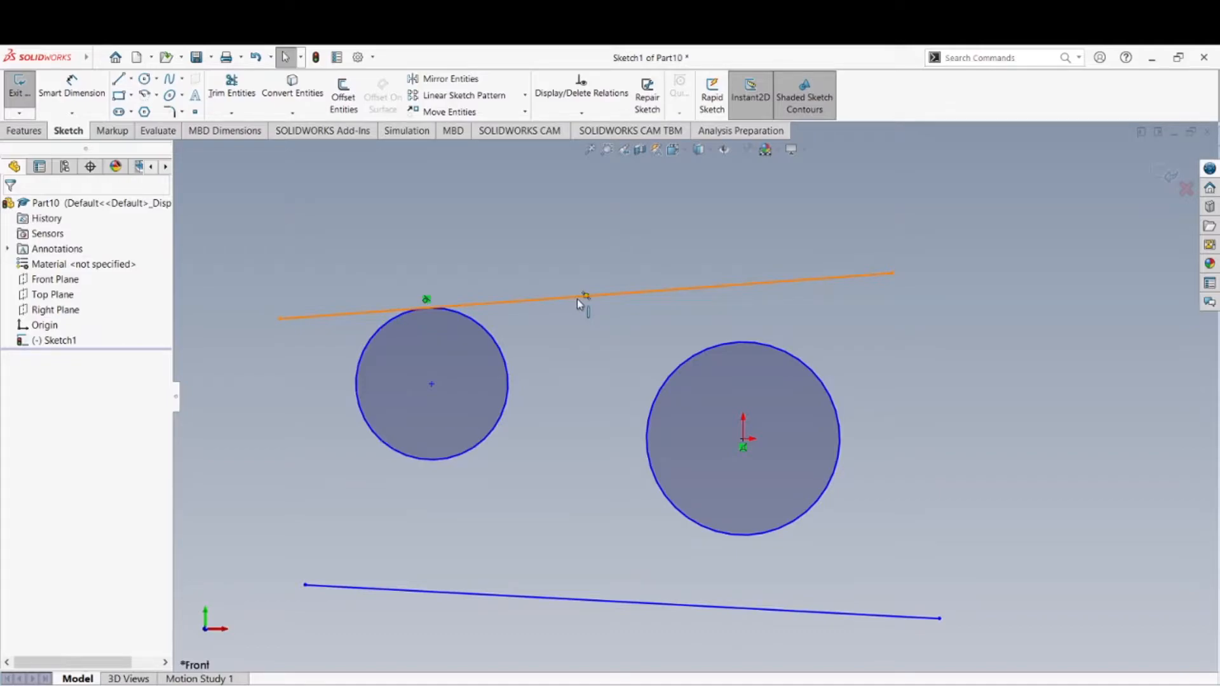
pyautogui.rightClick(581, 296)
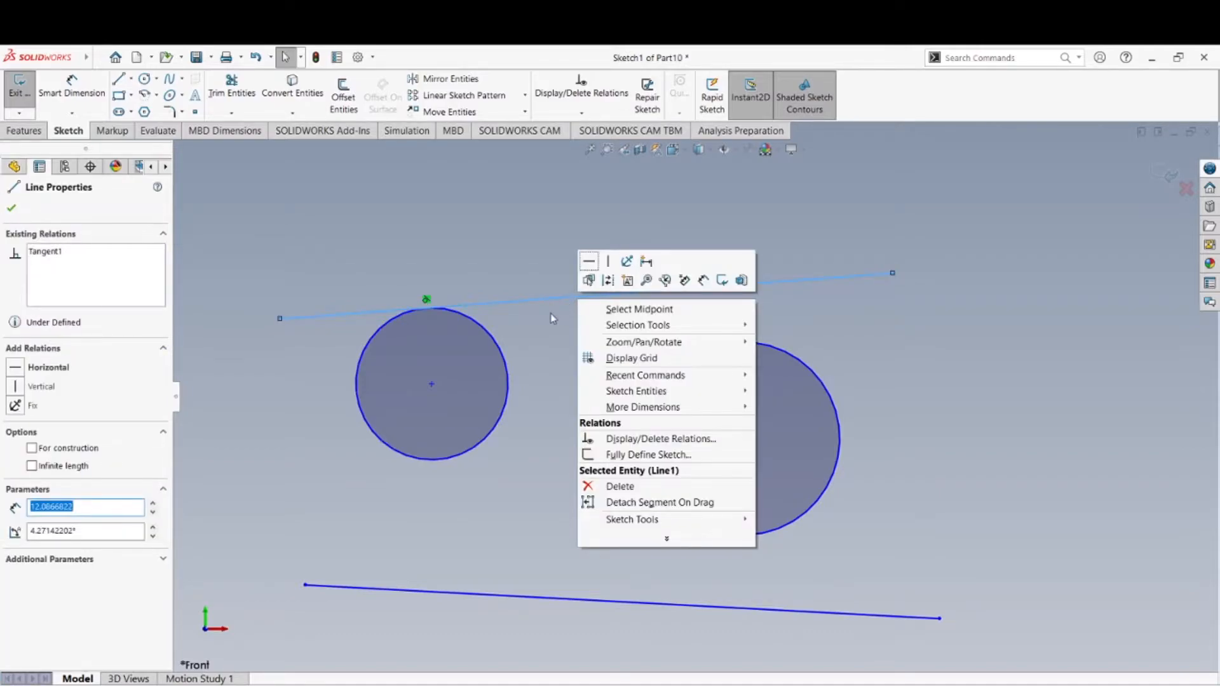
pyautogui.moveTo(533, 342)
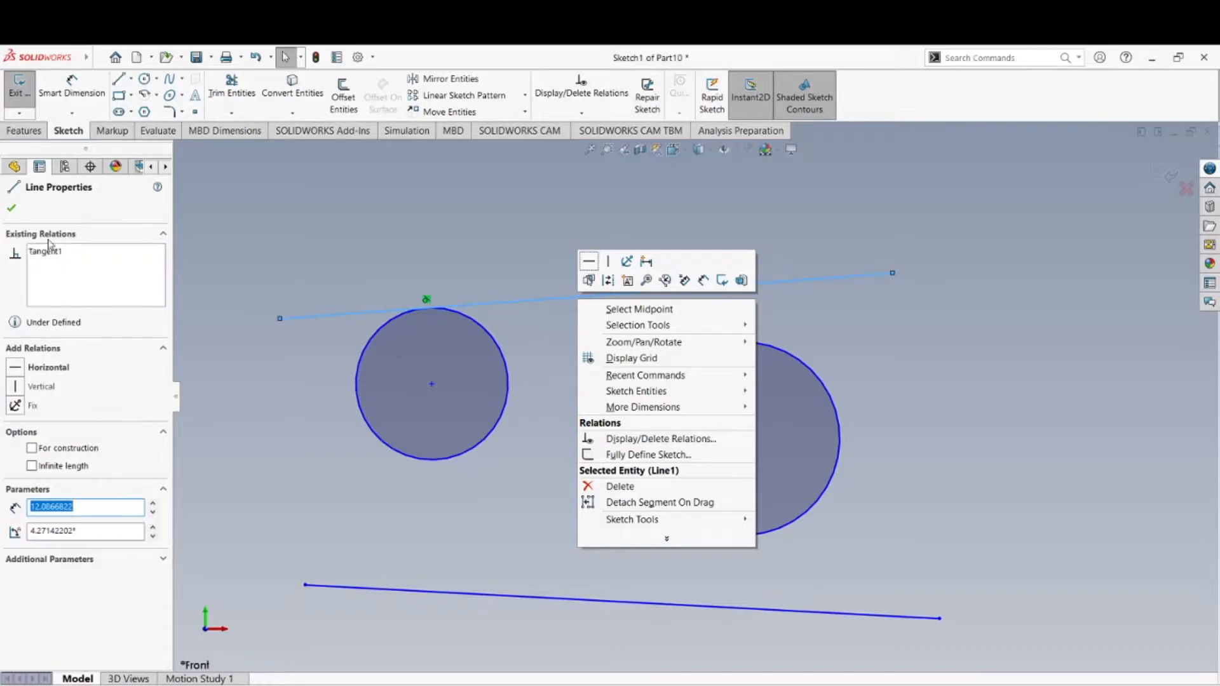
pyautogui.moveTo(42, 259)
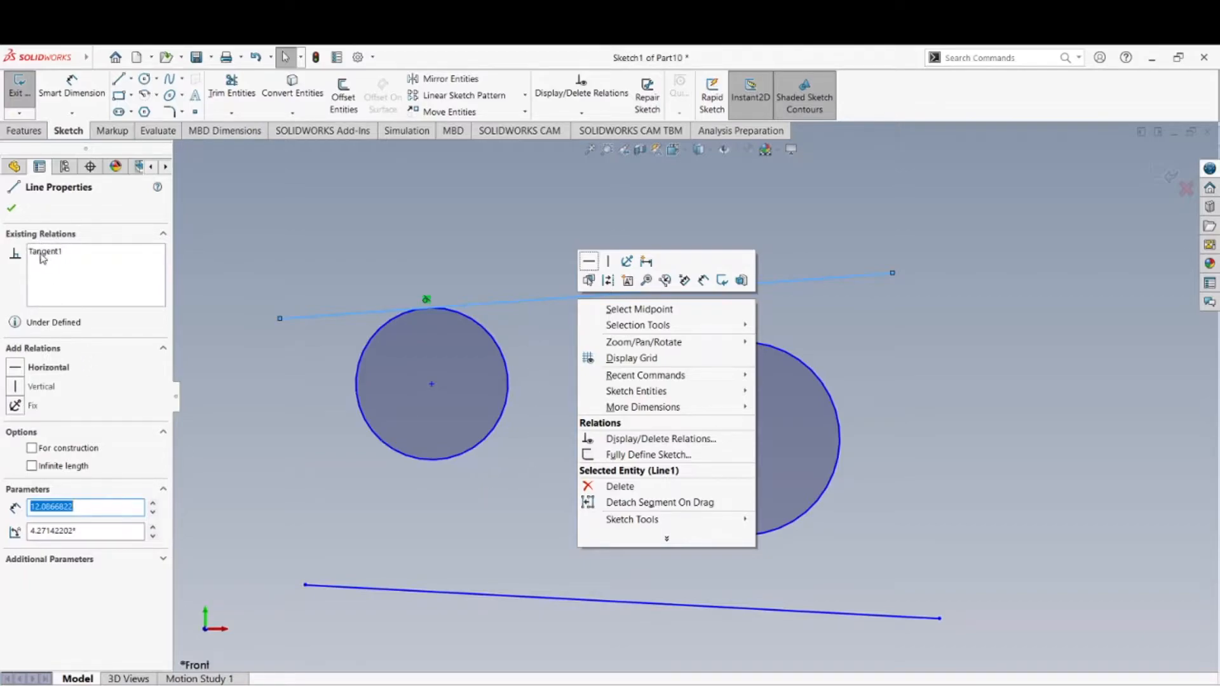
pyautogui.moveTo(232, 429)
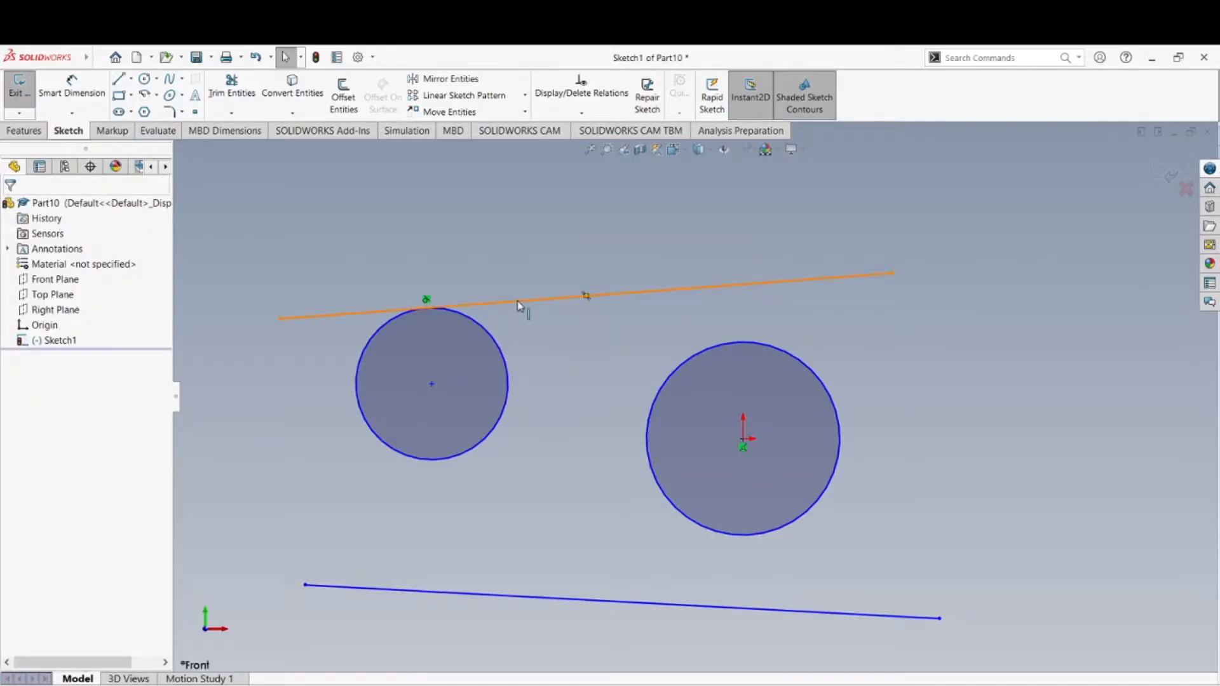
pyautogui.click(552, 478)
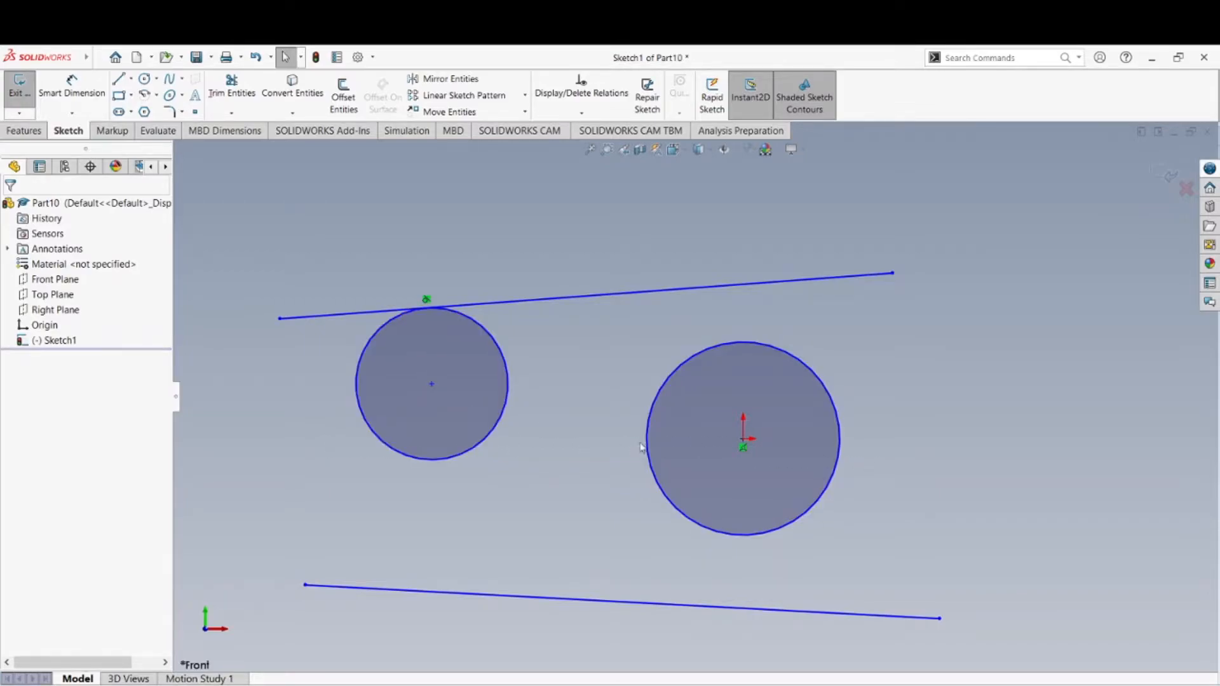
pyautogui.moveTo(930, 470)
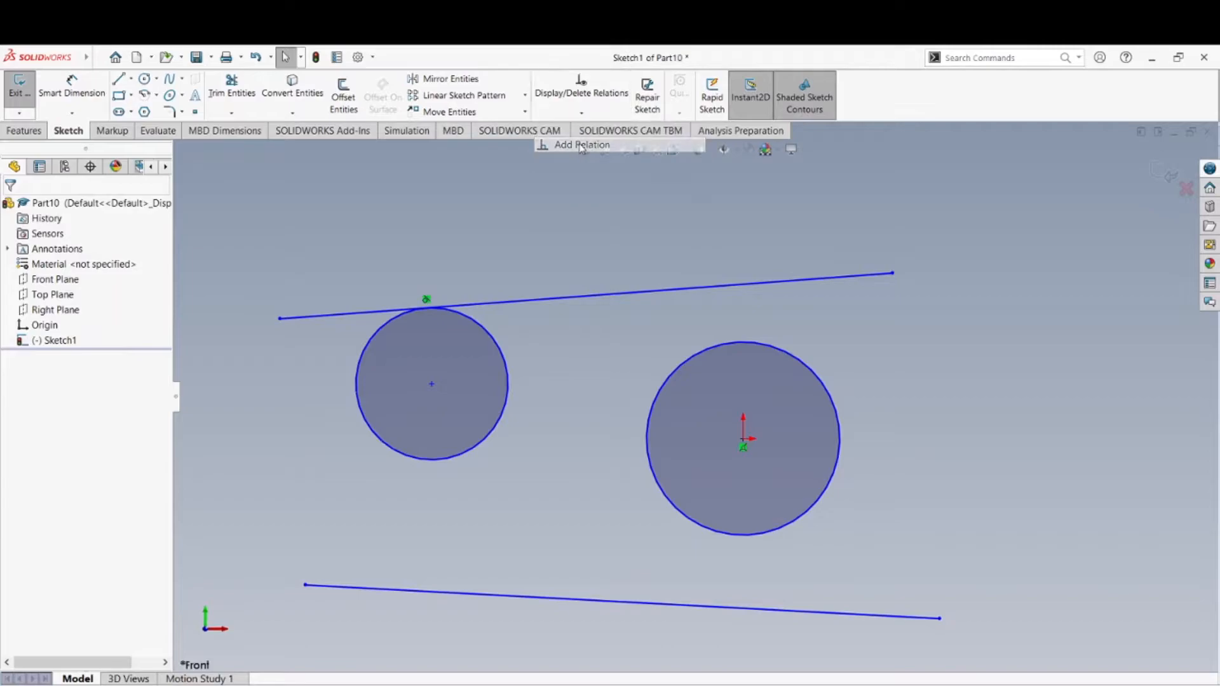
# - Add a Horizontal relation between the two circle centre points
pyautogui.click(432, 384)
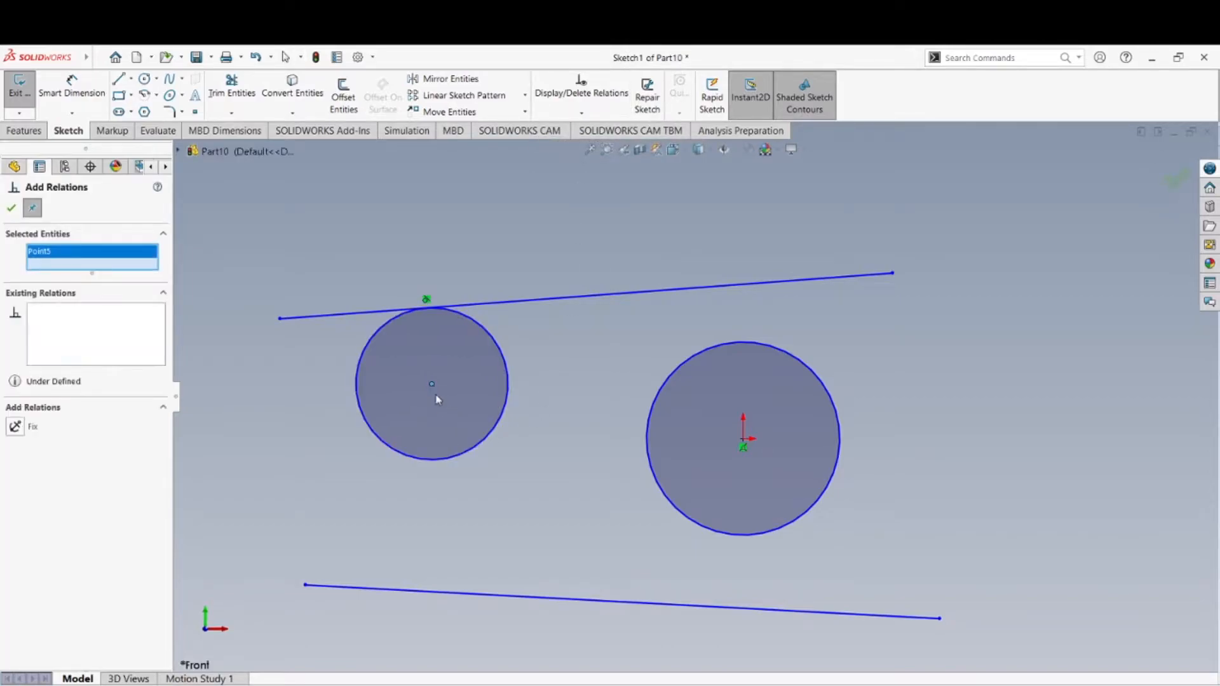
pyautogui.click(742, 439)
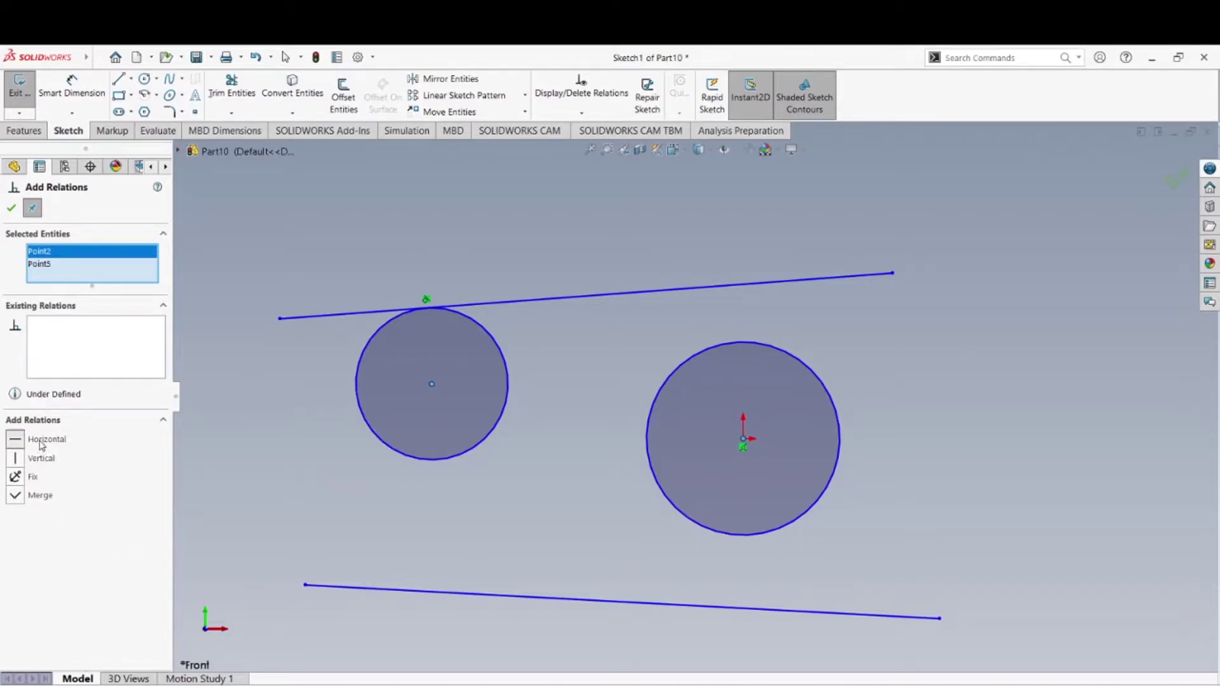
pyautogui.click(46, 438)
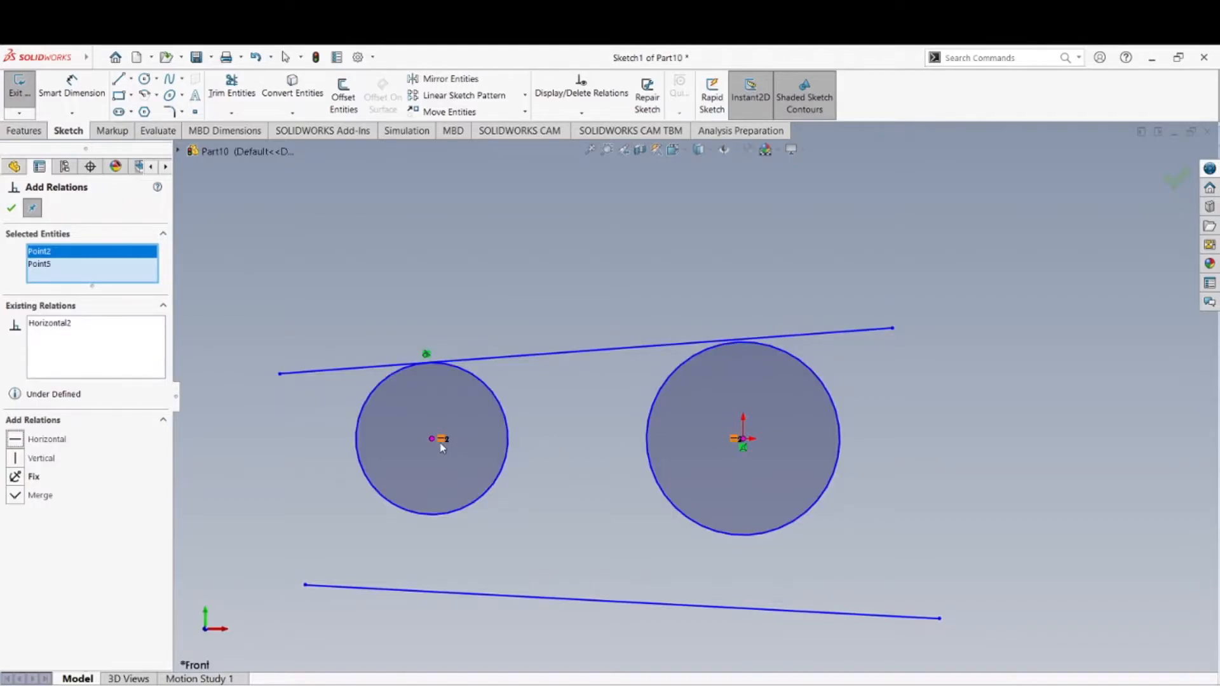
pyautogui.moveTo(737, 447)
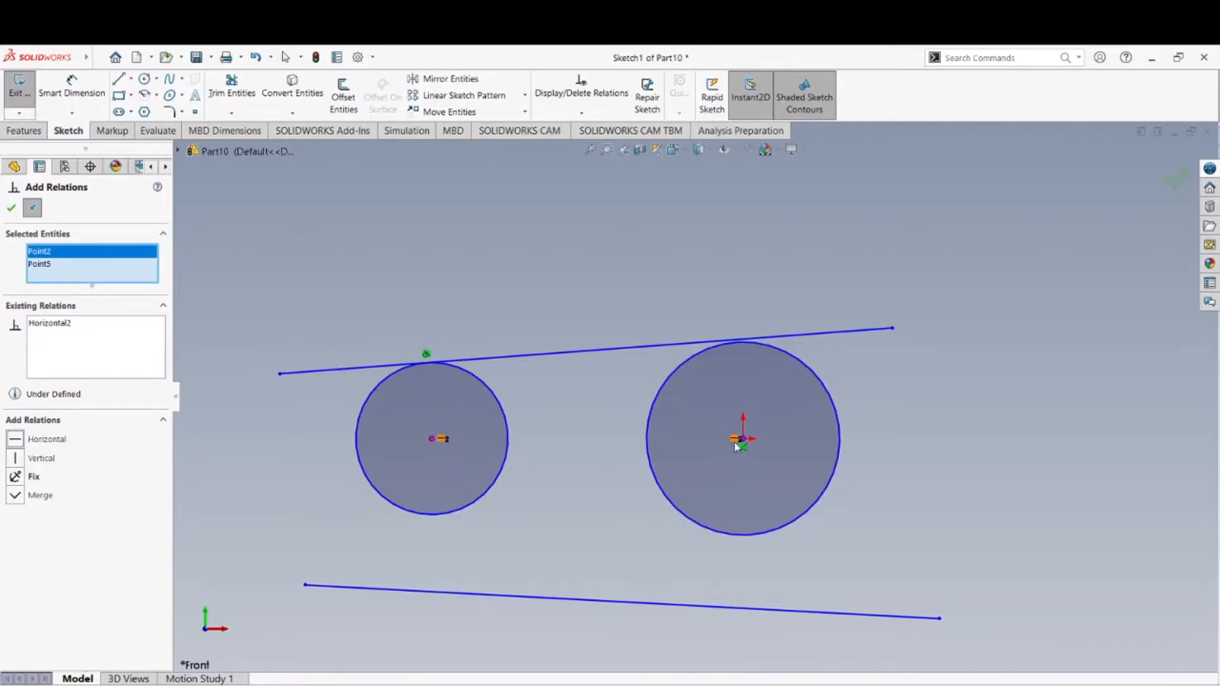
pyautogui.moveTo(737, 447)
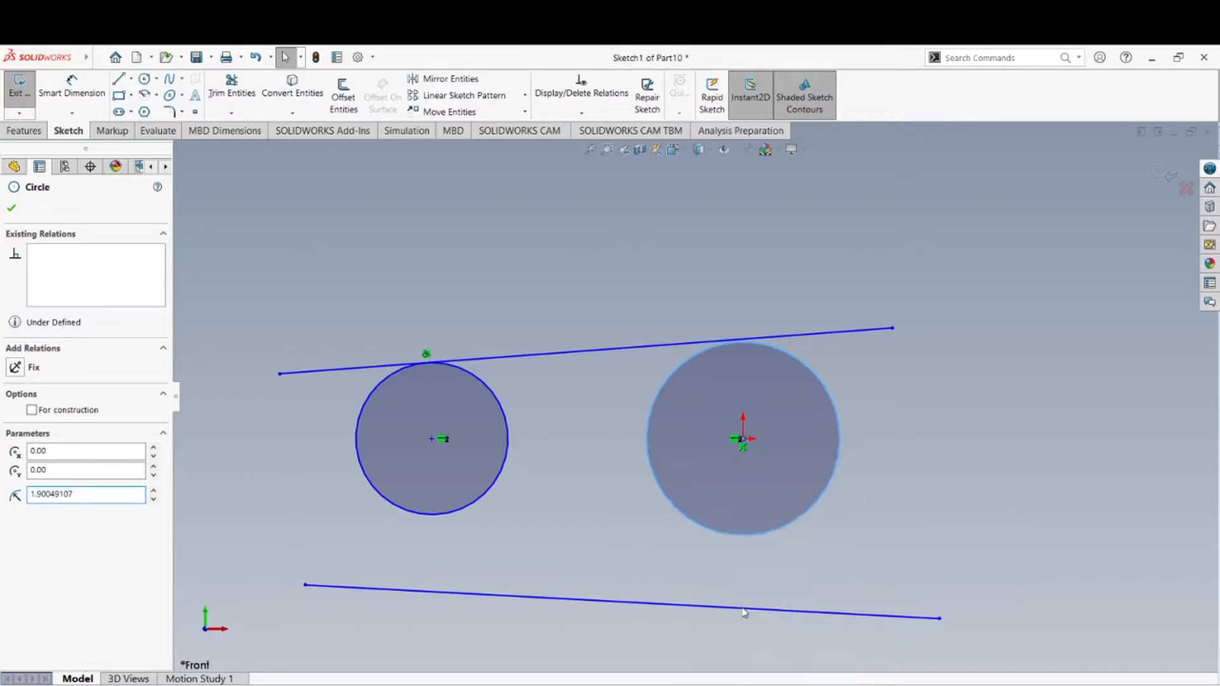
pyautogui.click(580, 83)
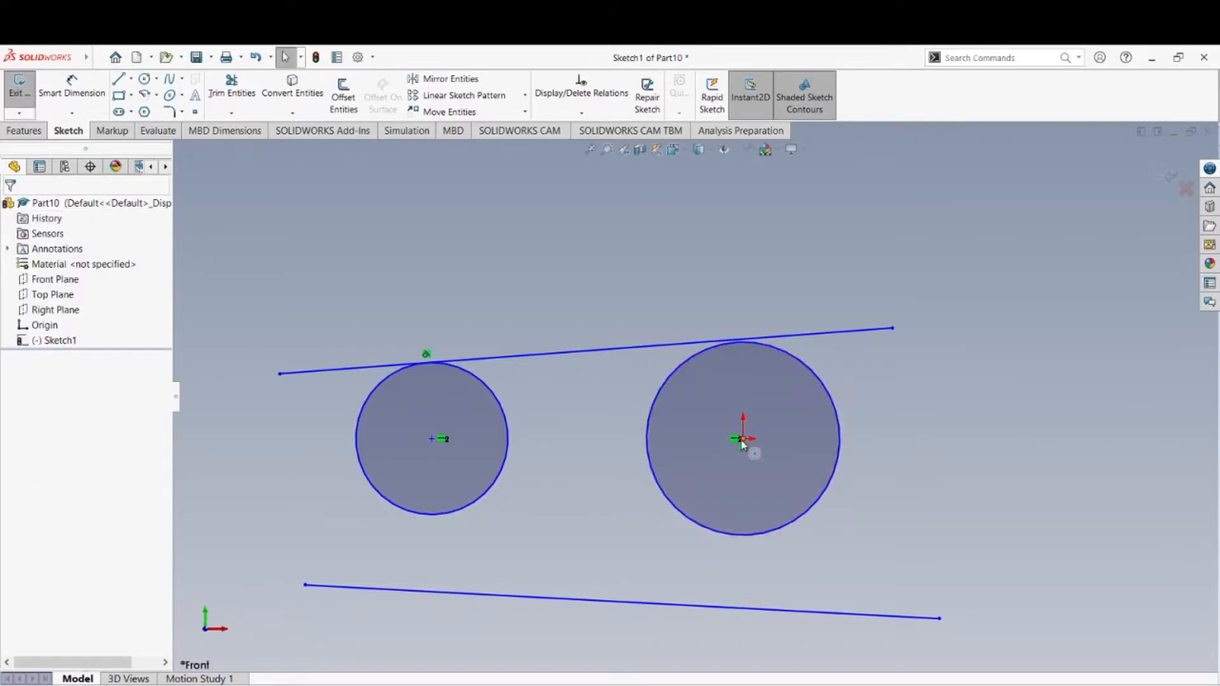
pyautogui.rightClick(742, 441)
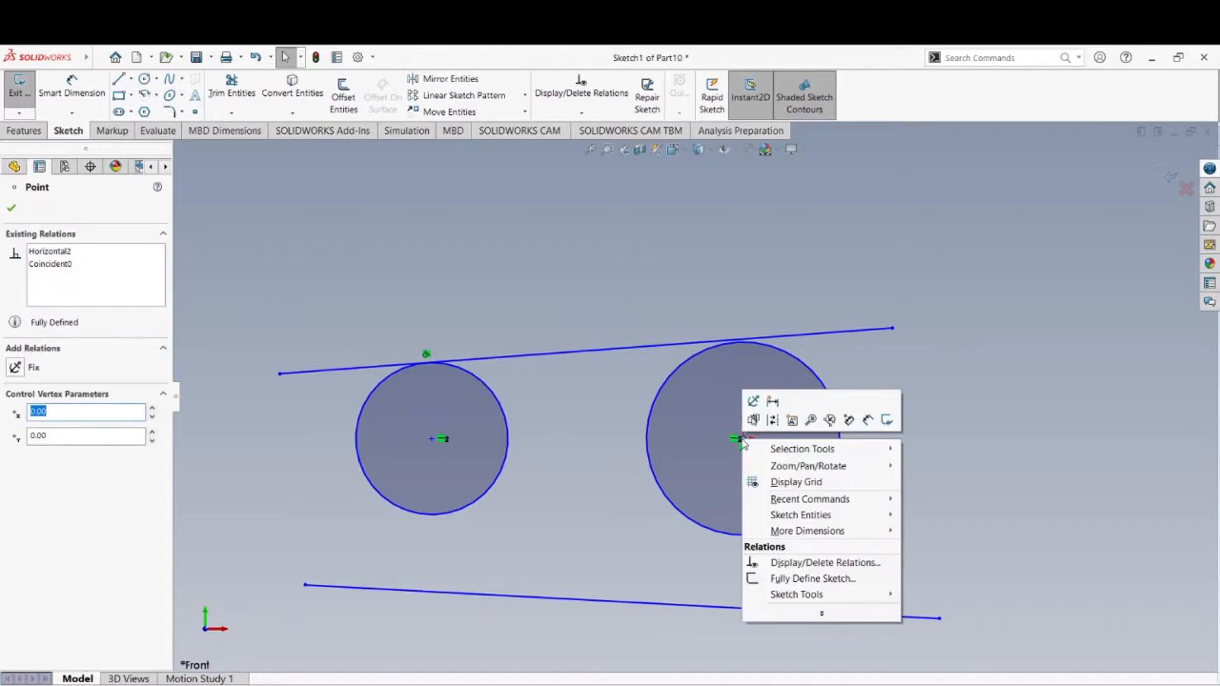
pyautogui.moveTo(70, 257)
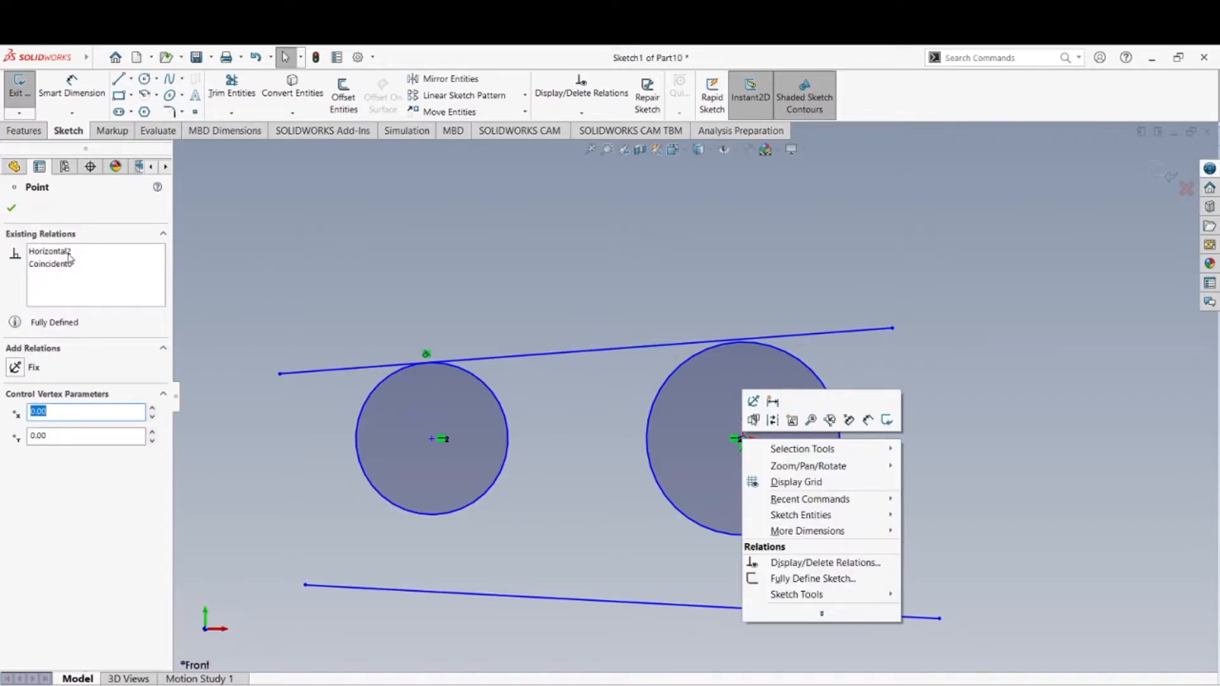
pyautogui.moveTo(81, 261)
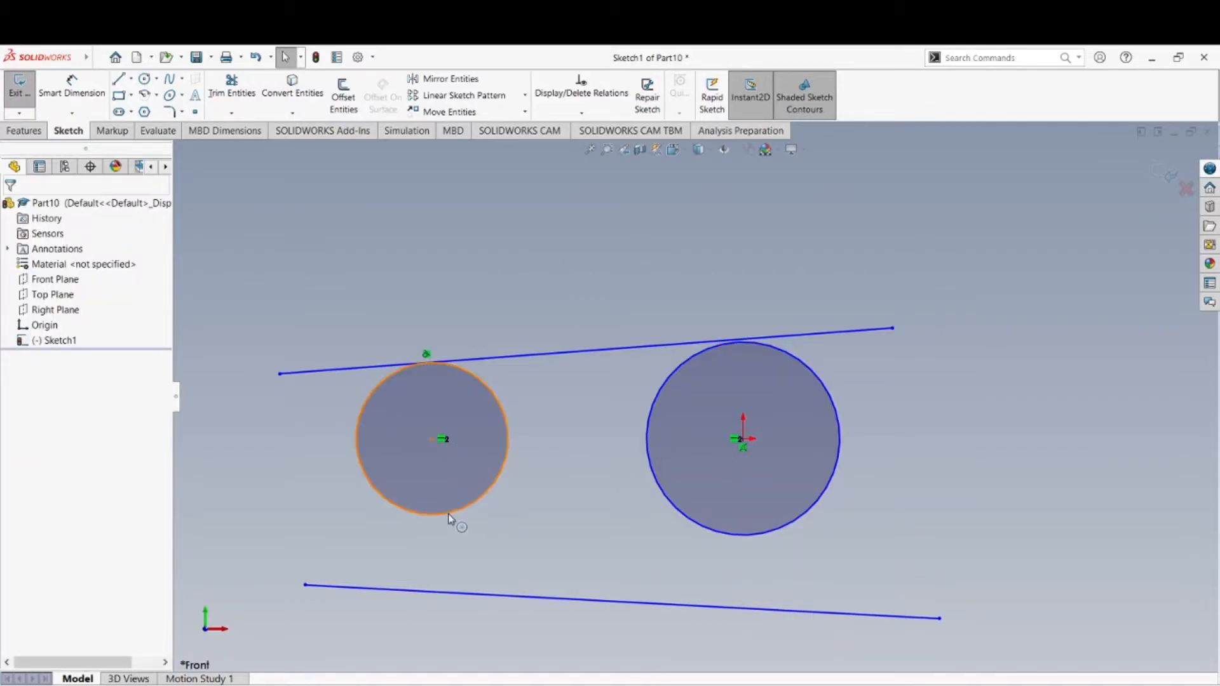
# - Drag the small circle's centre back and forth horizontally, leaving it slightly left of its start
pyautogui.click(429, 438)
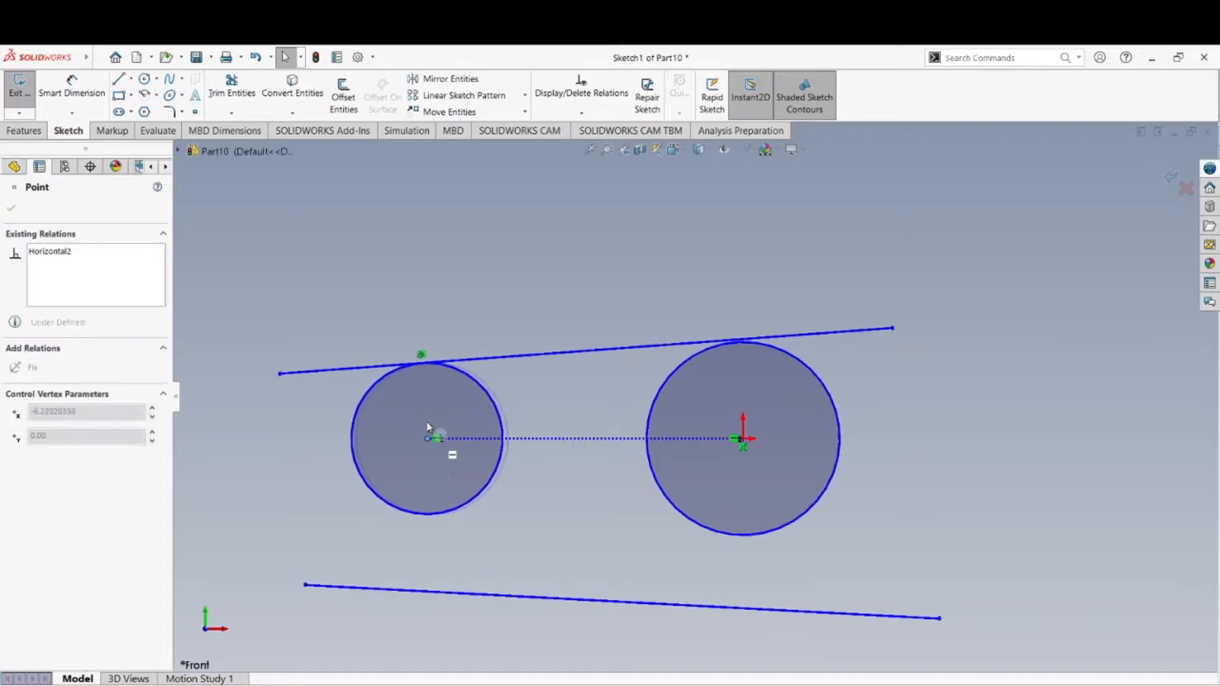
pyautogui.moveTo(427, 438); pyautogui.dragTo(493, 438)
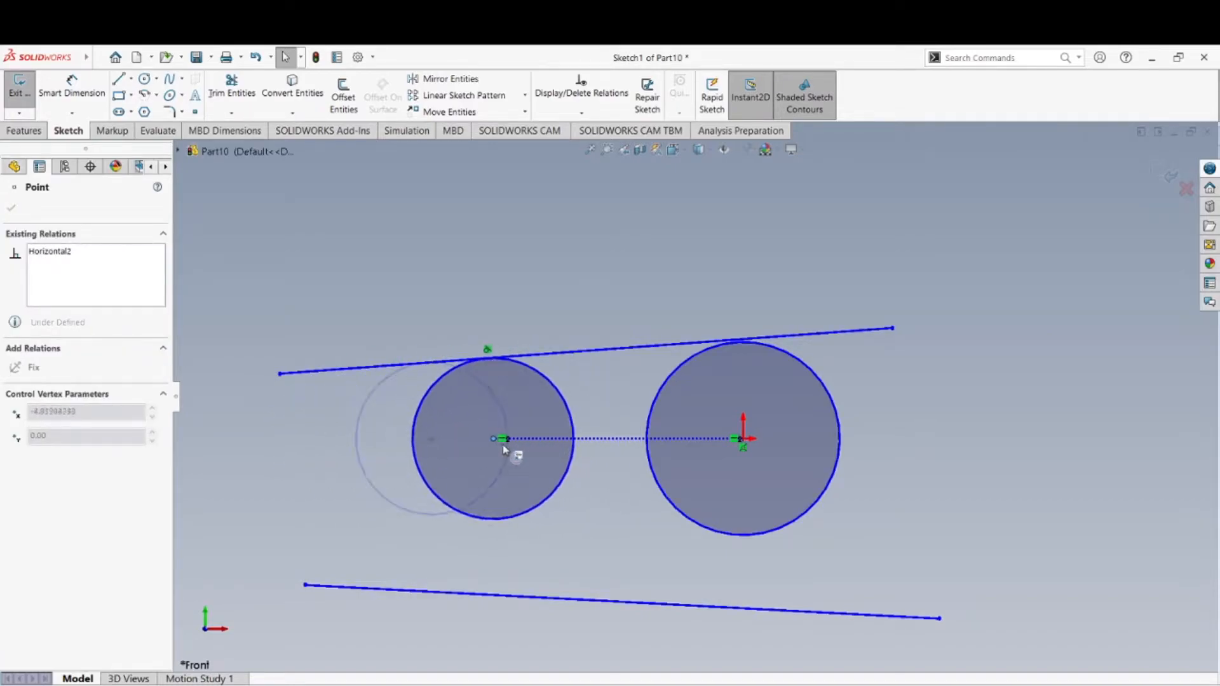
pyautogui.moveTo(492, 439); pyautogui.dragTo(386, 440)
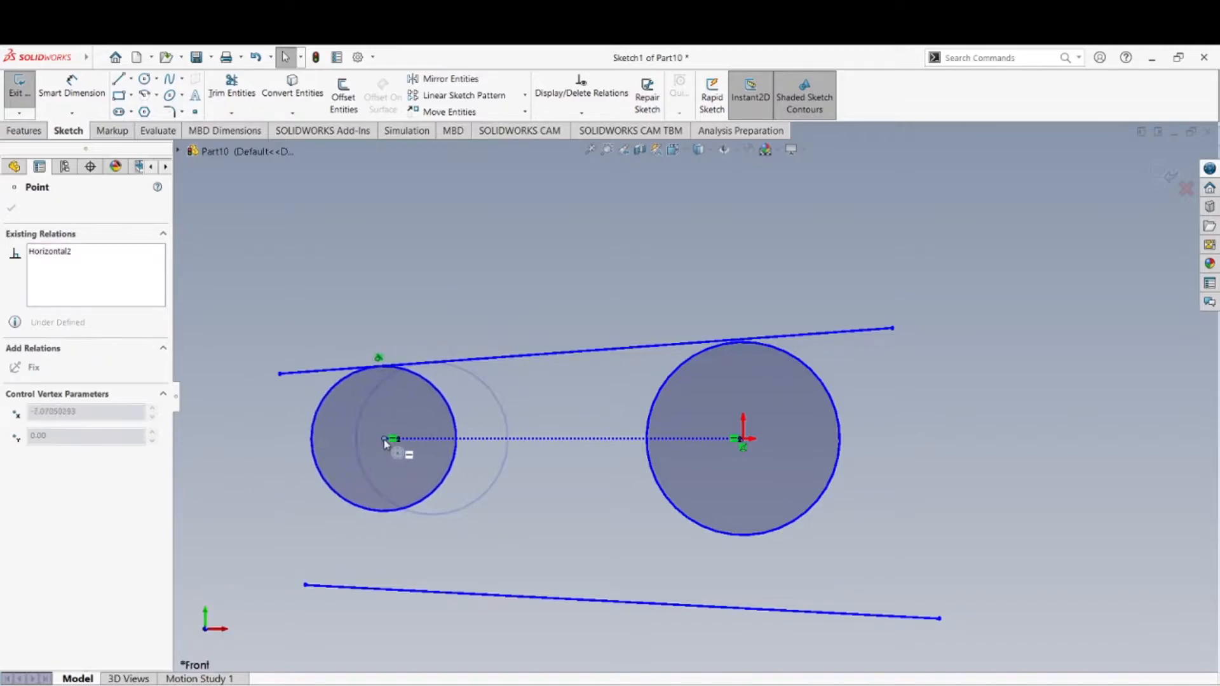
pyautogui.moveTo(385, 439); pyautogui.dragTo(520, 436)
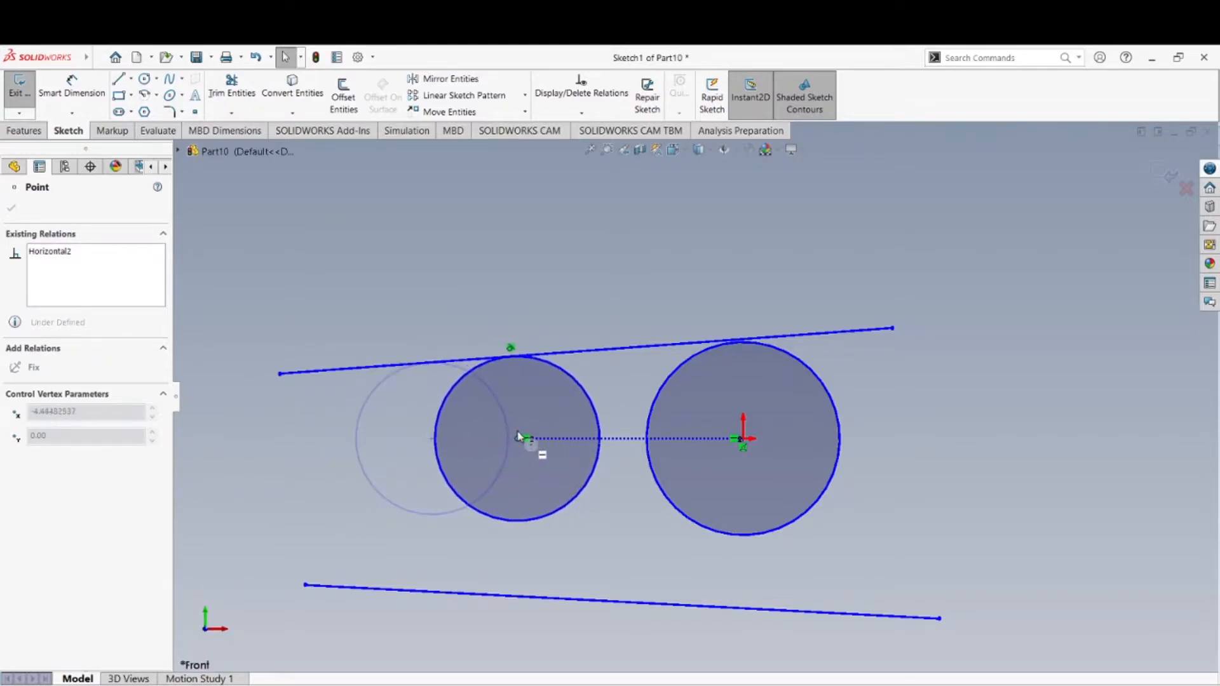
pyautogui.moveTo(525, 437); pyautogui.dragTo(381, 440)
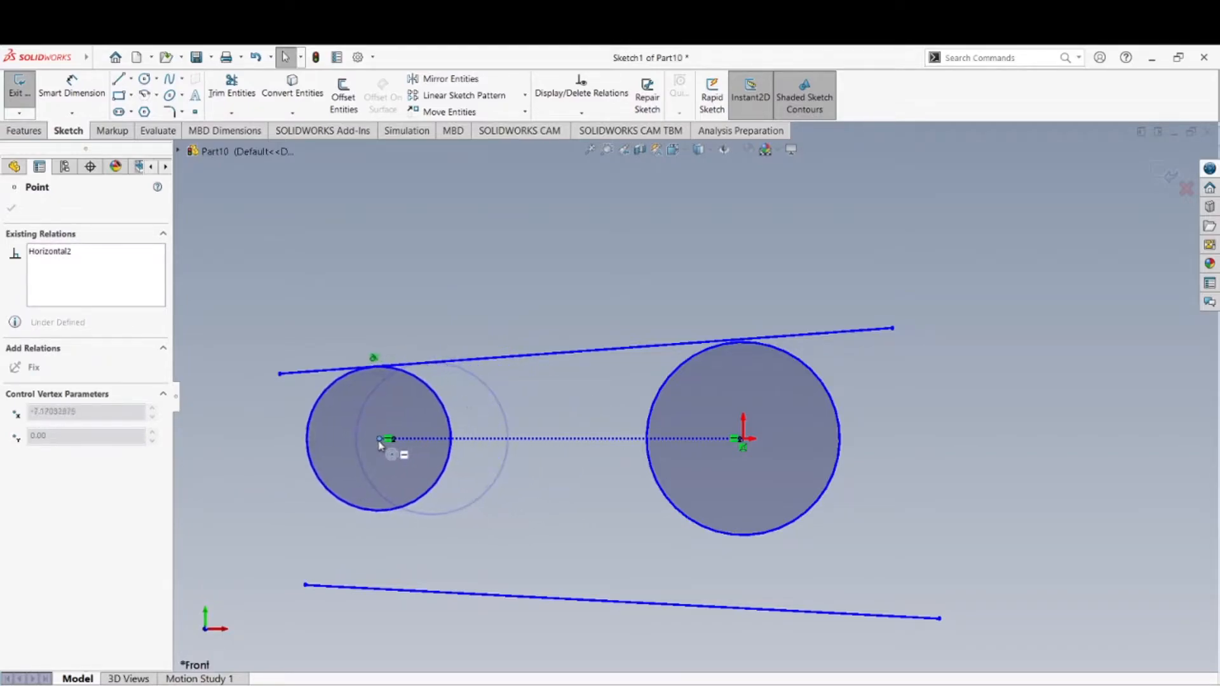
pyautogui.moveTo(387, 440); pyautogui.dragTo(370, 439)
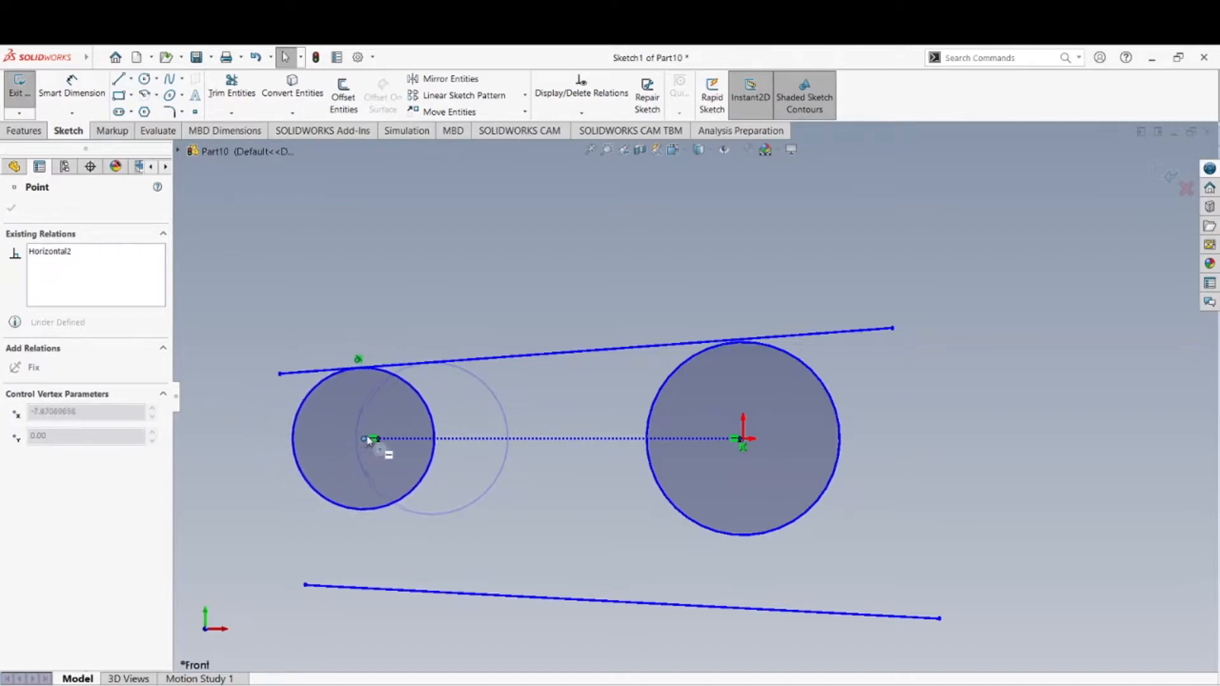
pyautogui.moveTo(373, 438); pyautogui.dragTo(513, 438)
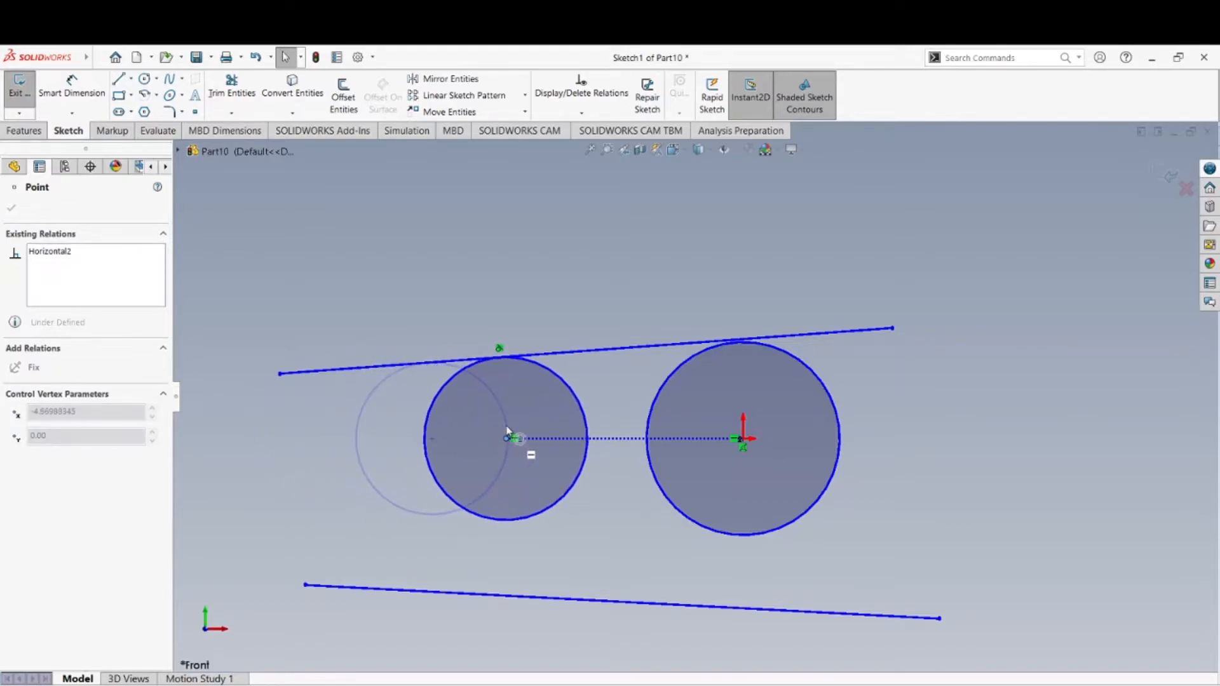
pyautogui.moveTo(506, 438); pyautogui.dragTo(536, 436)
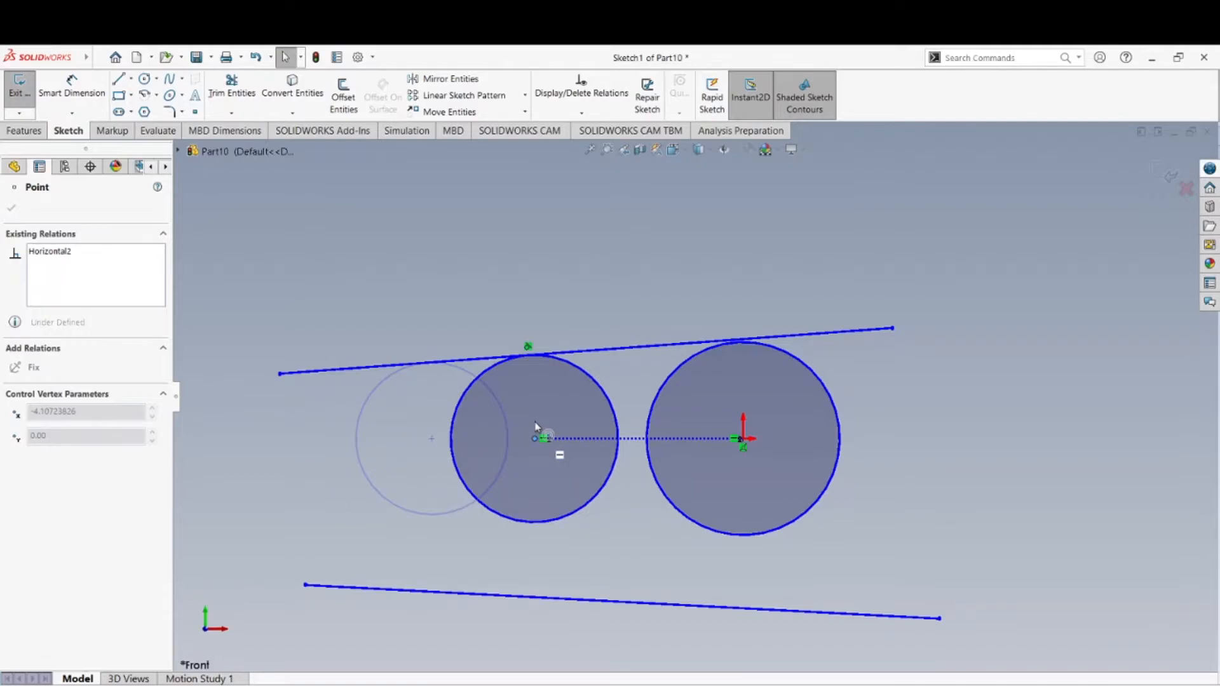
pyautogui.moveTo(545, 439); pyautogui.dragTo(521, 436)
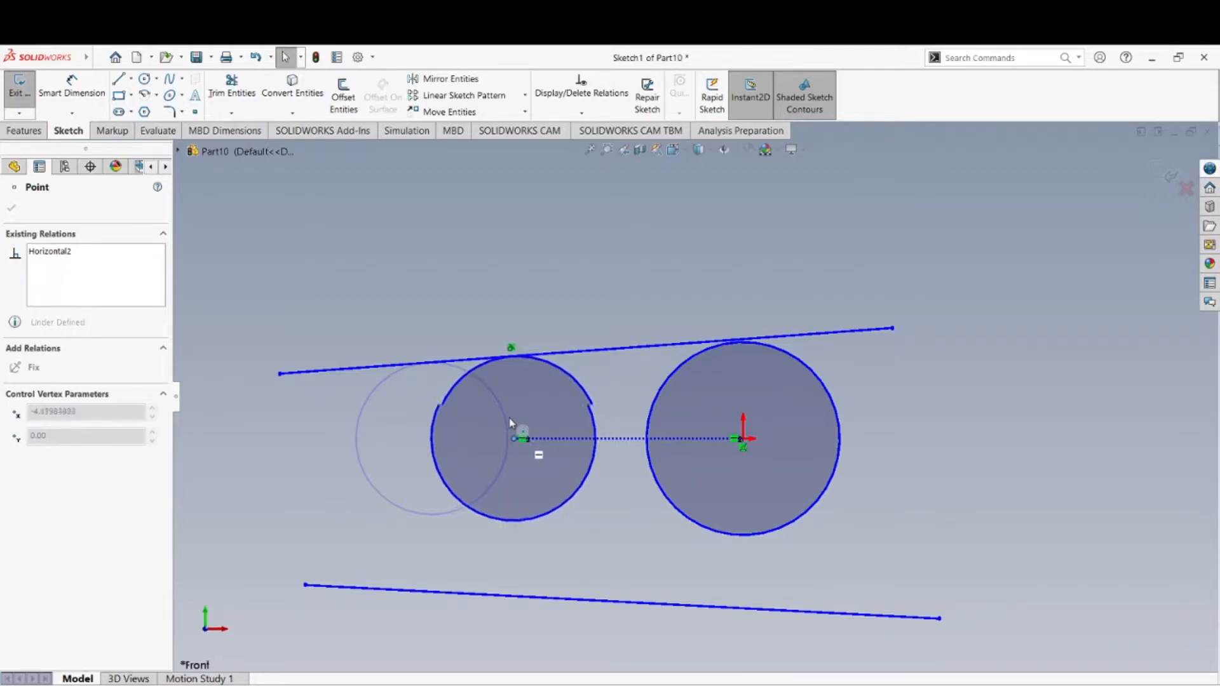
pyautogui.moveTo(513, 438); pyautogui.dragTo(327, 438)
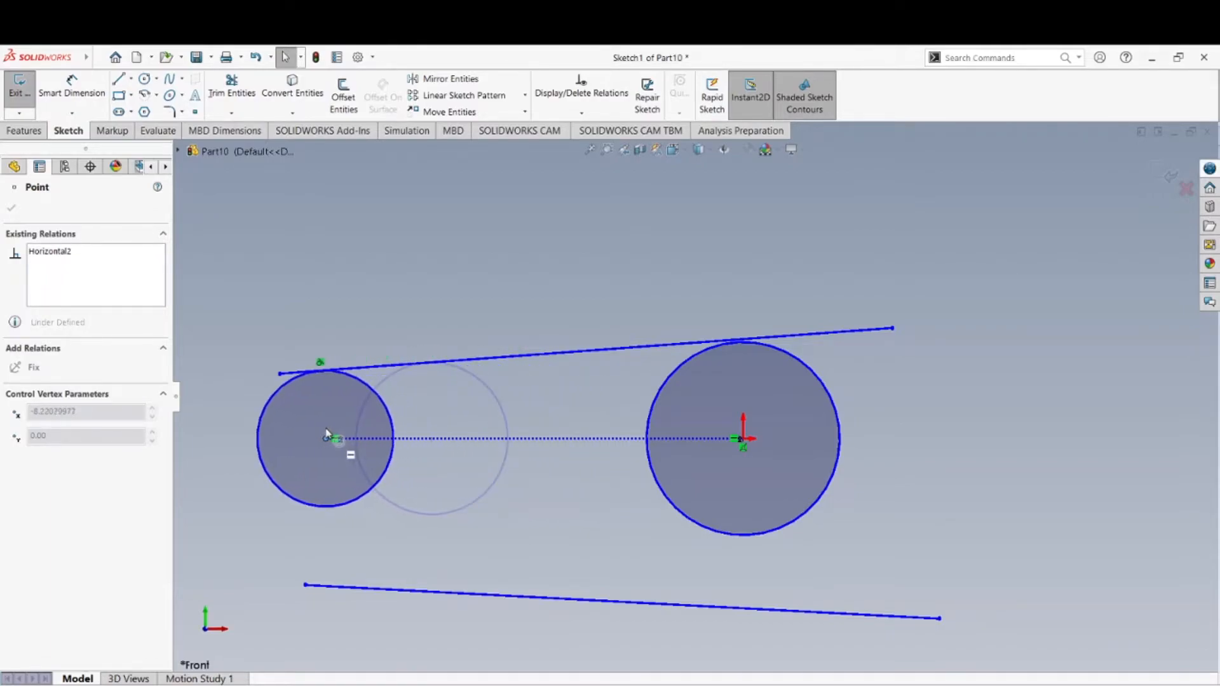
pyautogui.moveTo(325, 437); pyautogui.dragTo(479, 430)
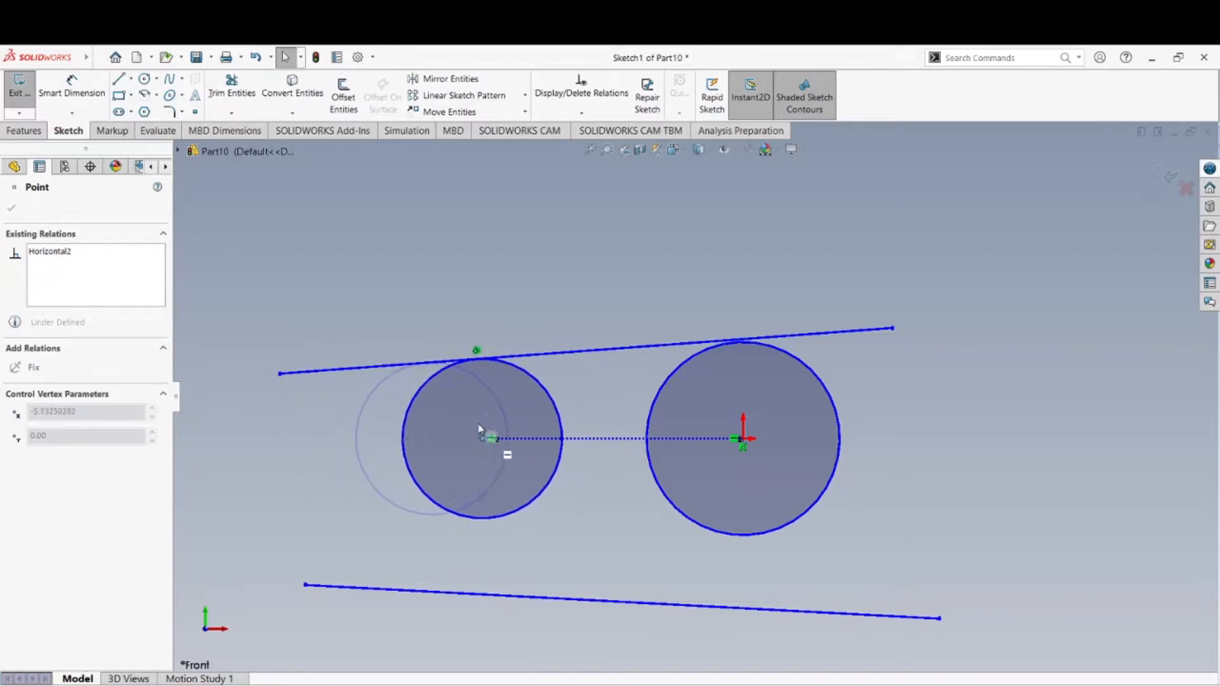
pyautogui.moveTo(479, 439); pyautogui.dragTo(404, 439)
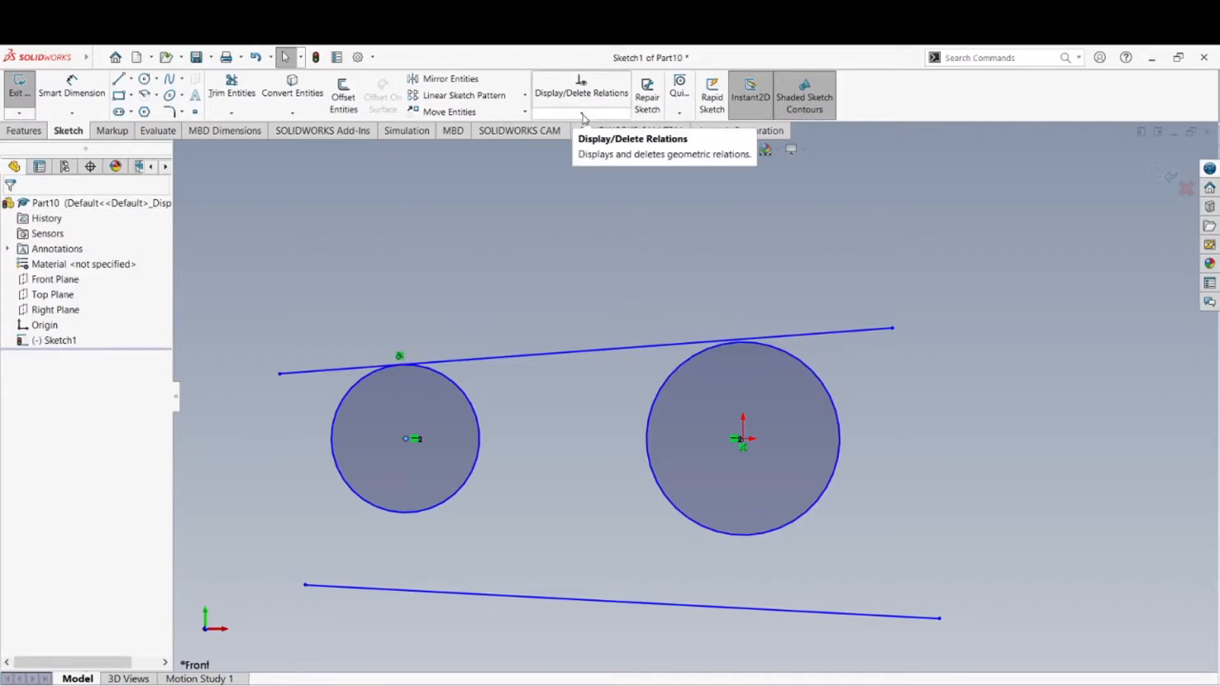
# - Start Add Relation and delete the stray Point5 from the selected entities
pyautogui.click(581, 112)
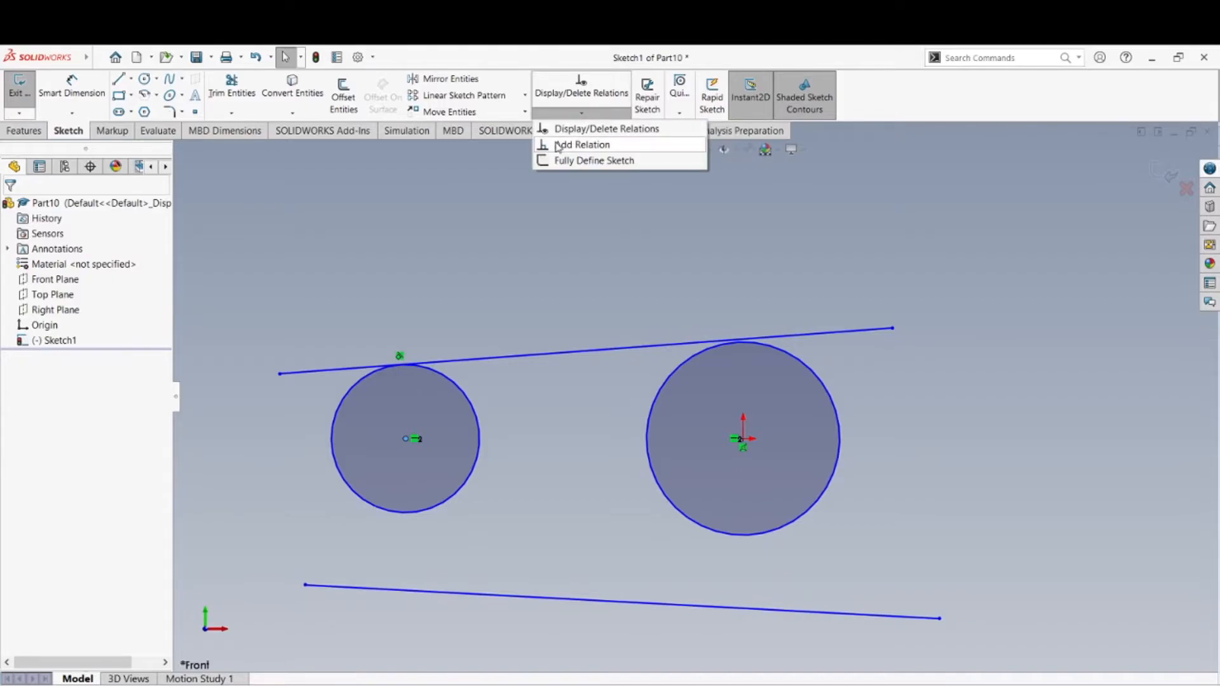
pyautogui.click(584, 145)
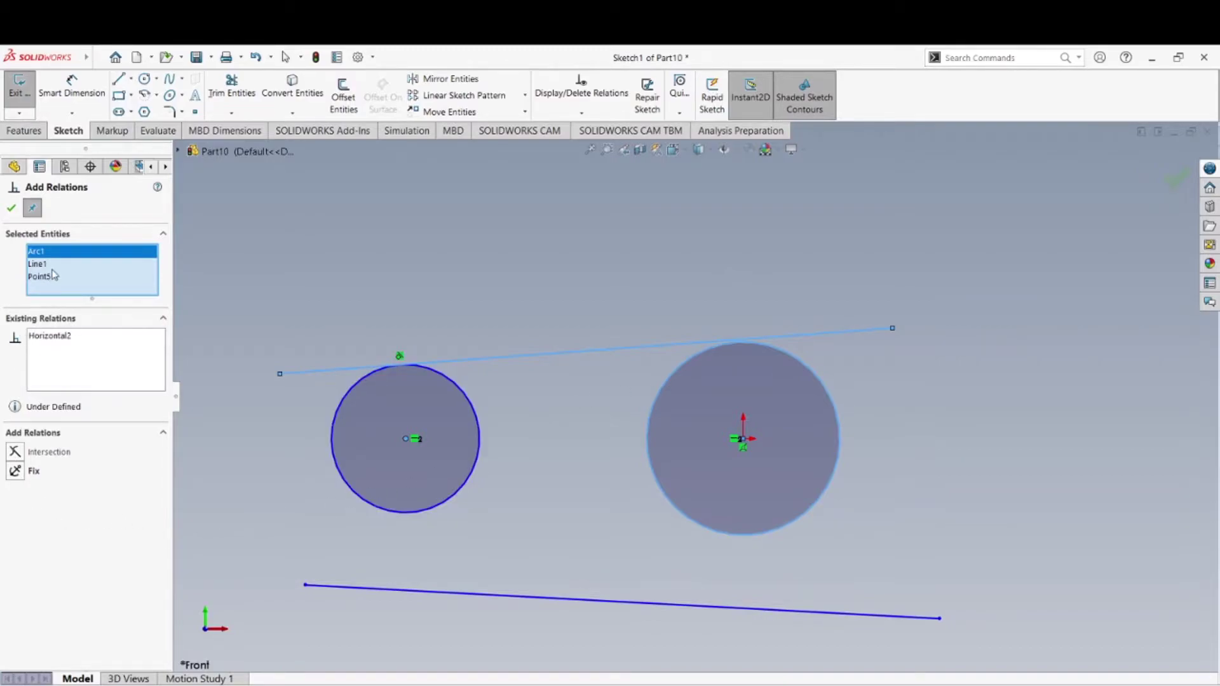
pyautogui.moveTo(49, 269)
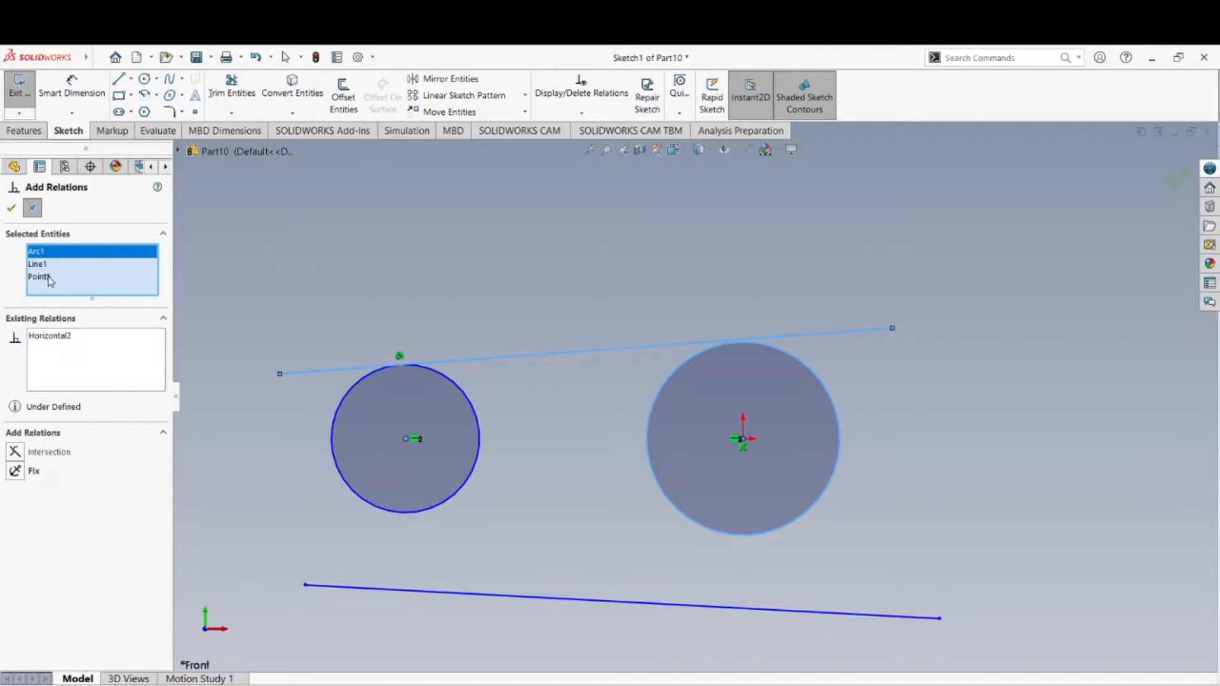
pyautogui.click(36, 277)
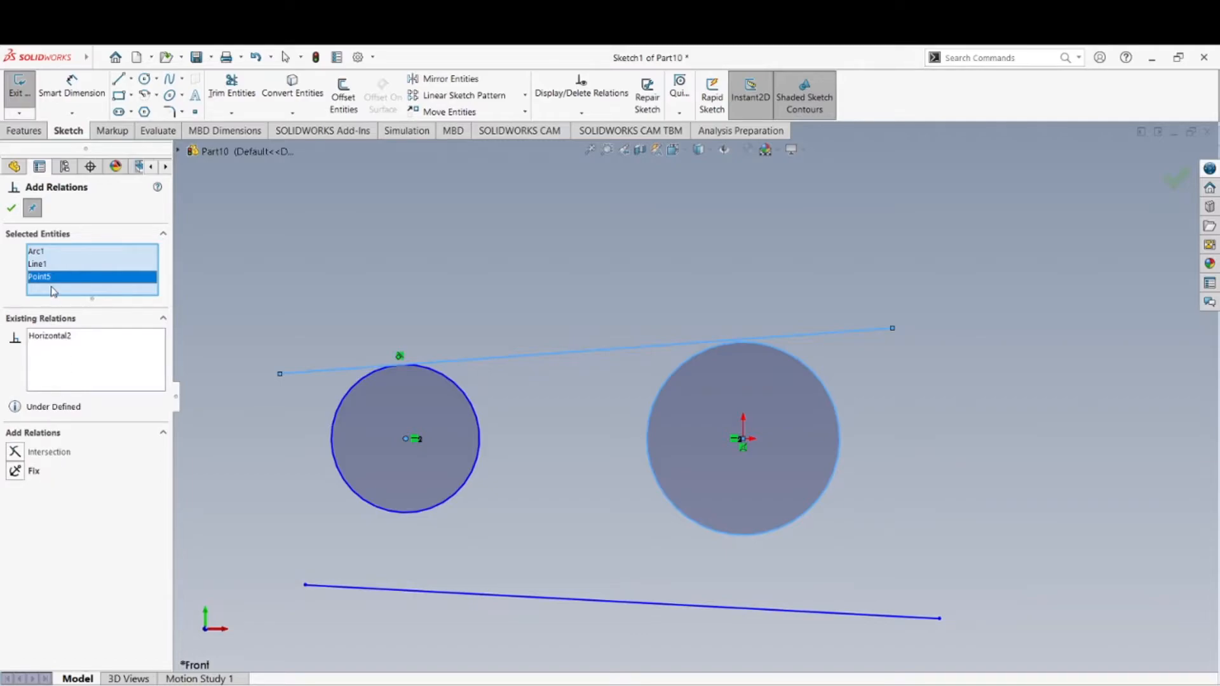
pyautogui.rightClick(50, 277)
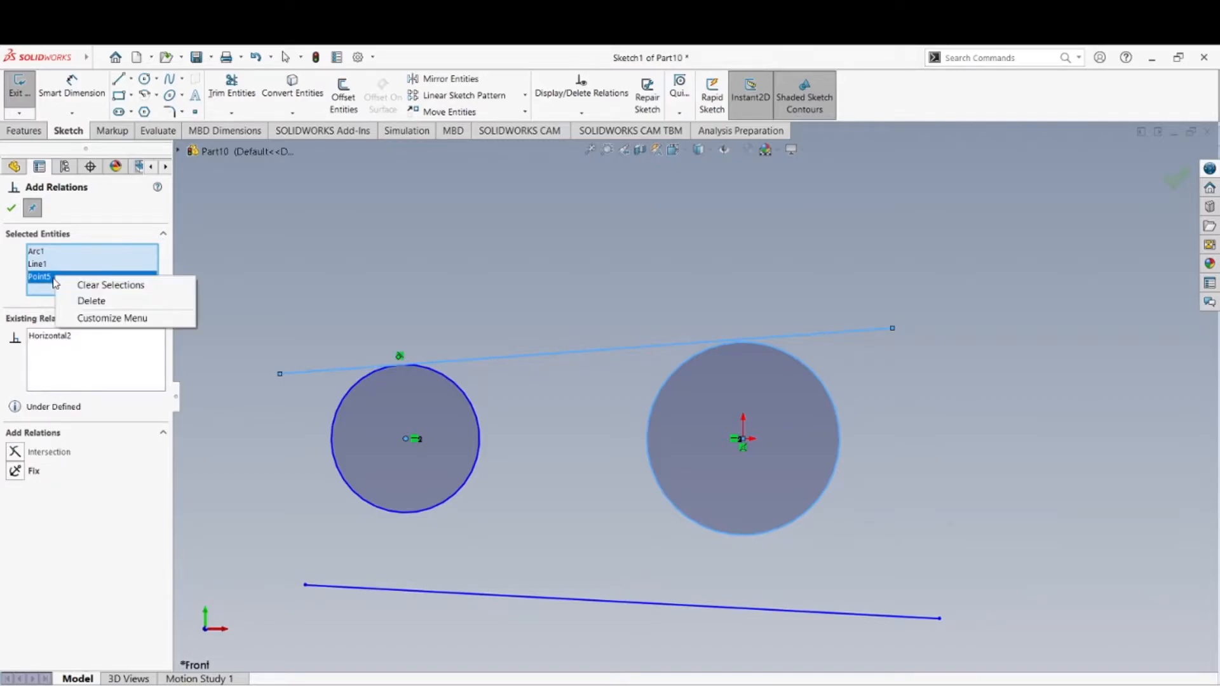
pyautogui.moveTo(87, 302)
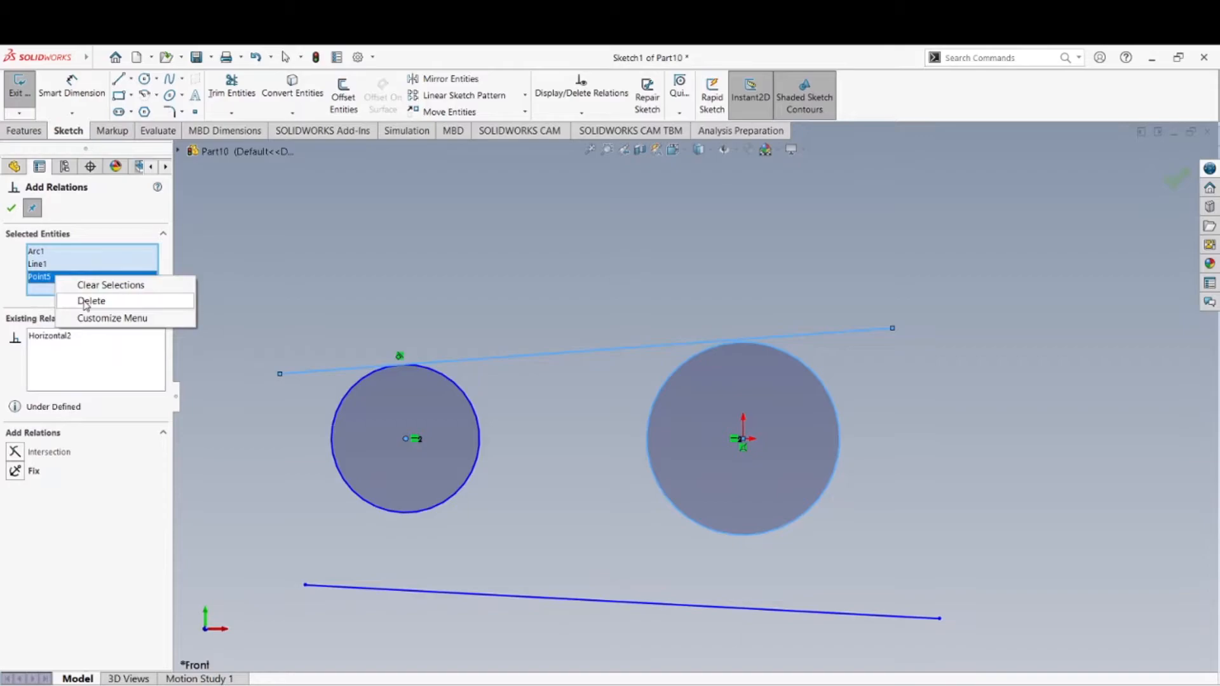
pyautogui.click(92, 301)
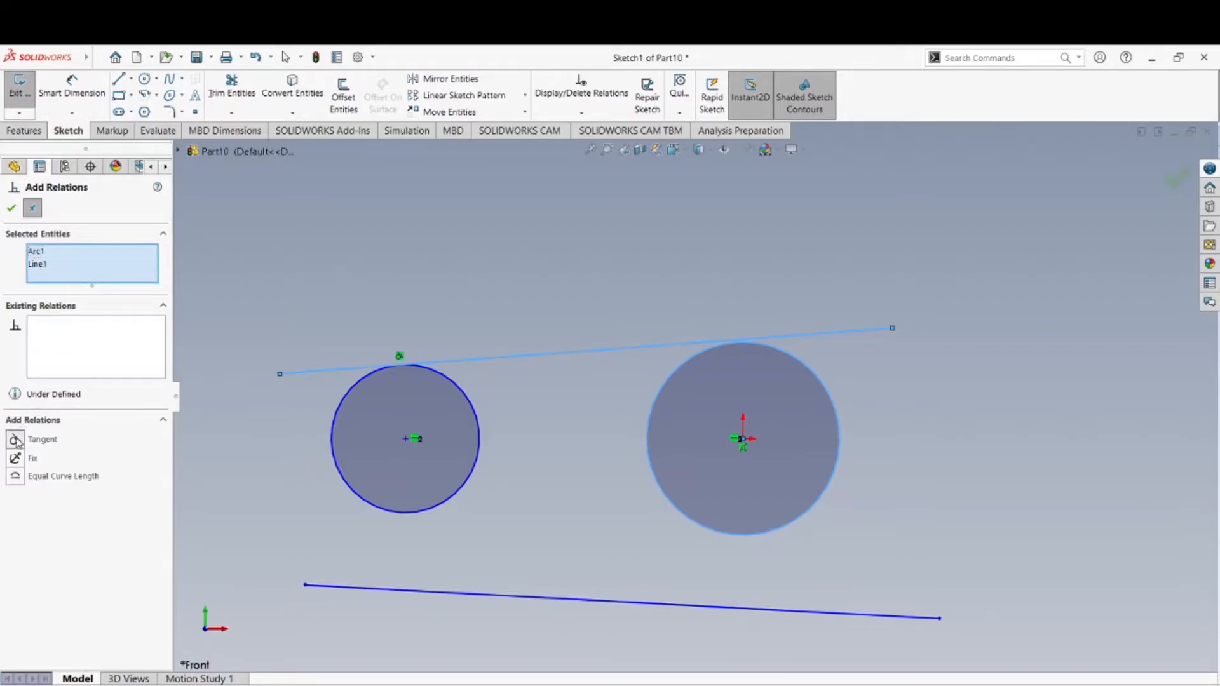
# - Apply Tangent between the upper line and the right circle and confirm with OK
pyautogui.click(14, 439)
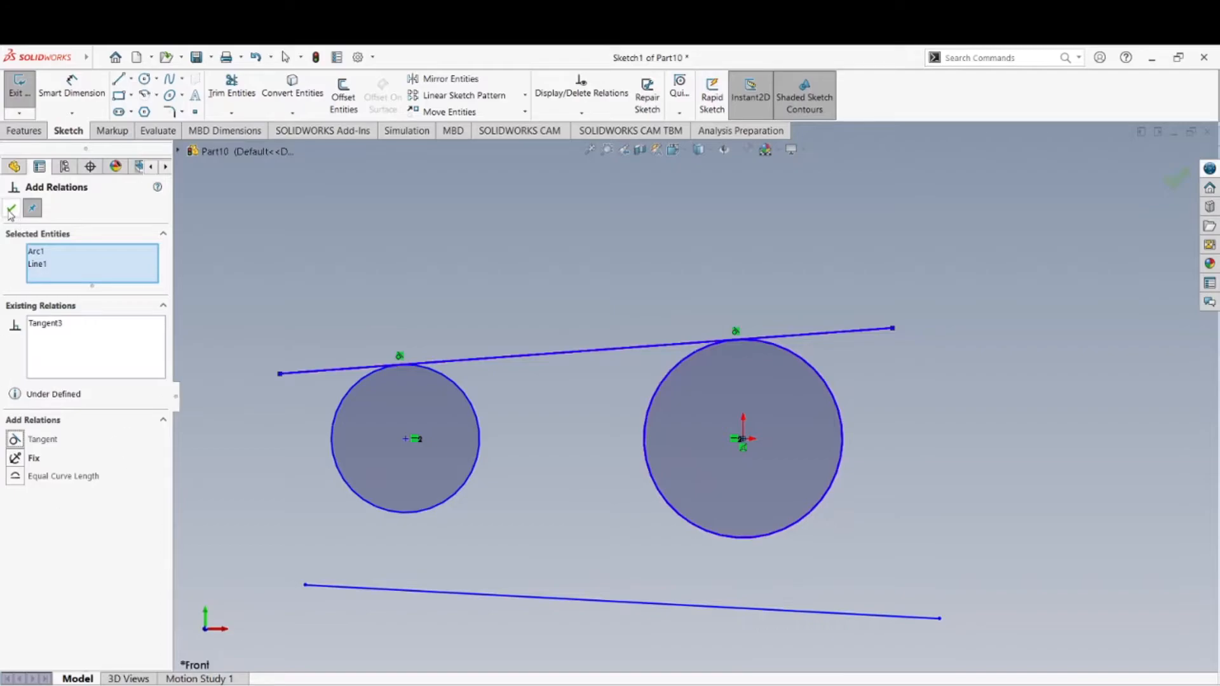
pyautogui.click(10, 208)
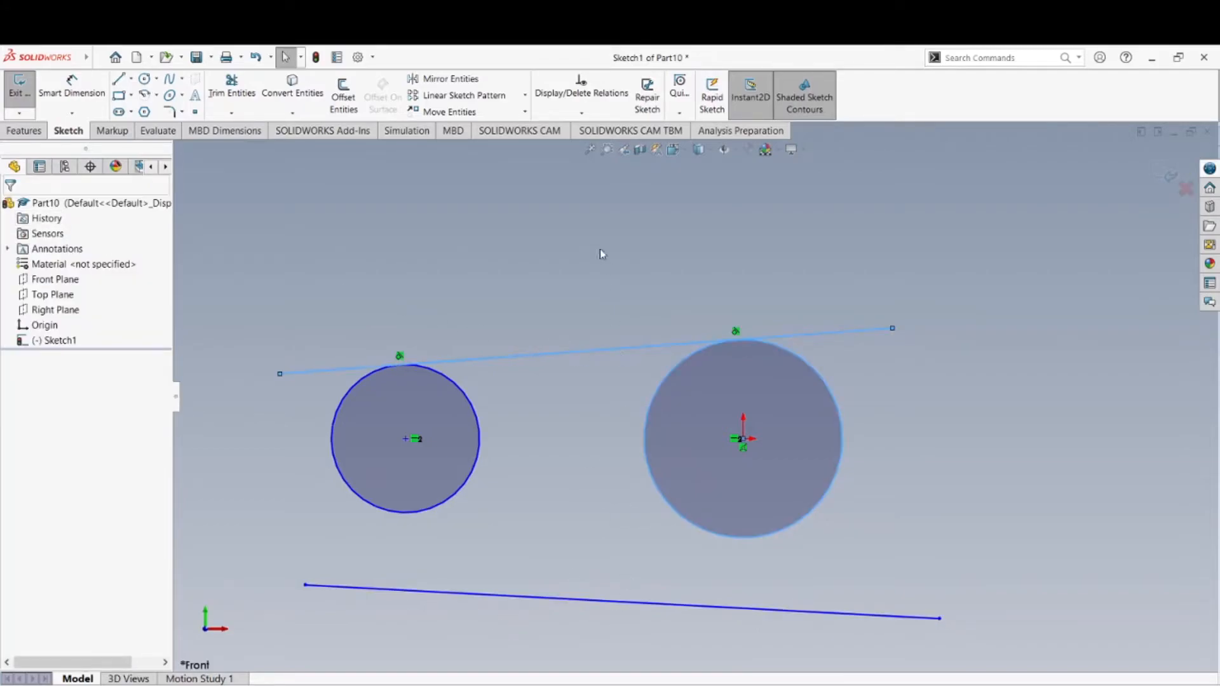
# - Start Add Relation, clear selections, and pick the left circle with the lower line for tangency
pyautogui.click(582, 112)
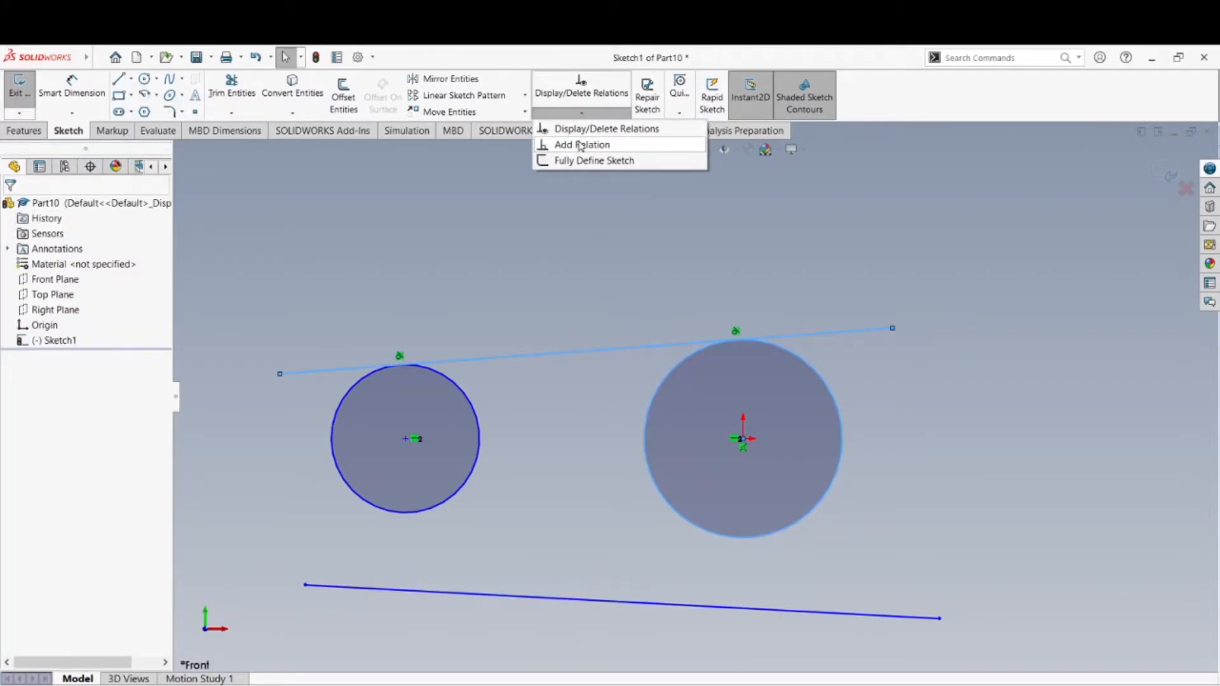
pyautogui.click(584, 143)
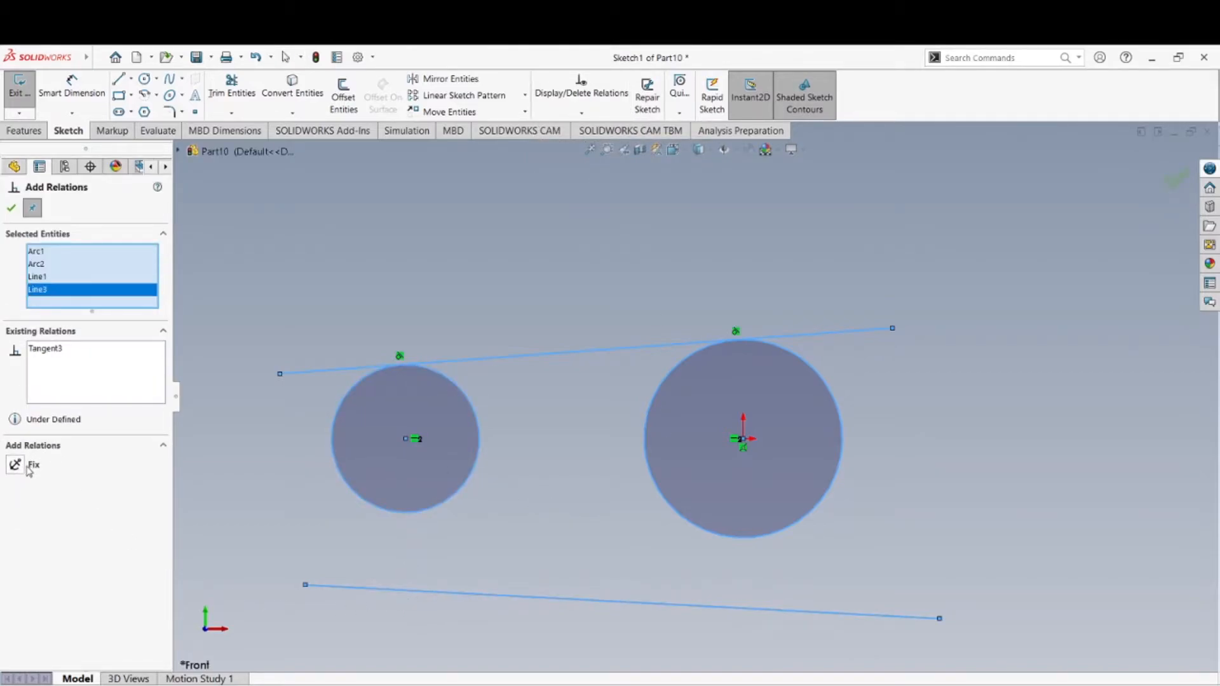
pyautogui.rightClick(36, 265)
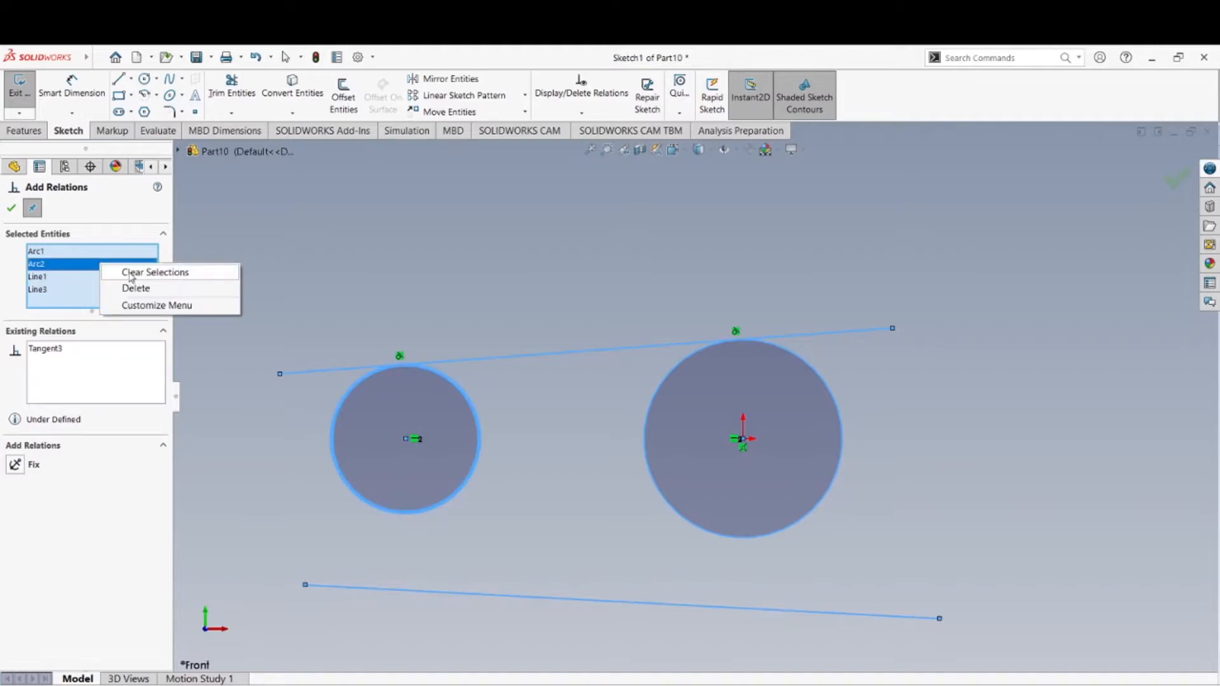
pyautogui.click(153, 272)
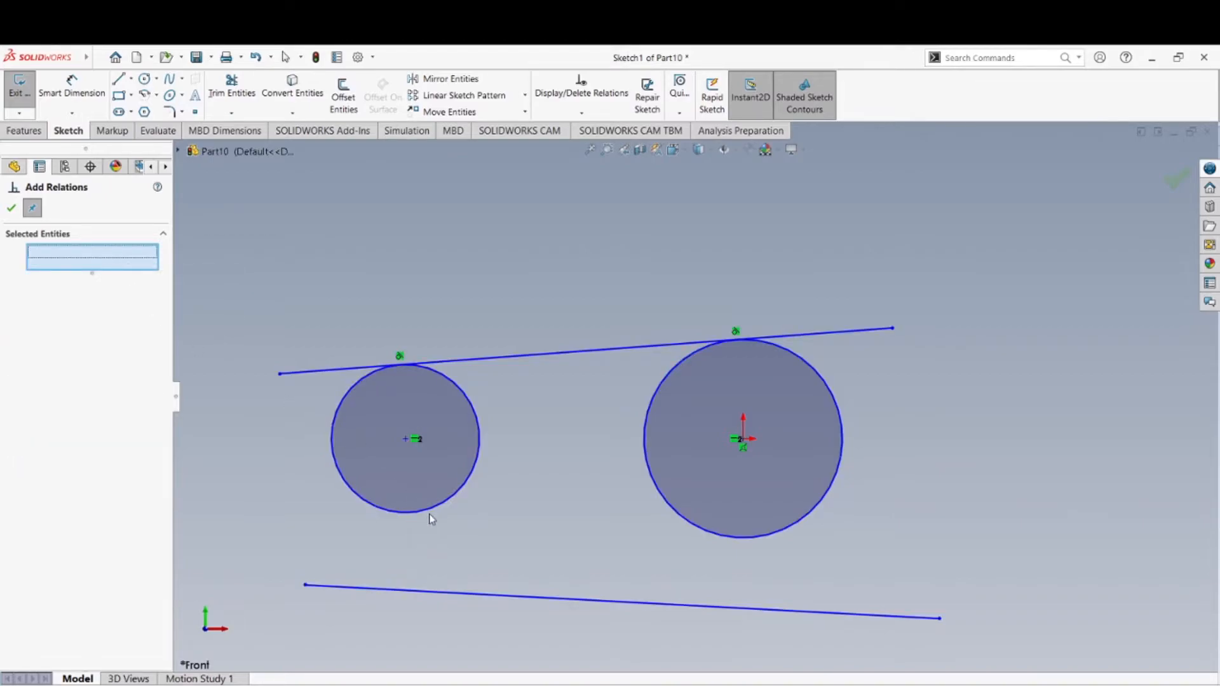
pyautogui.click(422, 596)
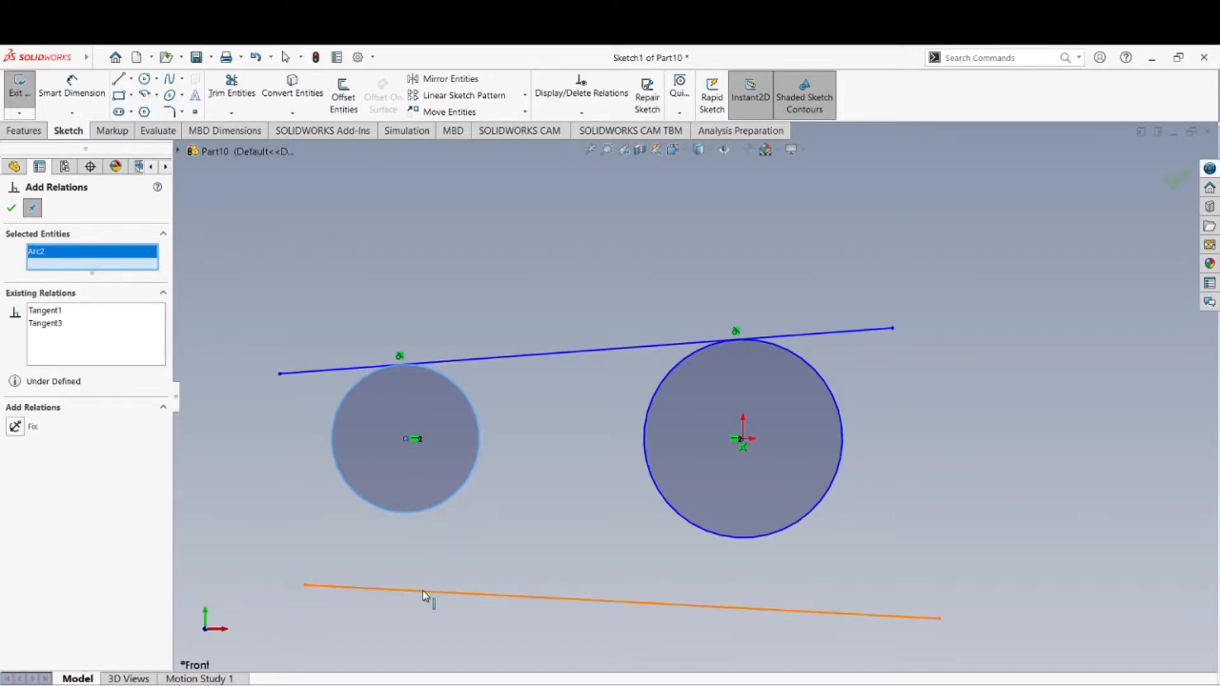
pyautogui.click(427, 592)
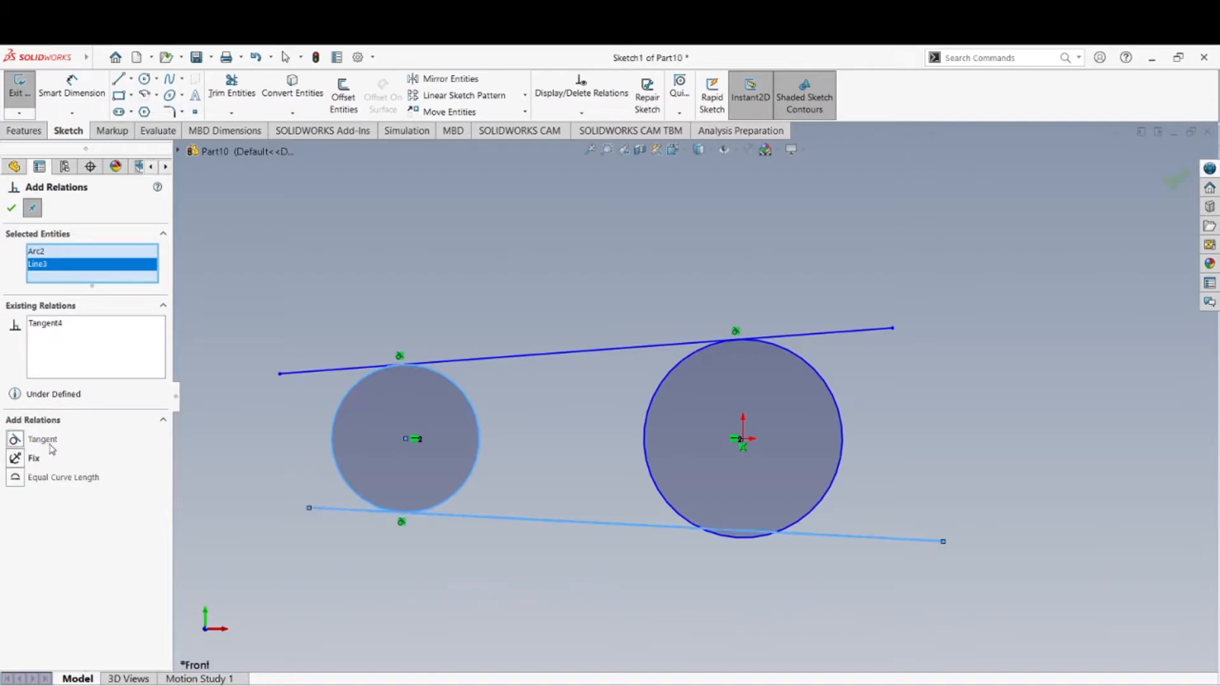
pyautogui.moveTo(318, 404)
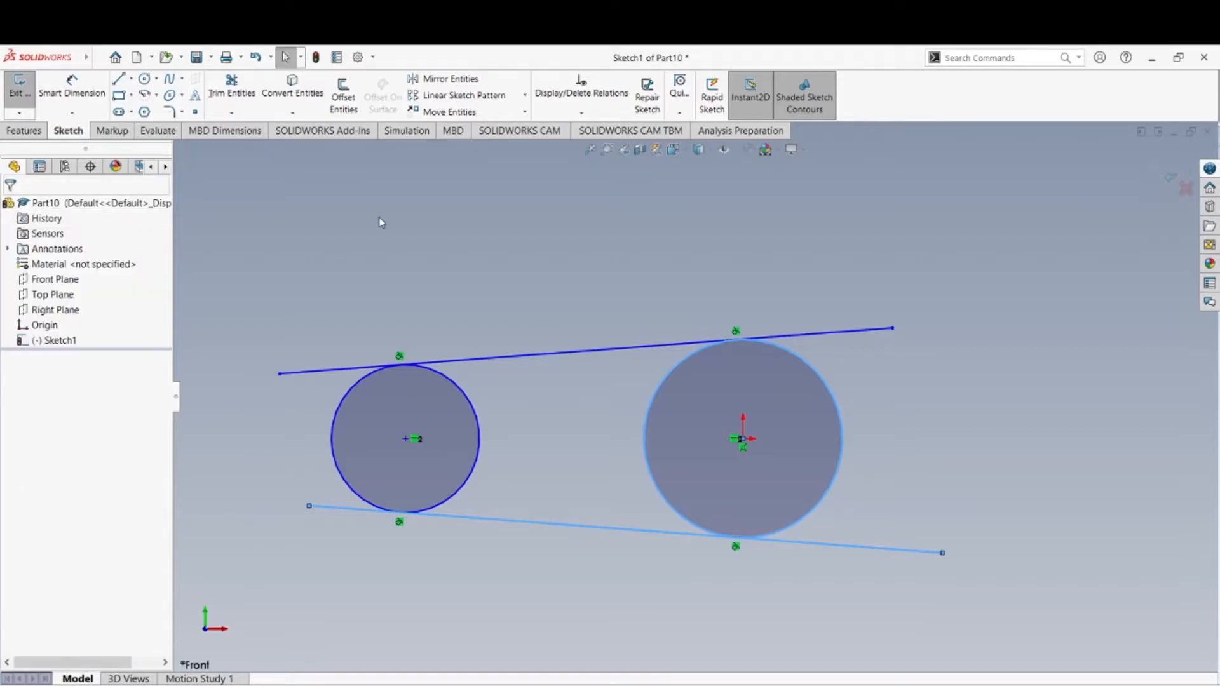
pyautogui.moveTo(735, 317)
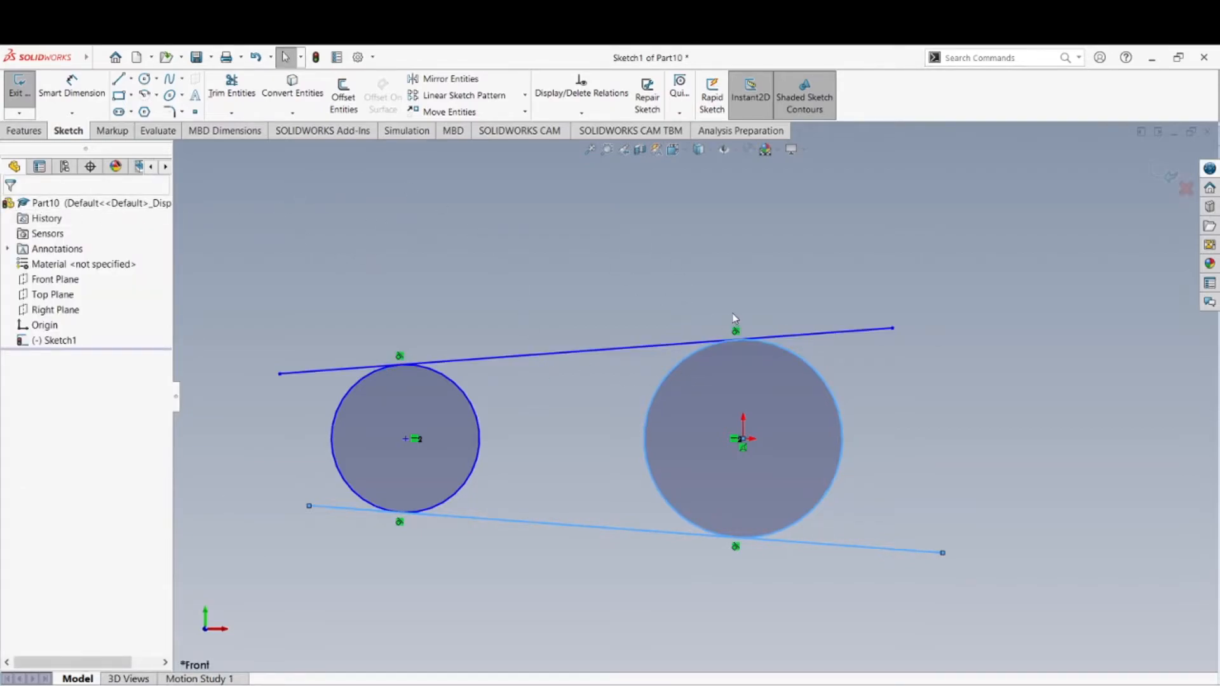
pyautogui.moveTo(663, 362)
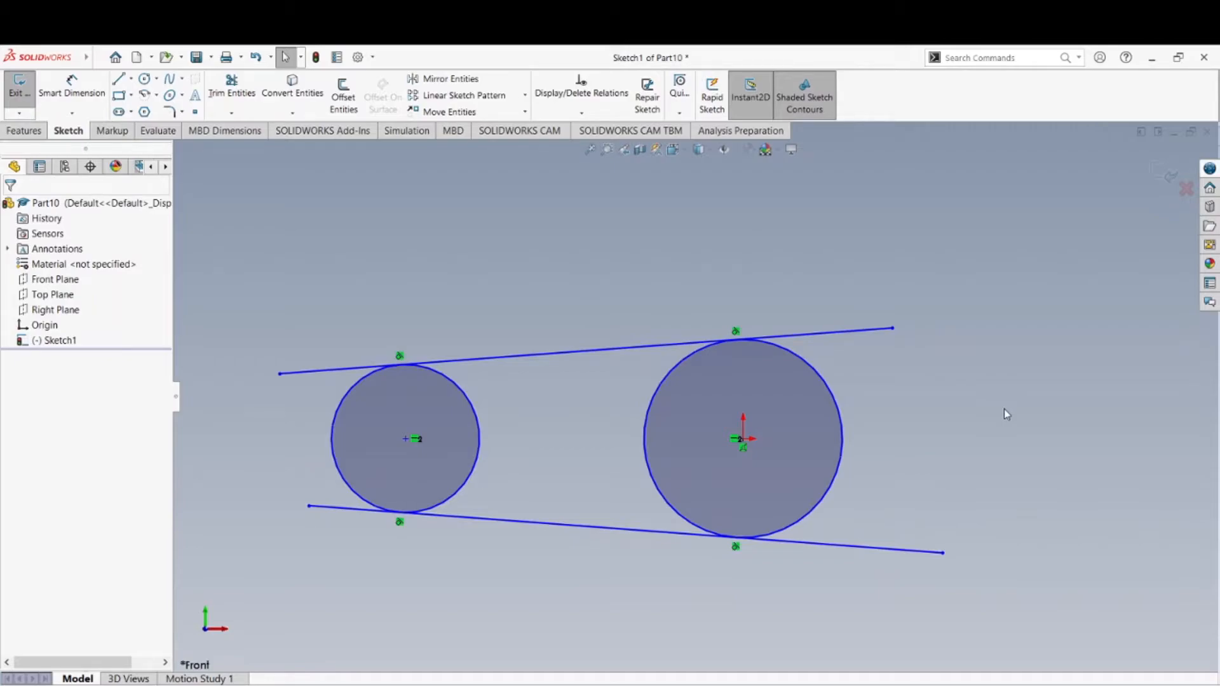
pyautogui.moveTo(564, 364)
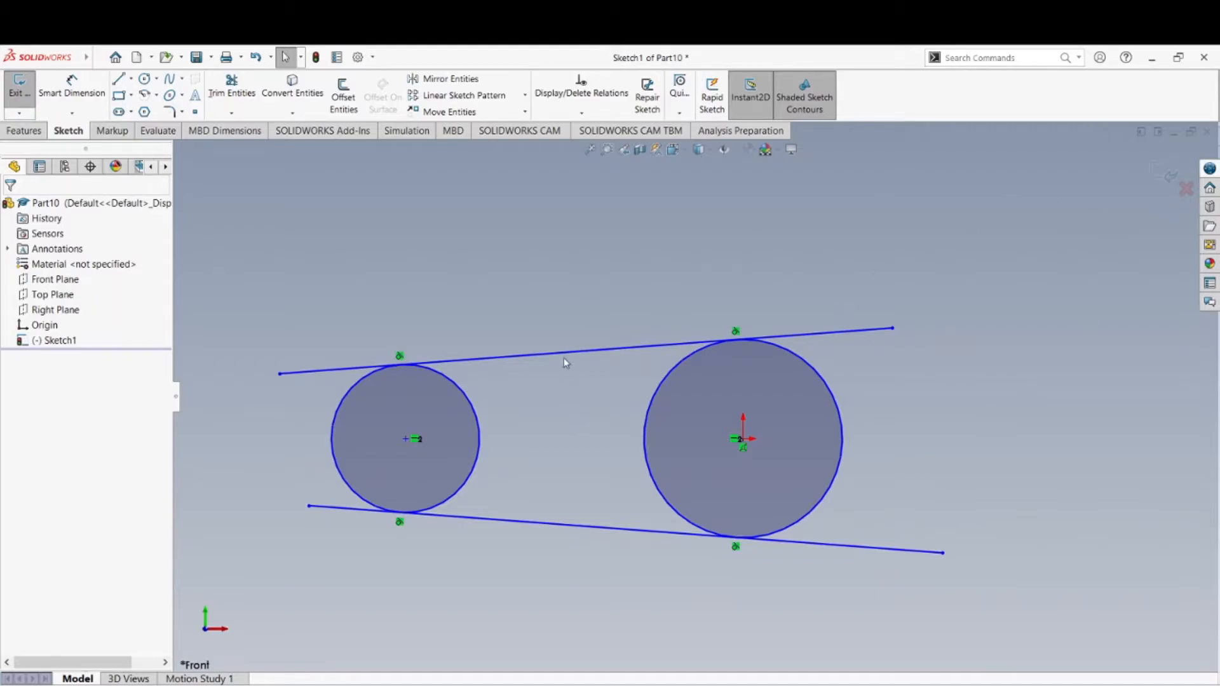
pyautogui.moveTo(732, 385)
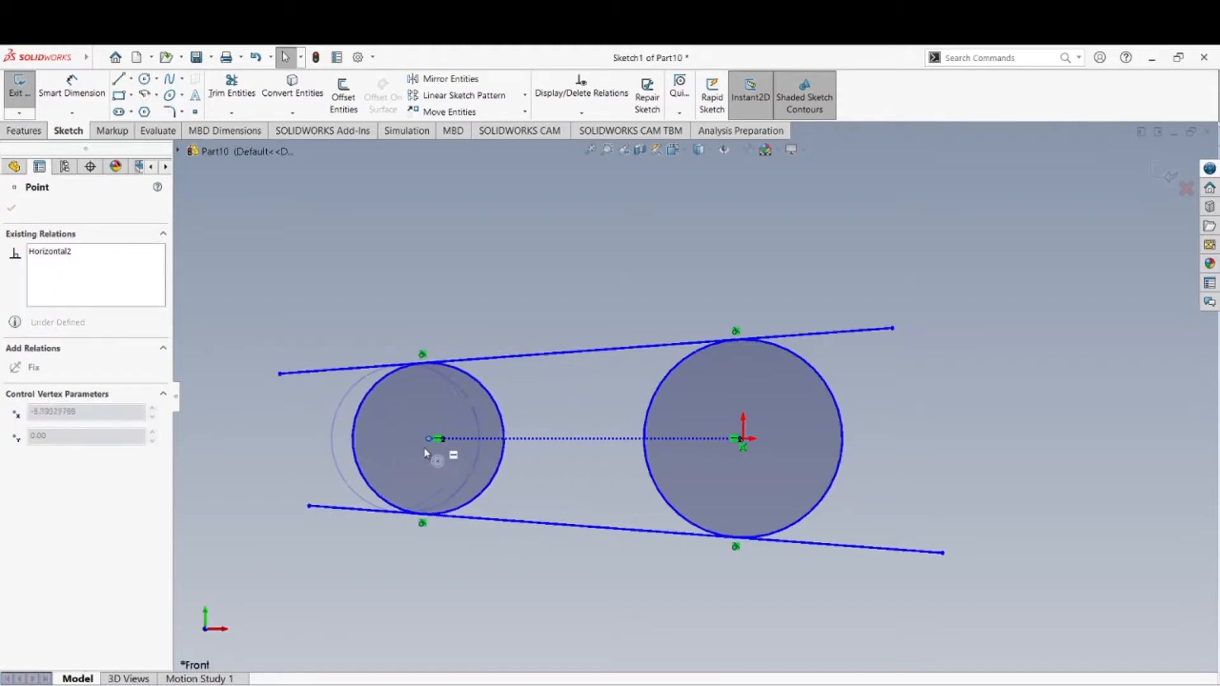
# - Drag the small circle's centre left to confirm both lines stay tangent to both circles
pyautogui.moveTo(427, 439); pyautogui.dragTo(226, 438)
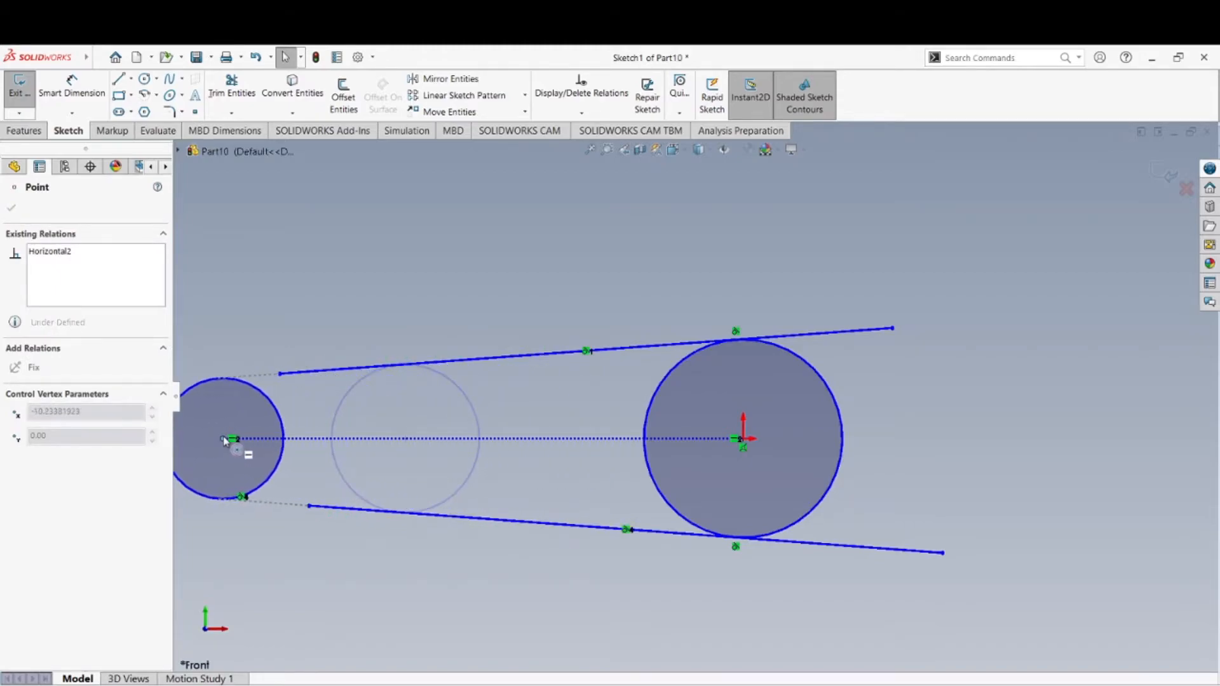
pyautogui.click(223, 438)
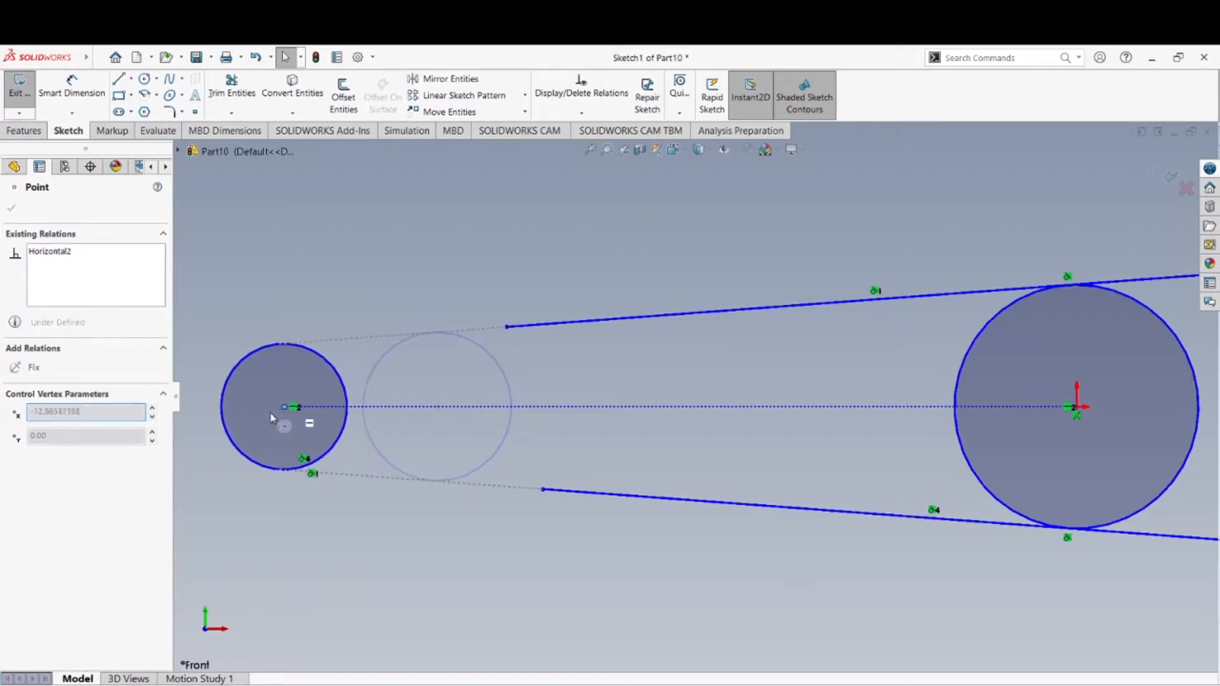
pyautogui.moveTo(283, 407); pyautogui.dragTo(257, 406)
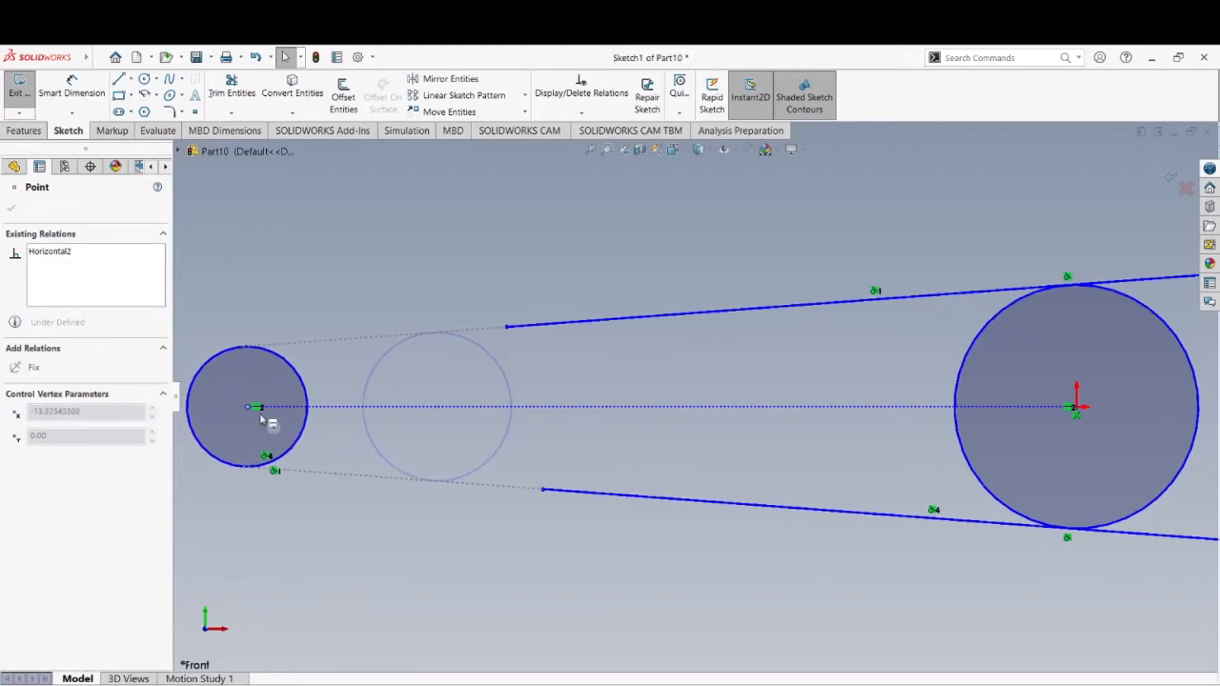
pyautogui.moveTo(261, 407); pyautogui.dragTo(685, 407)
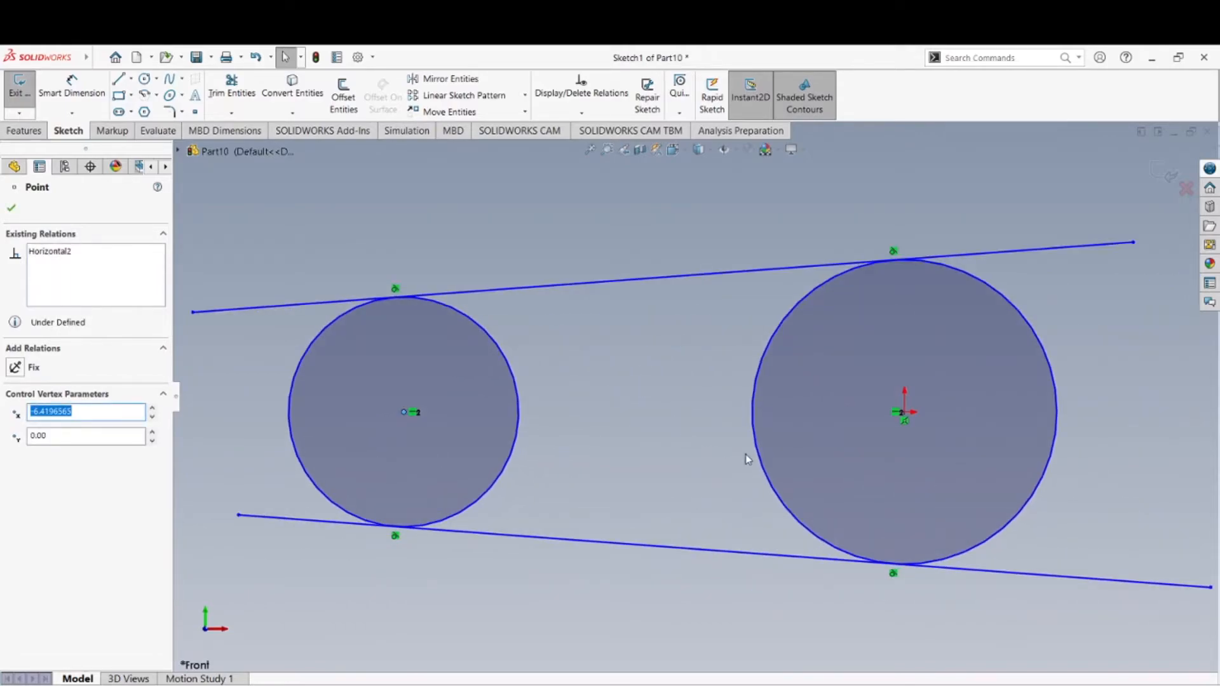
pyautogui.moveTo(639, 479)
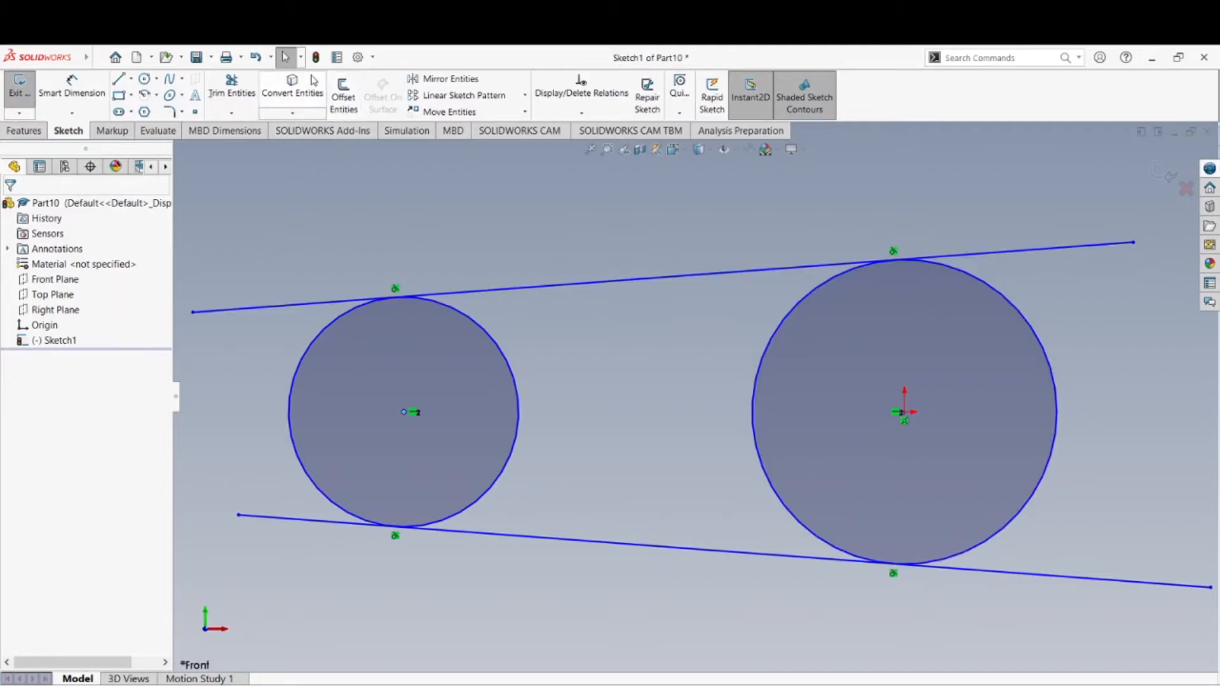
# - Trim away the inner circle arcs and line overhangs, leaving one closed slot profile
pyautogui.click(231, 87)
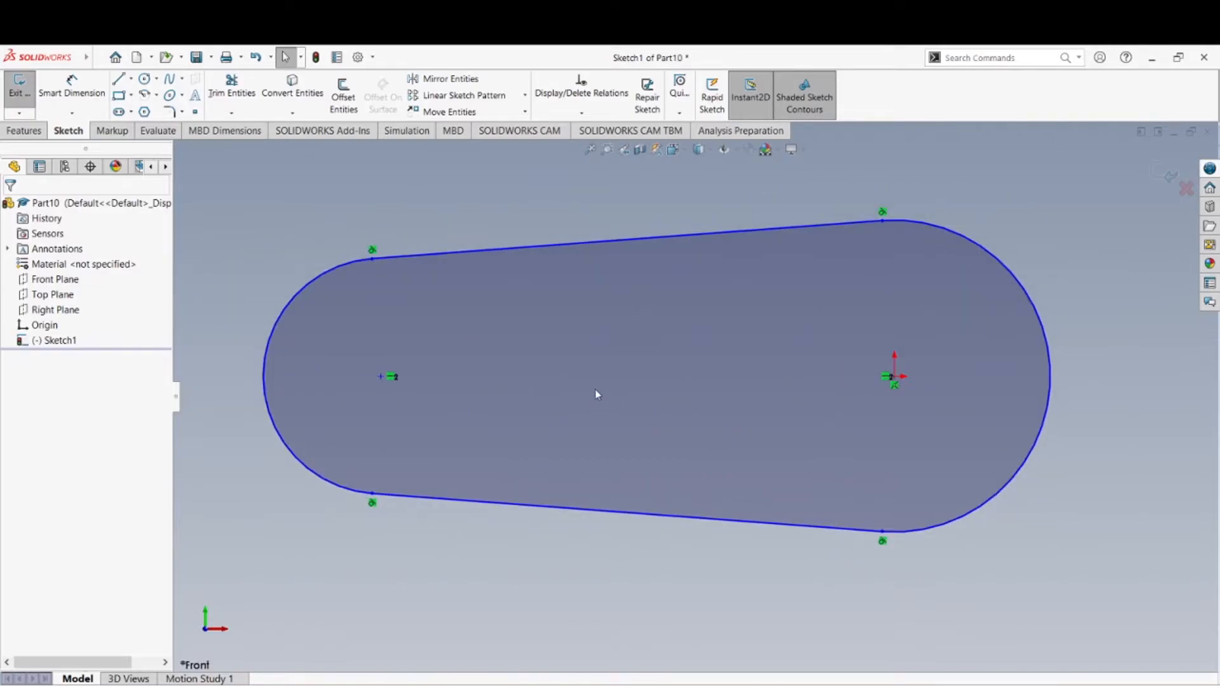
pyautogui.moveTo(365, 267)
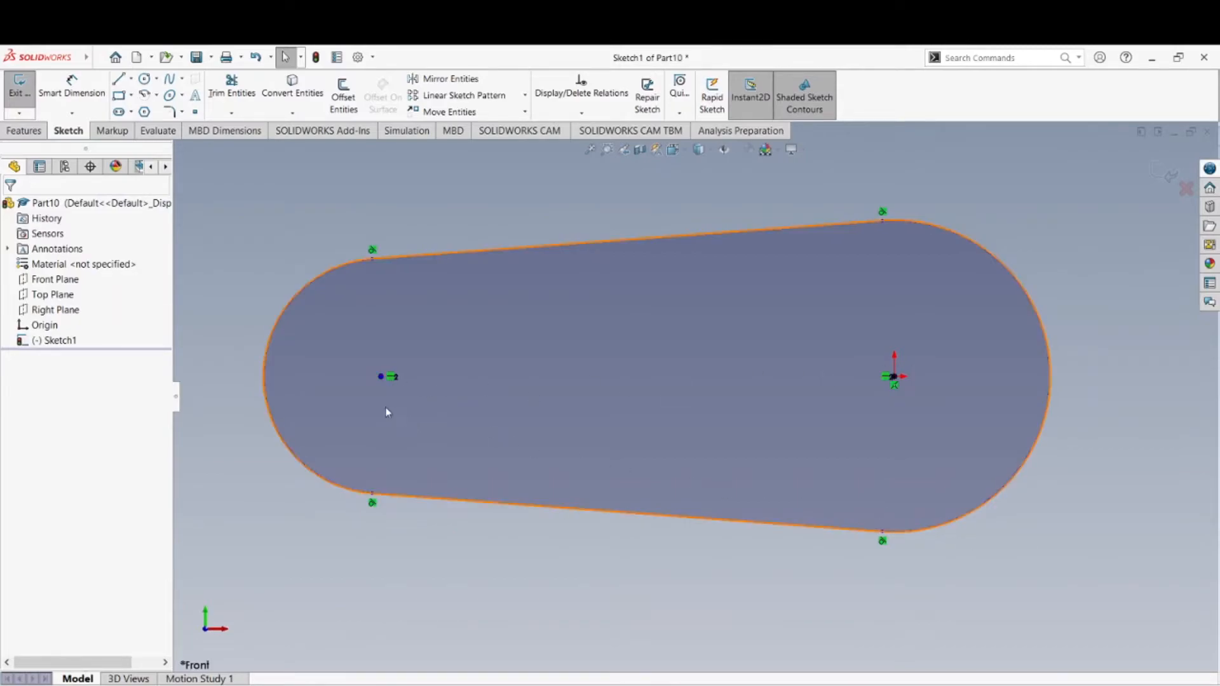
pyautogui.click(385, 412)
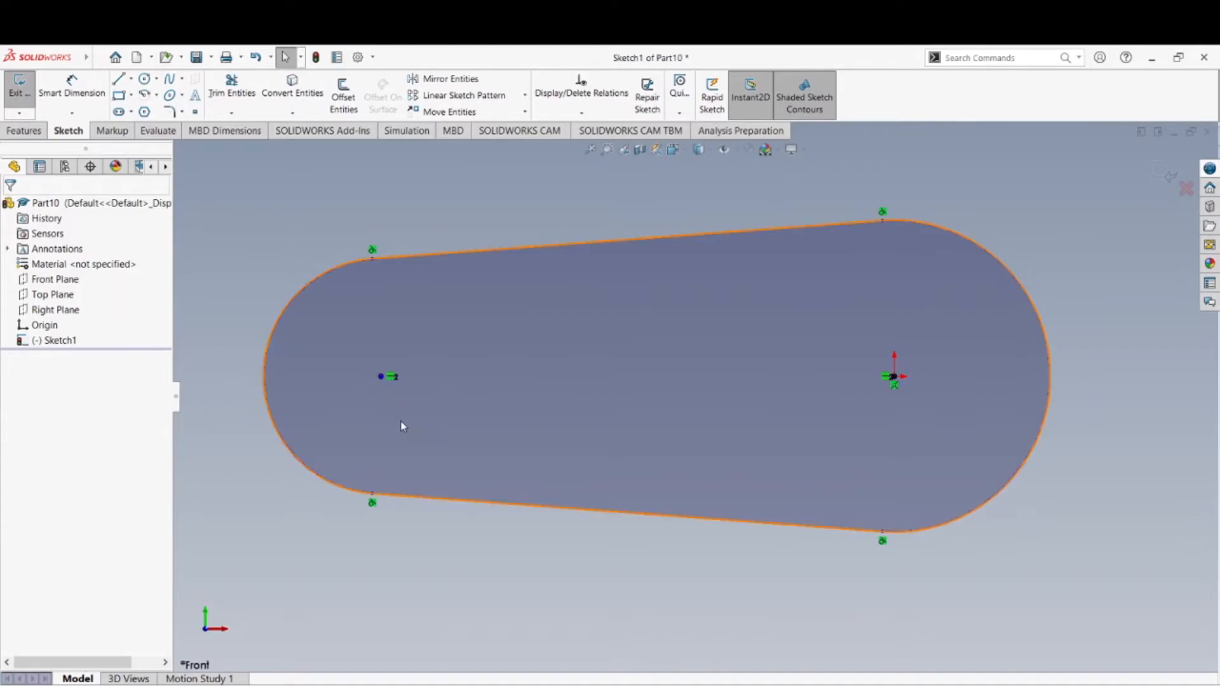
pyautogui.moveTo(391, 388)
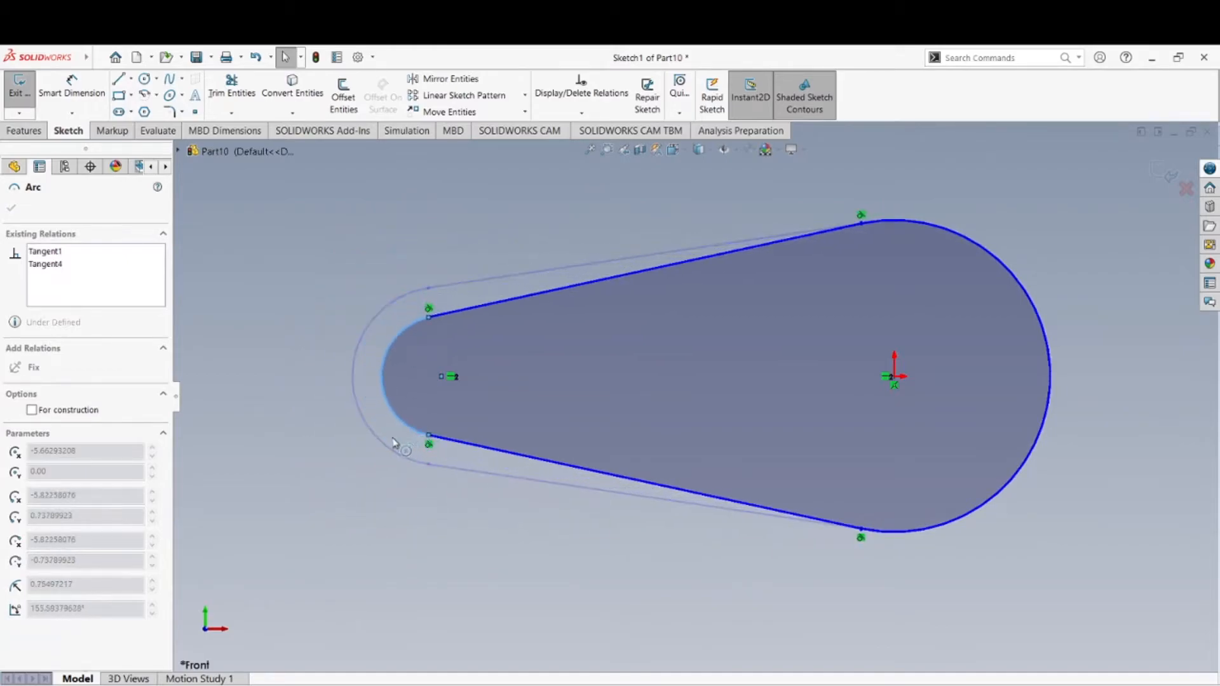
# - Resize the left end arc and drag its centre rightward, keeping it level with the origin
pyautogui.moveTo(428, 444); pyautogui.dragTo(428, 459)
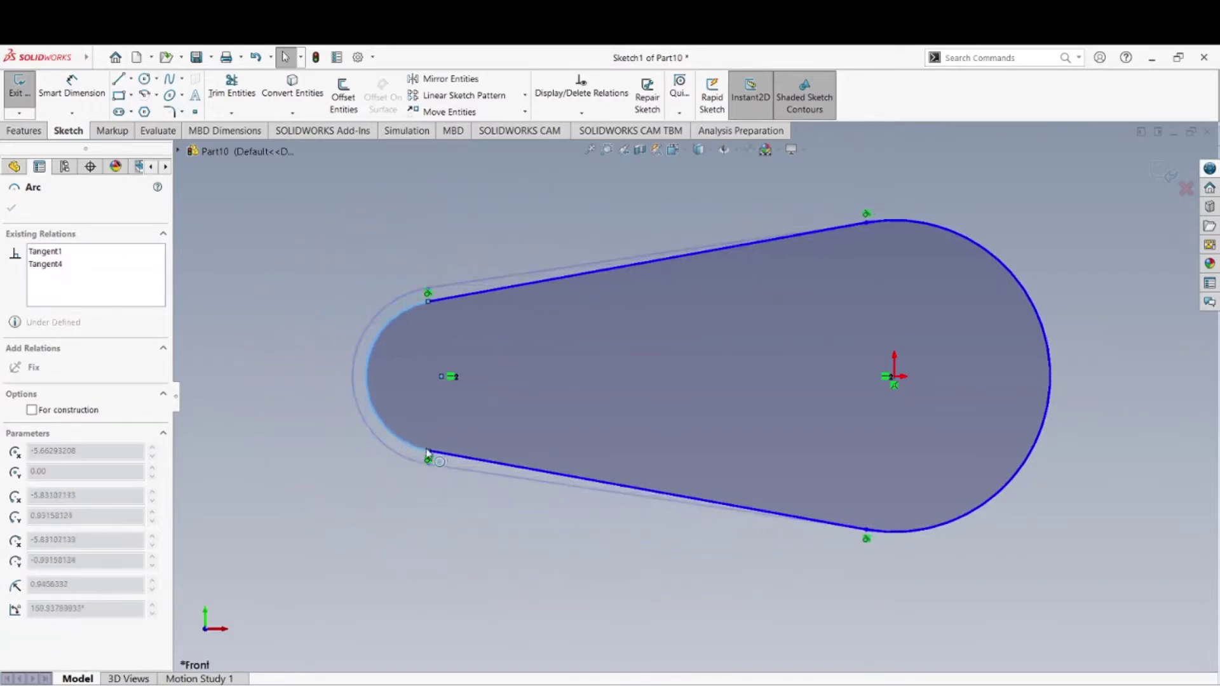
pyautogui.moveTo(428, 459); pyautogui.dragTo(432, 411)
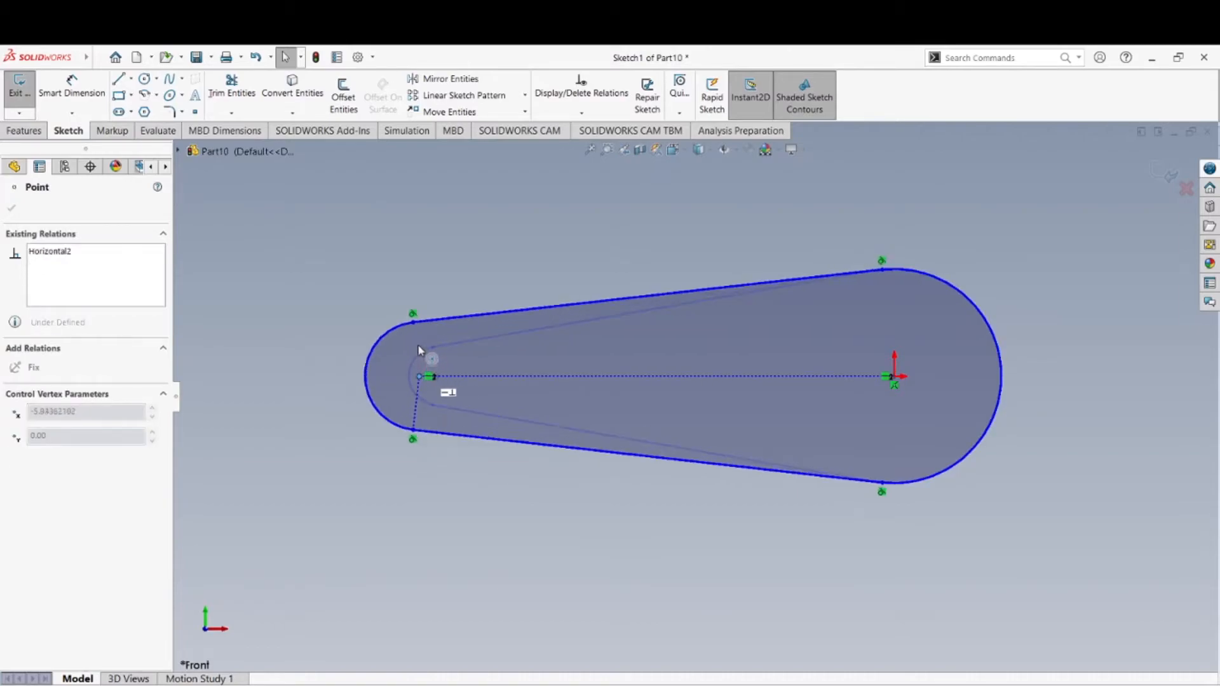
pyautogui.moveTo(421, 376); pyautogui.dragTo(601, 376)
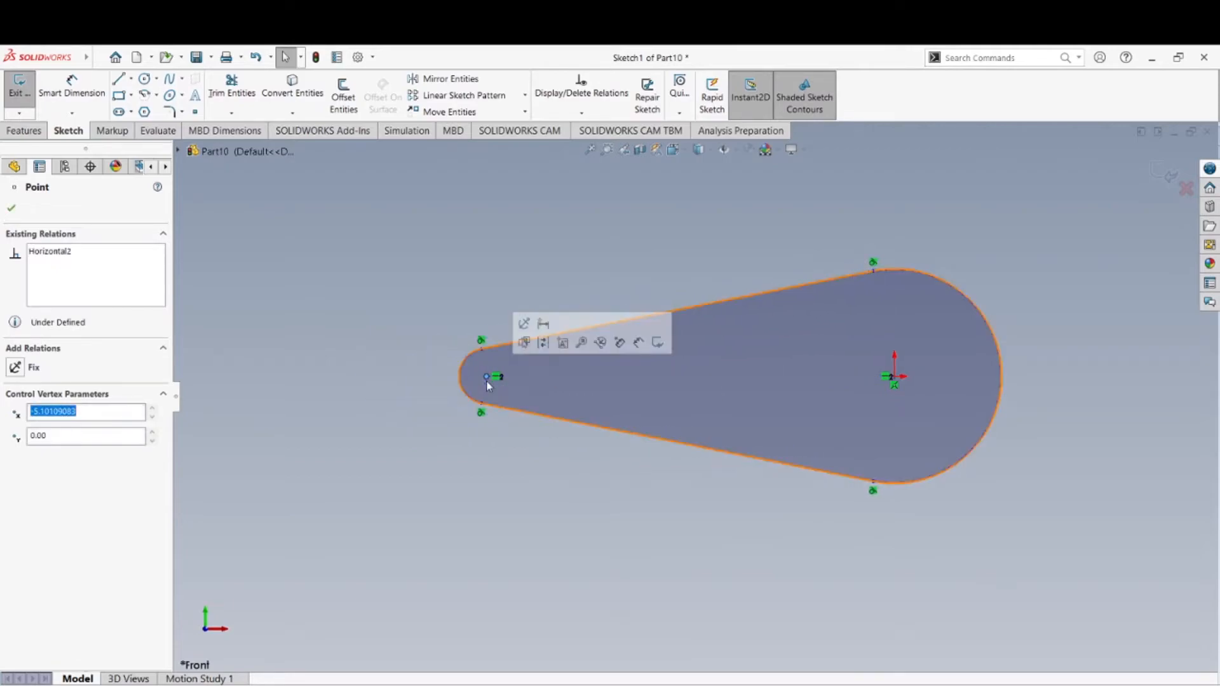
pyautogui.moveTo(493, 381)
pyautogui.write('1')
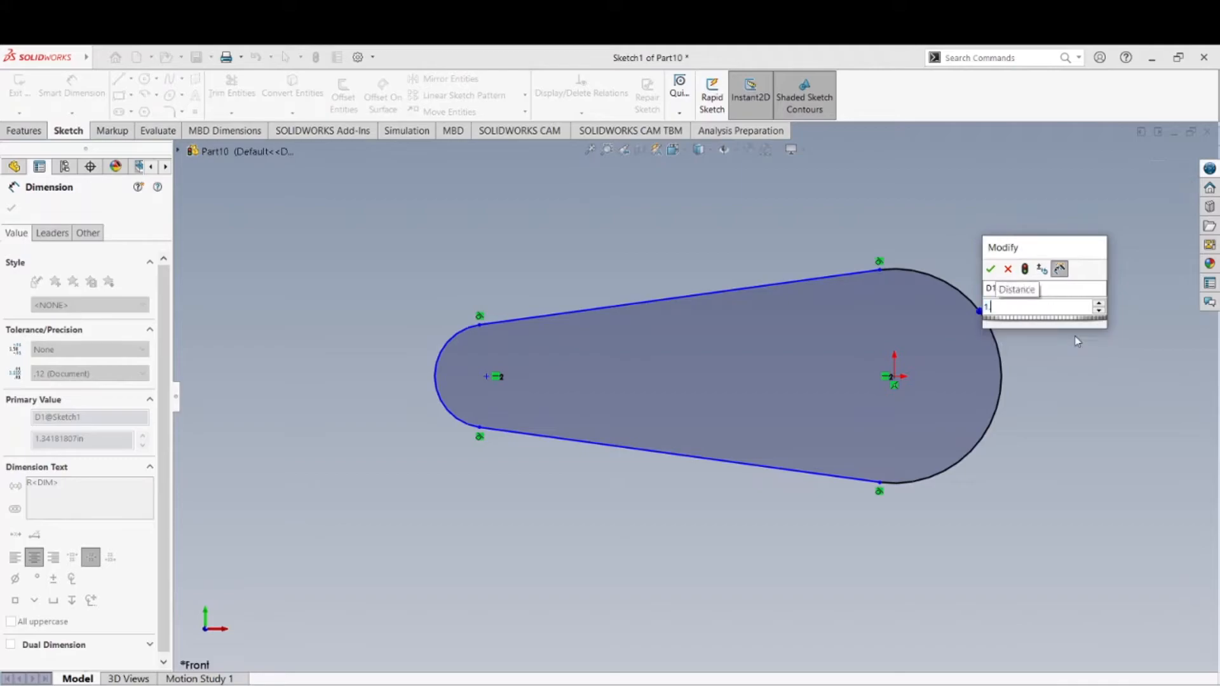
# - Dimension the slot: large arc R1.50, centres 6.00 apart, small arc R1.00
pyautogui.click(991, 269)
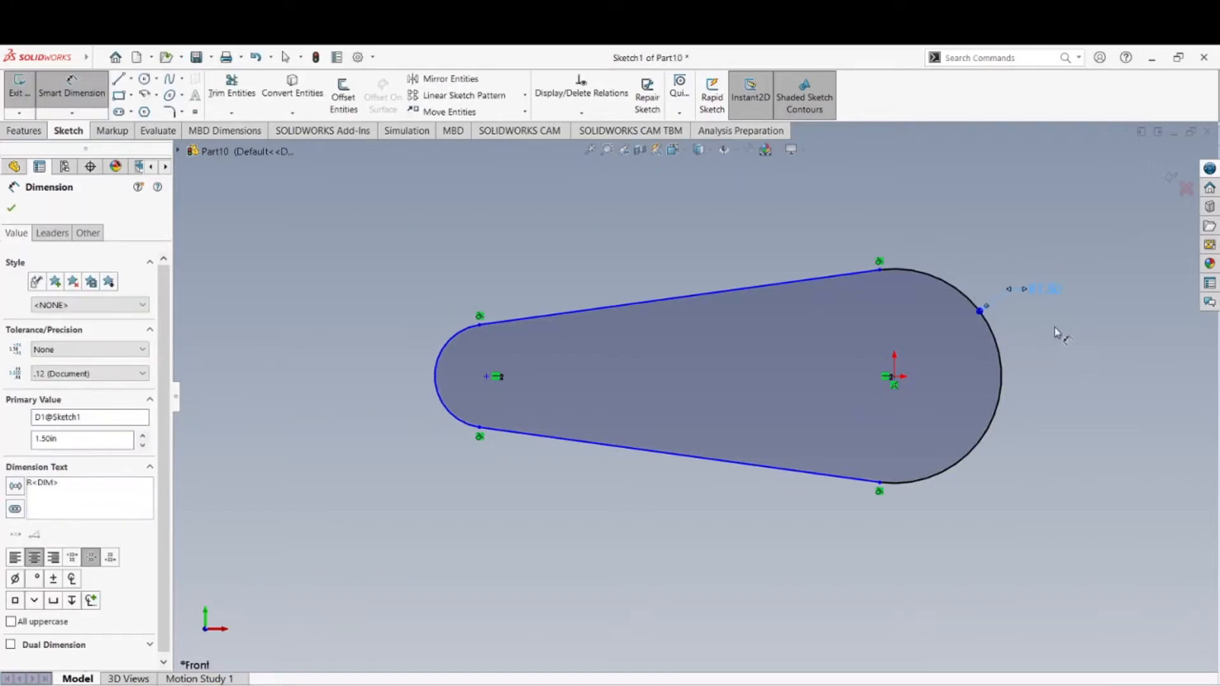
pyautogui.moveTo(918, 490)
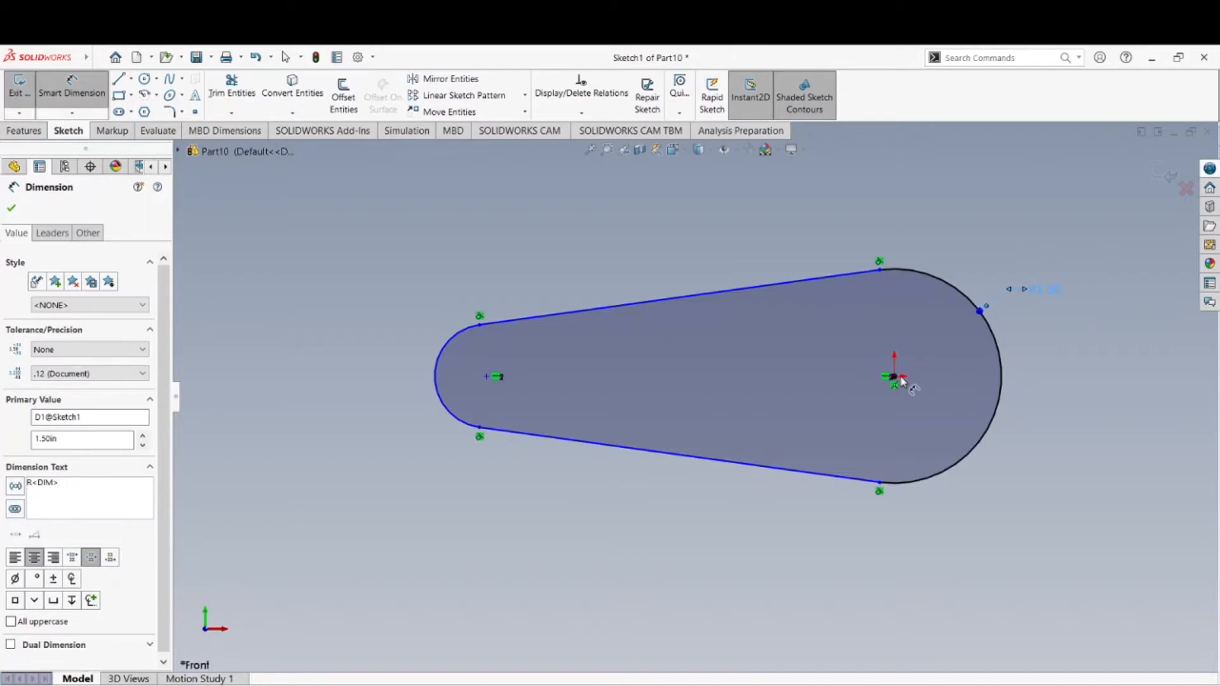
pyautogui.moveTo(900, 381)
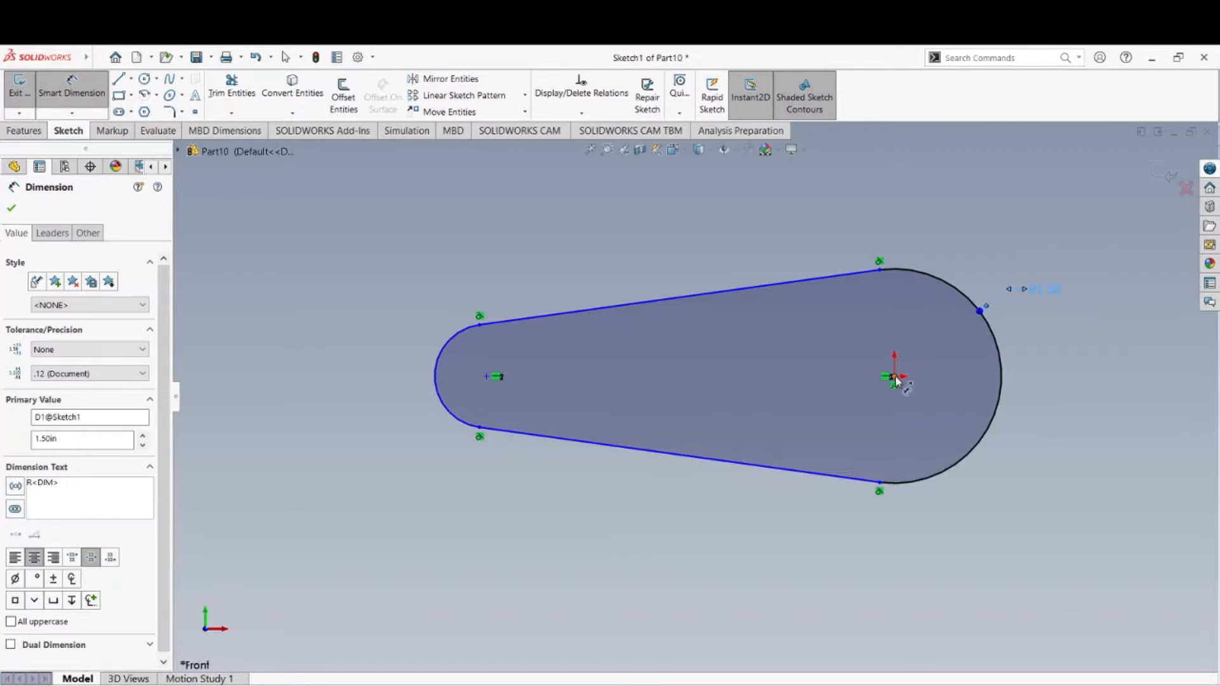
pyautogui.moveTo(913, 358)
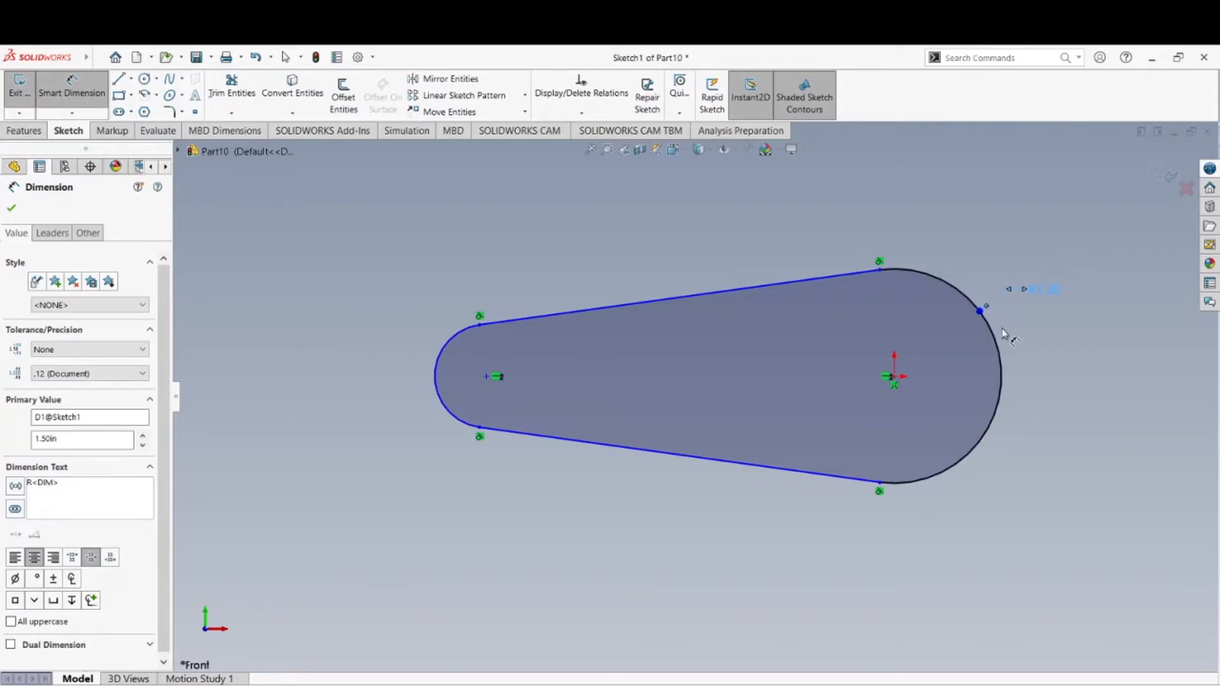
pyautogui.moveTo(986, 324)
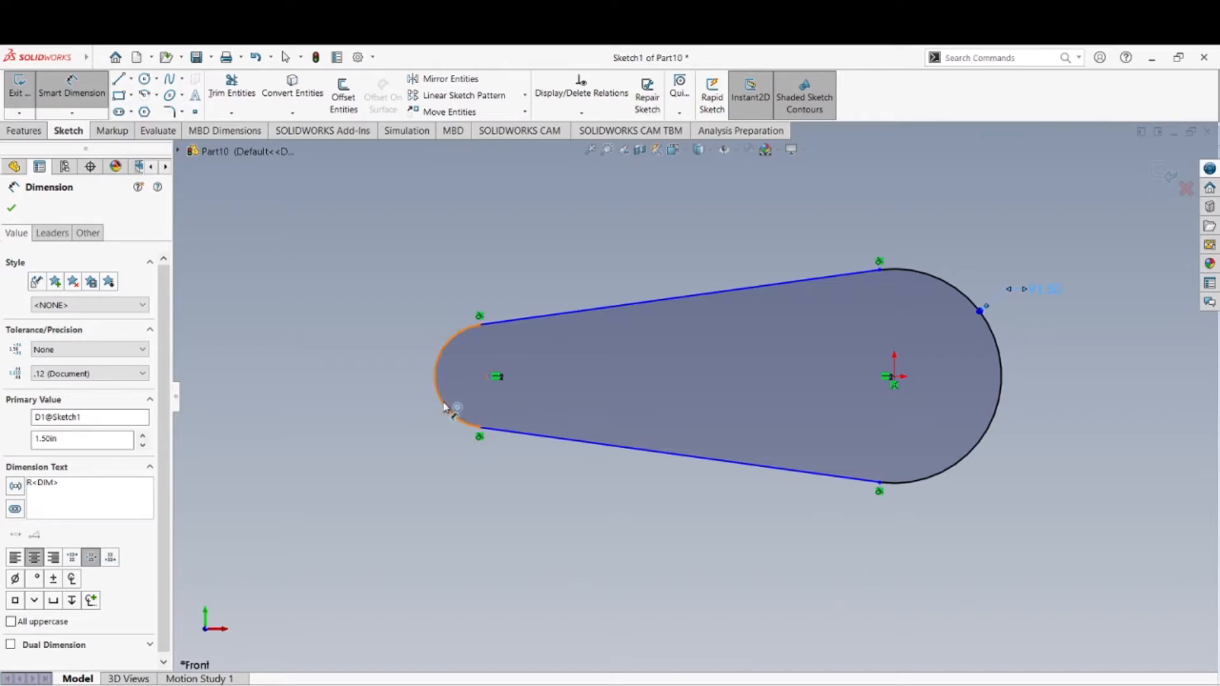
pyautogui.click(957, 475)
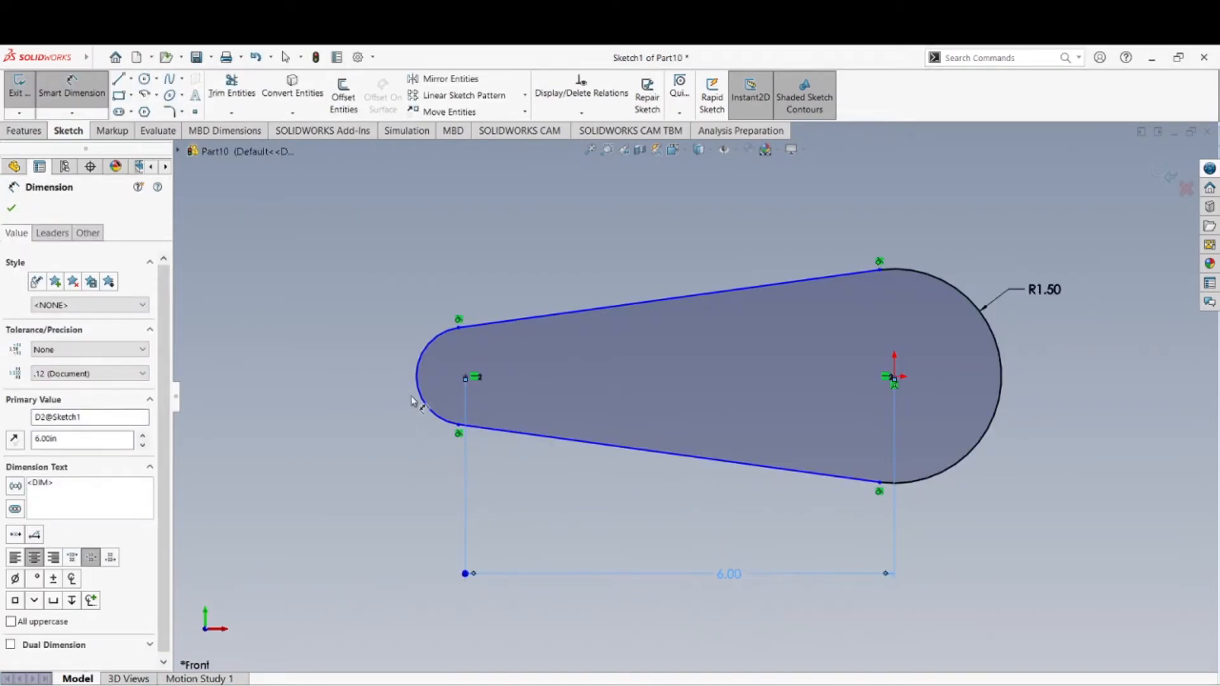
pyautogui.moveTo(427, 346)
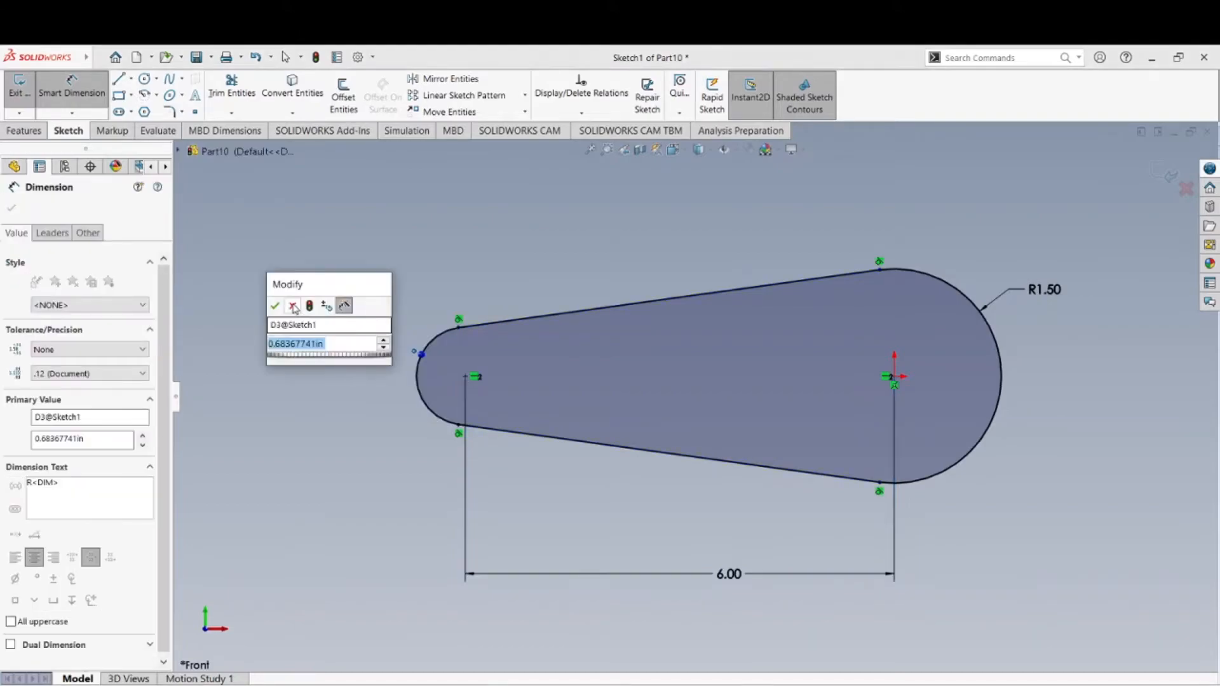
pyautogui.click(274, 305)
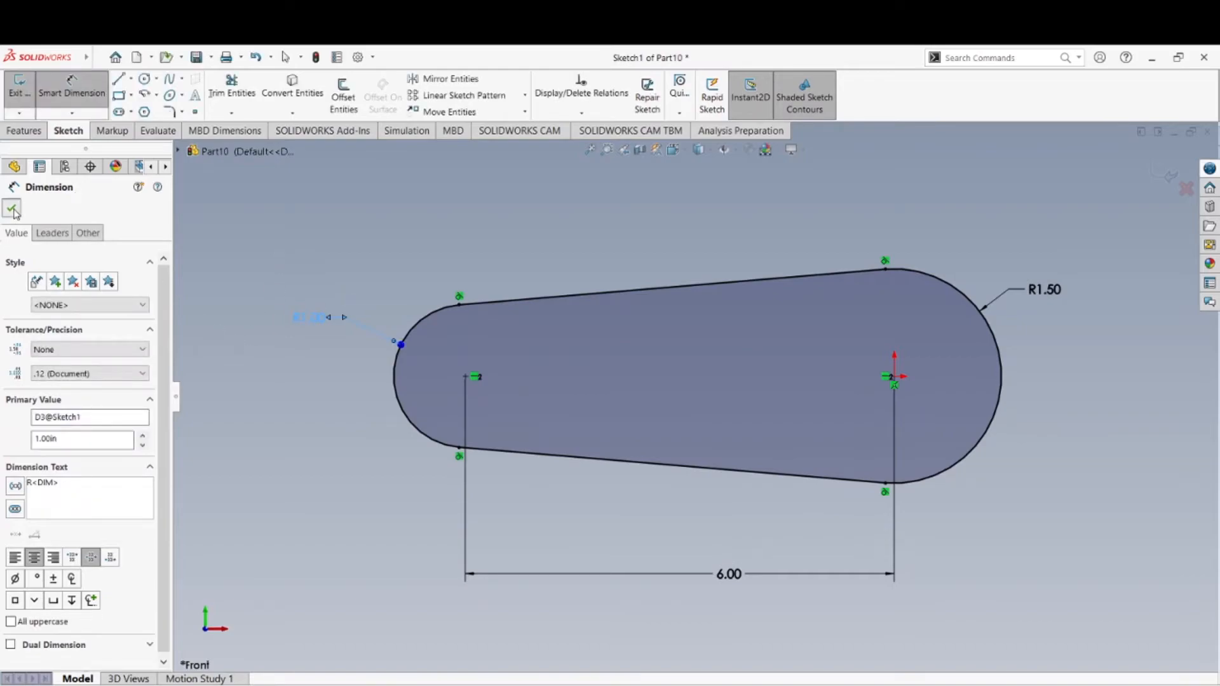
pyautogui.click(12, 208)
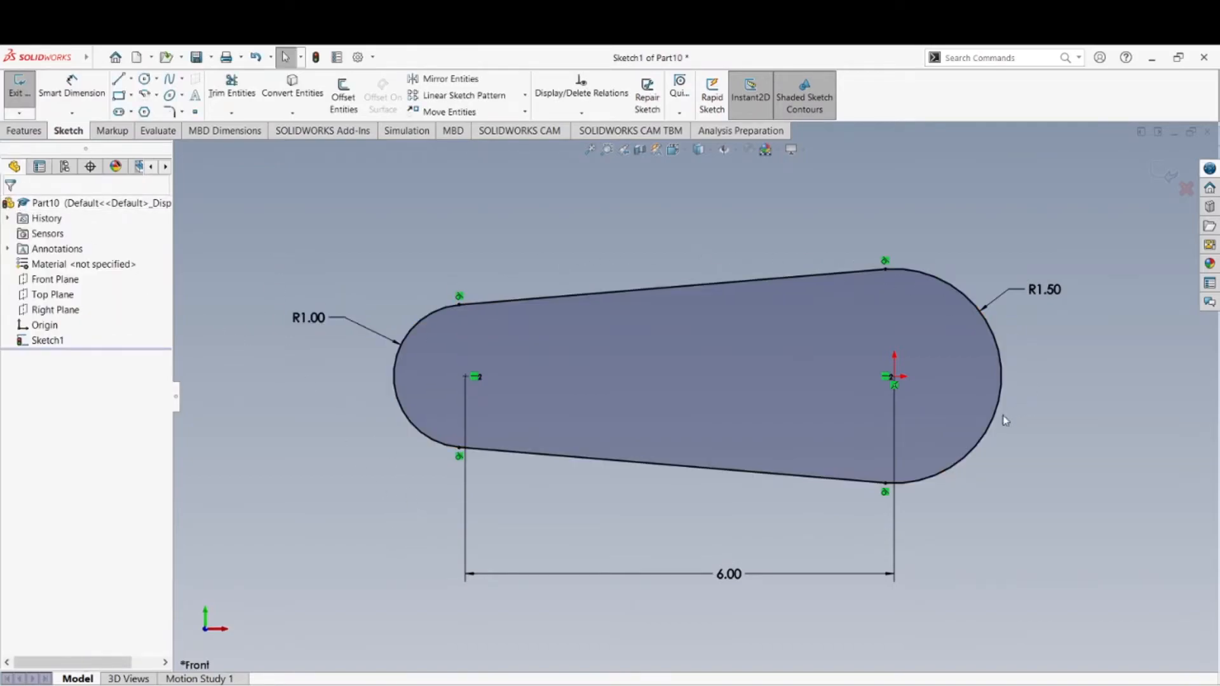
pyautogui.moveTo(689, 506)
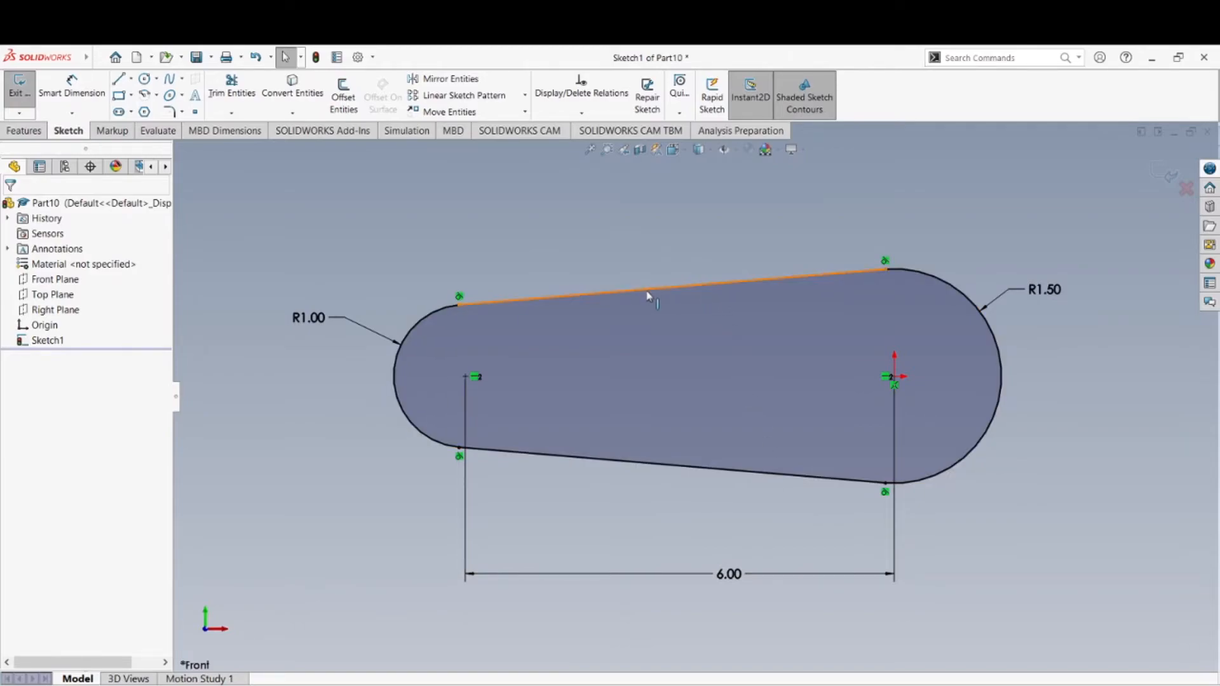
pyautogui.click(672, 472)
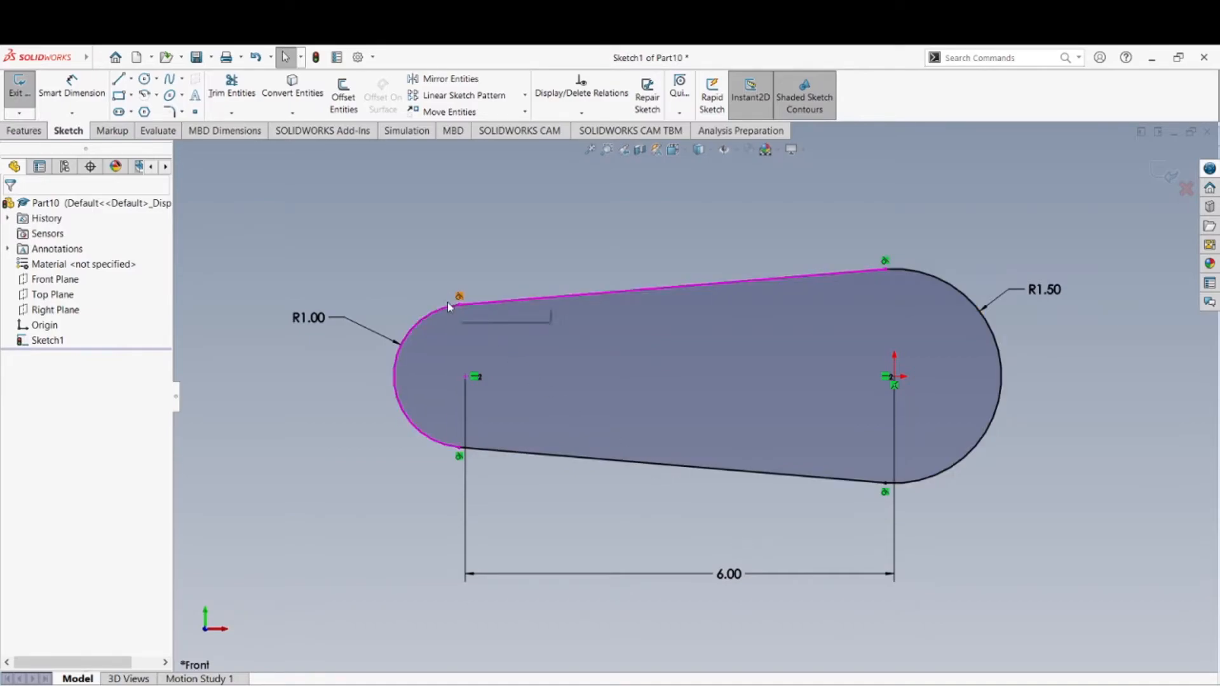
pyautogui.moveTo(459, 300)
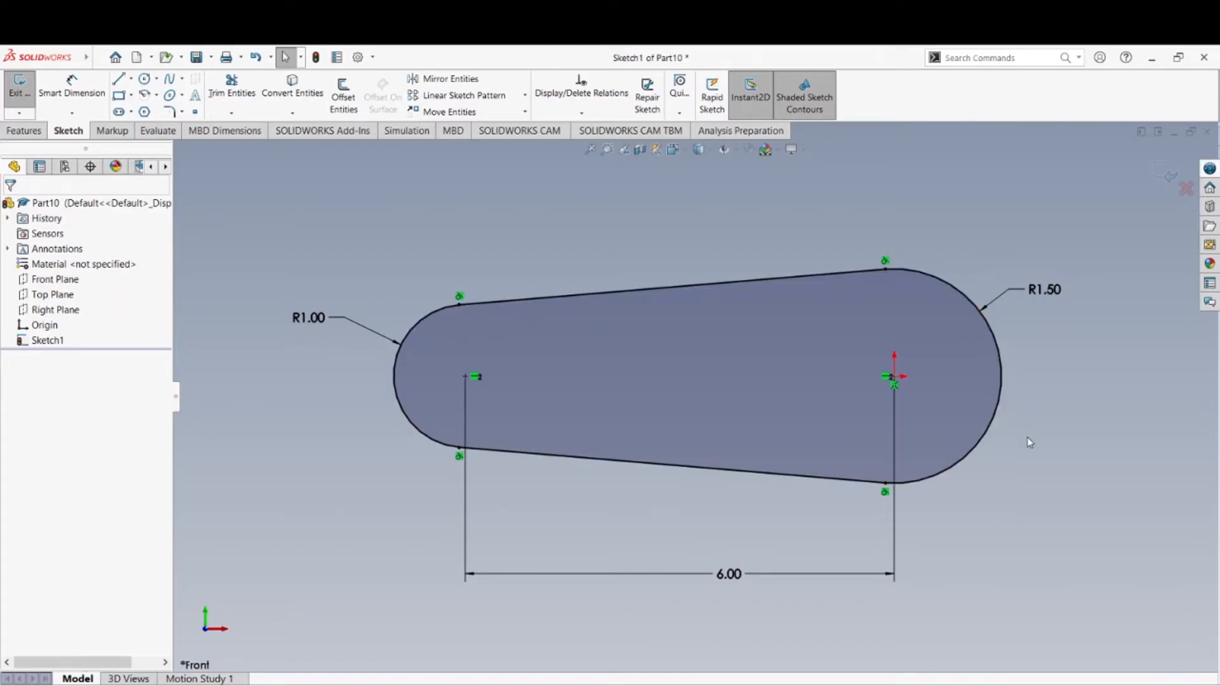
pyautogui.click(684, 389)
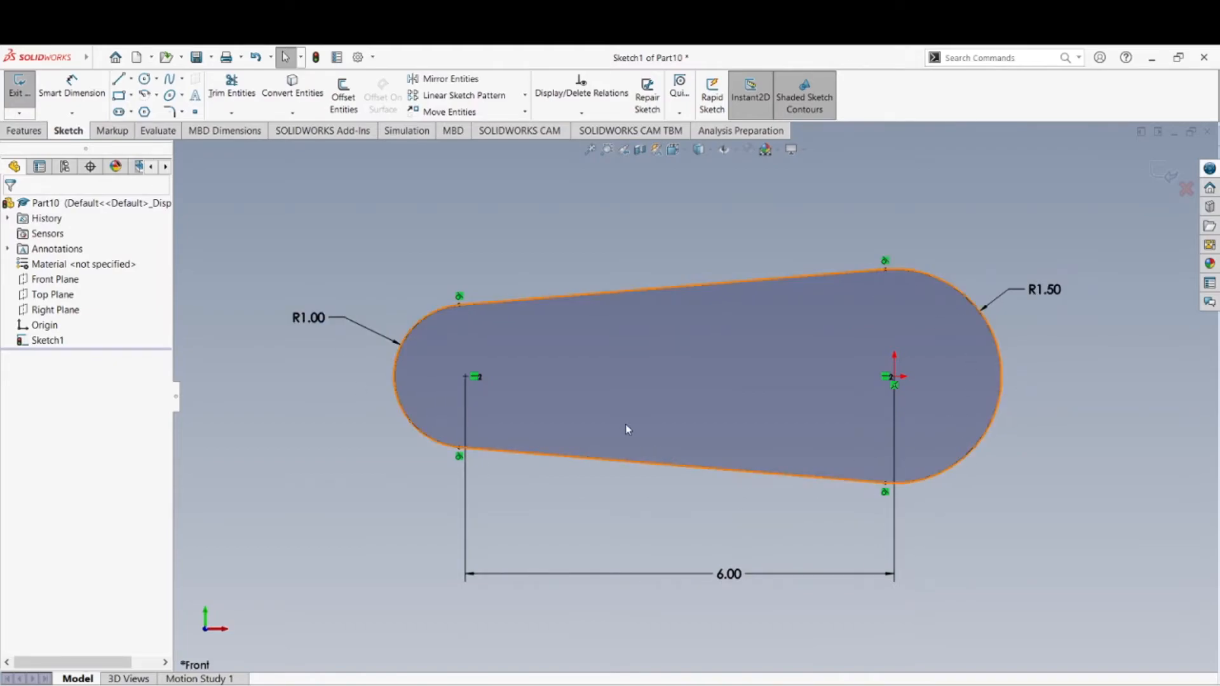
pyautogui.moveTo(859, 406)
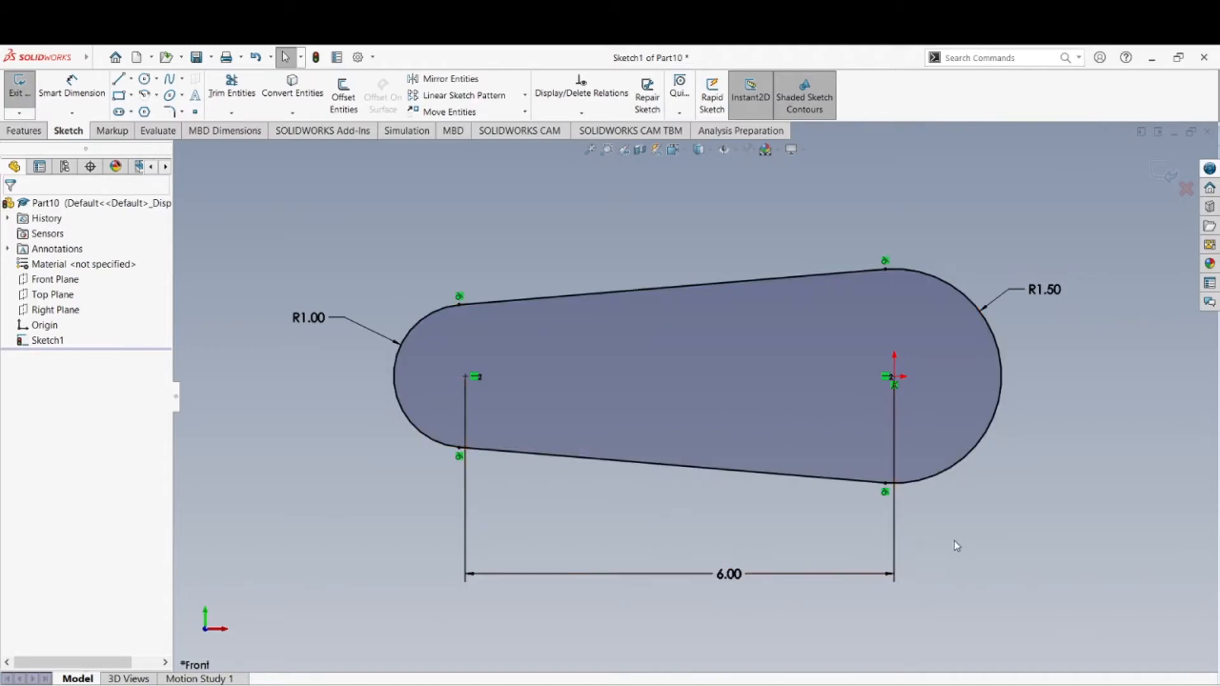
pyautogui.moveTo(574, 524)
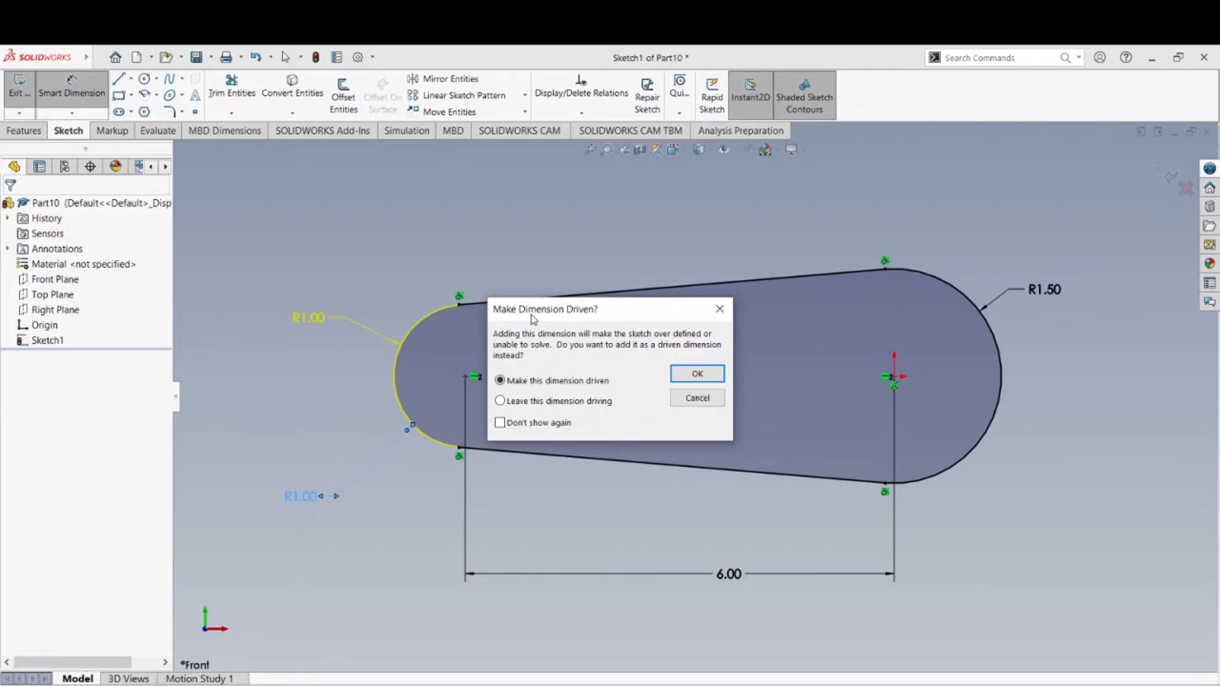
pyautogui.moveTo(517, 345)
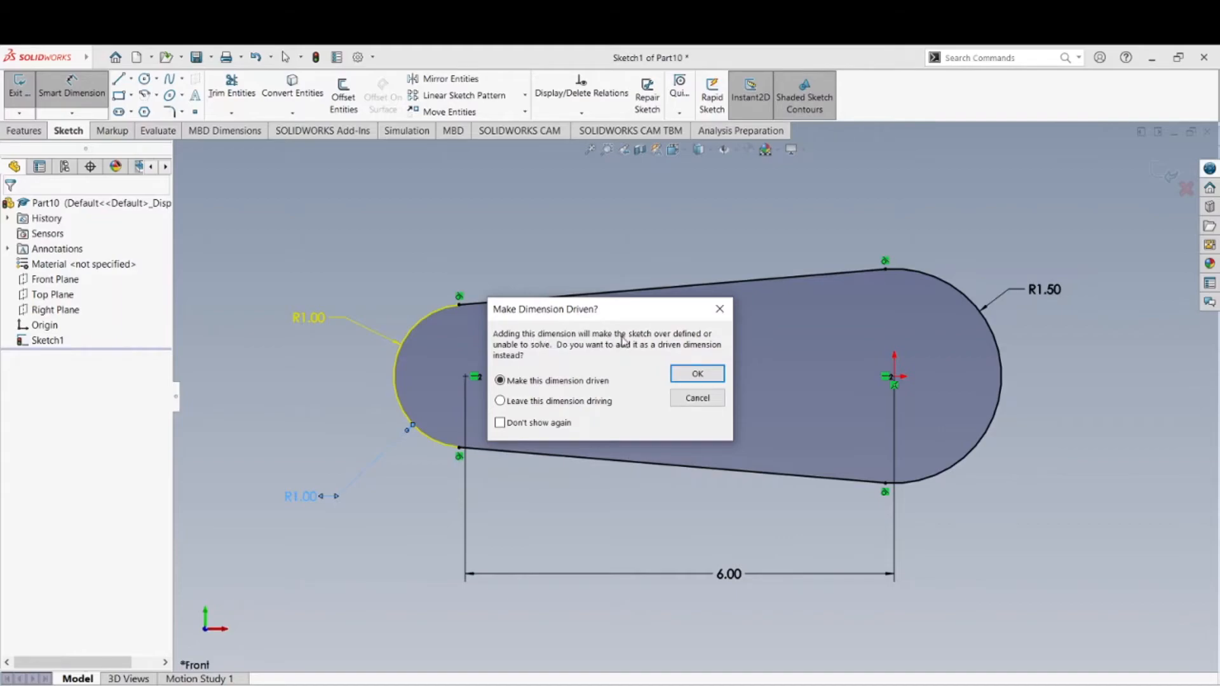
pyautogui.moveTo(537, 352)
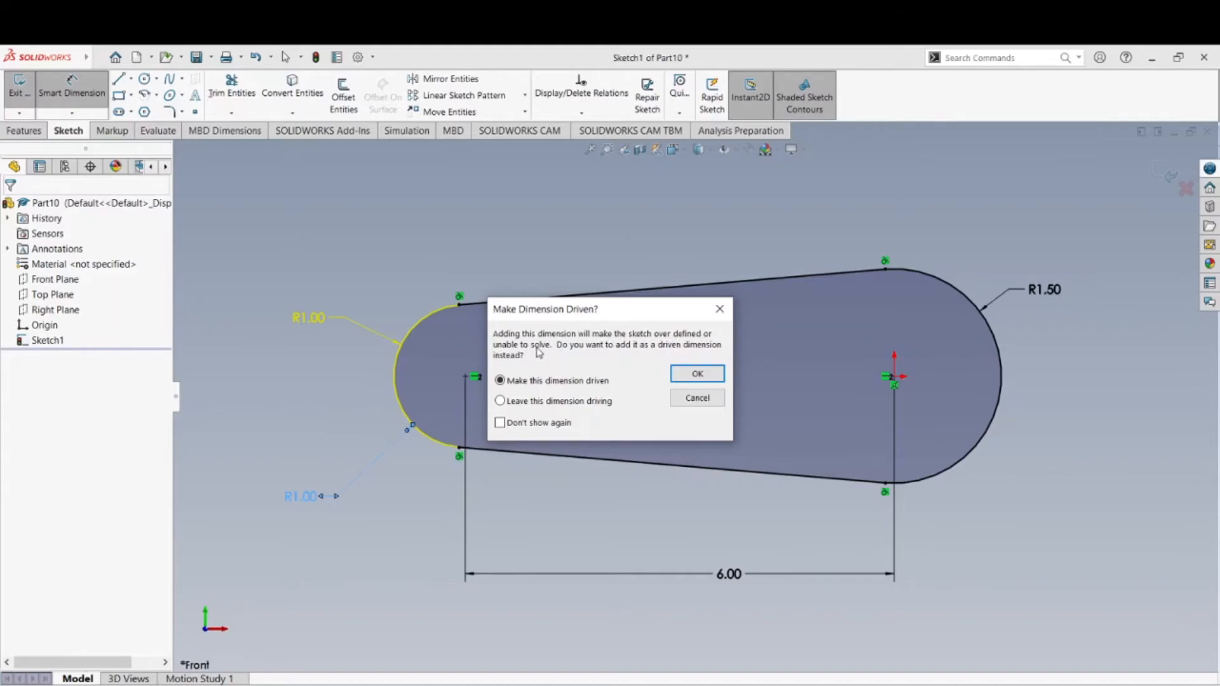
pyautogui.moveTo(586, 354)
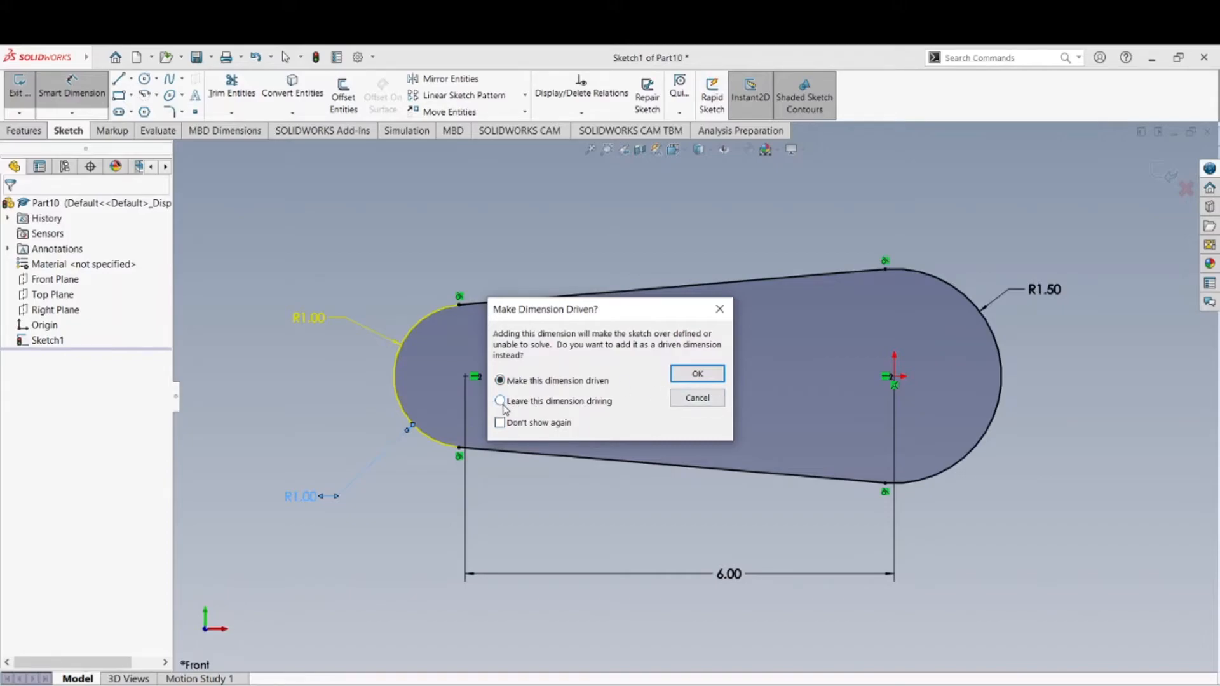
# - Keep the duplicate R1.00 radius on the small arc as a driving dimension
pyautogui.click(498, 400)
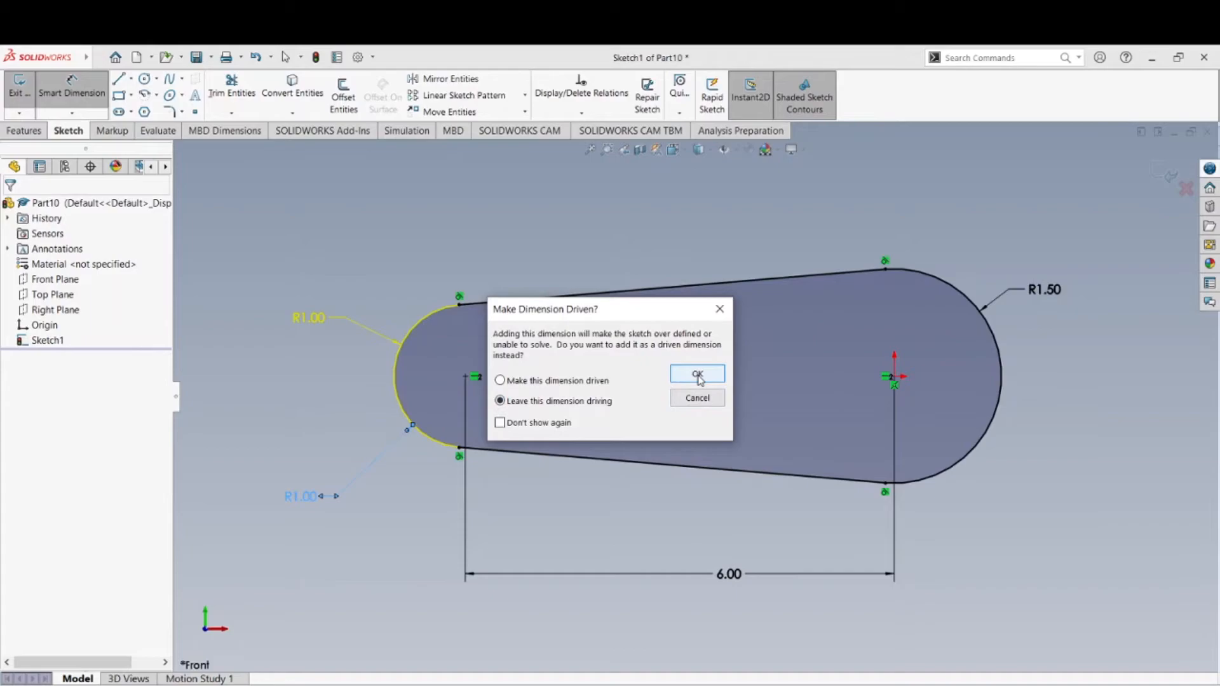
pyautogui.click(696, 374)
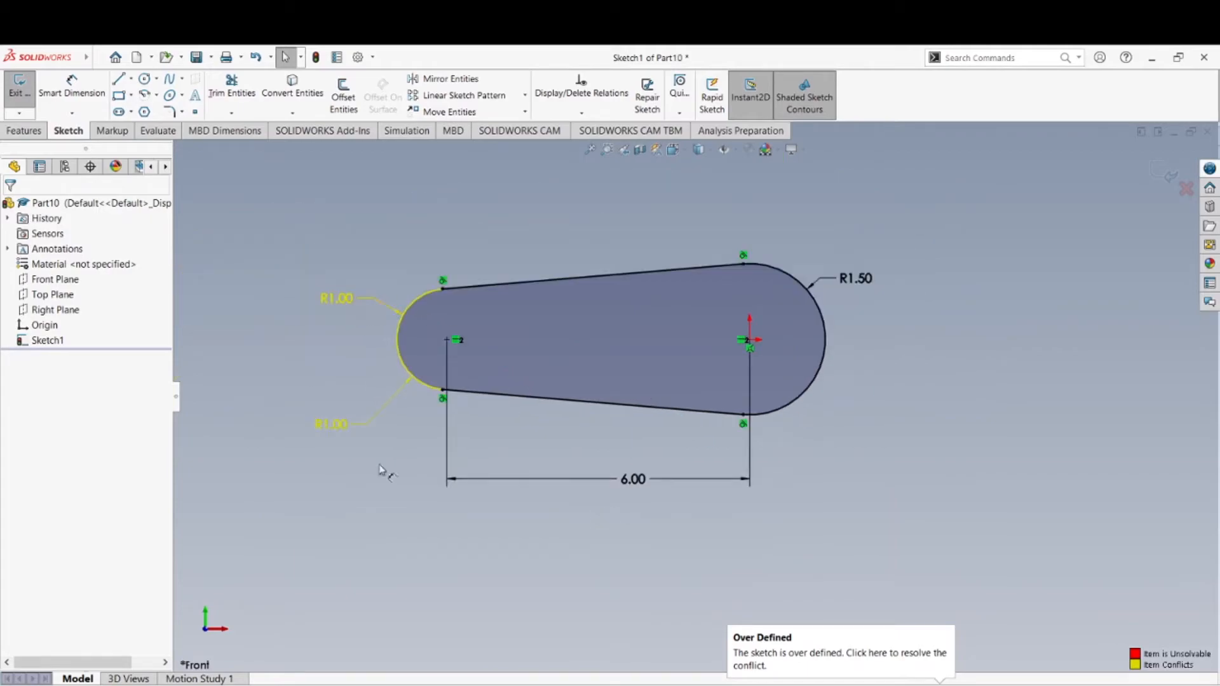
pyautogui.moveTo(488, 504)
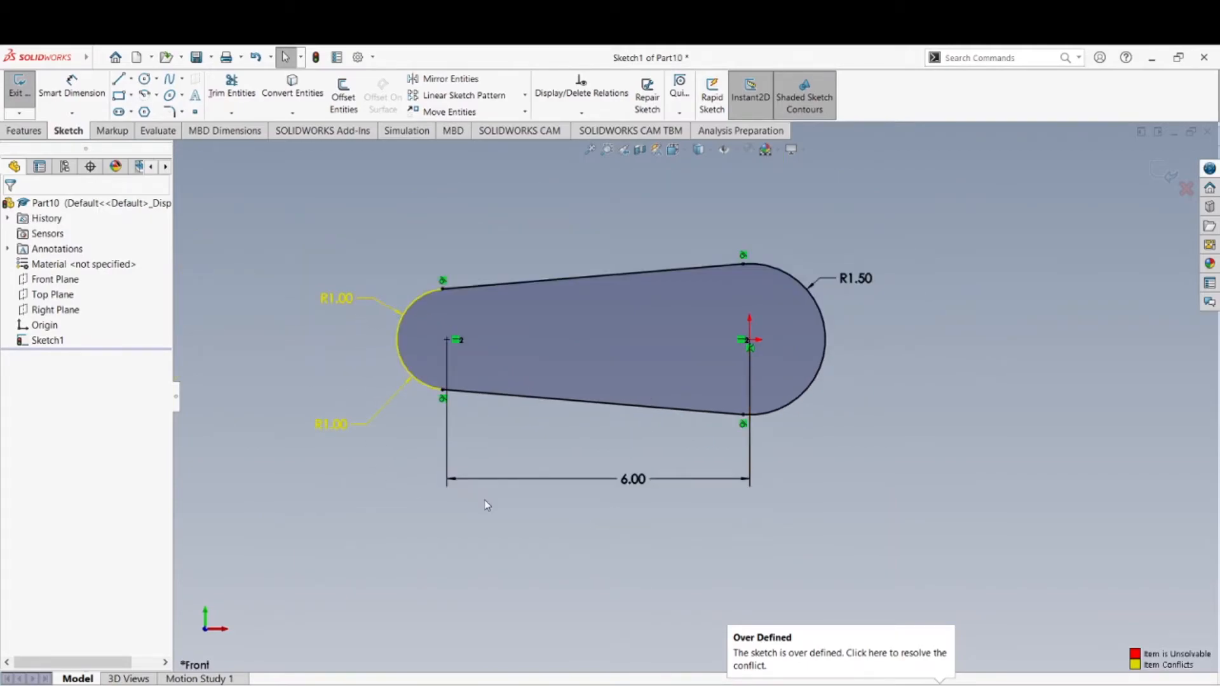
pyautogui.moveTo(535, 453)
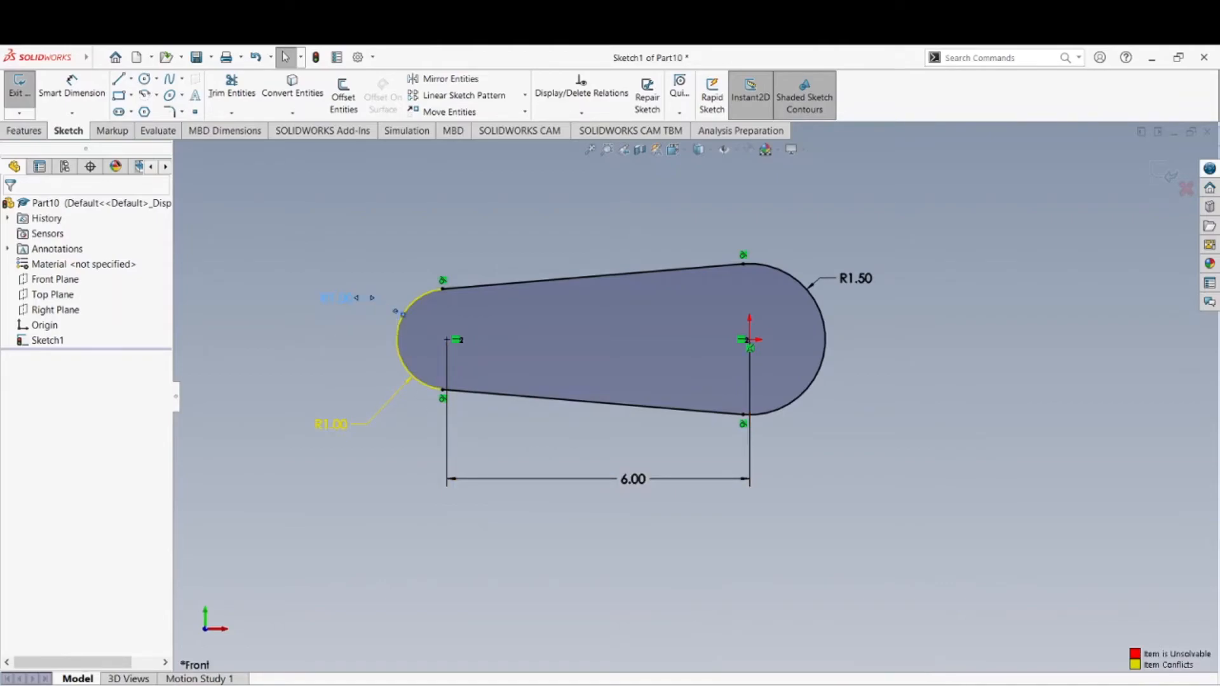
# - Delete the extra R1.00 radius so Sketch1 is no longer over defined
pyautogui.click(336, 297)
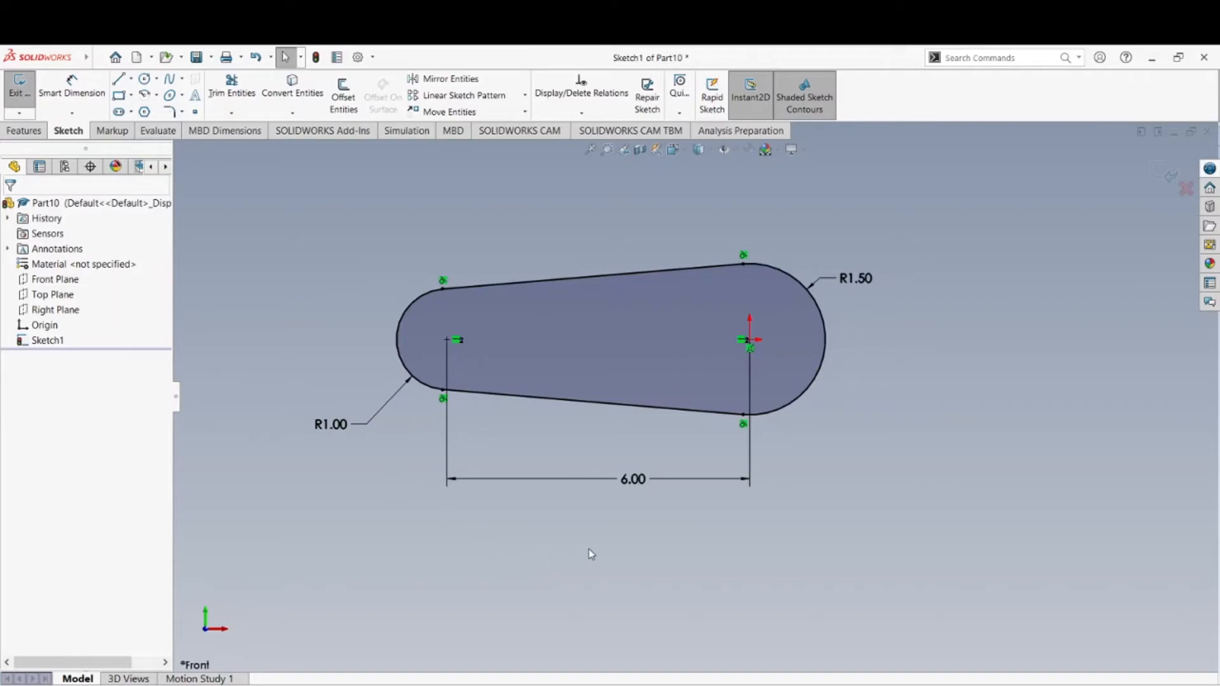
pyautogui.moveTo(605, 572)
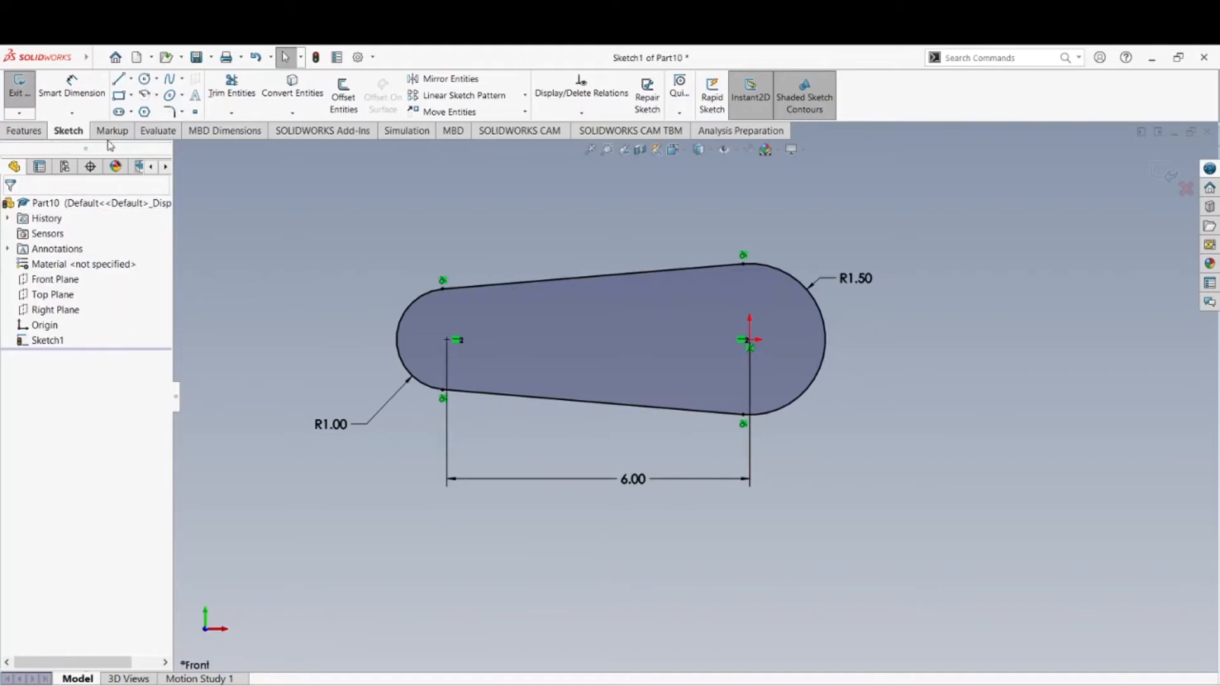
pyautogui.moveTo(595, 103)
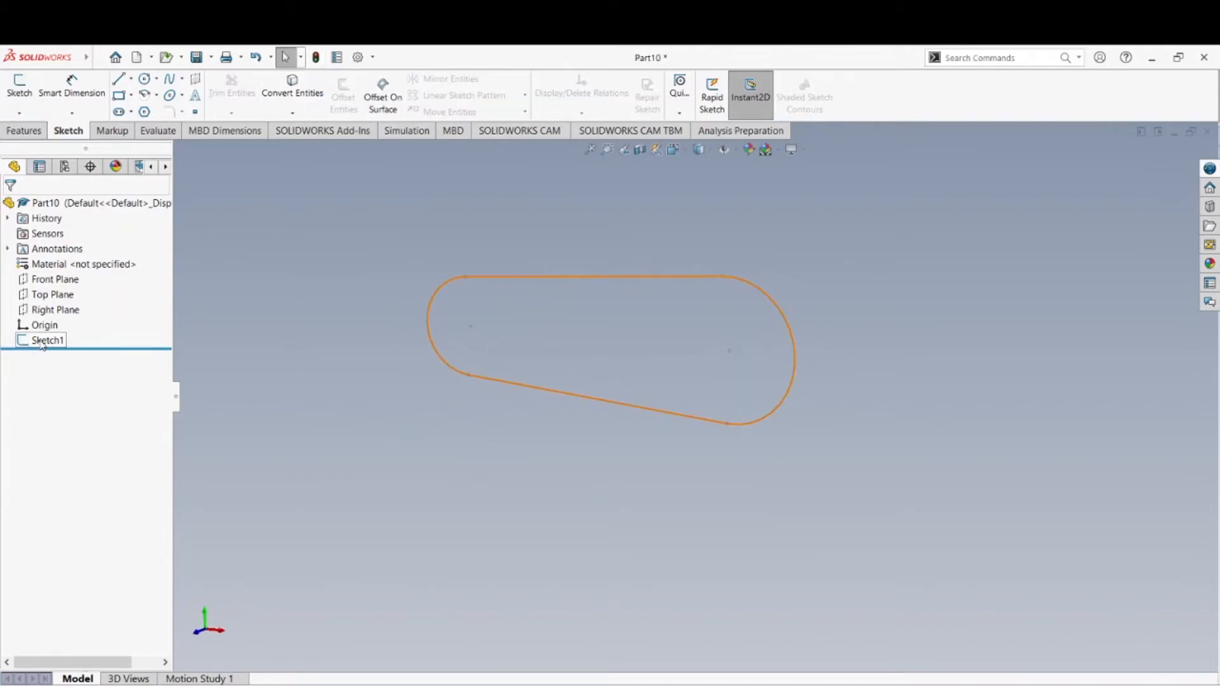
# - Extrude Sketch1 into solid Boss-Extrude1 and inspect the rounded body
pyautogui.click(23, 129)
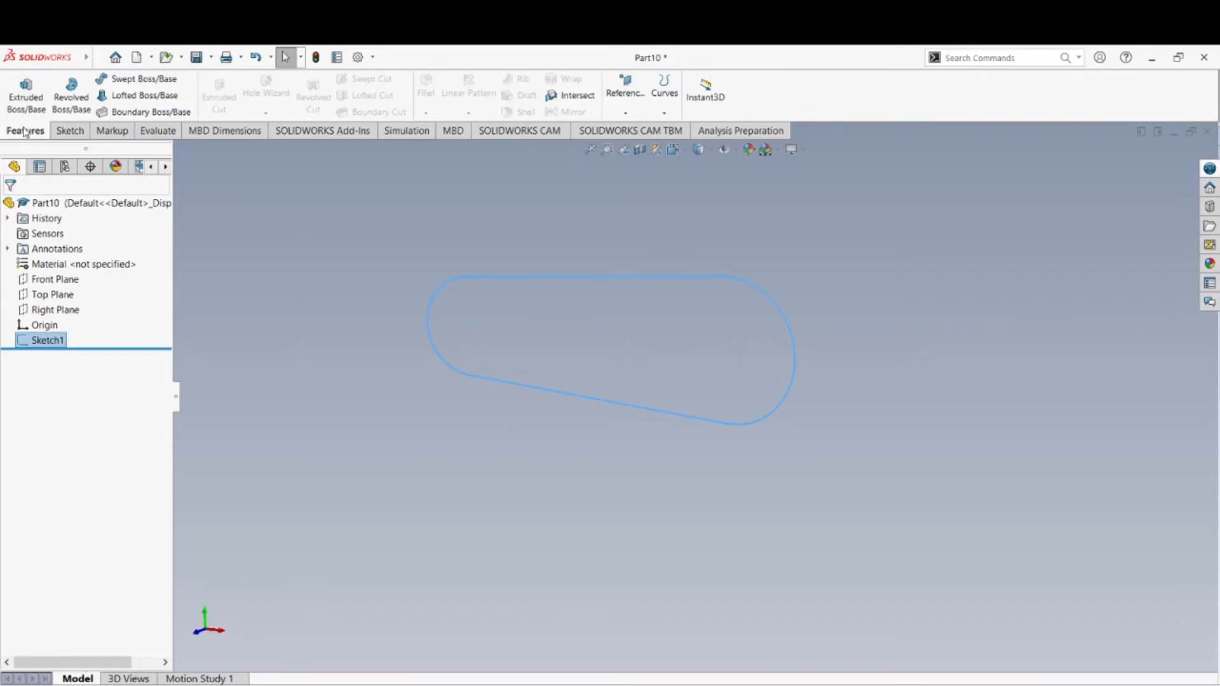
pyautogui.click(25, 92)
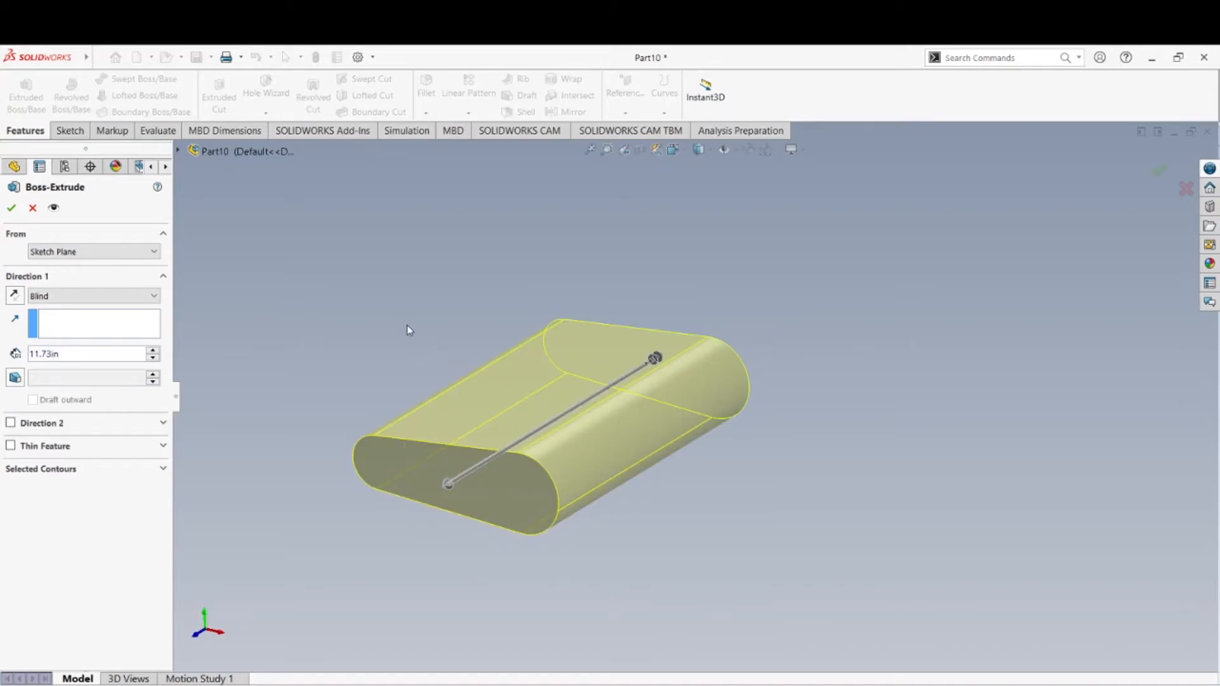
pyautogui.click(10, 209)
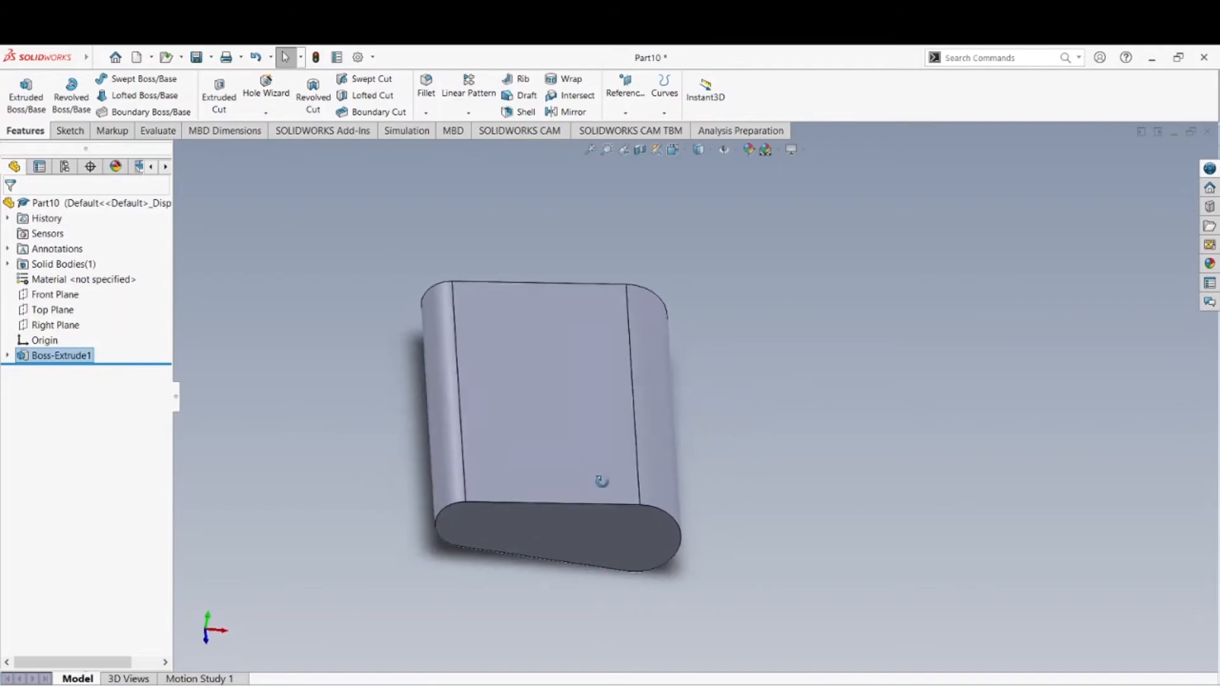
pyautogui.moveTo(601, 480); pyautogui.dragTo(696, 431)
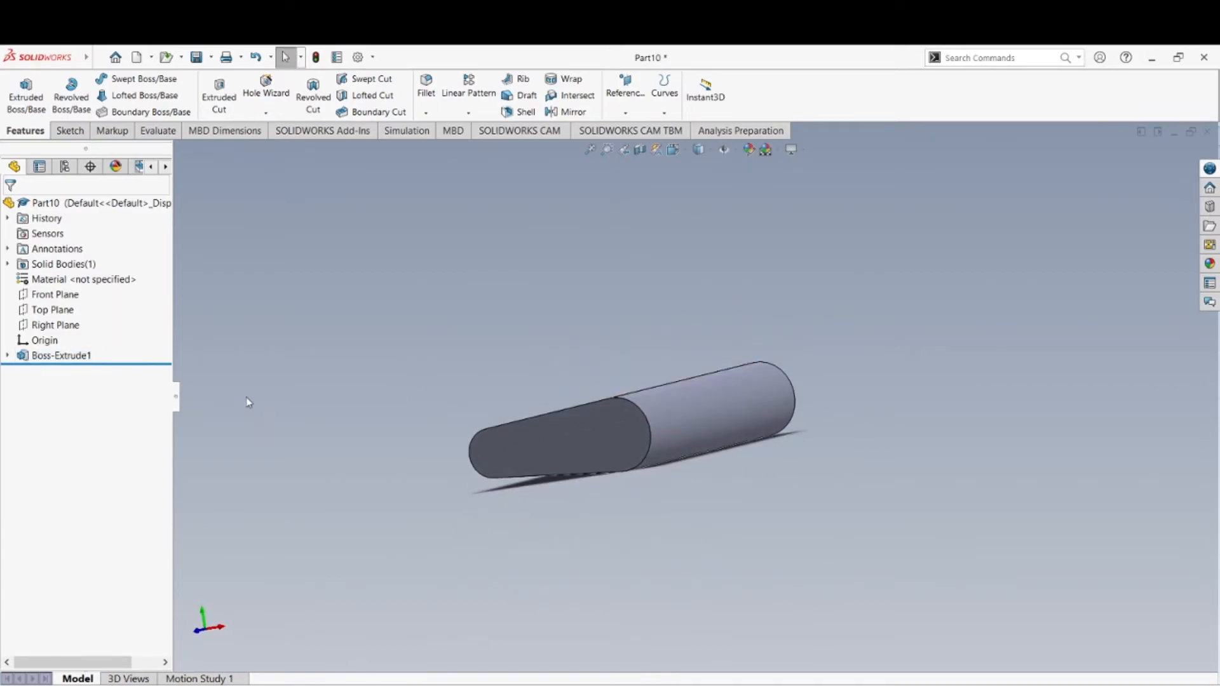
pyautogui.moveTo(373, 405)
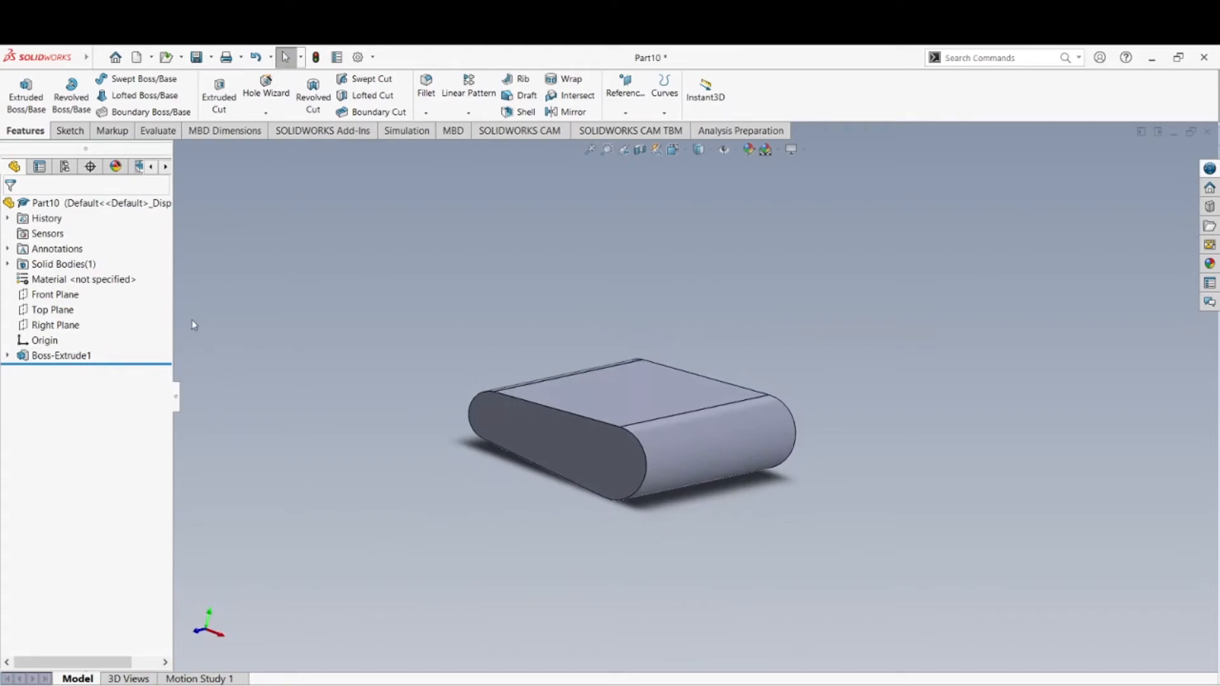
pyautogui.click(51, 356)
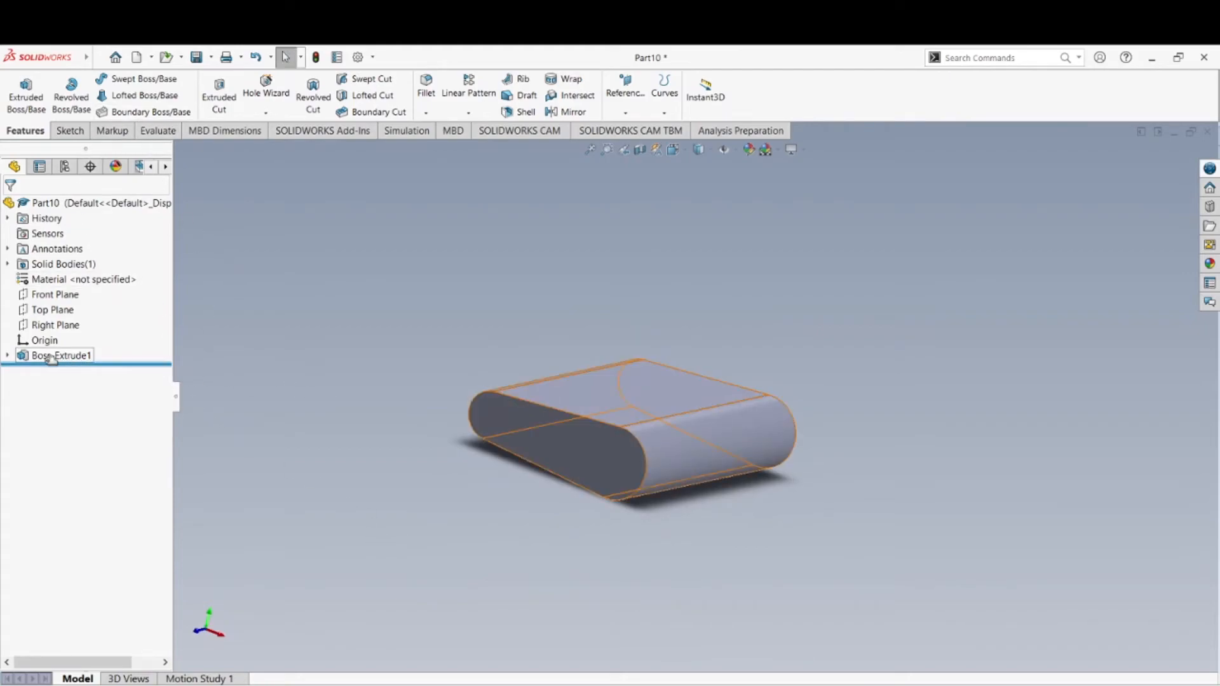
# - Delete Boss-Extrude1 from the feature tree, confirming so only Sketch1 remains
pyautogui.rightClick(56, 355)
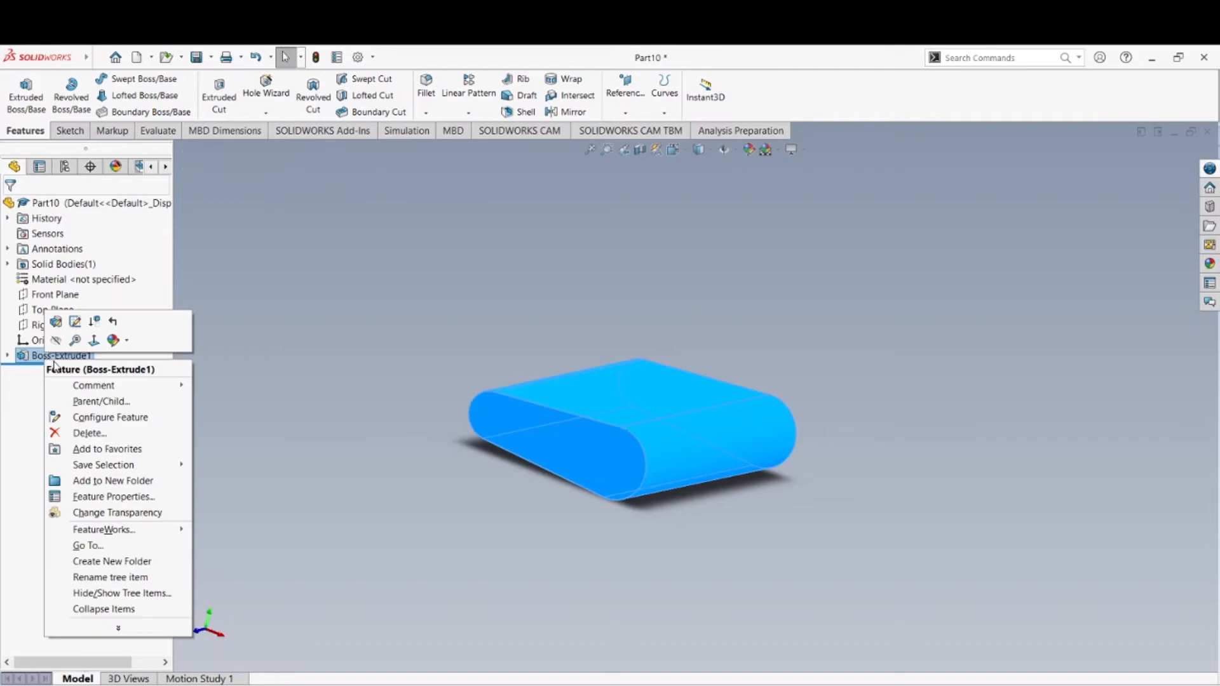
pyautogui.moveTo(383, 396)
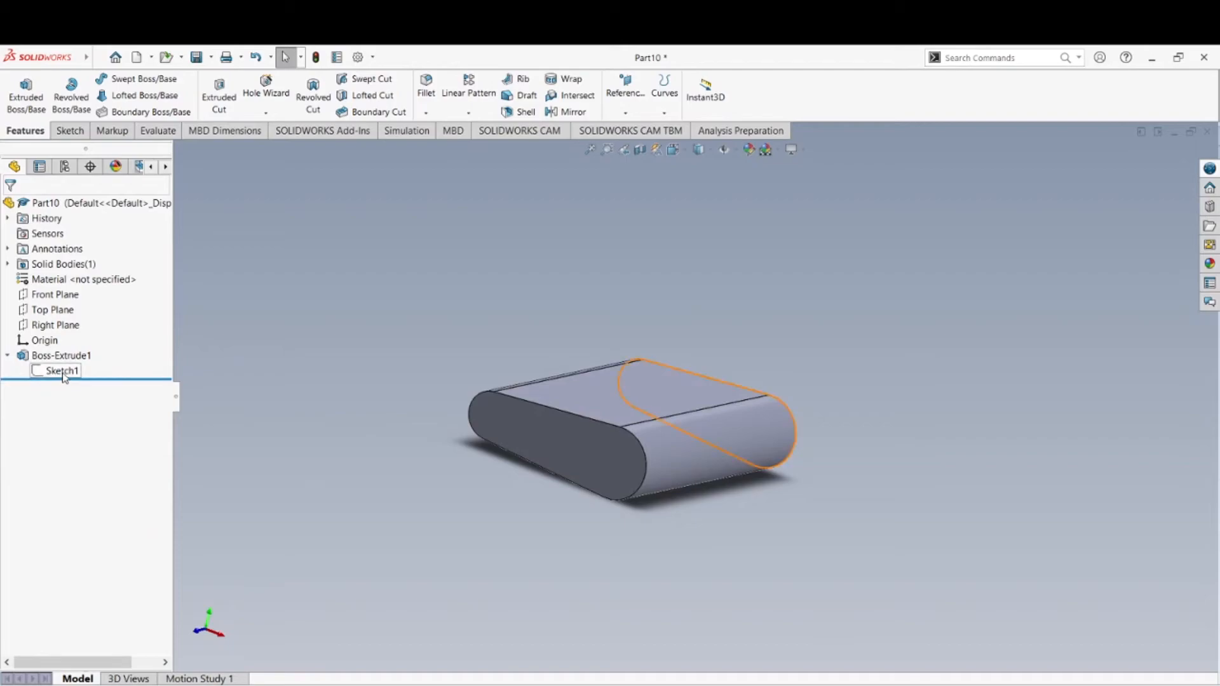
pyautogui.click(51, 355)
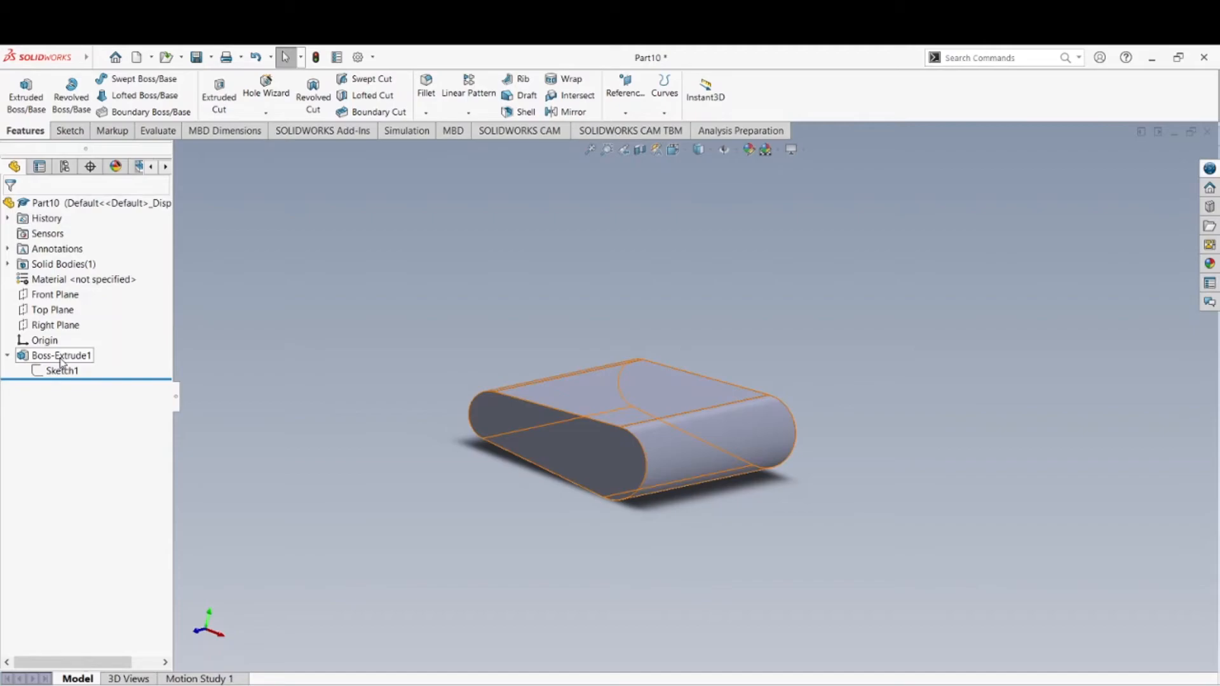
pyautogui.rightClick(57, 356)
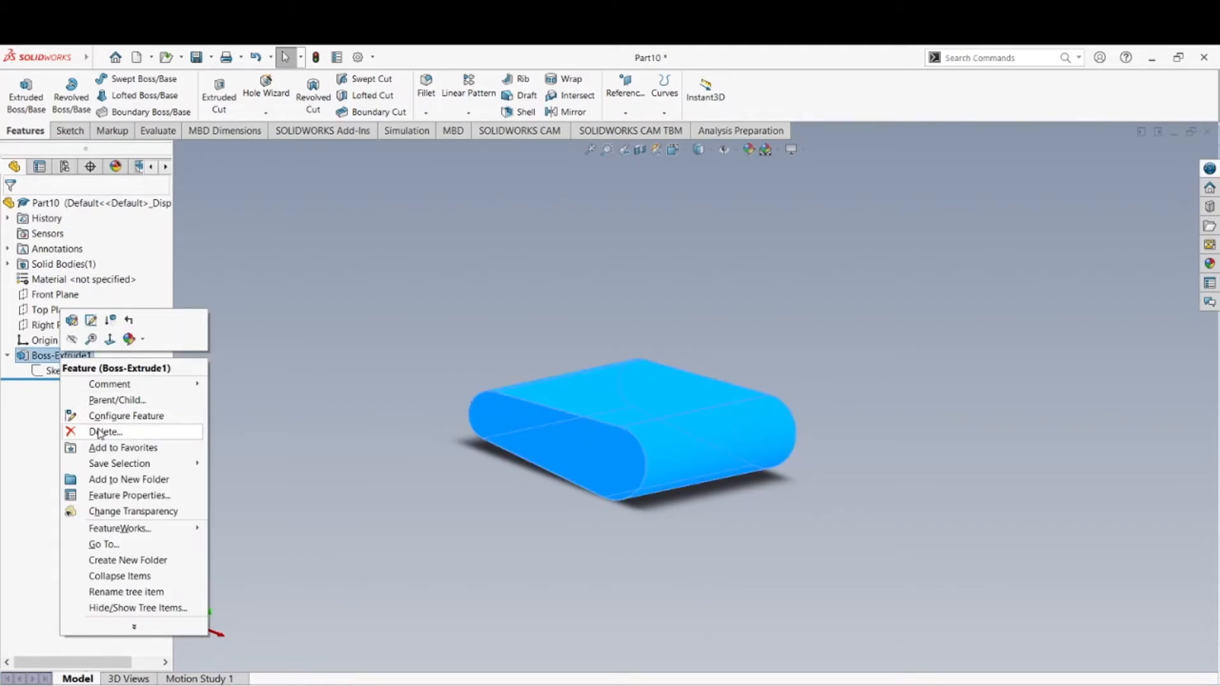
pyautogui.click(104, 432)
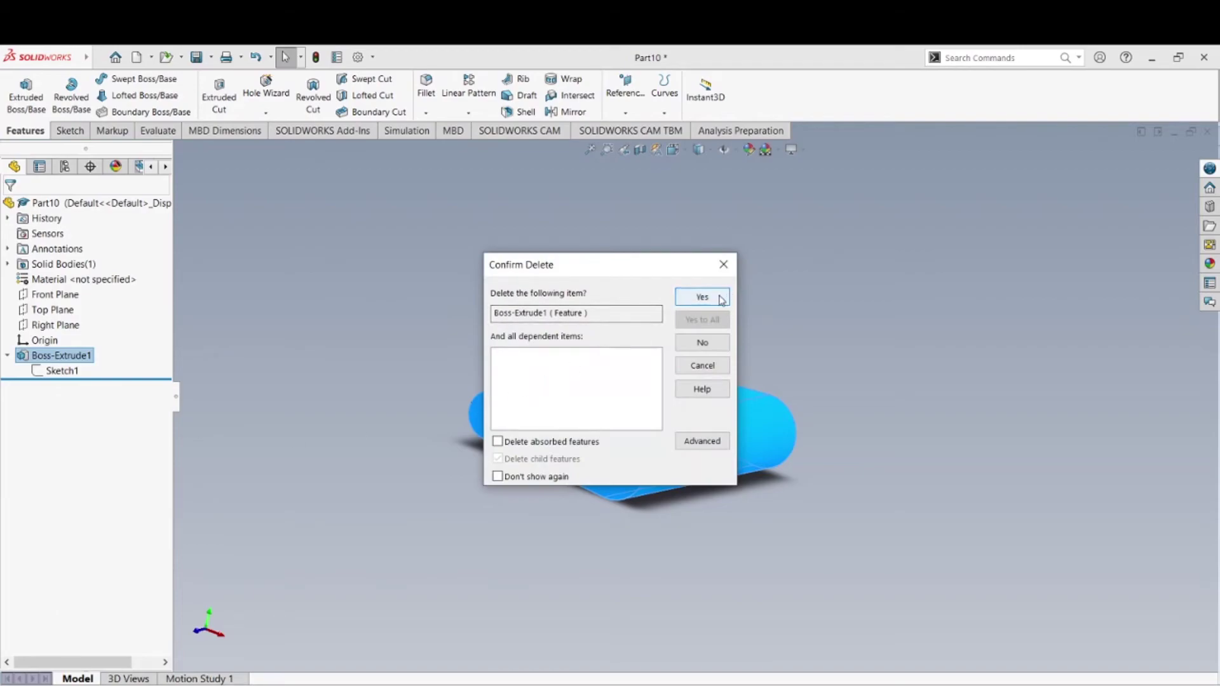
pyautogui.click(701, 297)
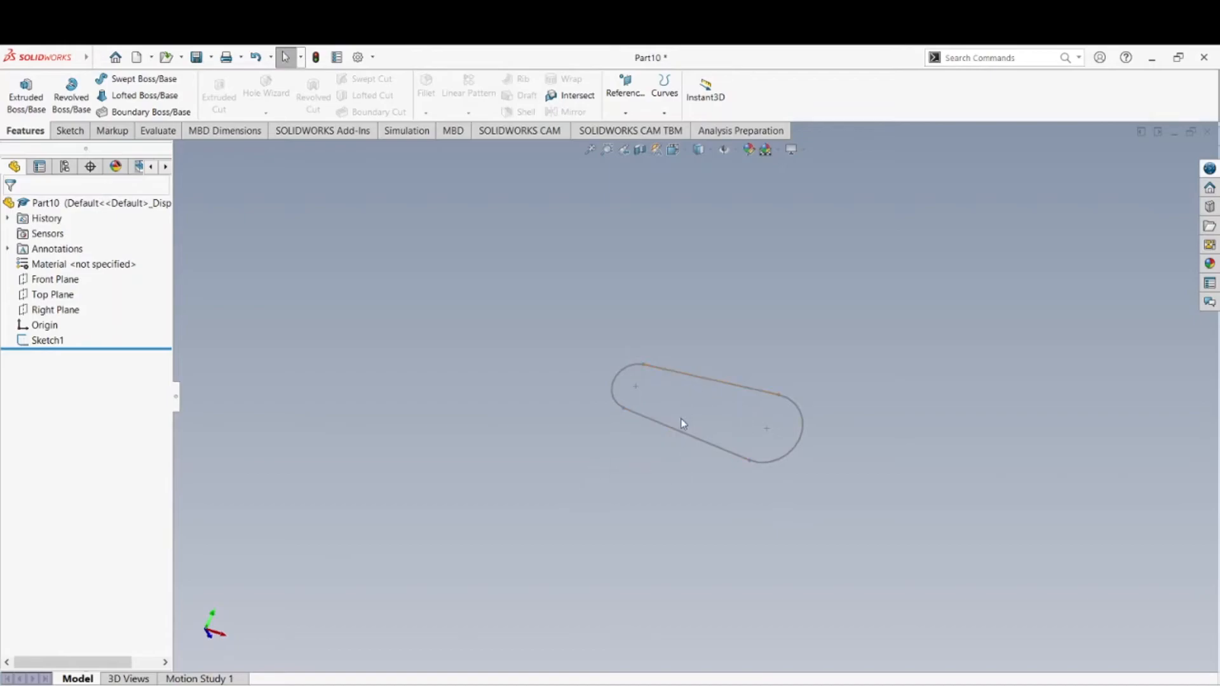
pyautogui.moveTo(717, 465)
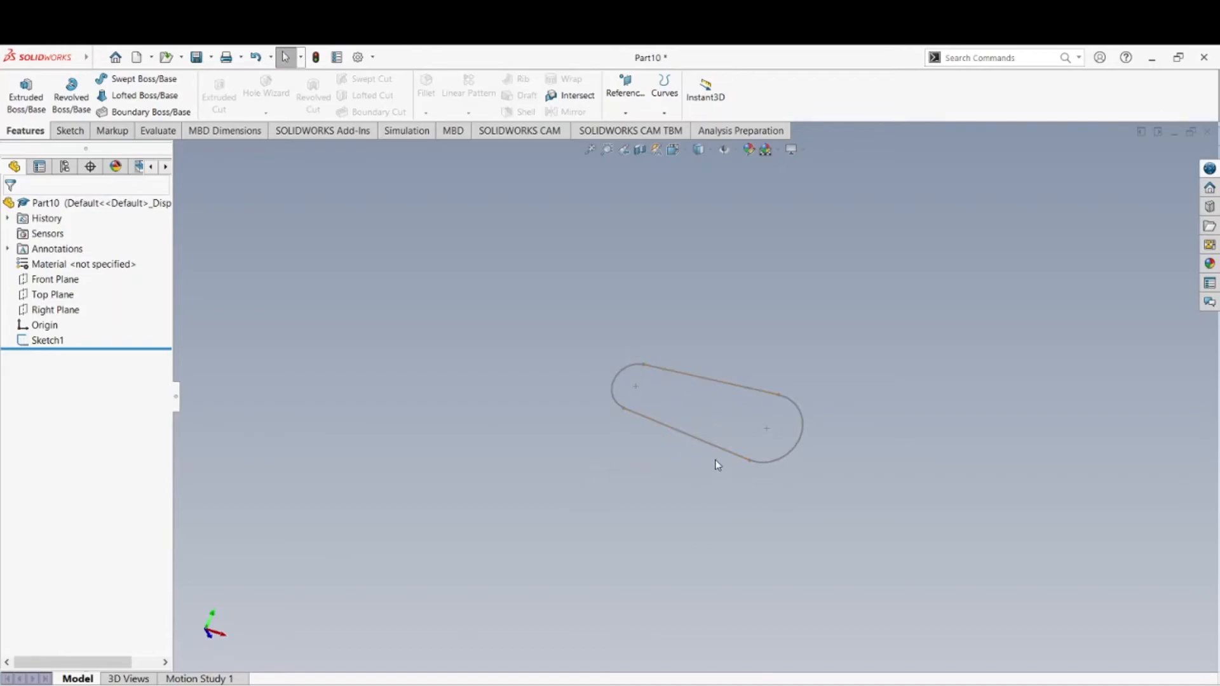
# - Review Sketch1 from its context menu and close Part10 back to the start screen
pyautogui.click(46, 340)
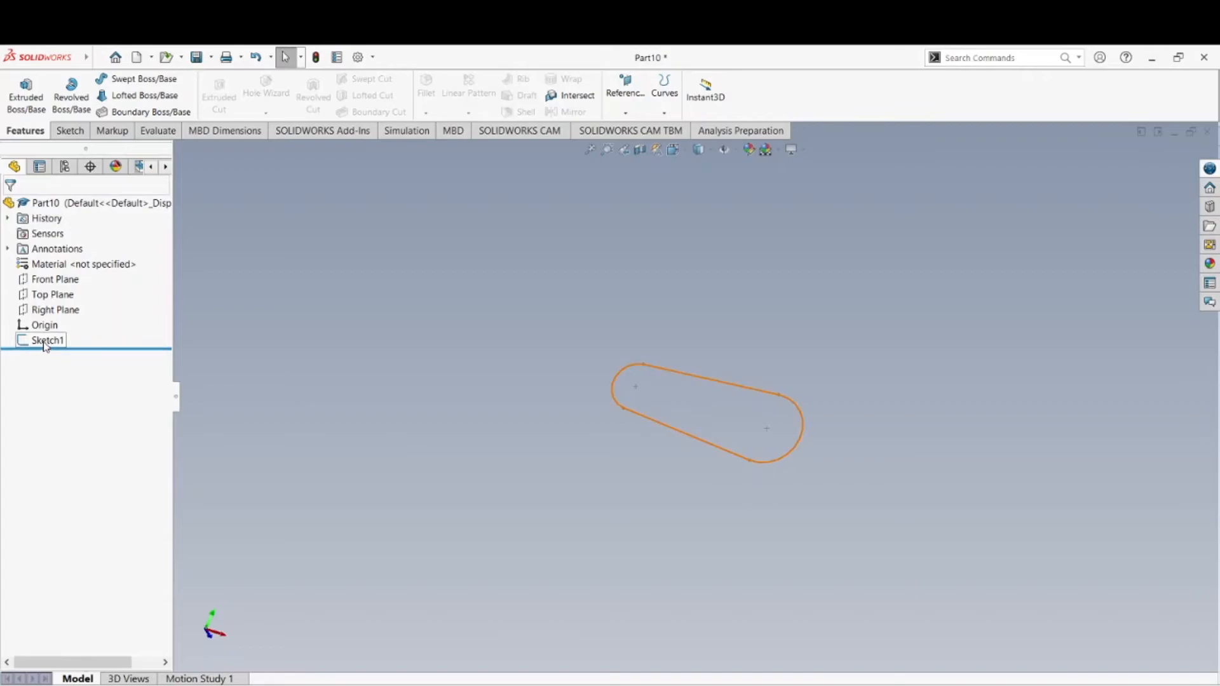
pyautogui.rightClick(43, 340)
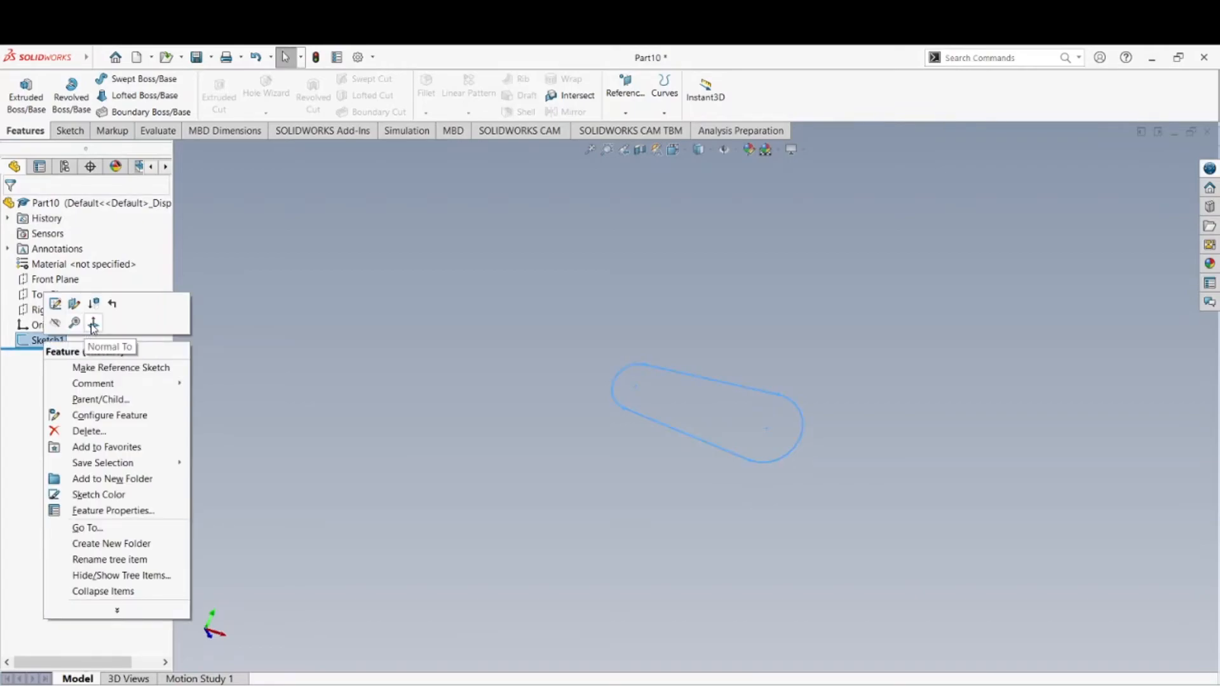
pyautogui.click(66, 366)
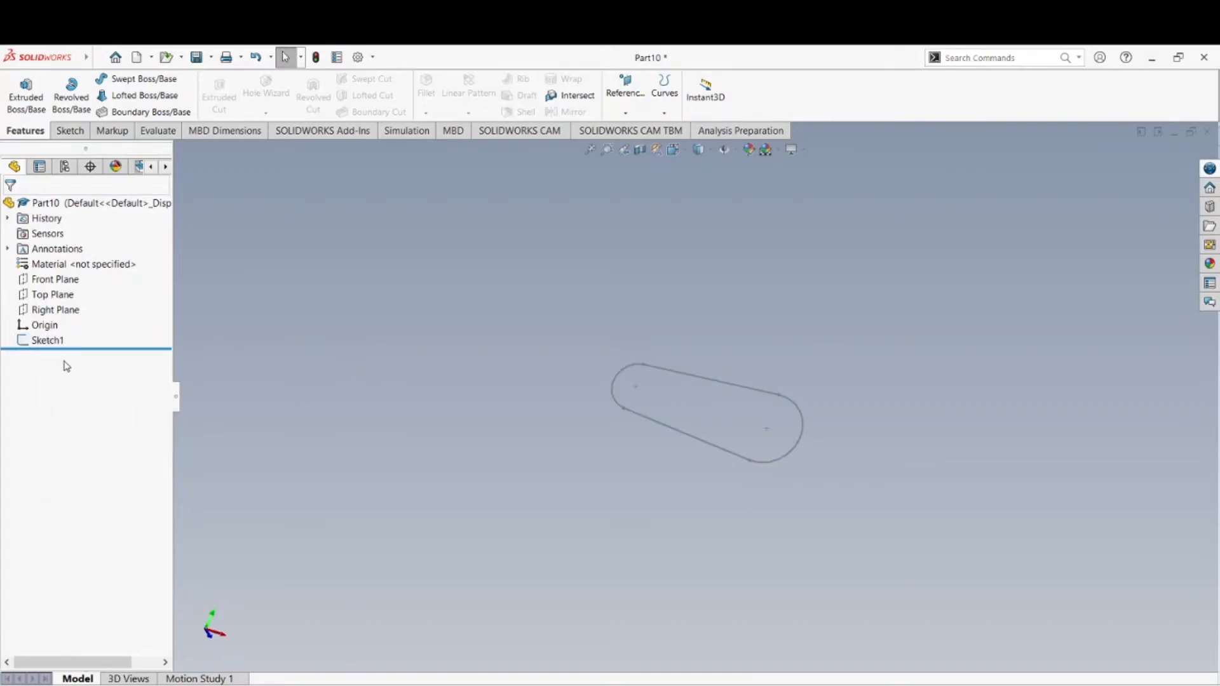
pyautogui.rightClick(44, 341)
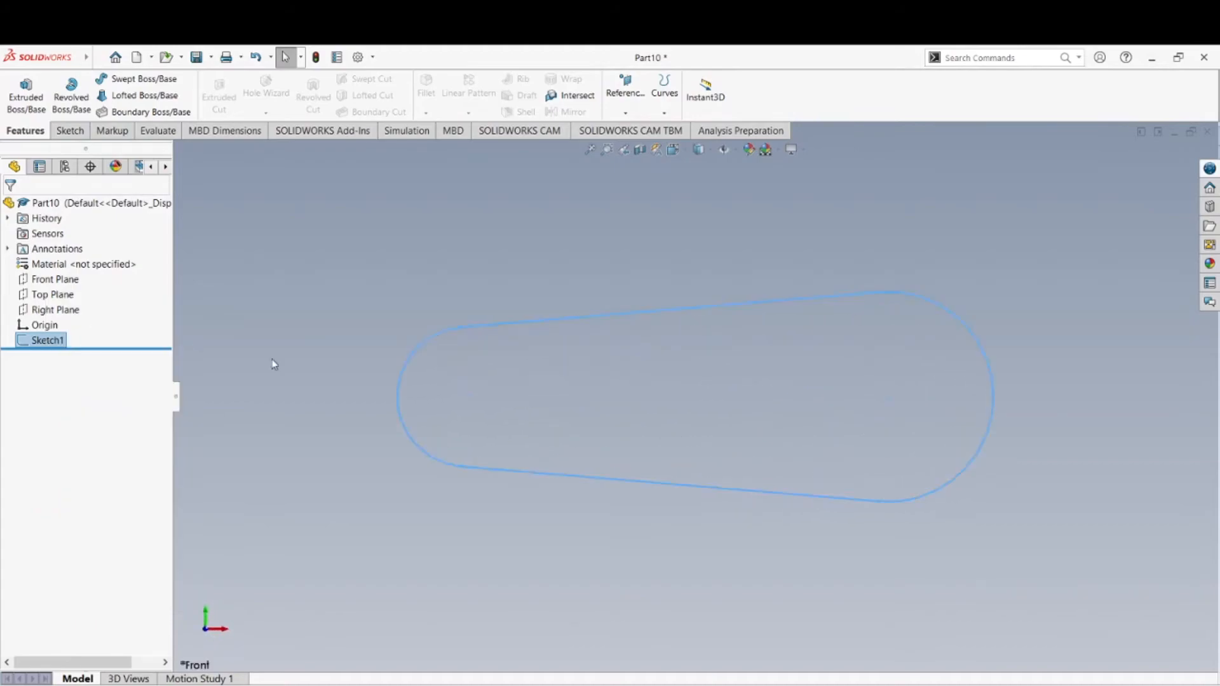
pyautogui.moveTo(513, 524)
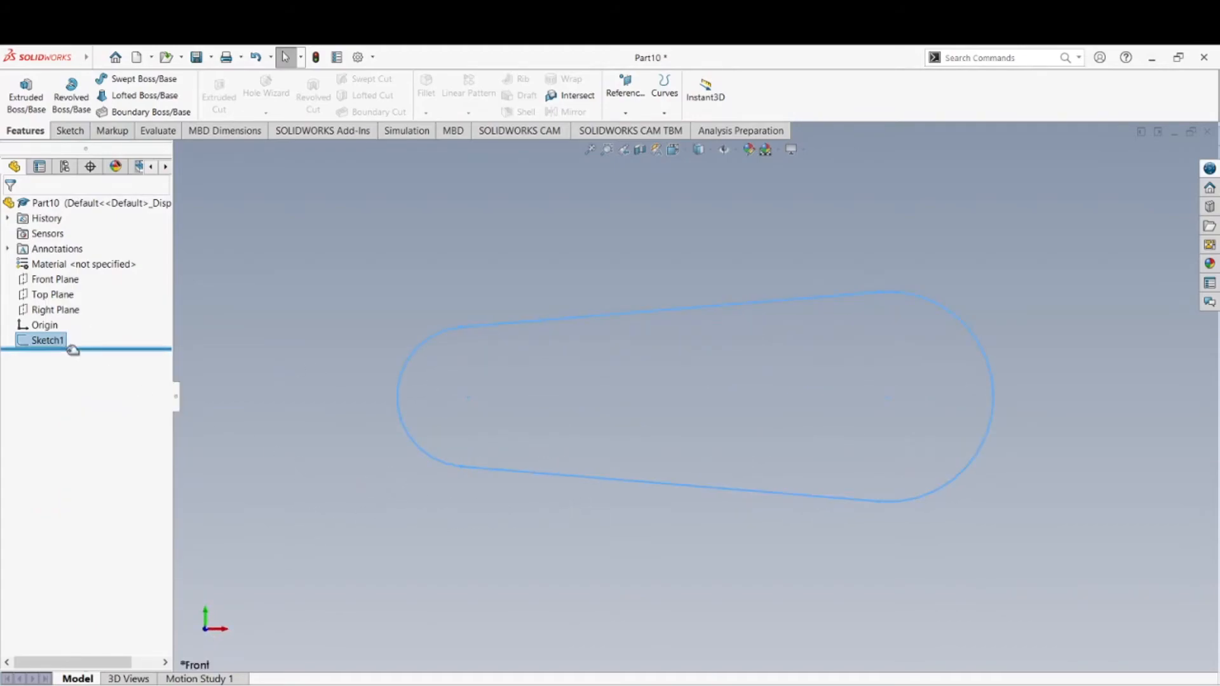
pyautogui.rightClick(43, 340)
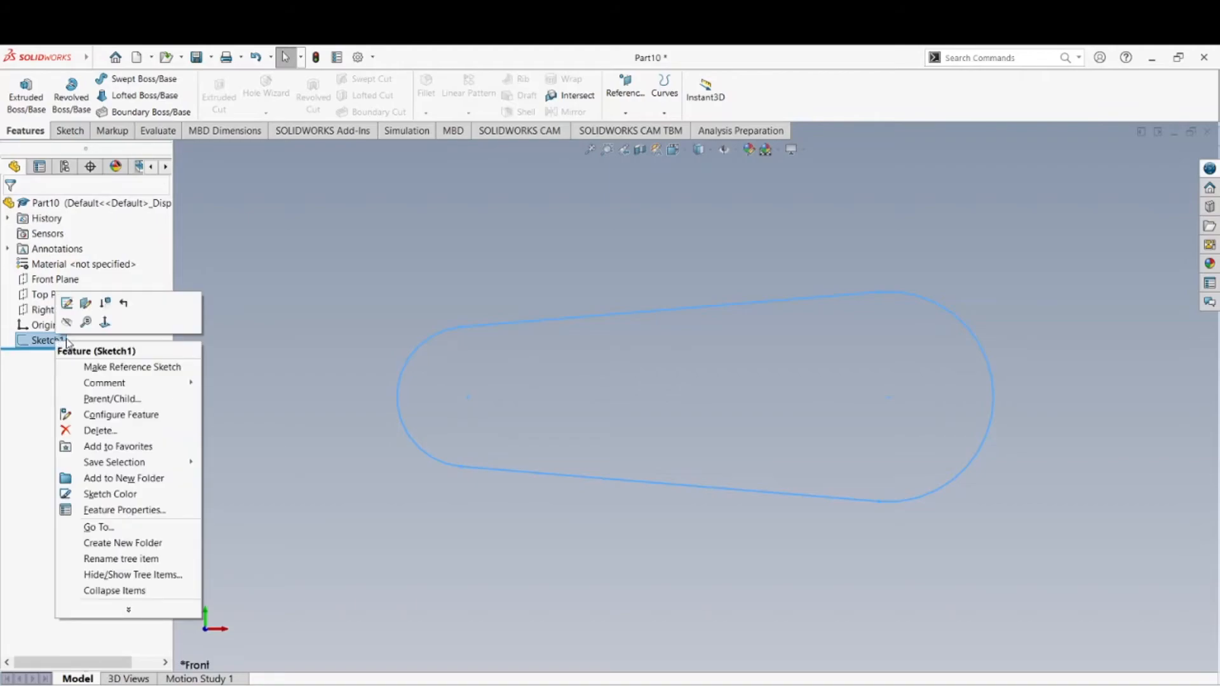
pyautogui.moveTo(181, 569)
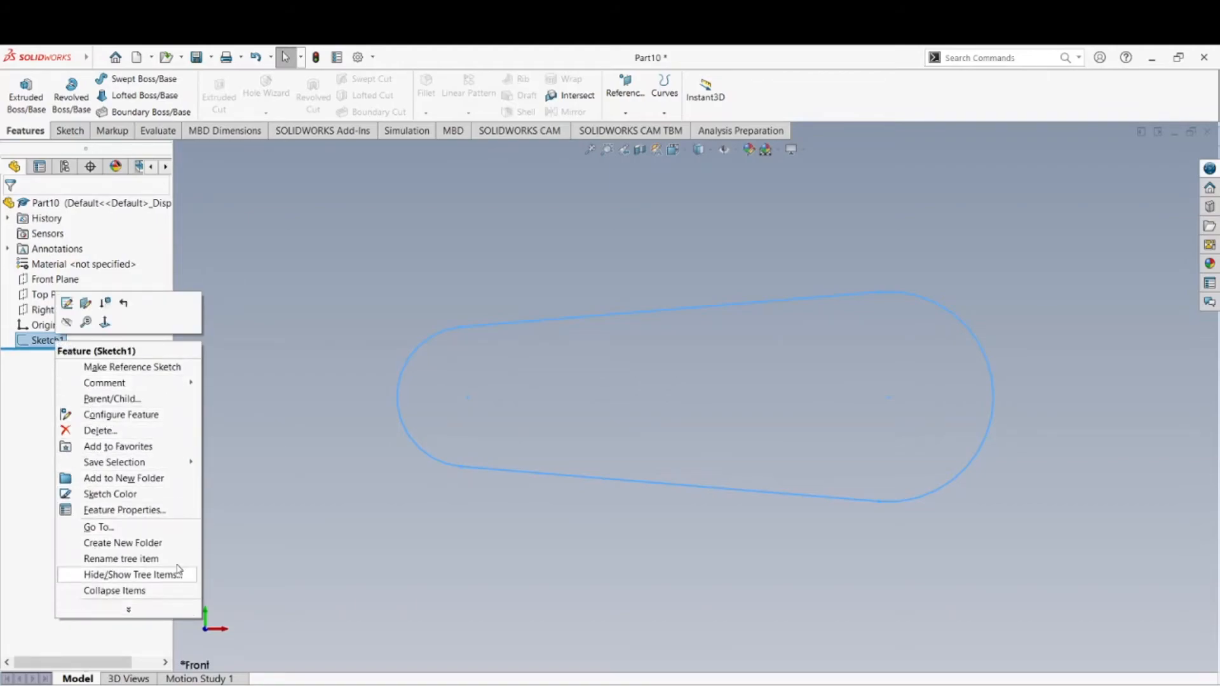
pyautogui.click(43, 341)
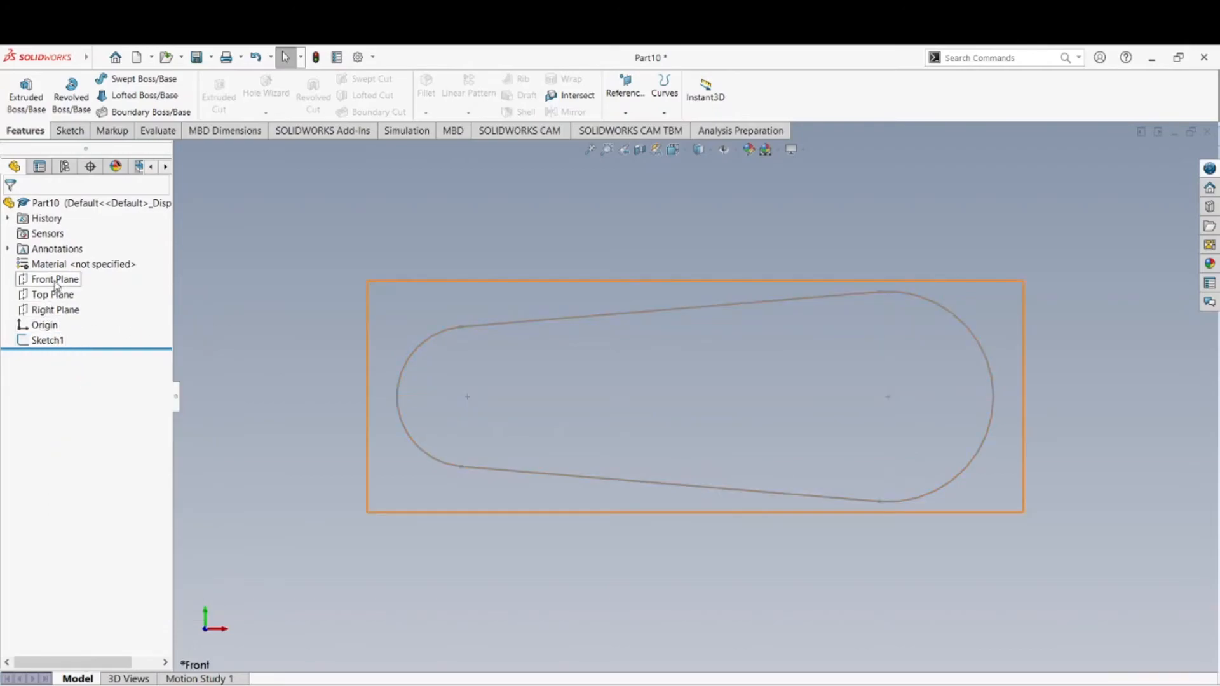
pyautogui.click(48, 280)
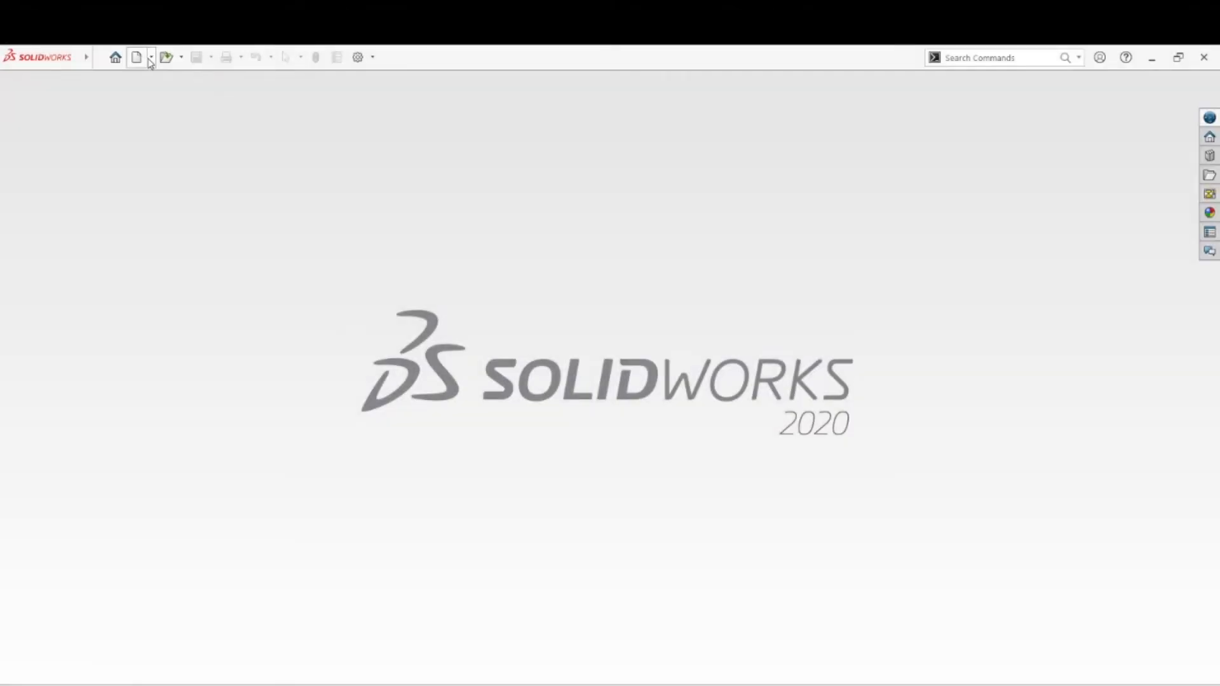
# - Create new Part11 with a Front Plane sketch holding an origin circle and a smaller circle up-left
pyautogui.click(137, 57)
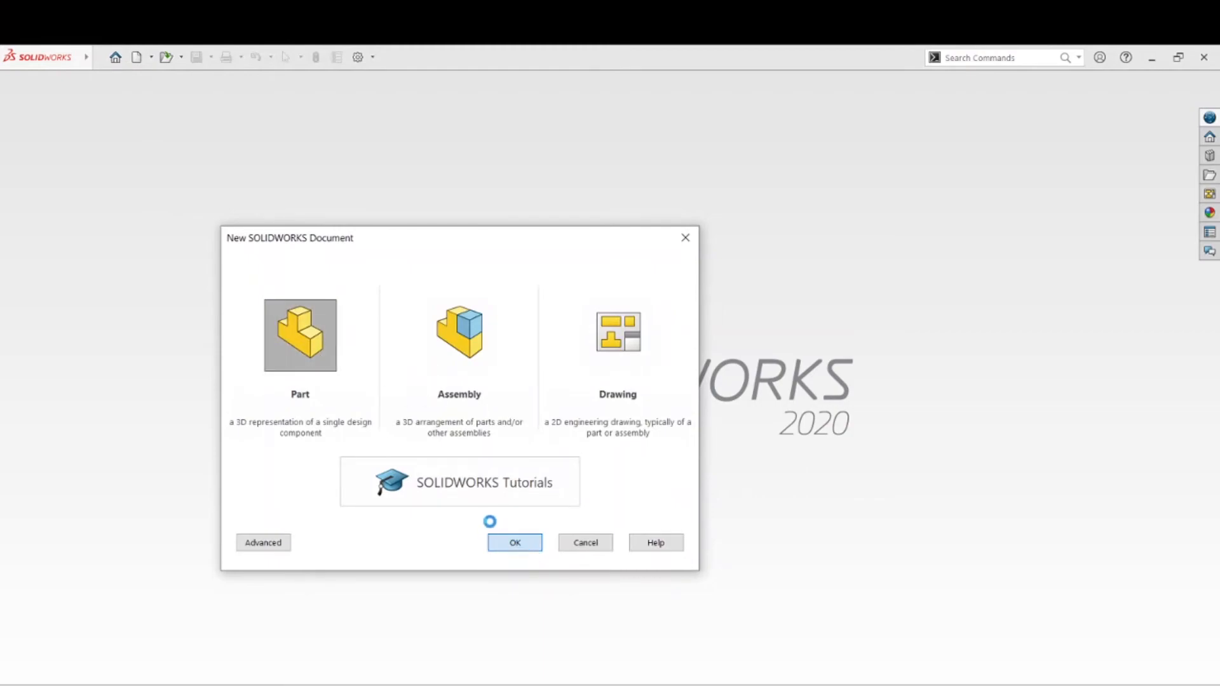
pyautogui.click(514, 542)
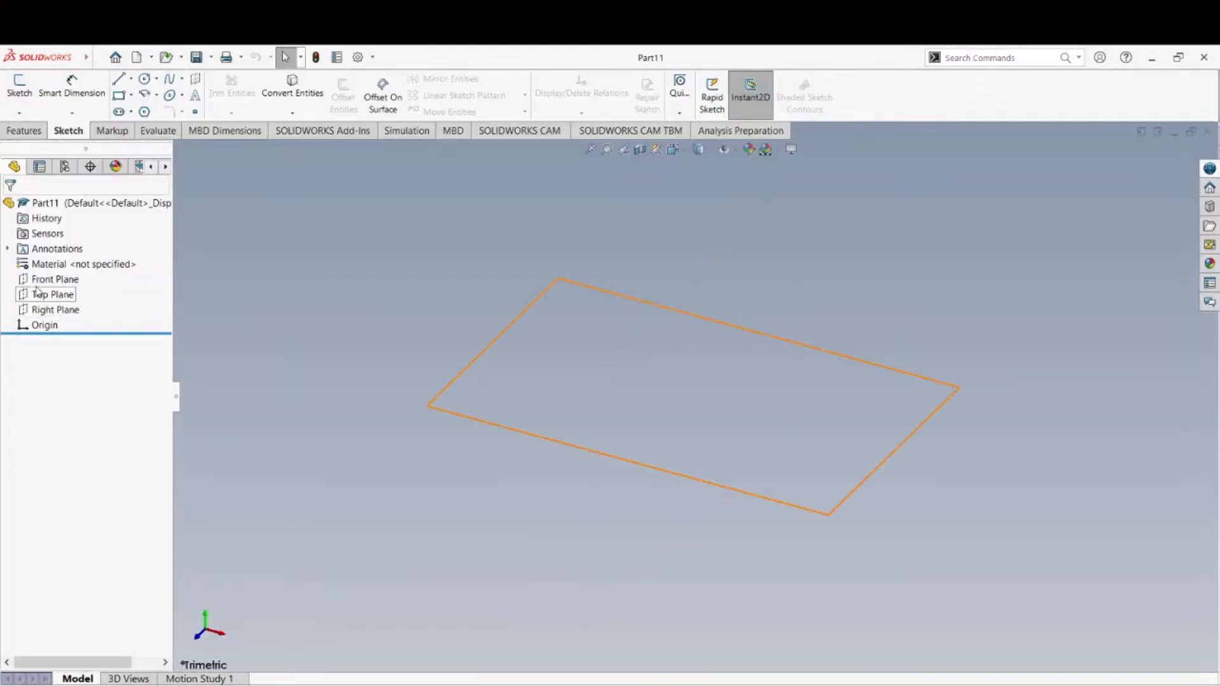
pyautogui.click(53, 278)
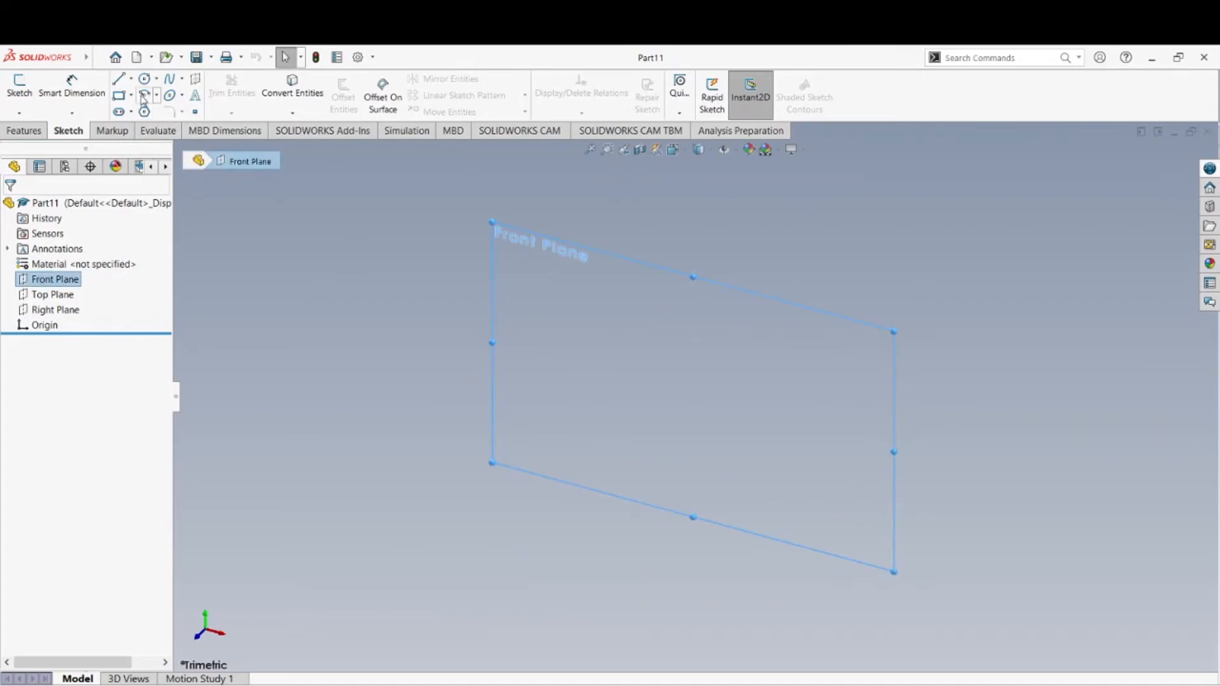
pyautogui.click(143, 79)
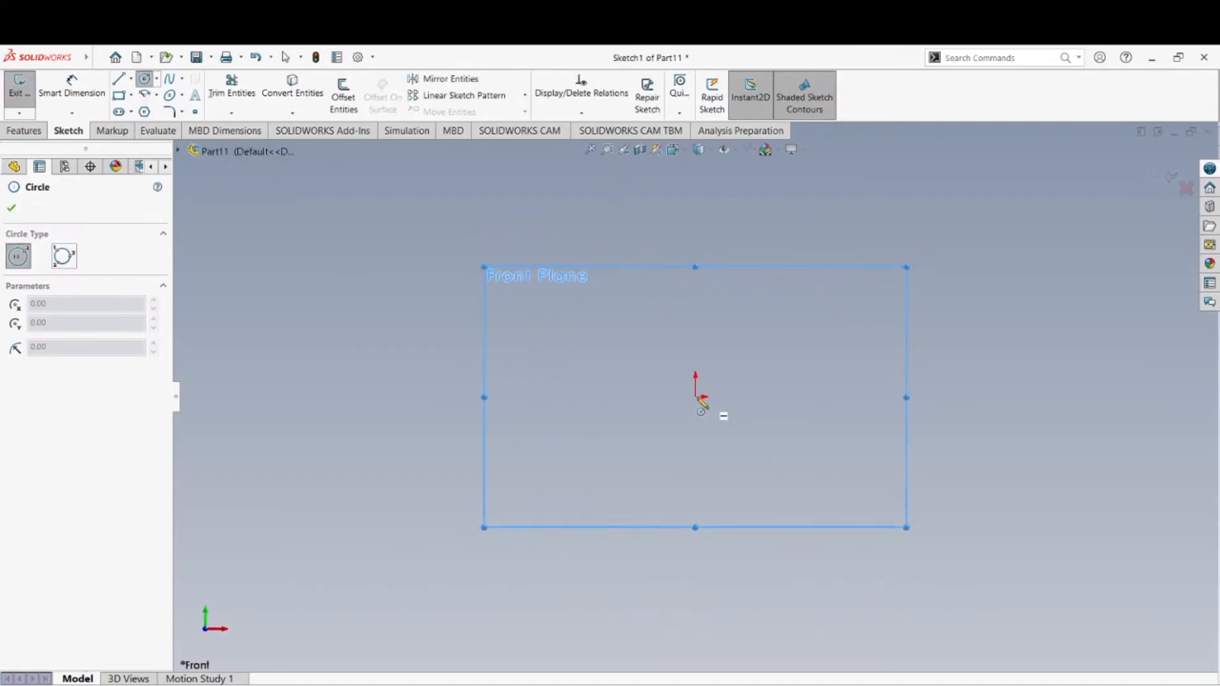
pyautogui.moveTo(695, 396); pyautogui.dragTo(785, 453)
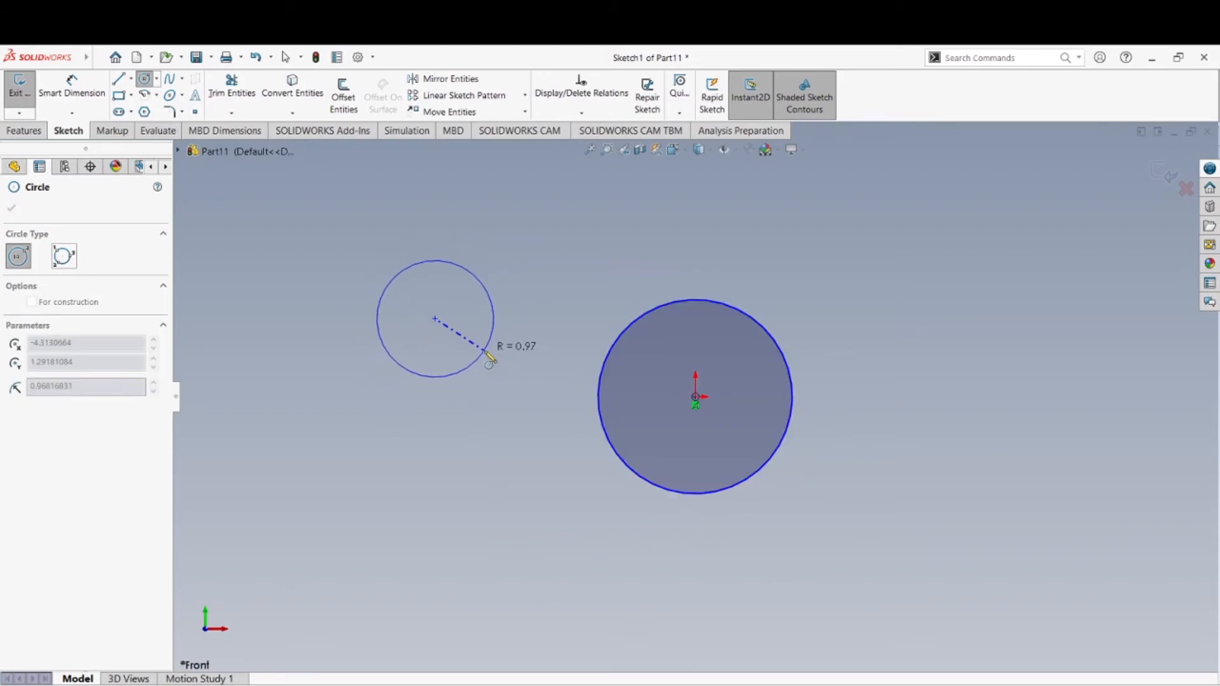
pyautogui.click(284, 58)
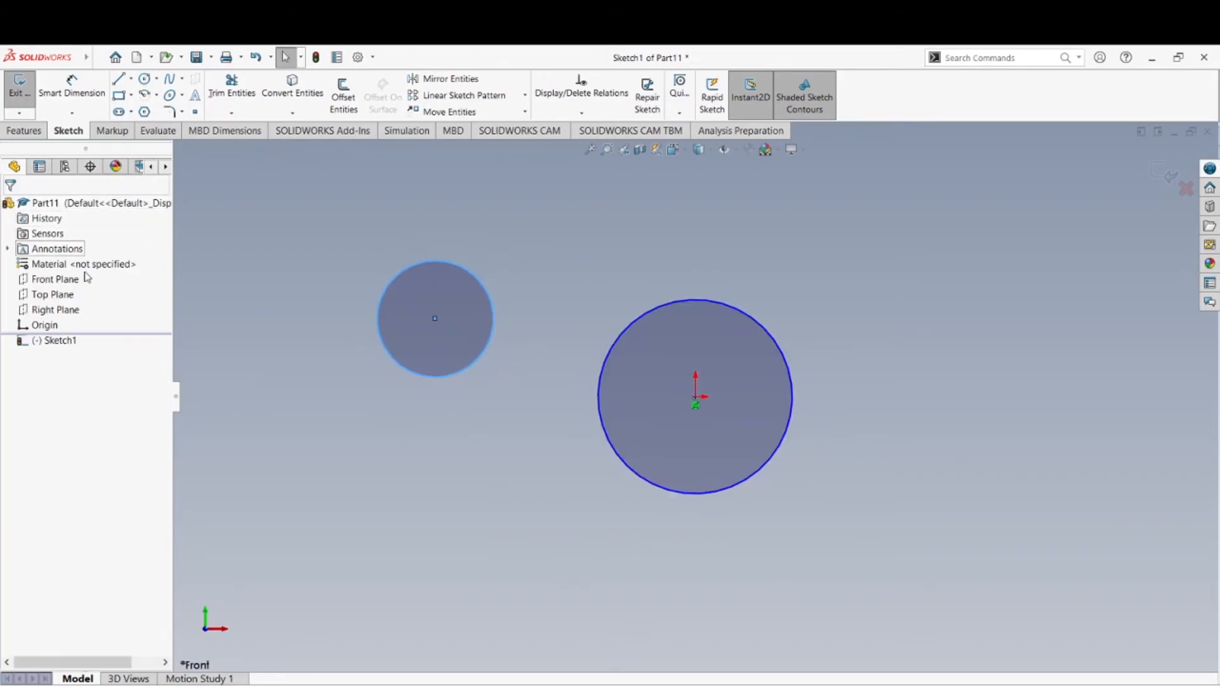
pyautogui.moveTo(631, 330)
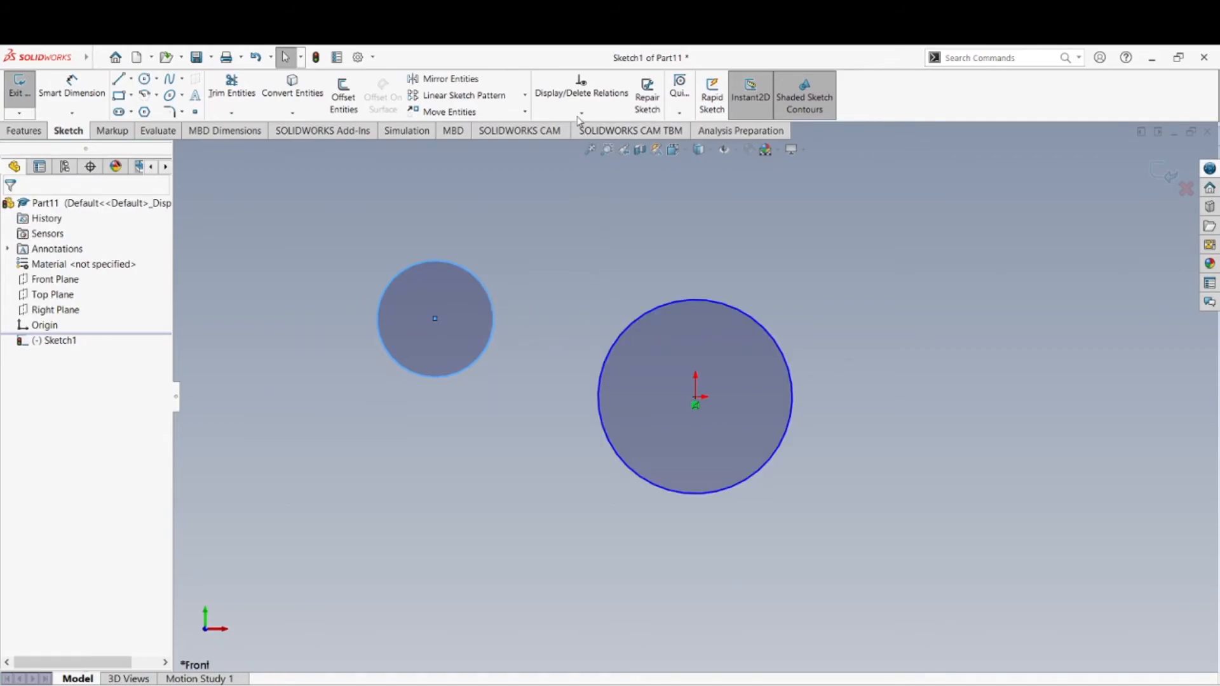
# - Add a Tangent relation between the smaller circle and the origin-centred circle
pyautogui.click(581, 113)
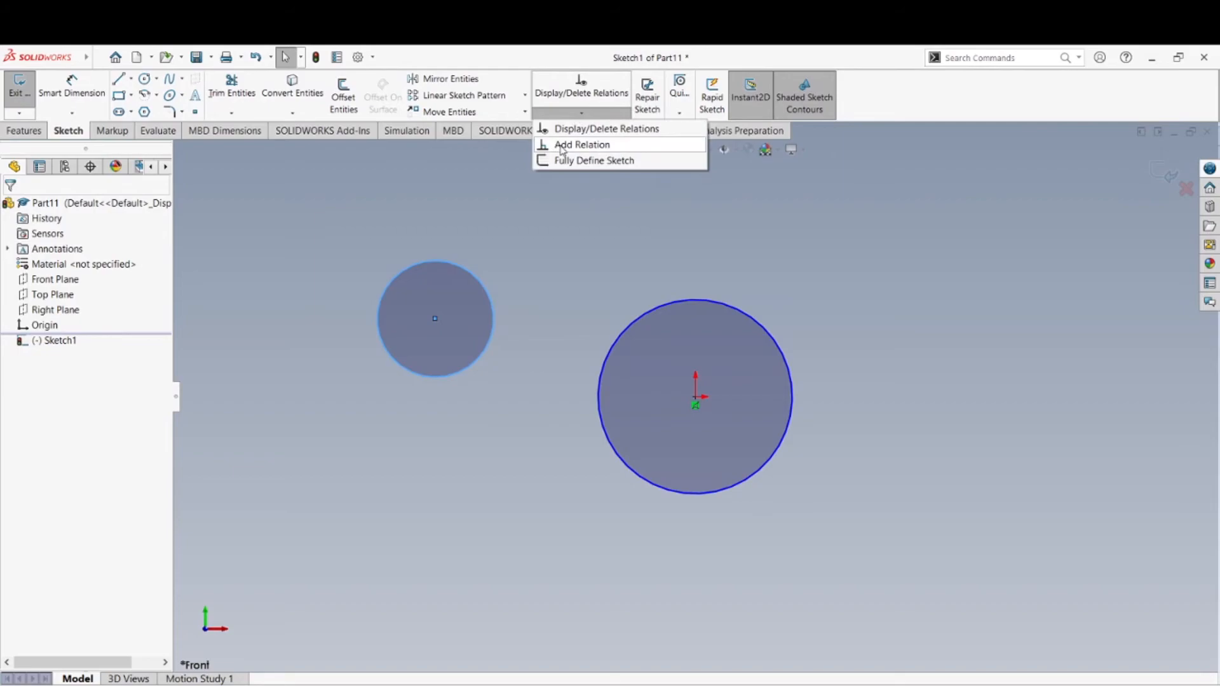
pyautogui.click(582, 145)
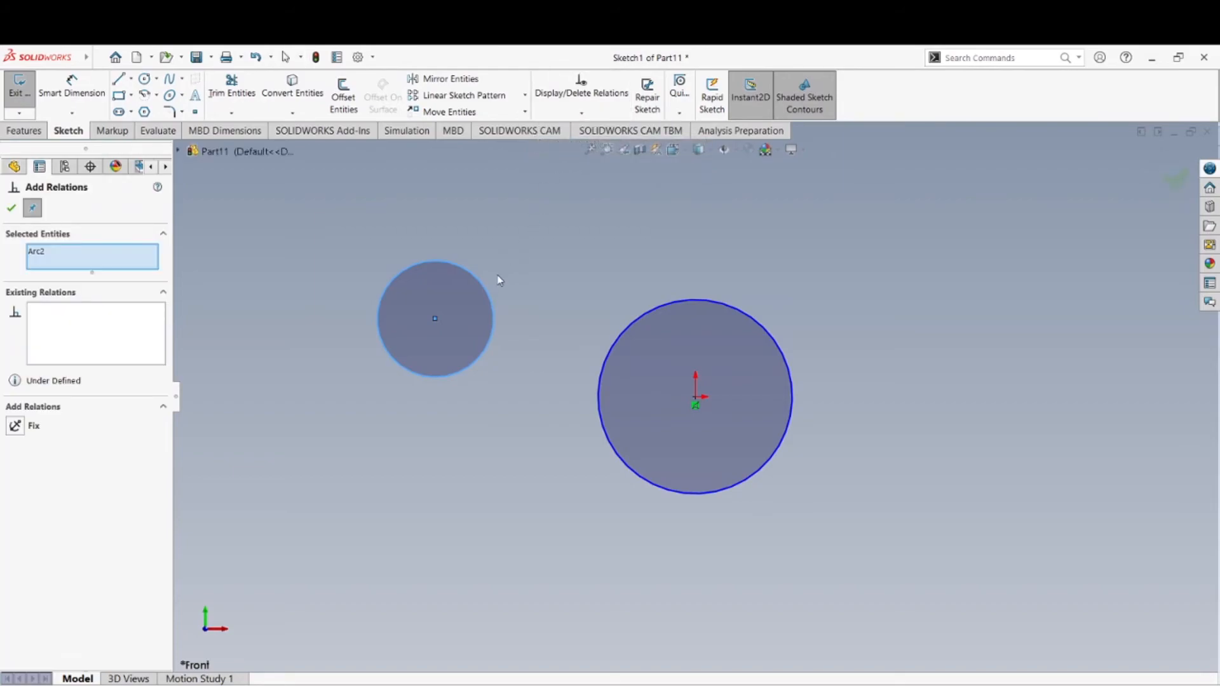
pyautogui.moveTo(30, 267)
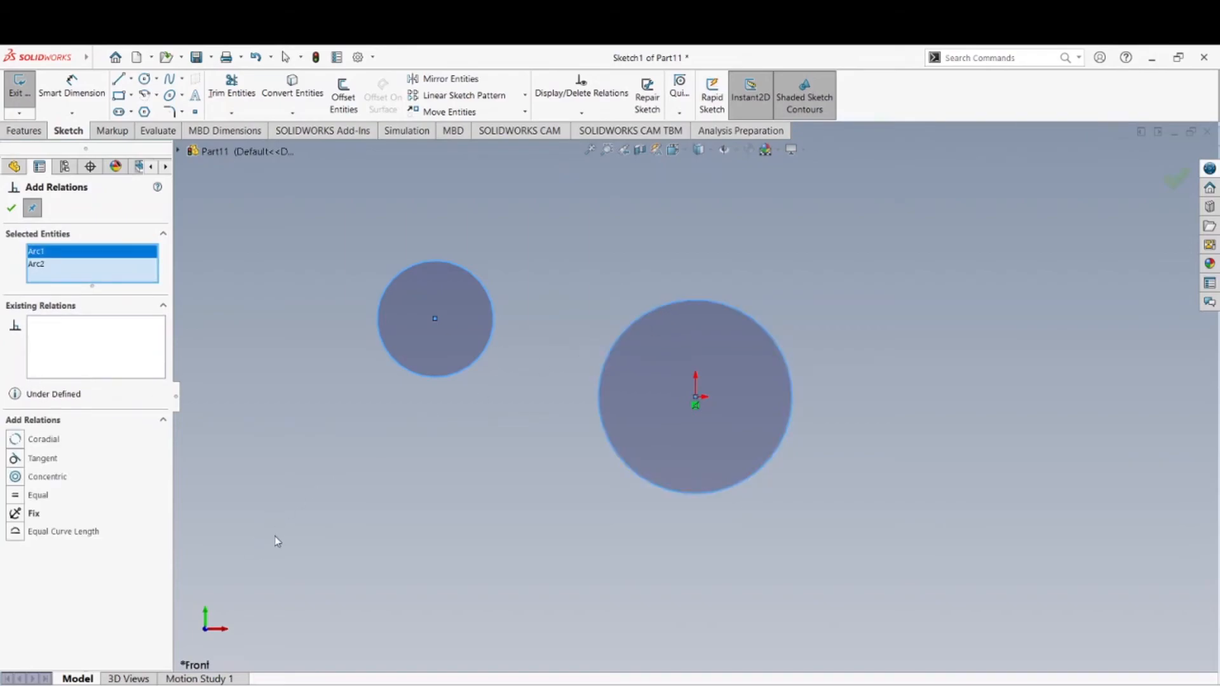
pyautogui.moveTo(44, 485)
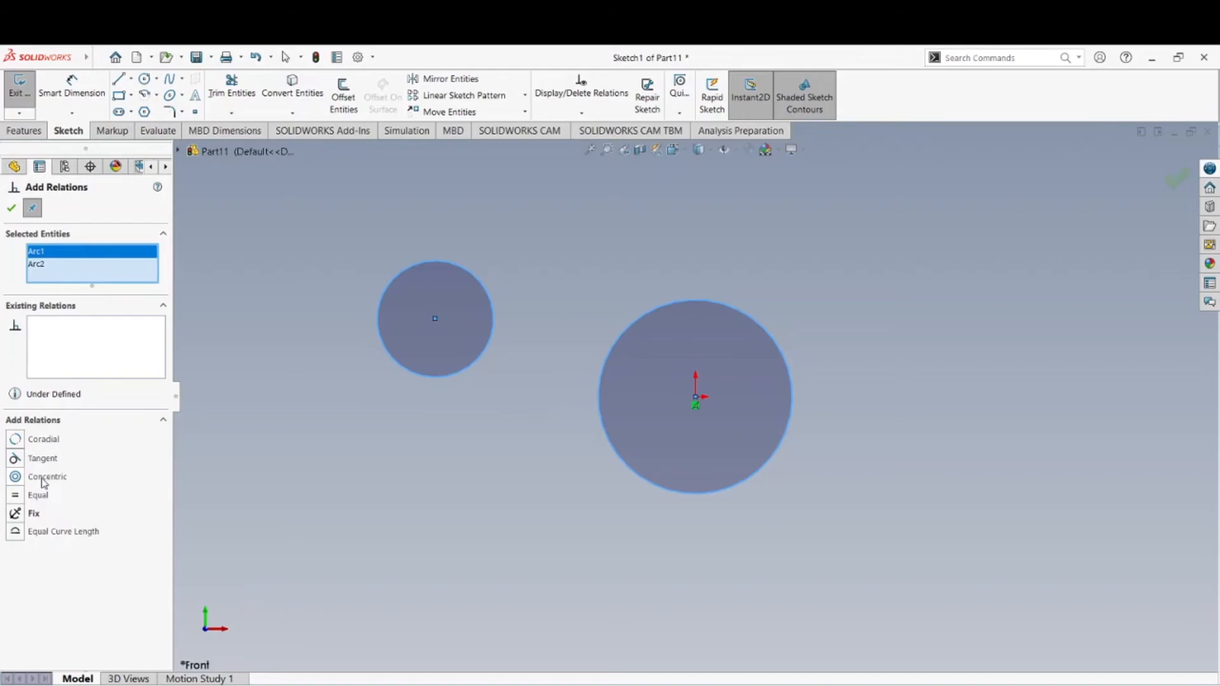
pyautogui.moveTo(102, 470)
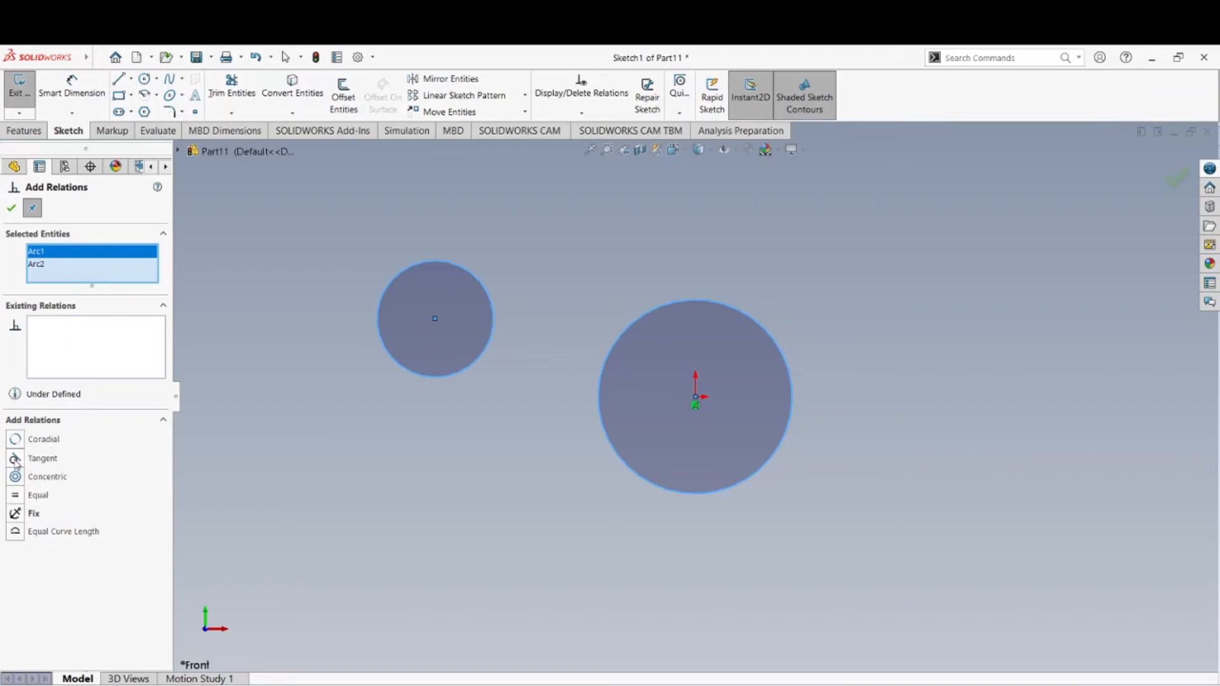
pyautogui.click(13, 457)
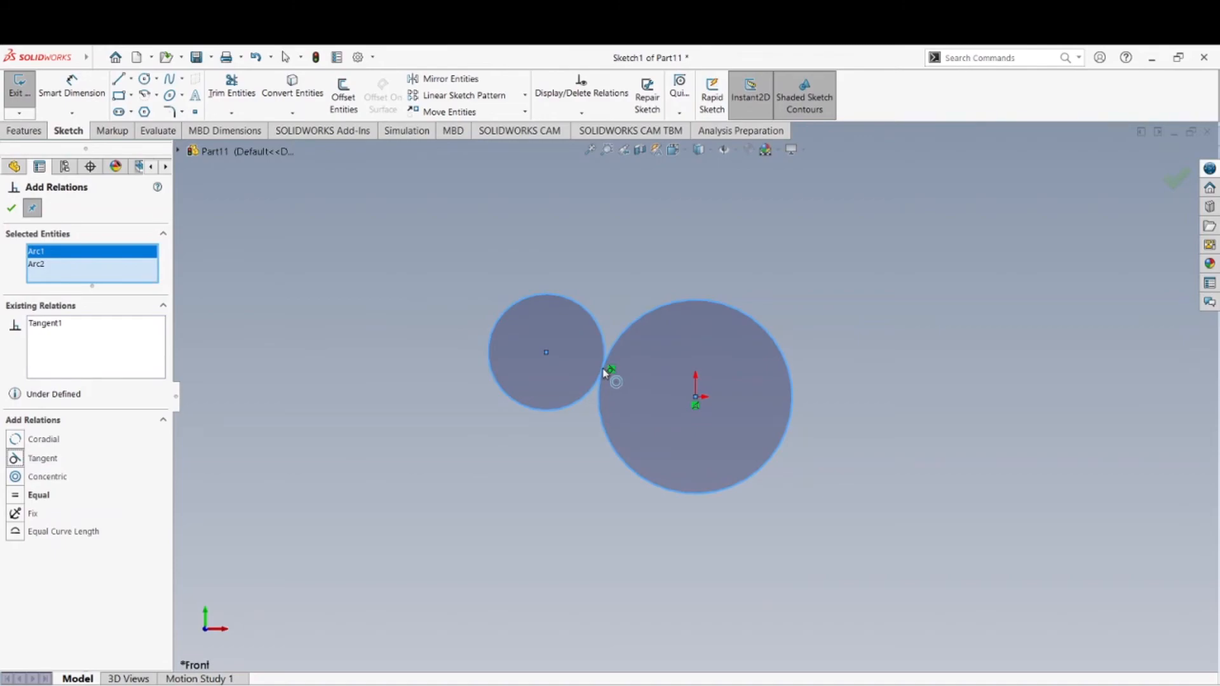
pyautogui.moveTo(113, 253)
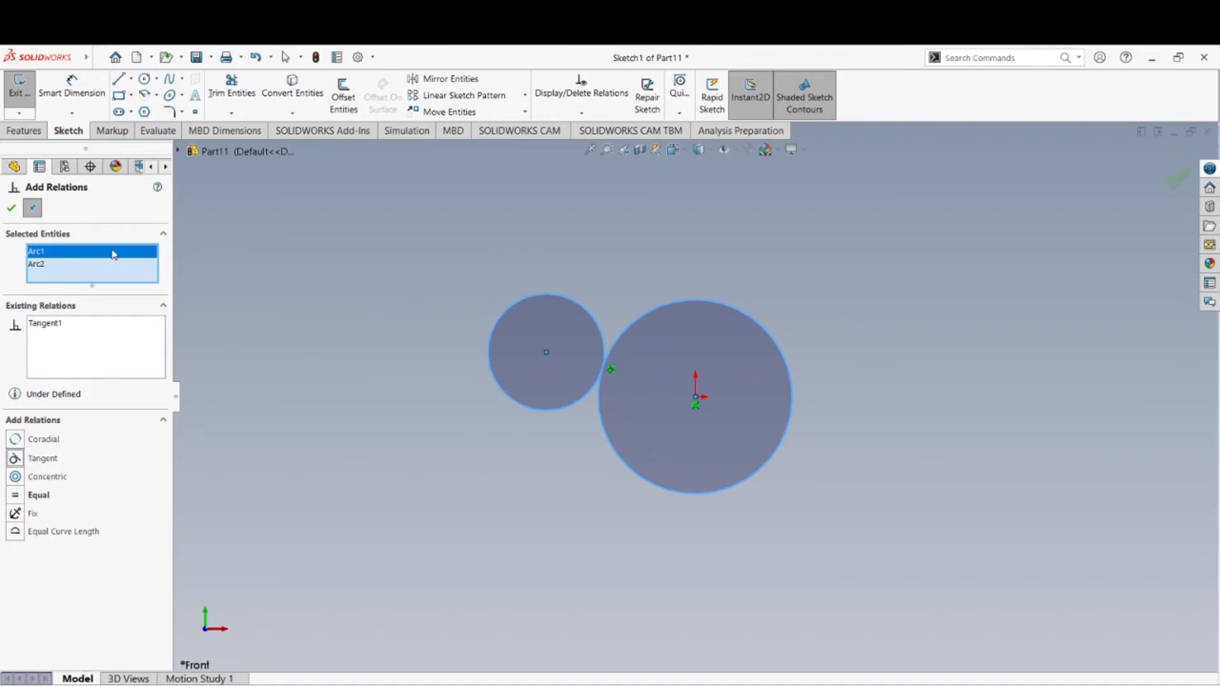
pyautogui.click(11, 209)
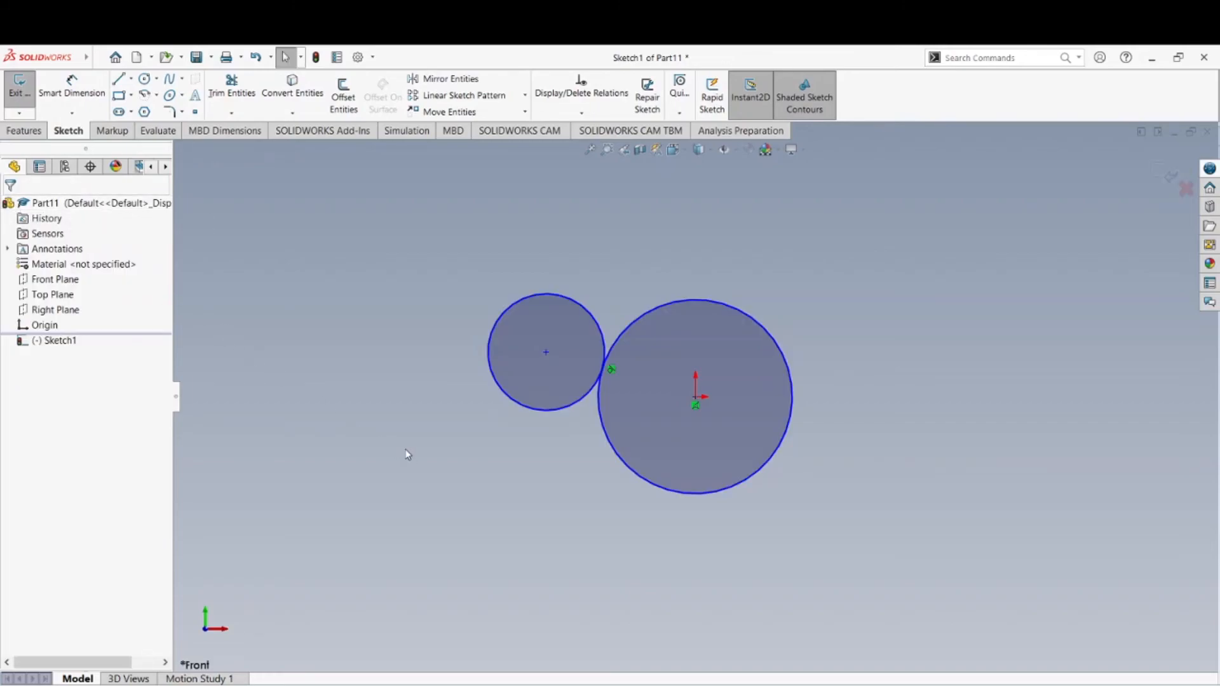
pyautogui.moveTo(546, 356)
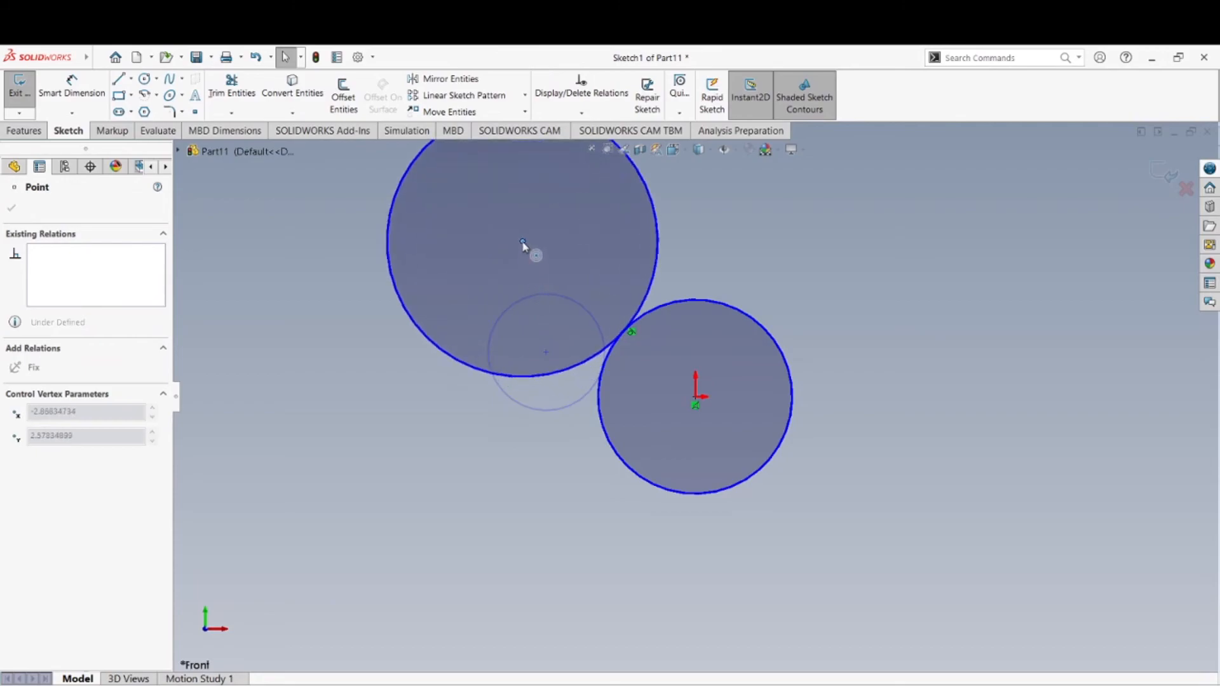
# - Drag the small tangent circle around the large circle to confirm it stays touching, leaving it above
pyautogui.moveTo(522, 241); pyautogui.dragTo(545, 352)
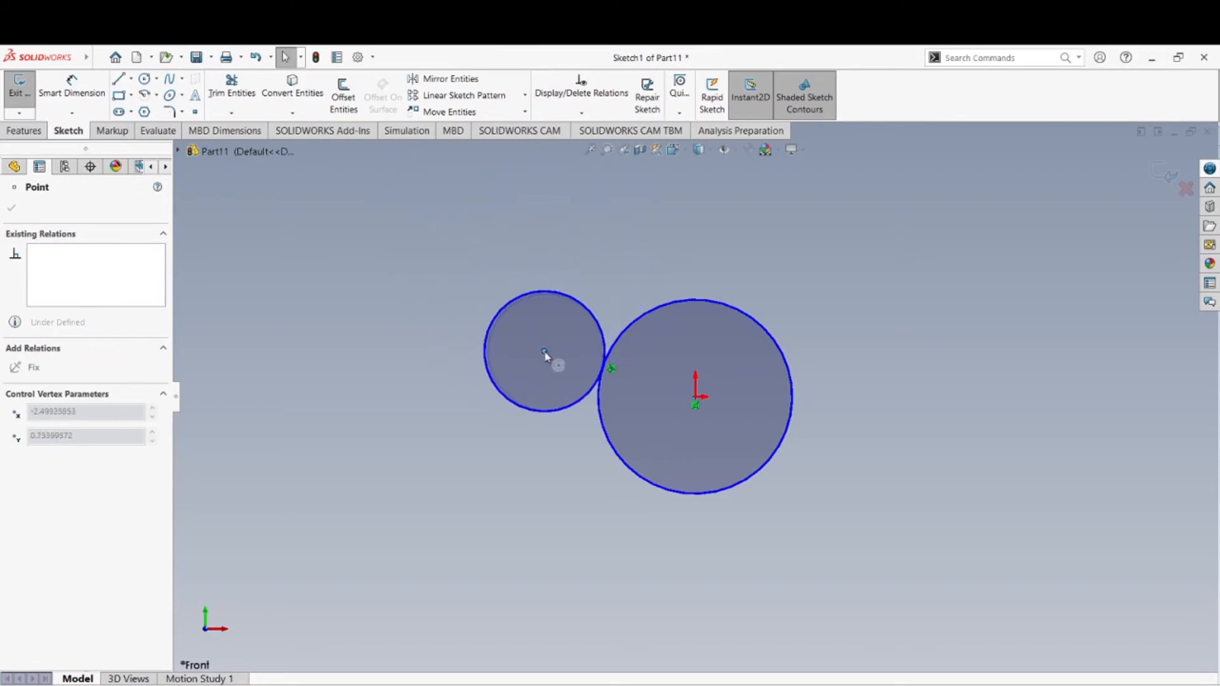
pyautogui.moveTo(545, 355); pyautogui.dragTo(708, 272)
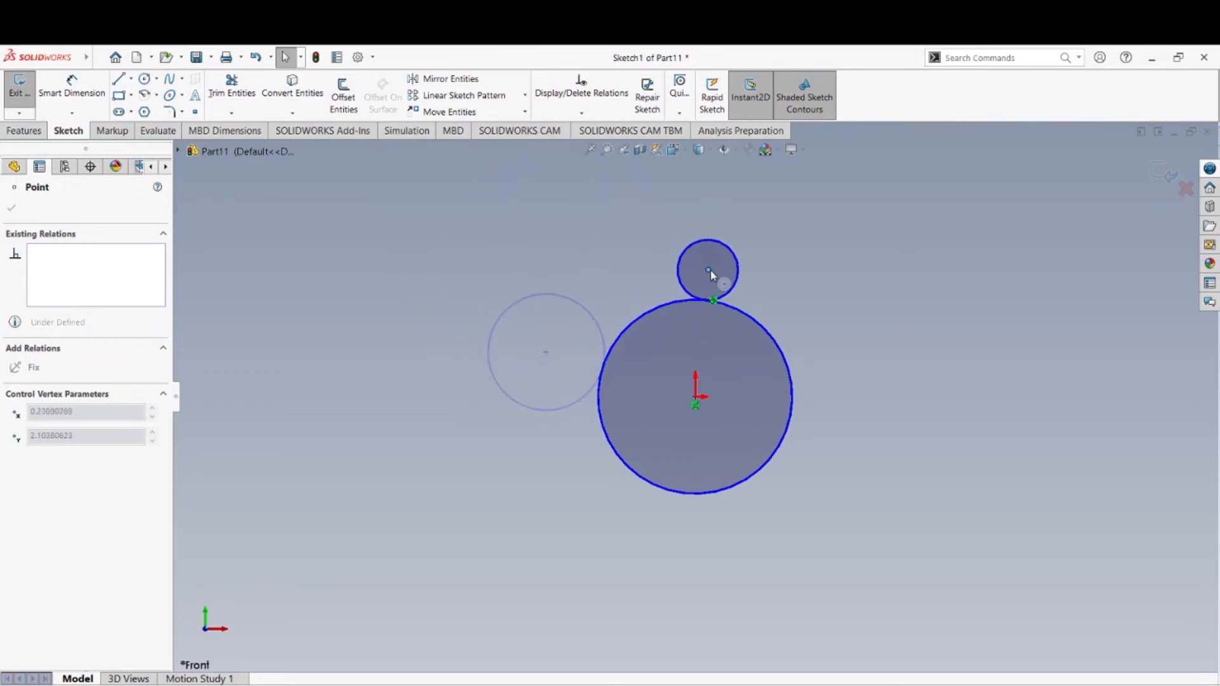
pyautogui.moveTo(709, 275); pyautogui.dragTo(700, 256)
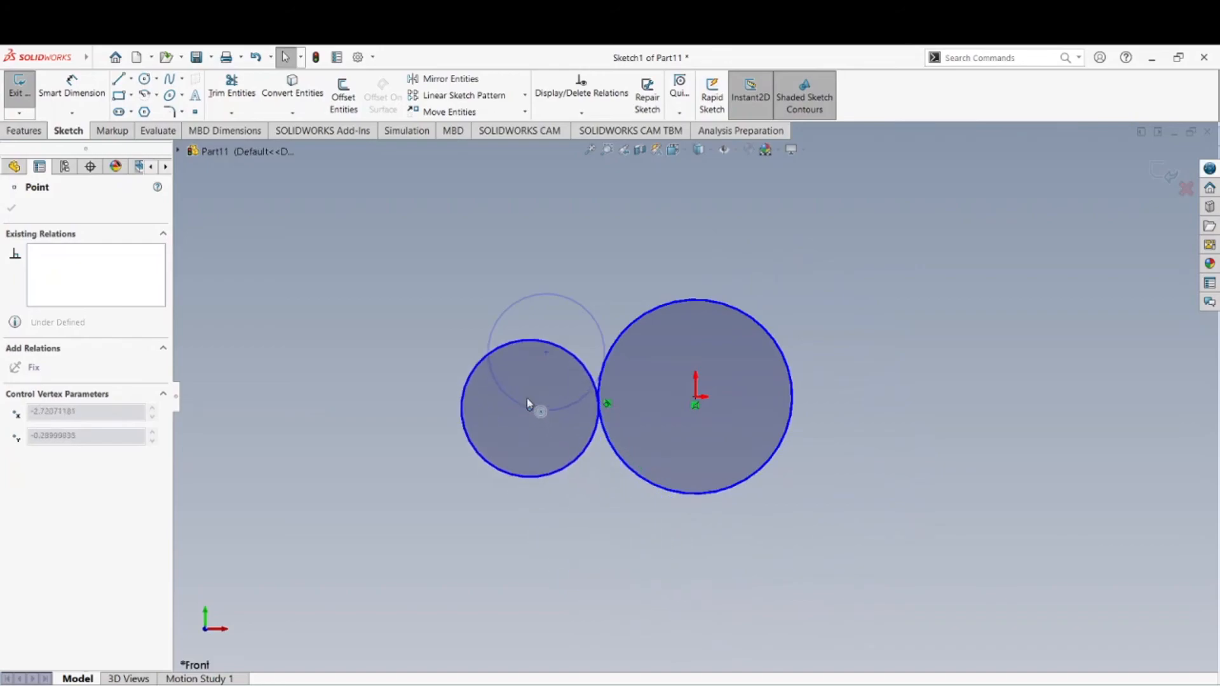
pyautogui.moveTo(527, 403); pyautogui.dragTo(656, 249)
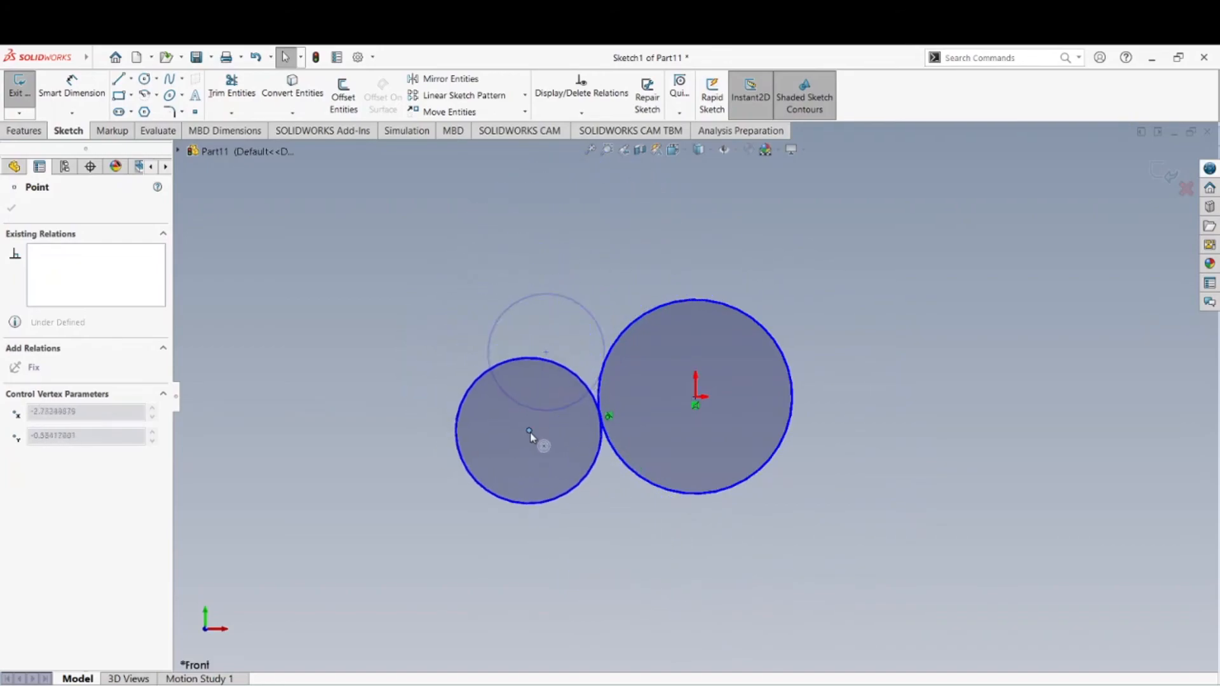
pyautogui.moveTo(528, 432); pyautogui.dragTo(708, 547)
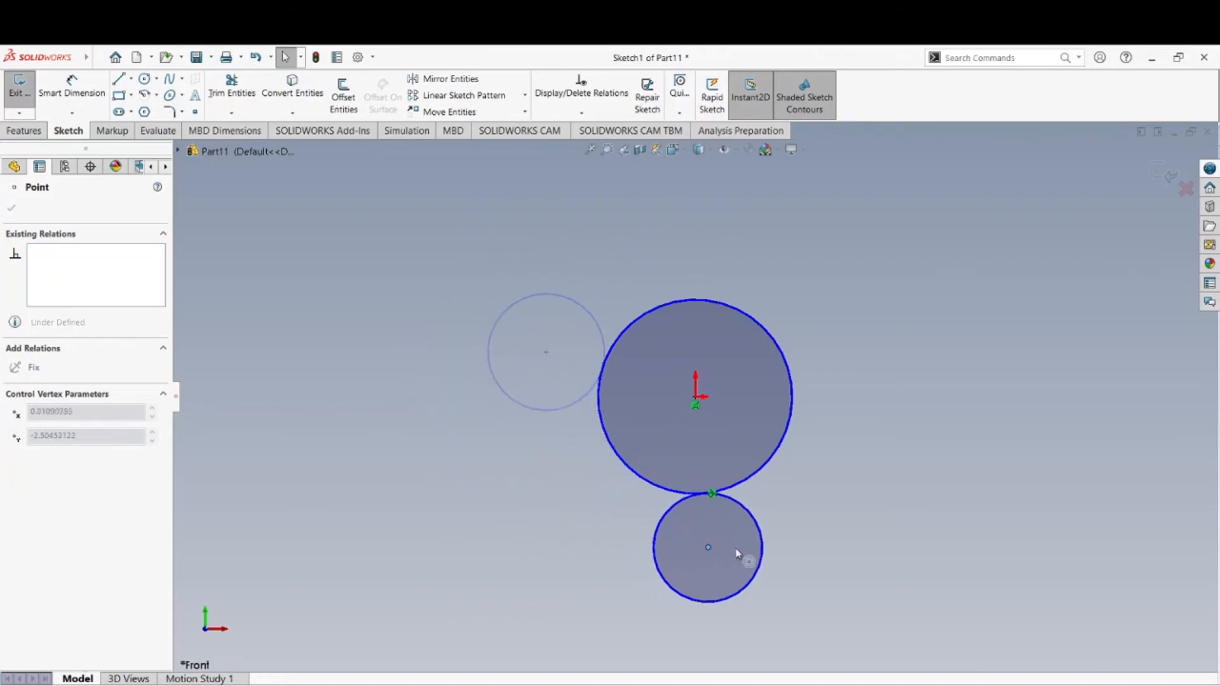
pyautogui.moveTo(708, 546); pyautogui.dragTo(635, 243)
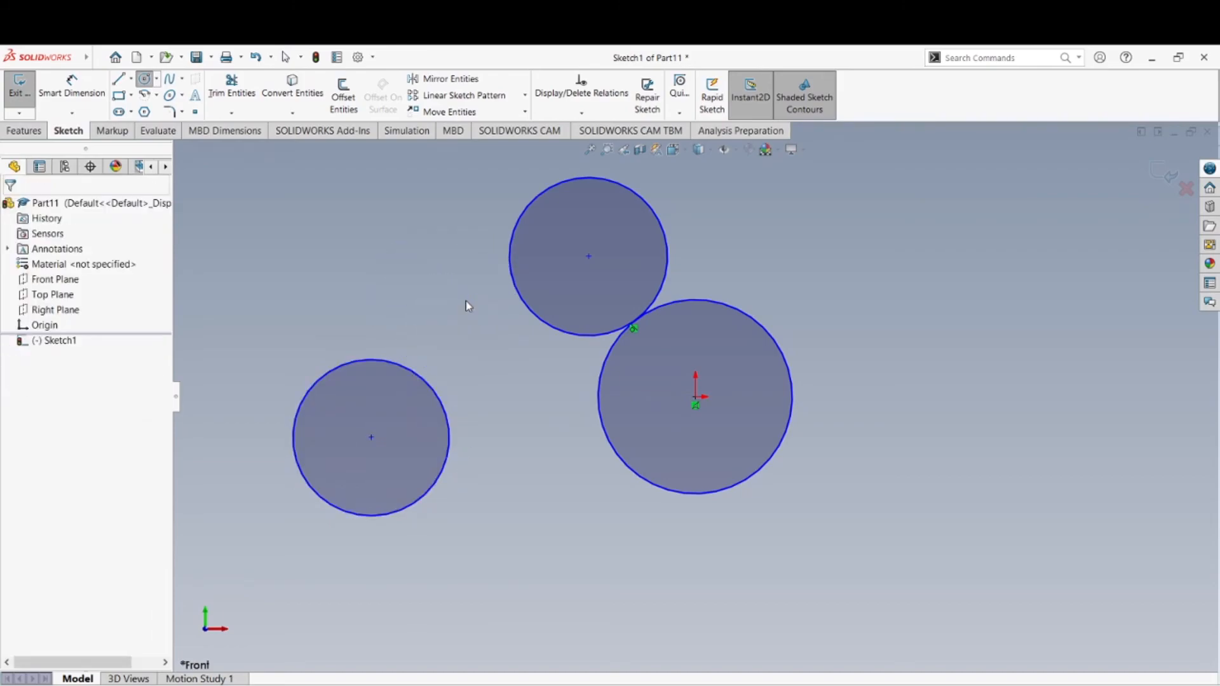
# - Add a Tangent relation between the upper circle and the new lower-left circle, then settle its position
pyautogui.click(581, 113)
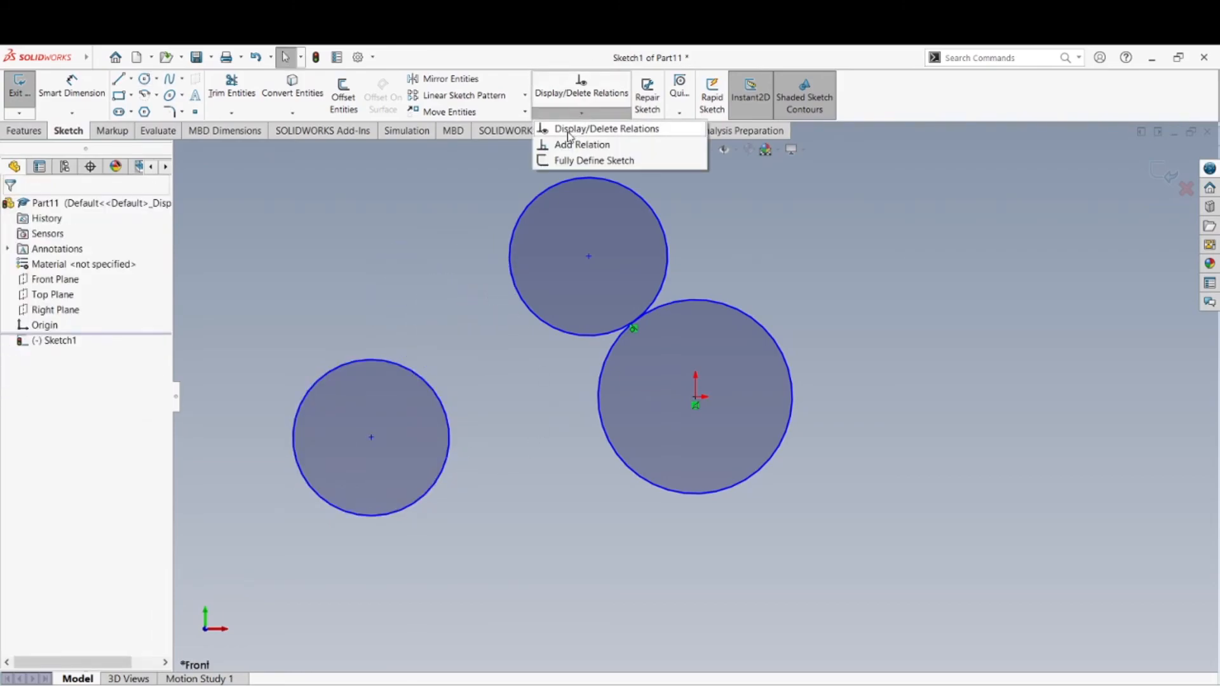
pyautogui.click(580, 143)
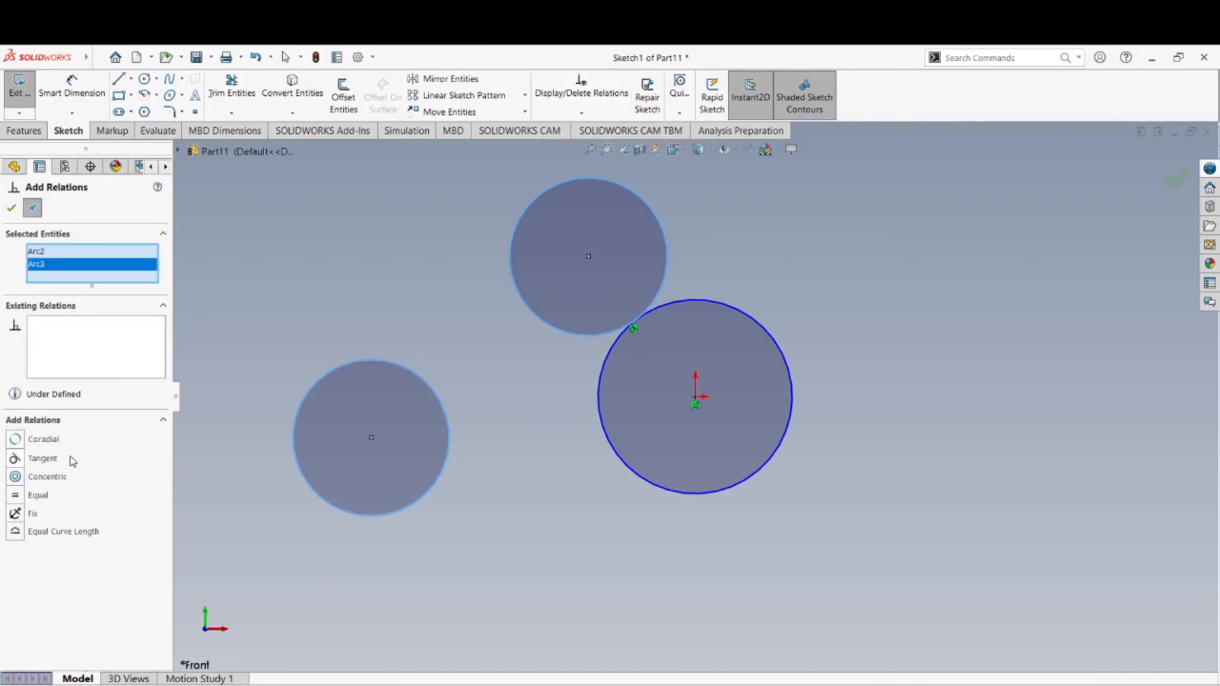
pyautogui.click(42, 458)
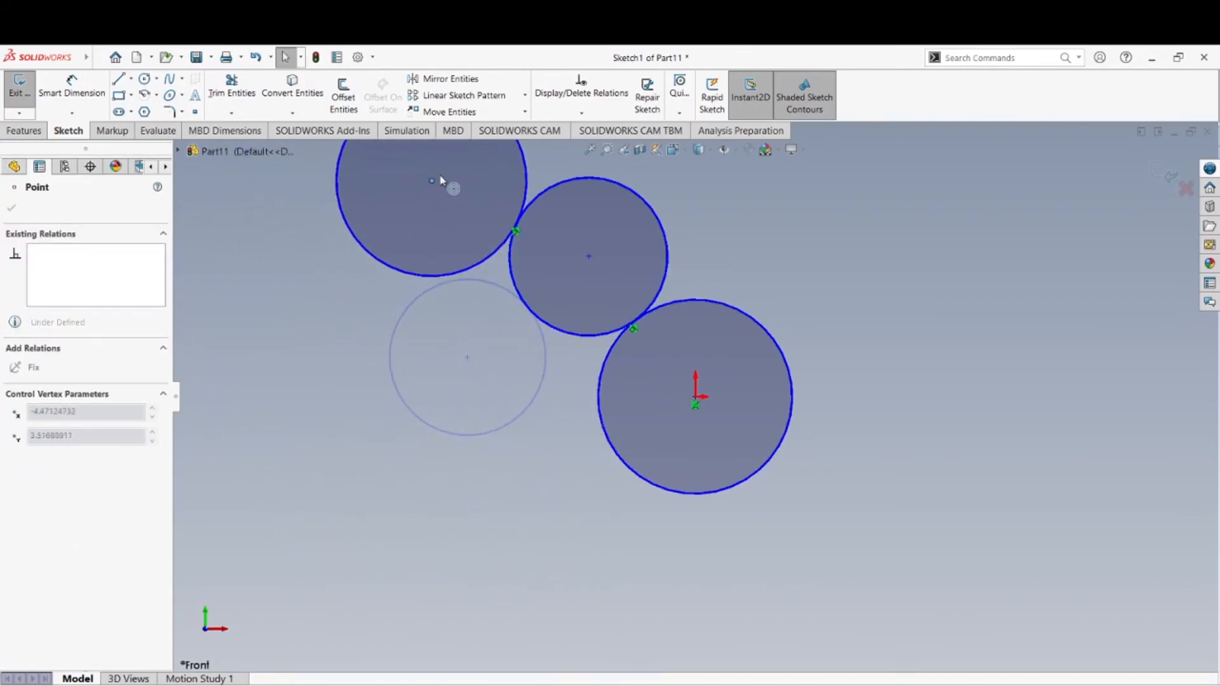
pyautogui.moveTo(453, 189); pyautogui.dragTo(404, 341)
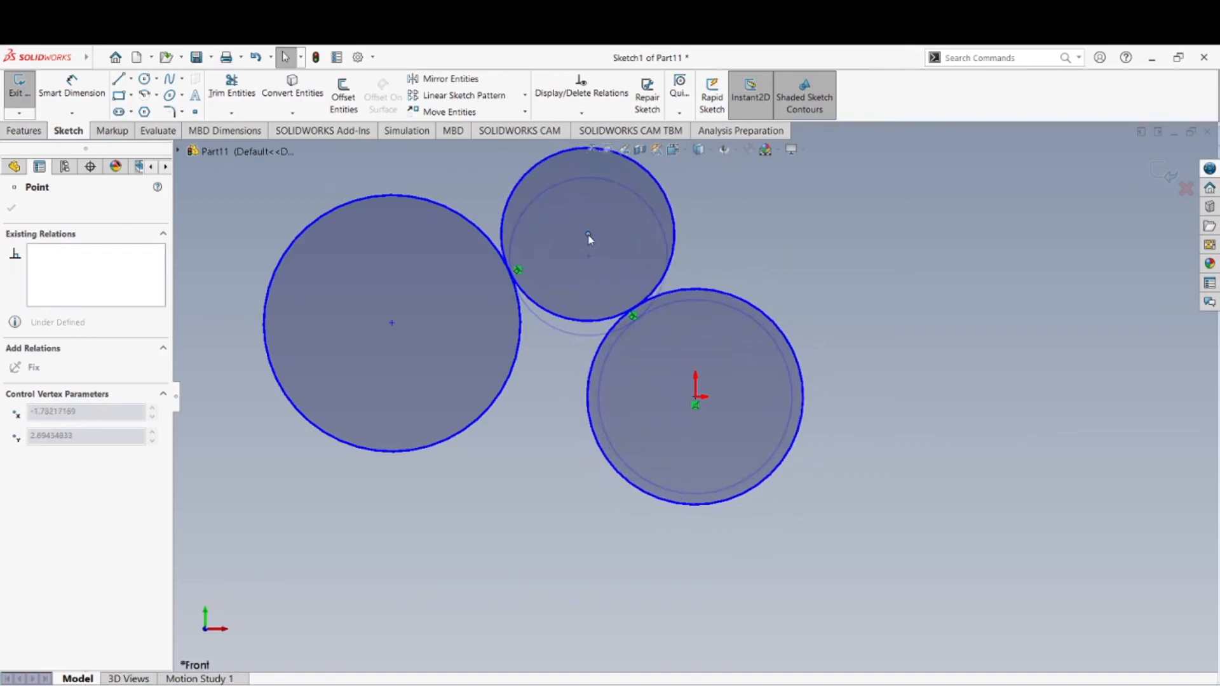
pyautogui.click(392, 449)
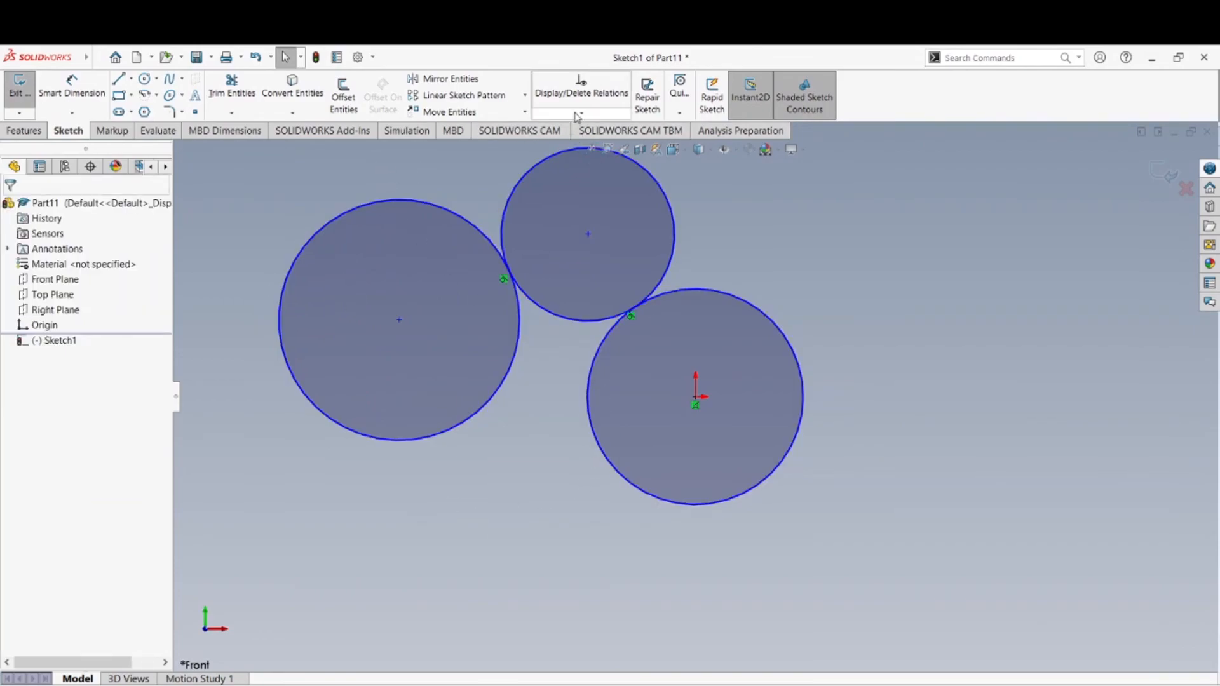
# - Add a Tangent relation between the left circle and the origin-centred circle so all three touch
pyautogui.click(401, 358)
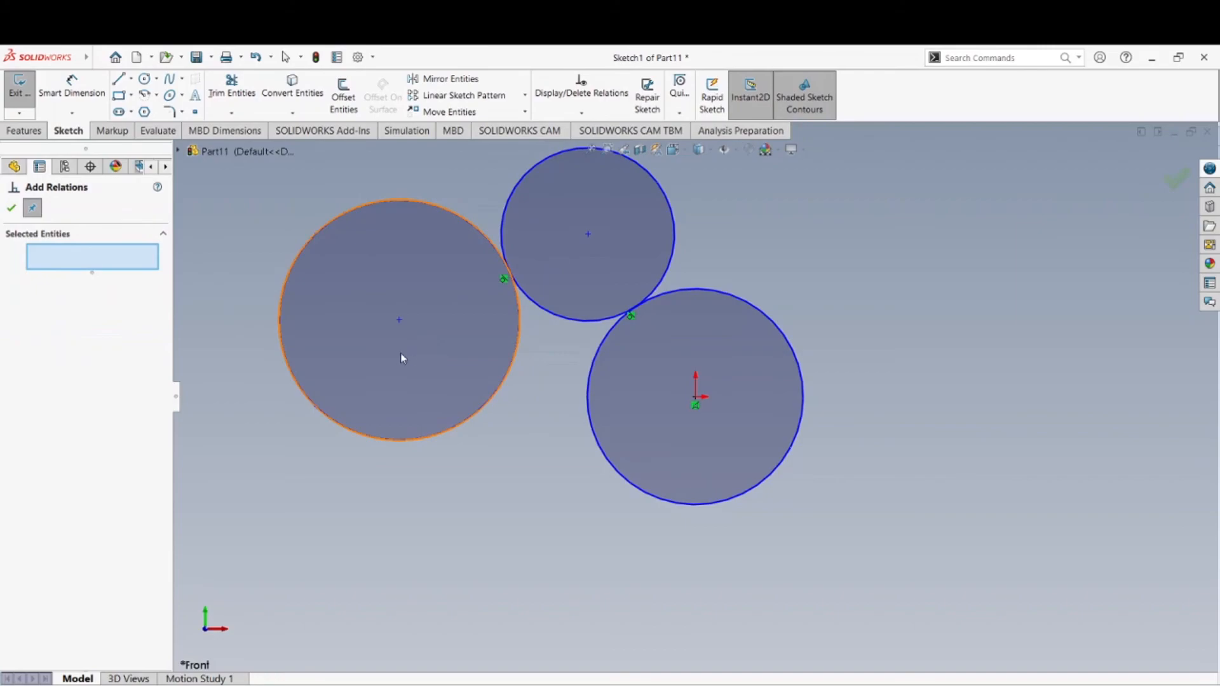
pyautogui.click(635, 485)
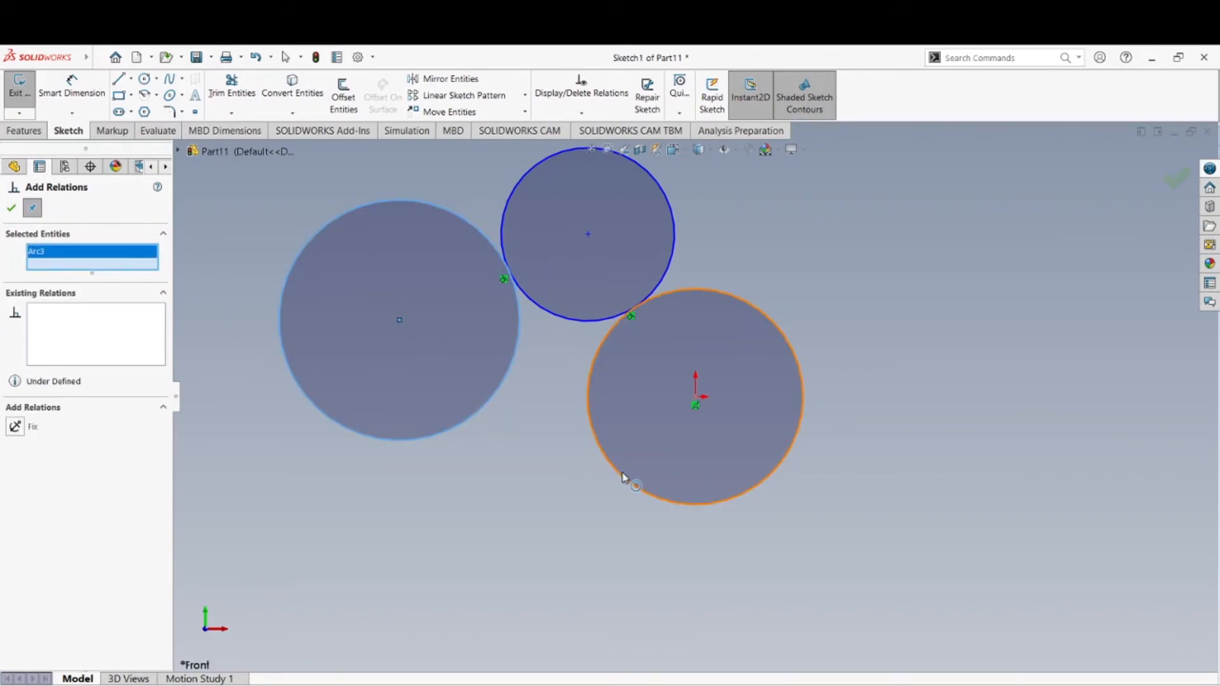
pyautogui.click(633, 486)
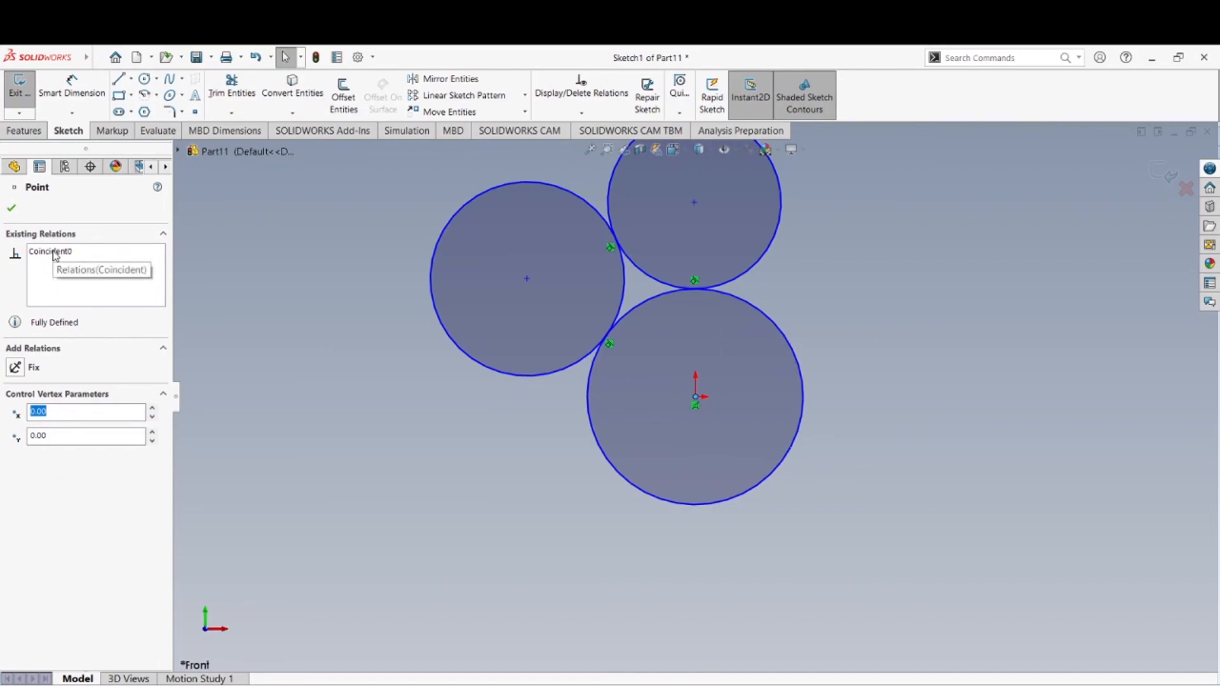
# - Delete the Coincident0 relation tying the large circle's centre to the origin
pyautogui.rightClick(51, 250)
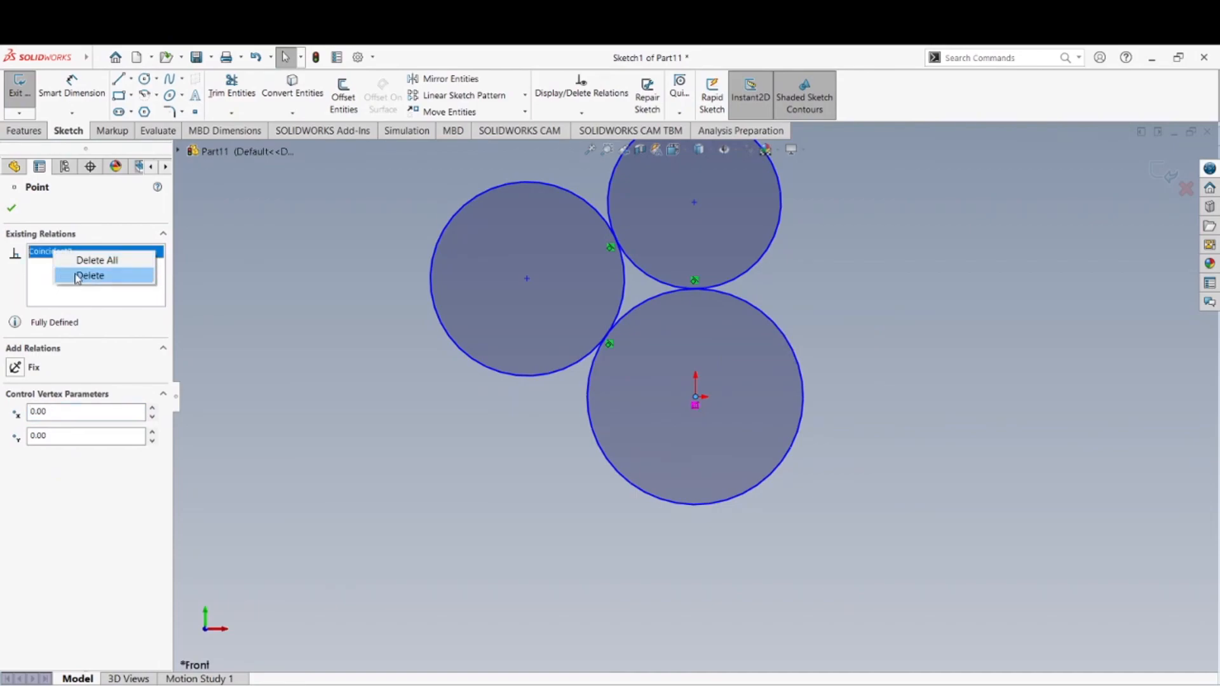
pyautogui.click(91, 276)
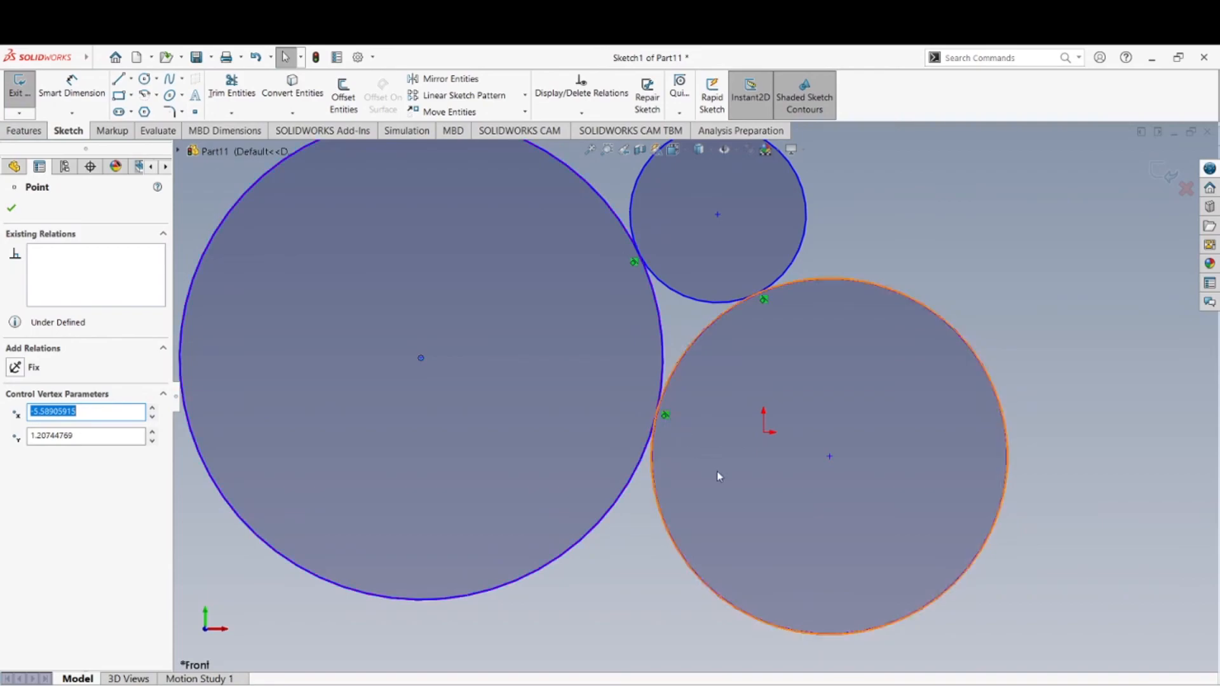
pyautogui.moveTo(762, 300)
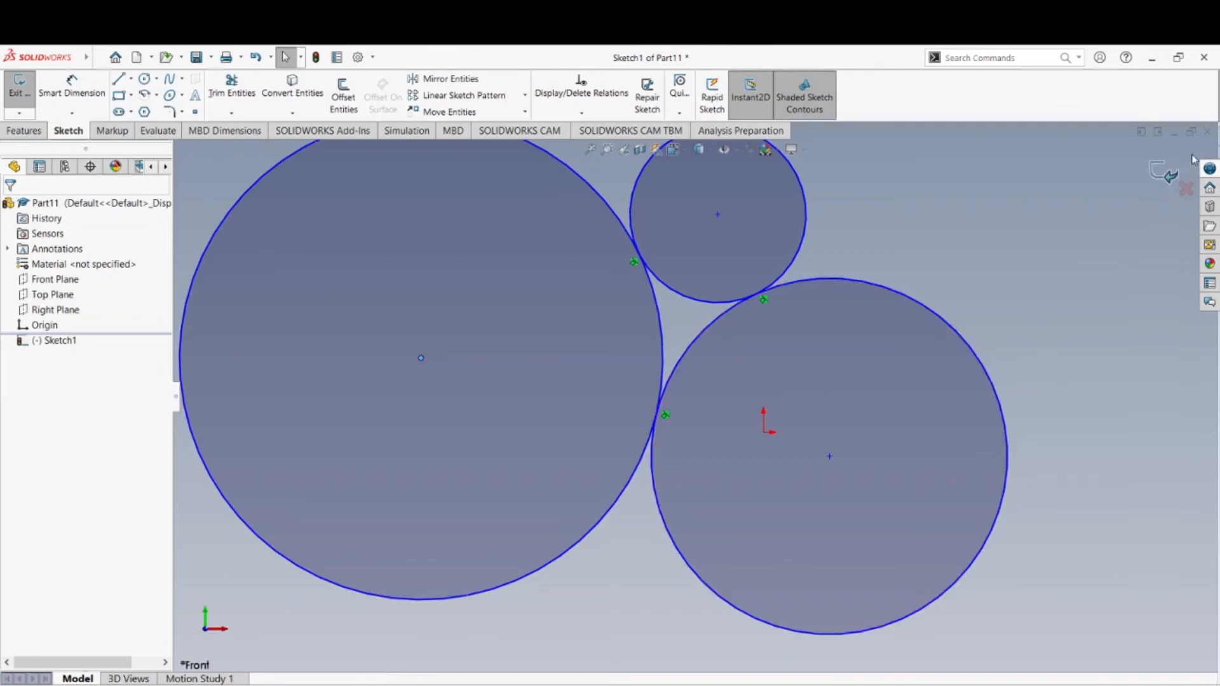
pyautogui.moveTo(895, 330)
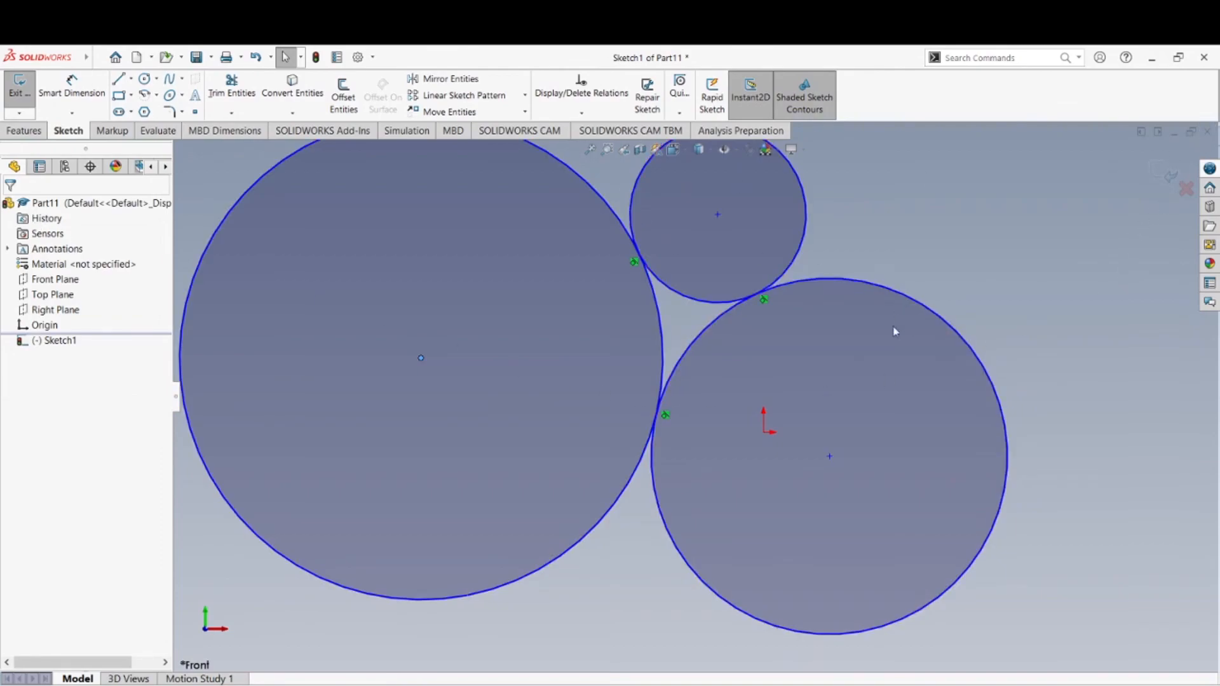